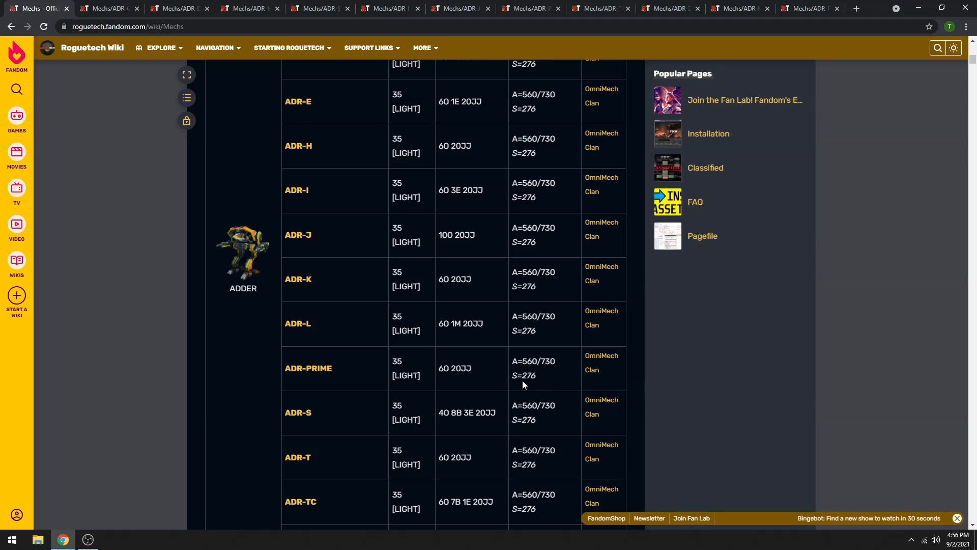
mouse_move(421, 461)
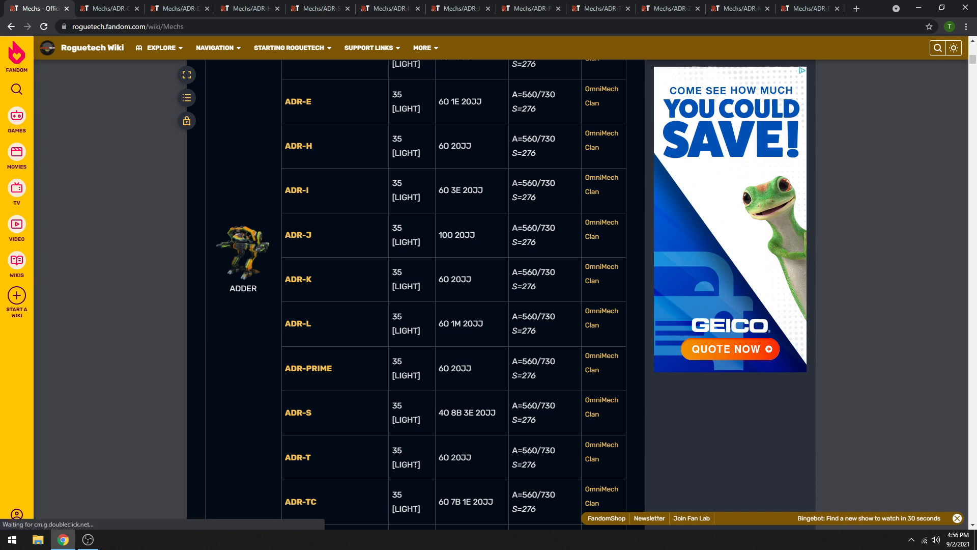
mouse_move(323, 330)
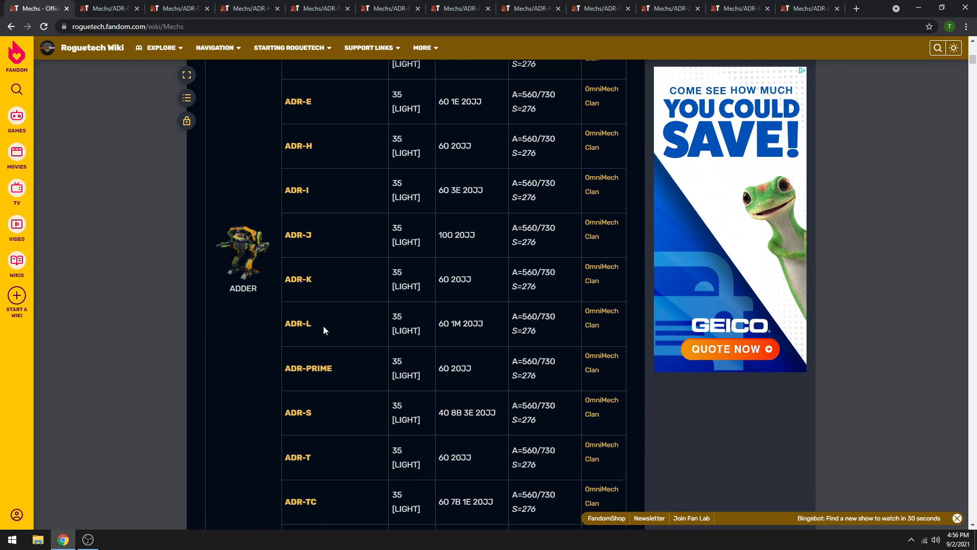
mouse_move(272, 253)
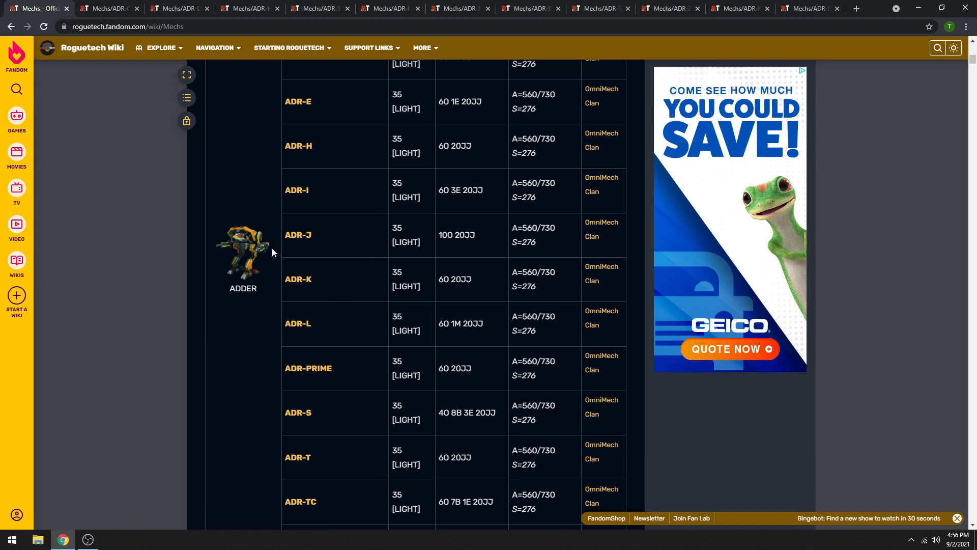
mouse_move(340, 266)
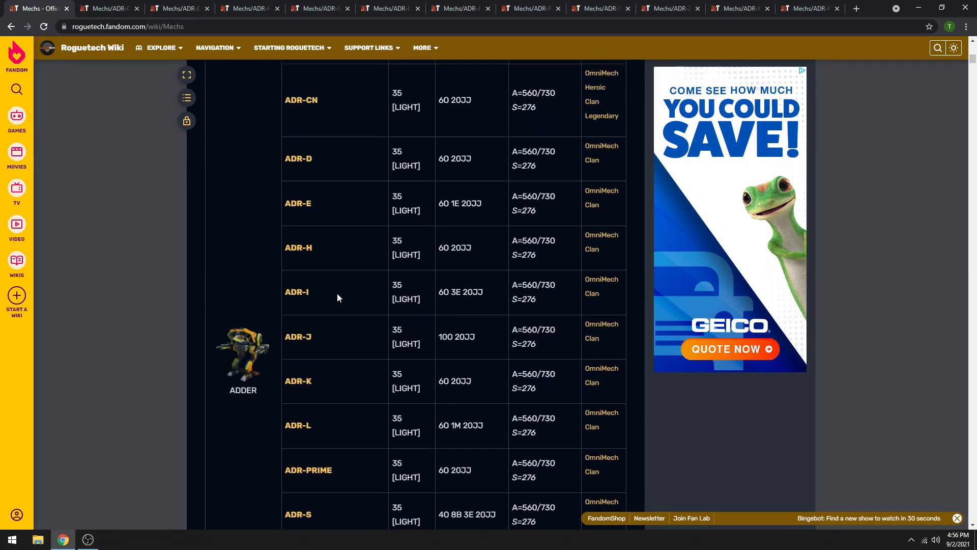
Step: From the Mechs list, bring up the ADR-P aka PUMA page and scroll to its Mech Bay gear tables
scroll("down", 3)
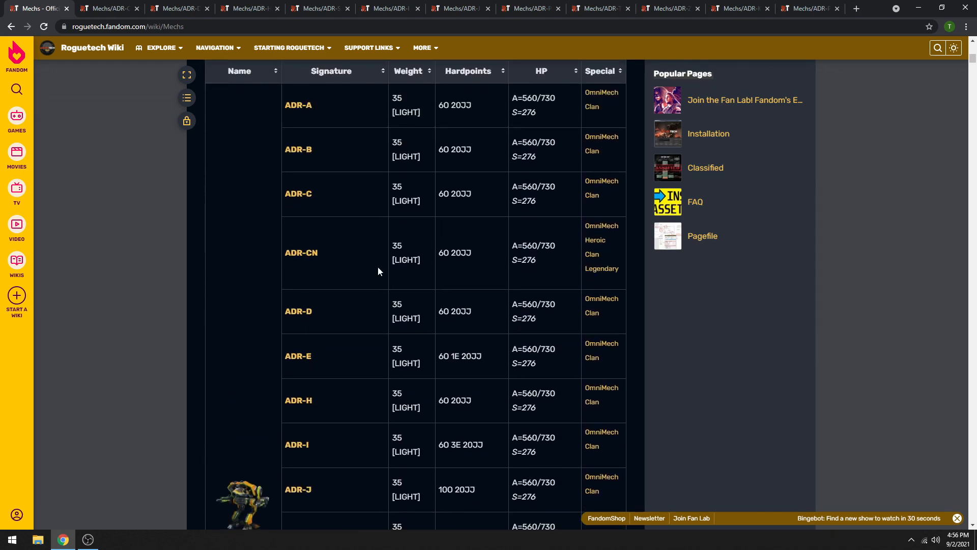
scroll("down", 3)
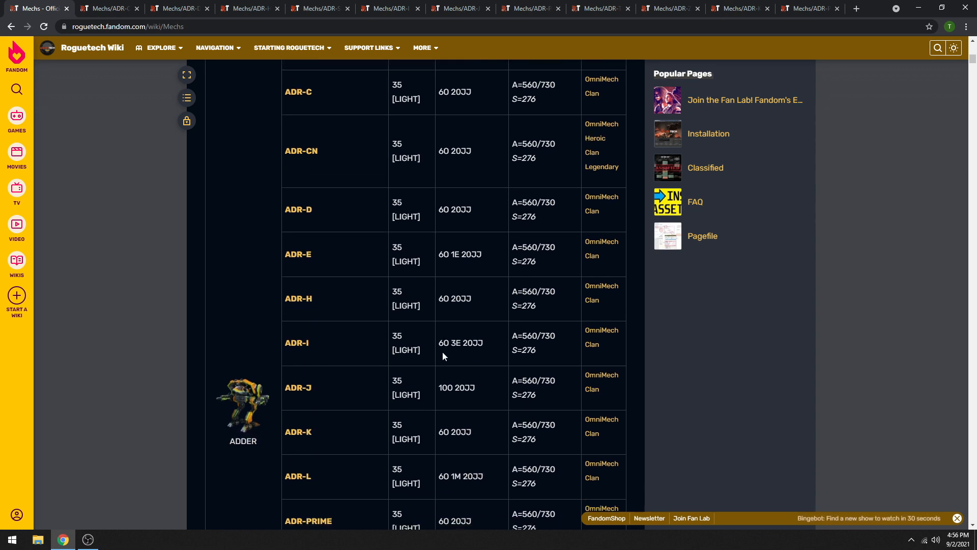
scroll("down", 3)
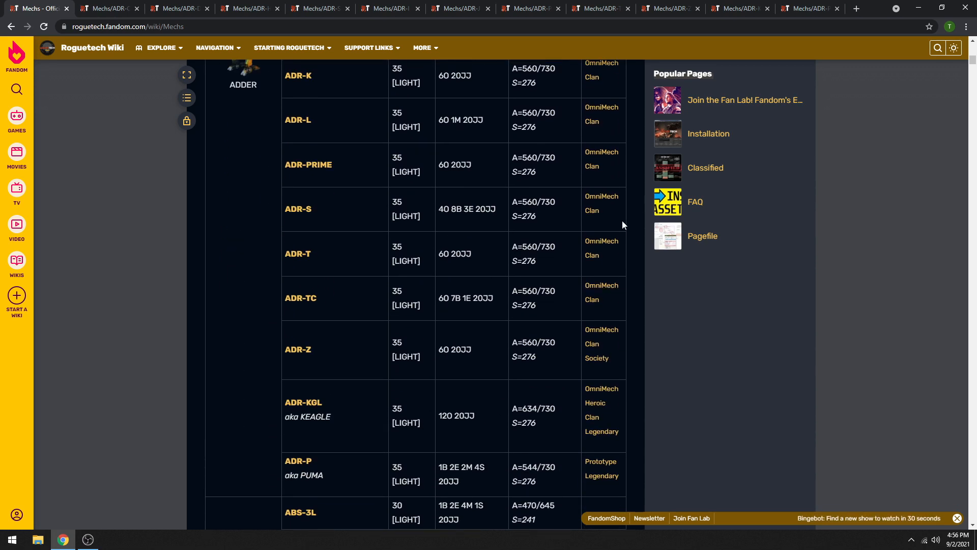
left_click(298, 460)
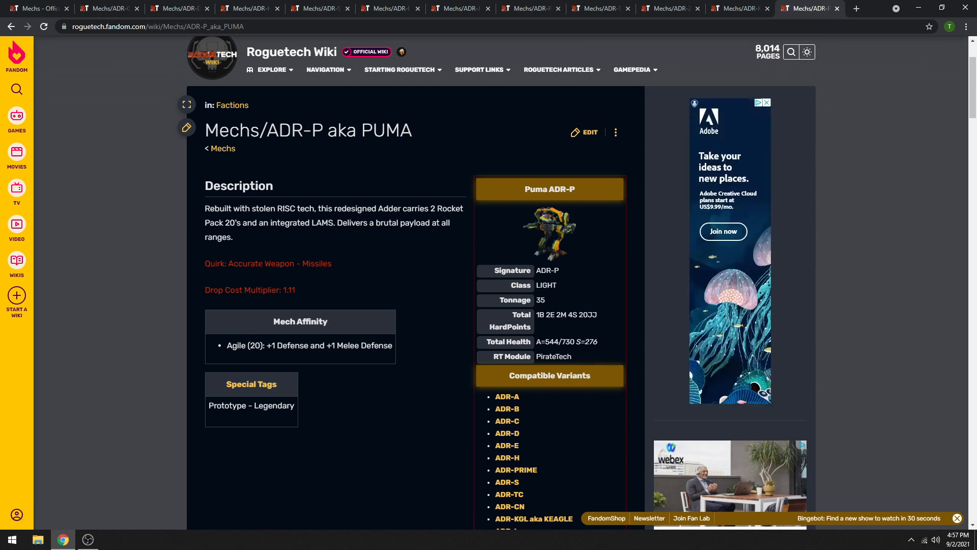
mouse_move(310, 290)
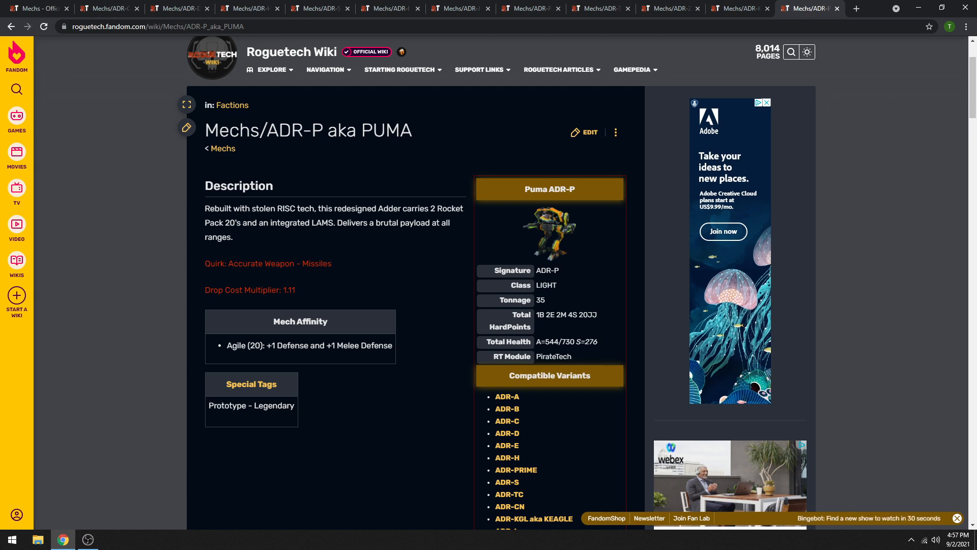
scroll("down", 3)
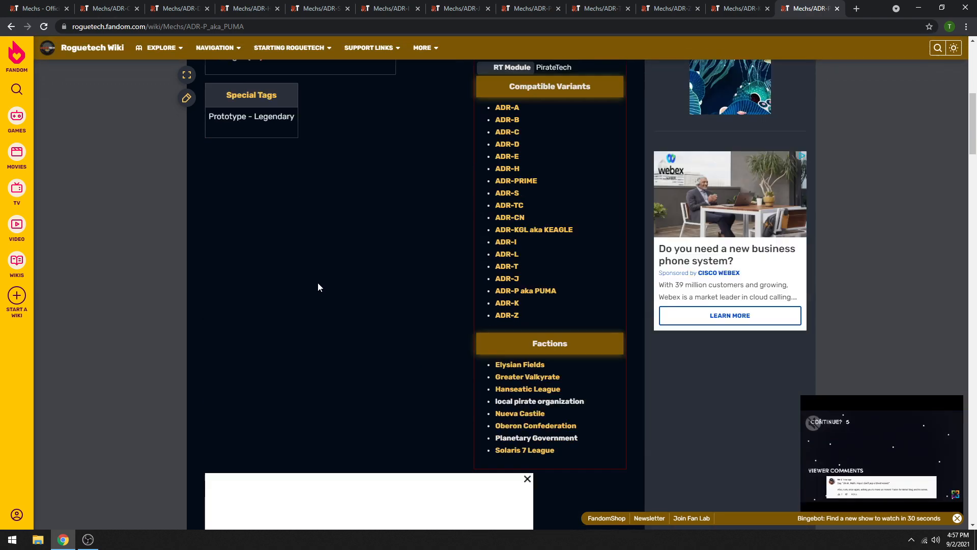
scroll("down", 3)
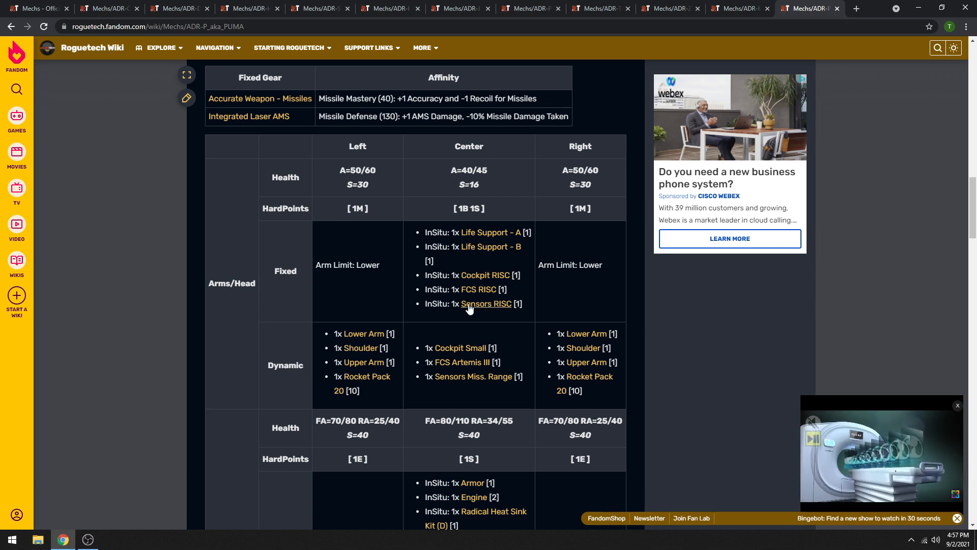
mouse_move(484, 275)
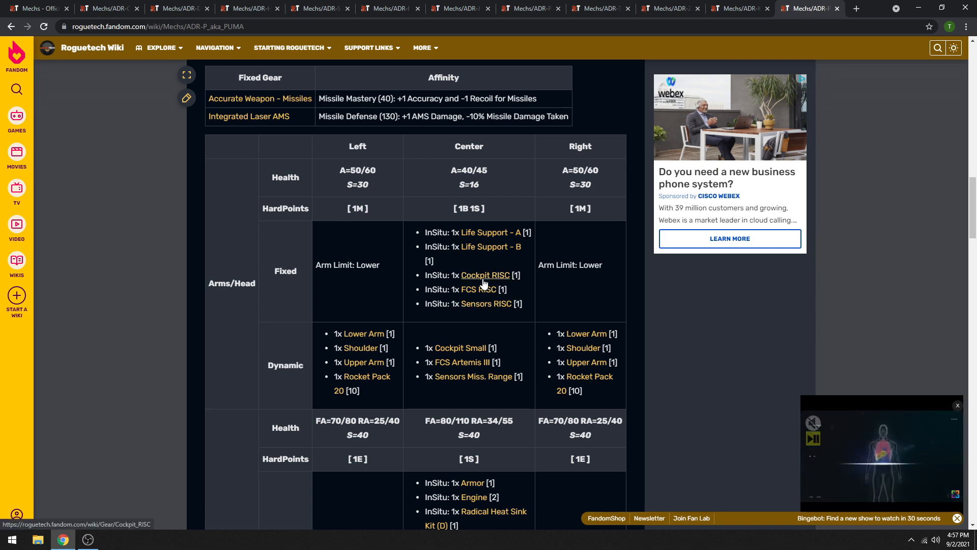
Step: Scroll through the PUMA torso tables, then through the ADR-KGL aka KEAGLE torso and leg loadout
scroll("down", 3)
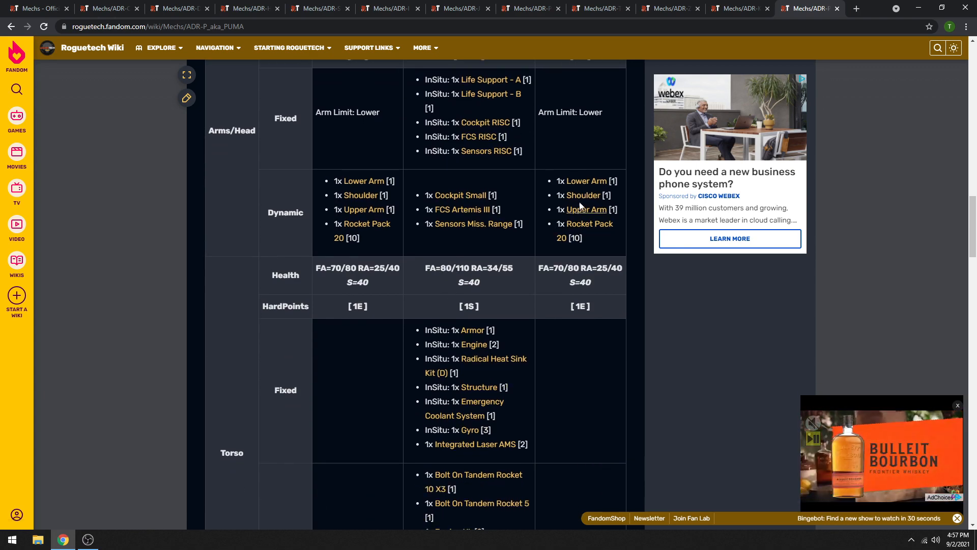
scroll("down", 3)
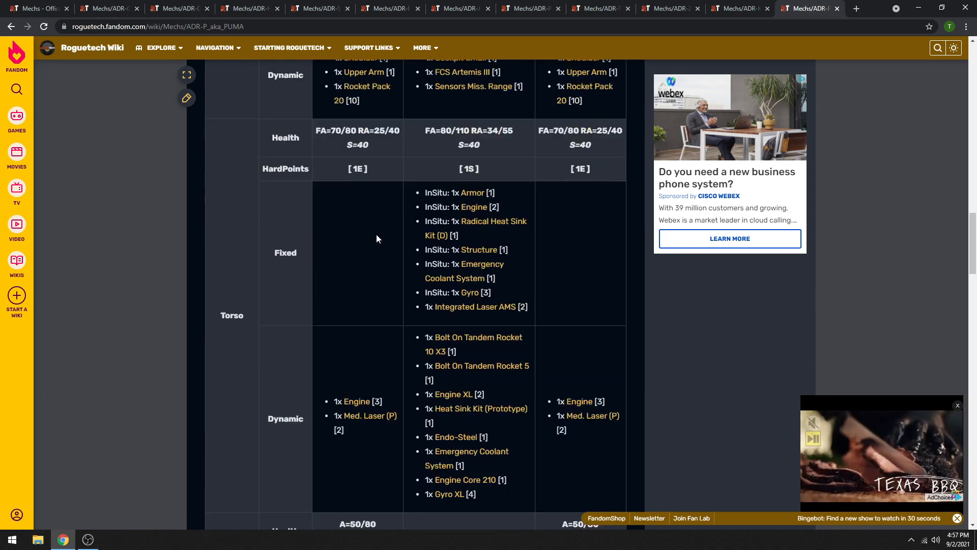
scroll("down", 3)
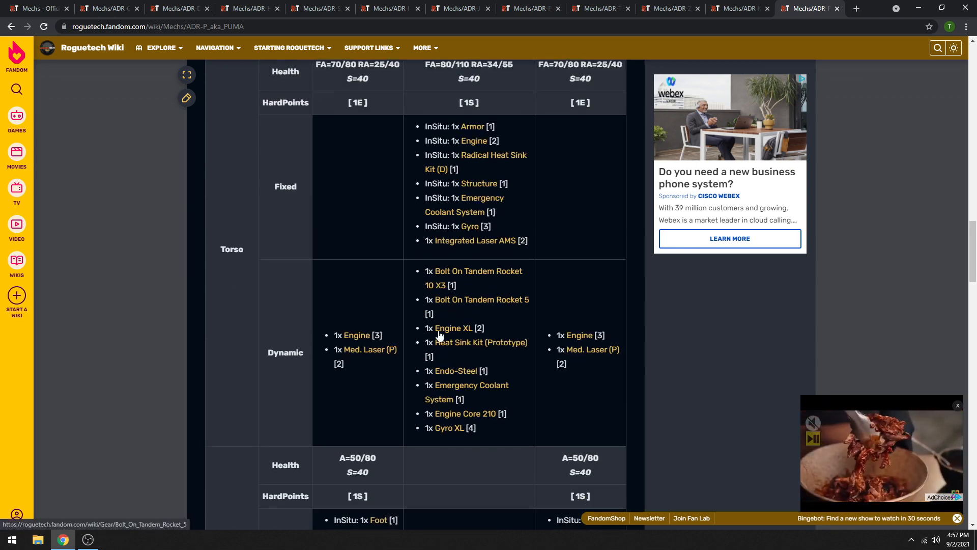
scroll("down", 3)
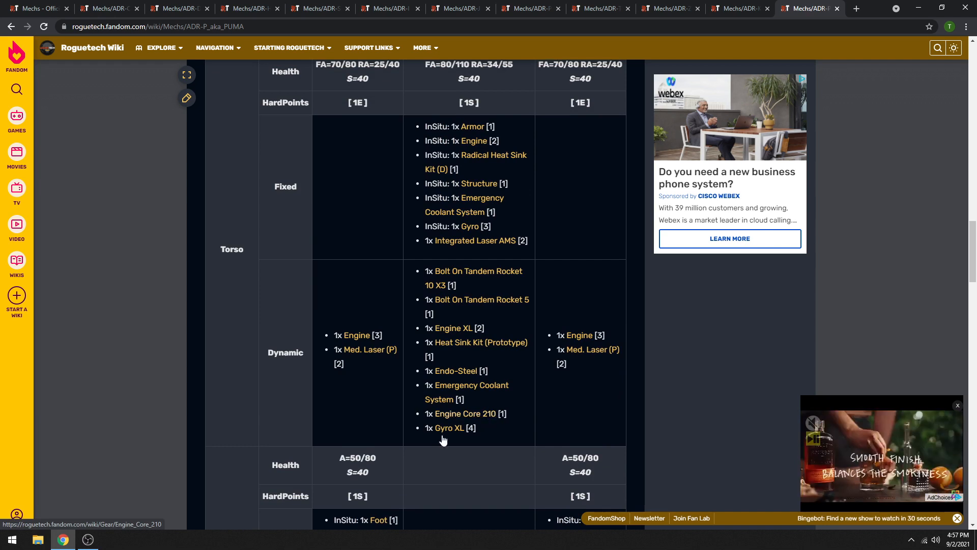
scroll("down", 3)
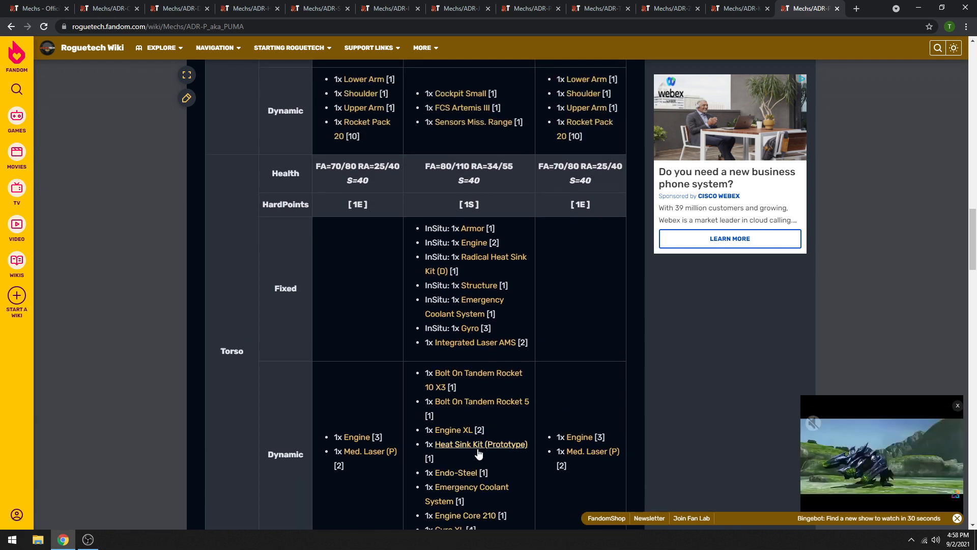
scroll("down", 3)
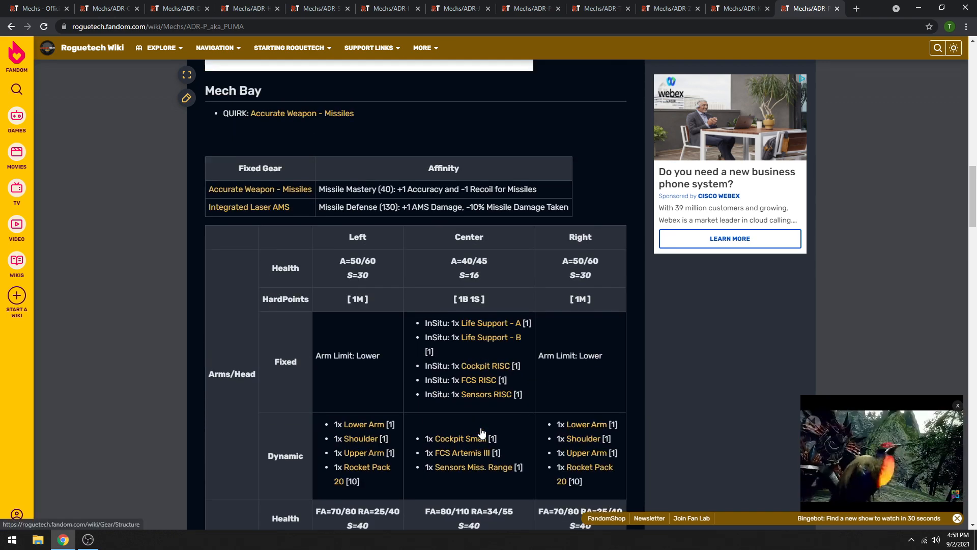
scroll("down", 3)
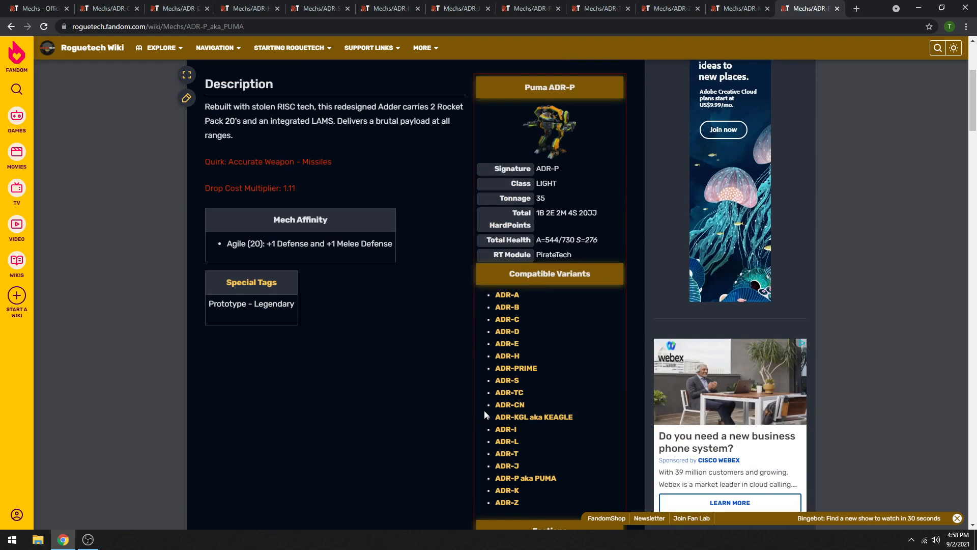
scroll("down", 3)
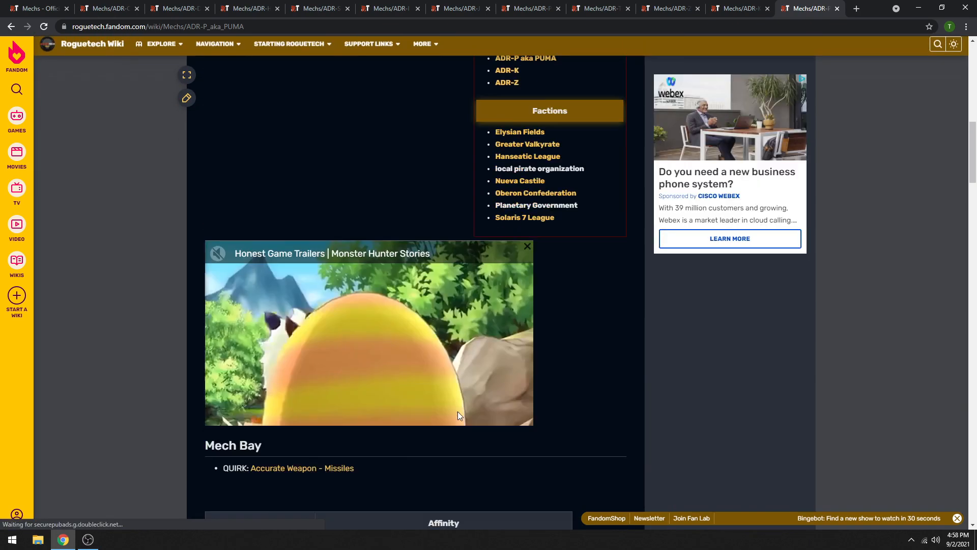
scroll("down", 3)
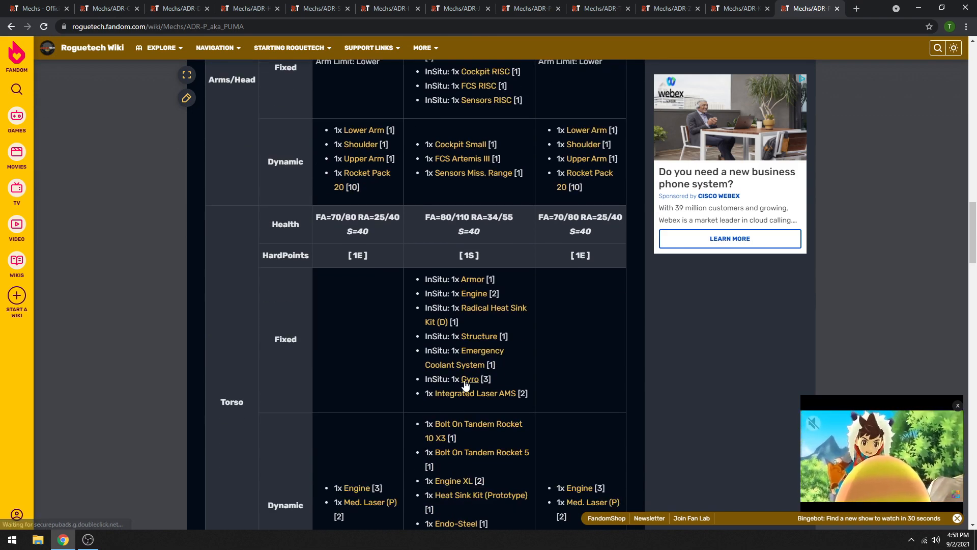
scroll("down", 3)
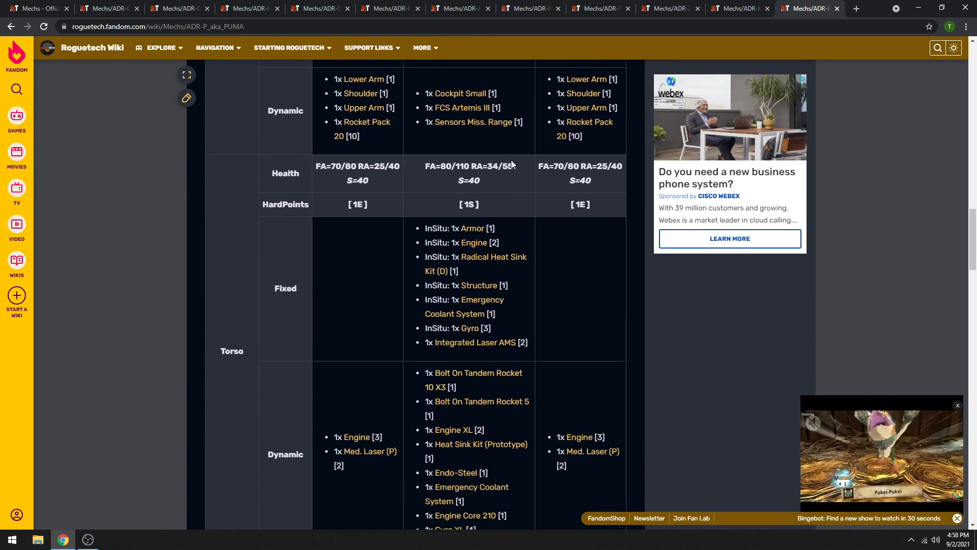
scroll("down", 3)
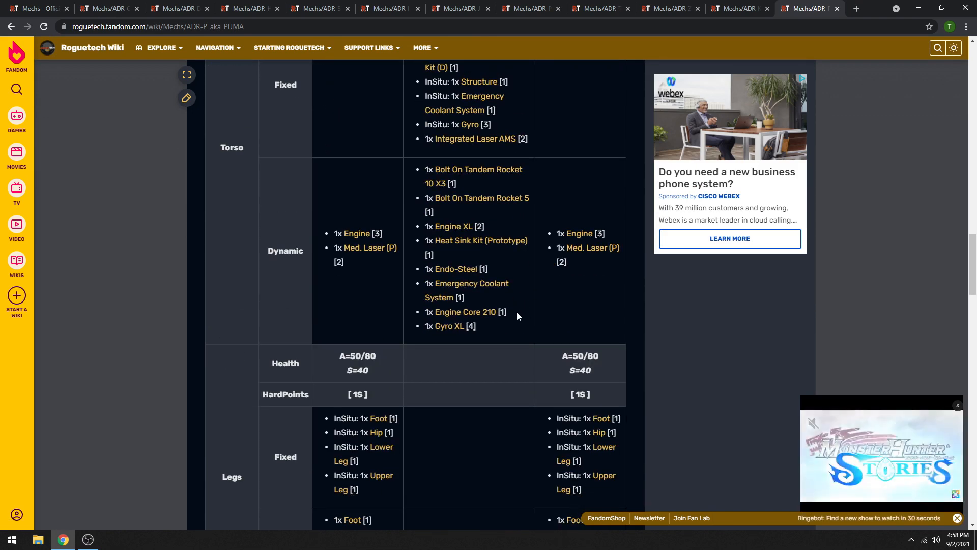
scroll("down", 3)
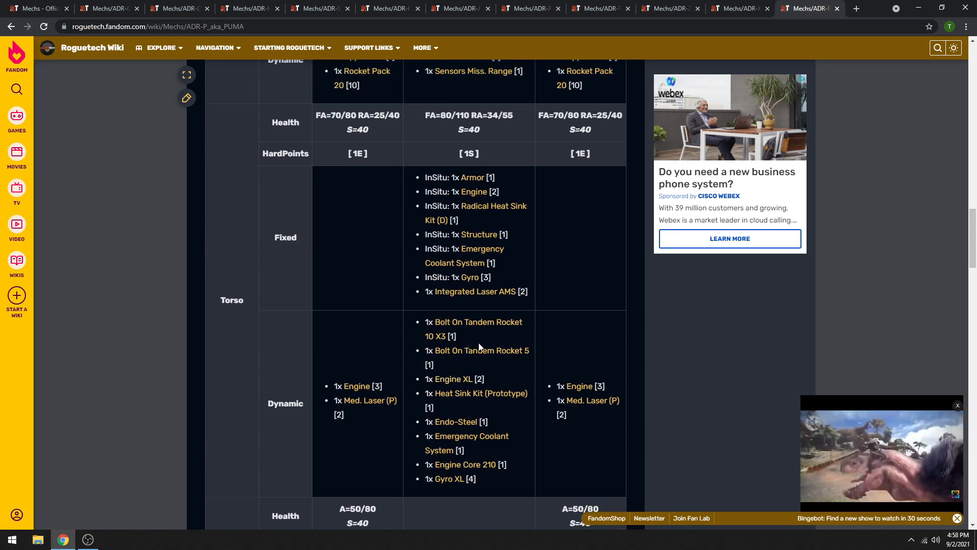
scroll("down", 3)
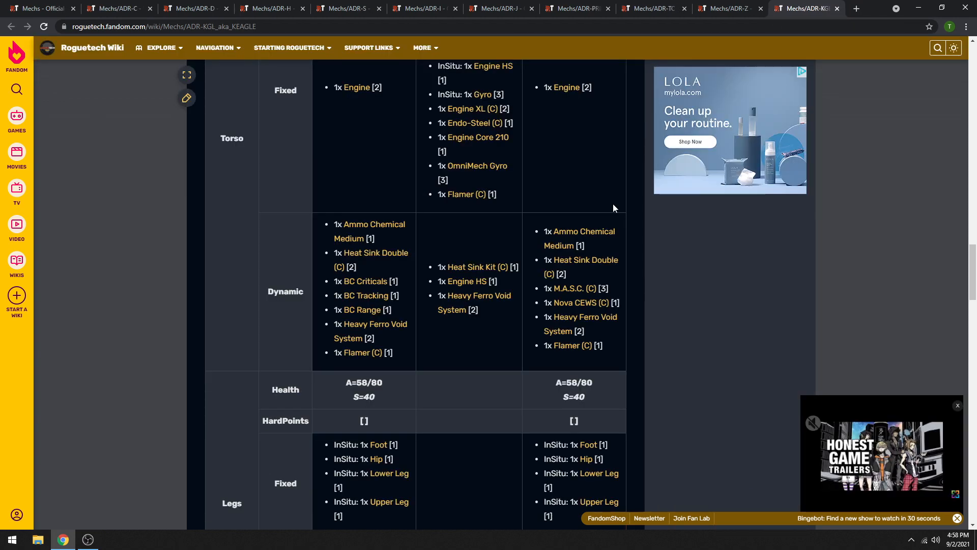
Step: Switch back to the Mechs - Official page and scroll to the Light Mechs table with the Adder rows
left_click(115, 8)
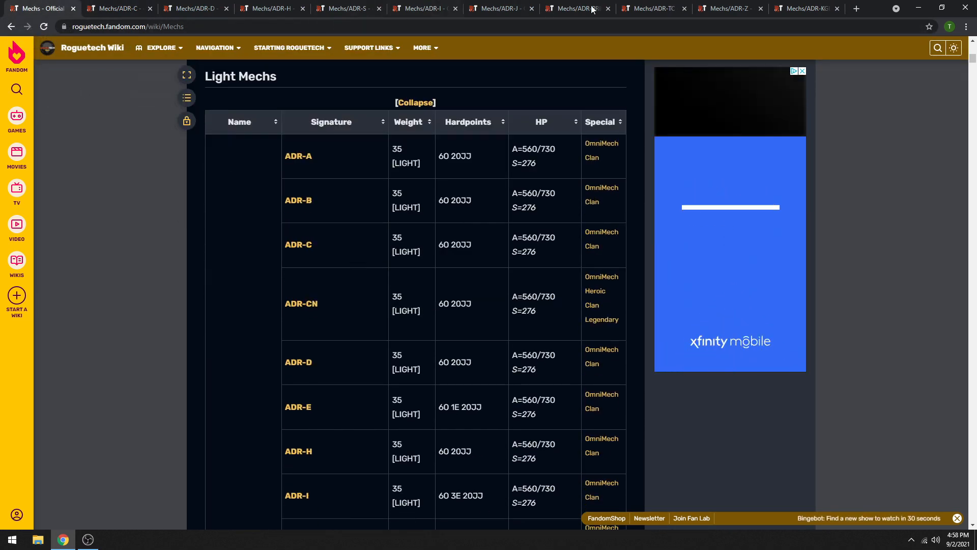
scroll("down", 3)
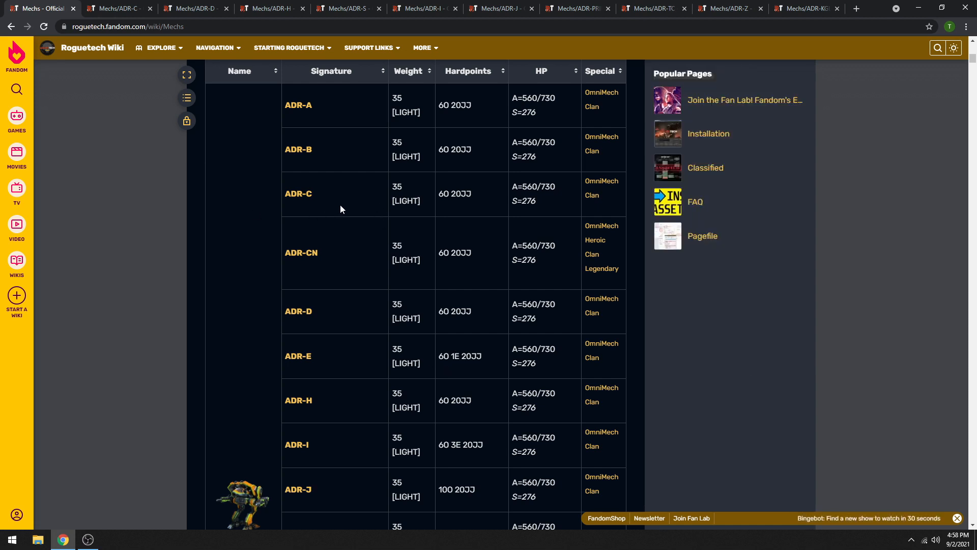
mouse_move(350, 209)
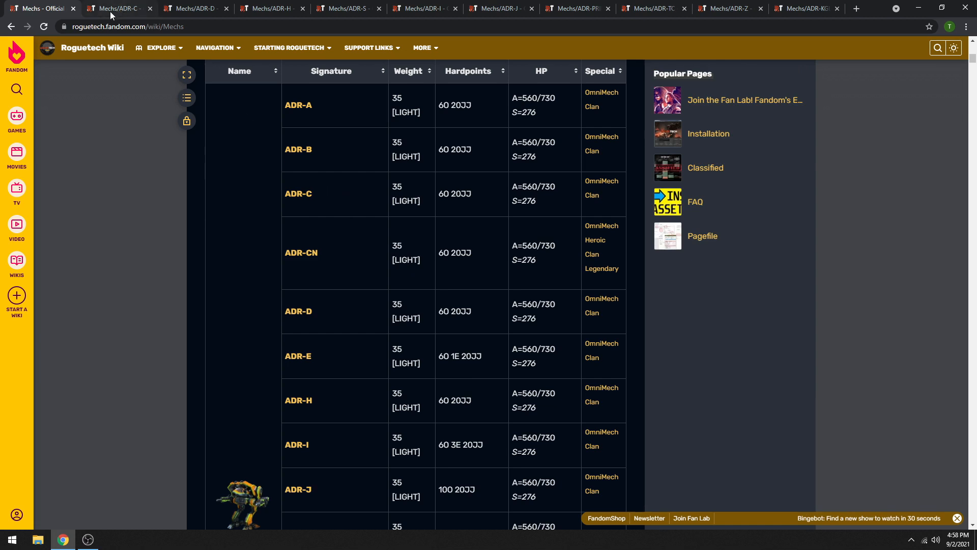
left_click(118, 8)
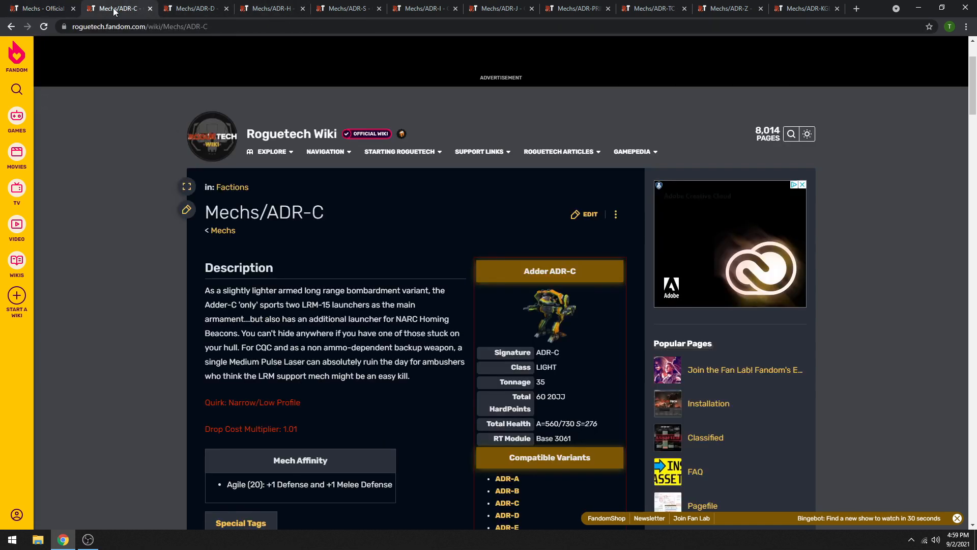
scroll("down", 3)
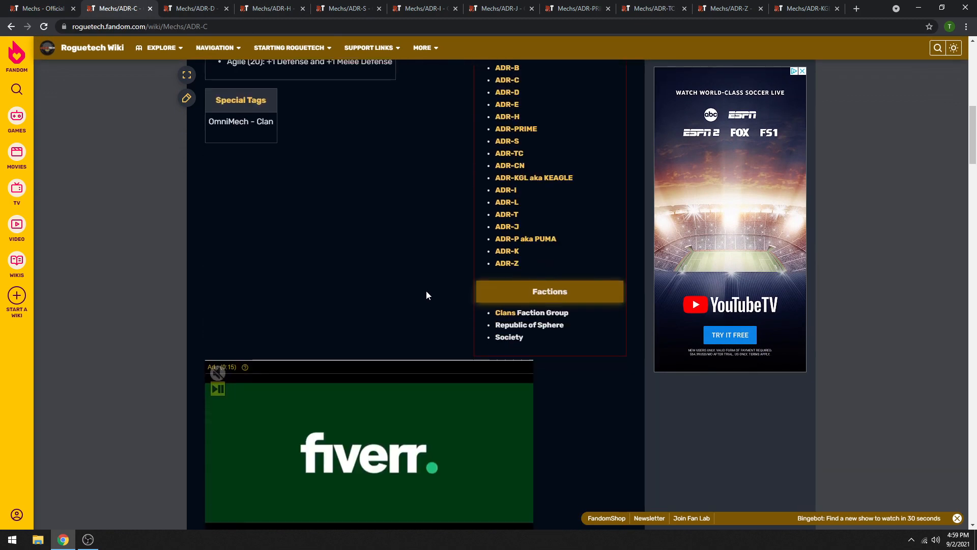
scroll("down", 3)
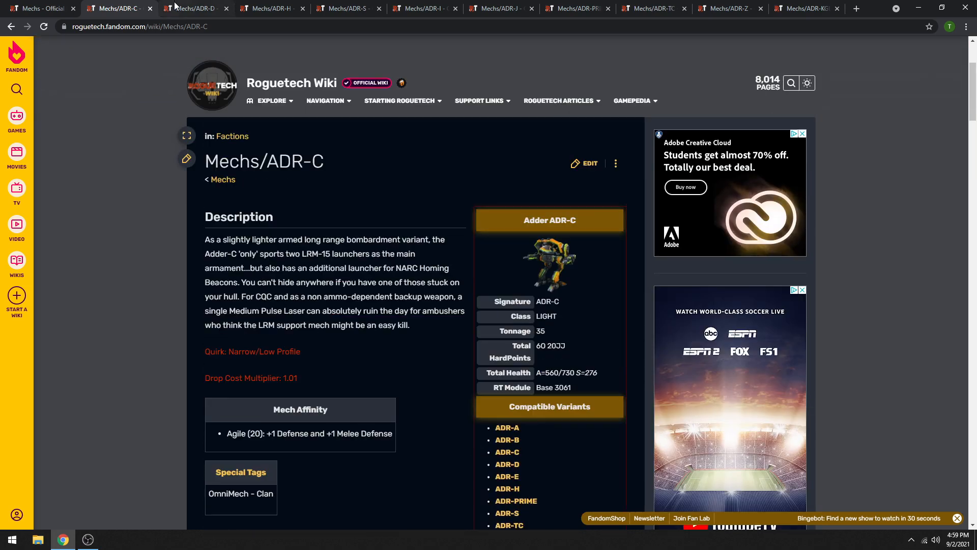
left_click(192, 8)
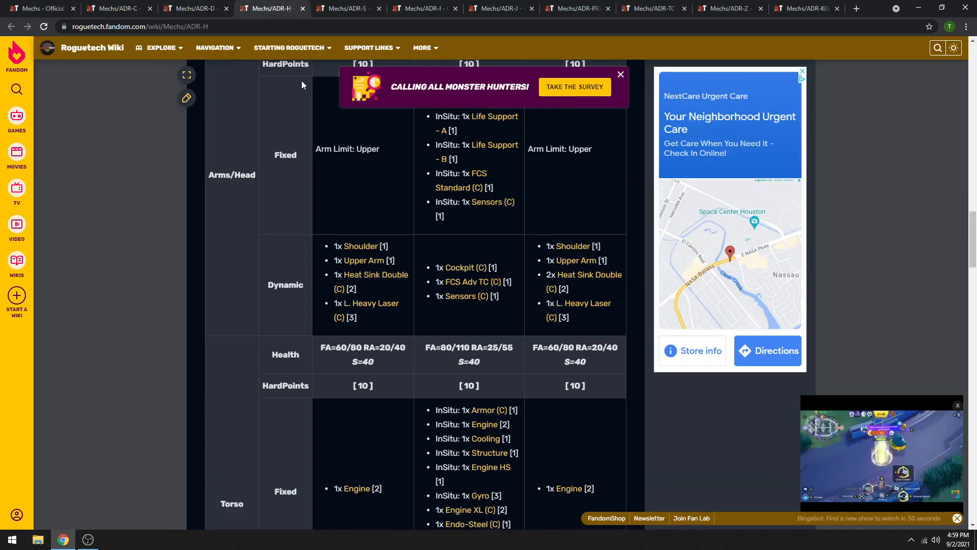
scroll("up", 3)
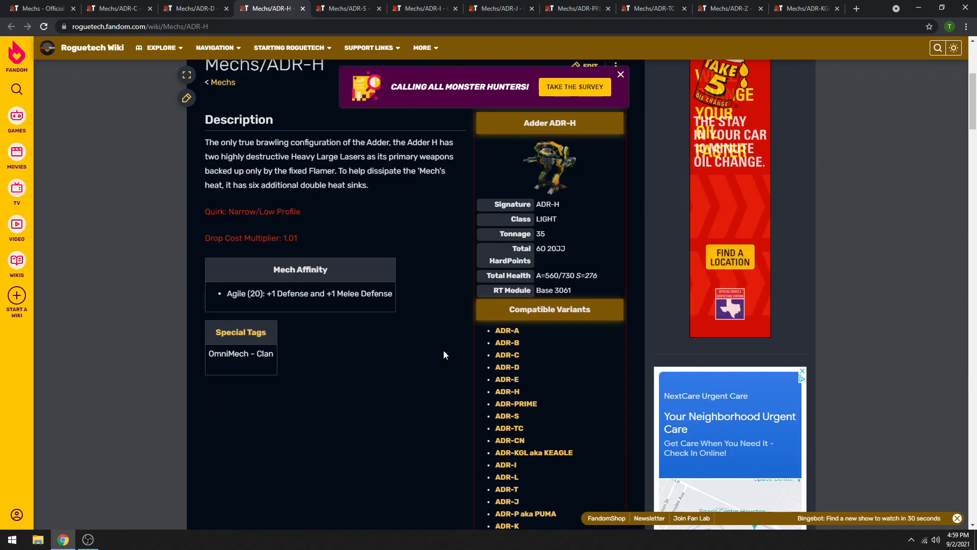
left_click(346, 8)
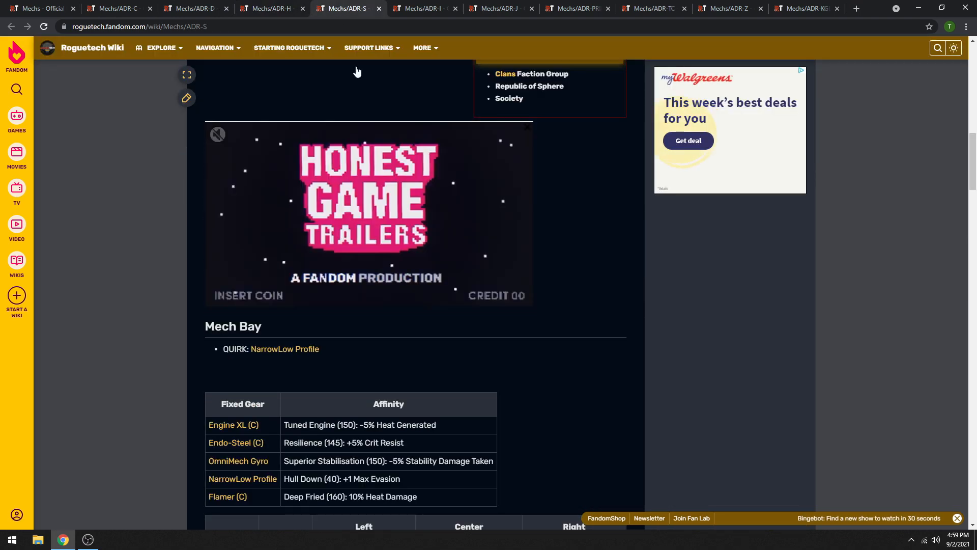
scroll("down", 3)
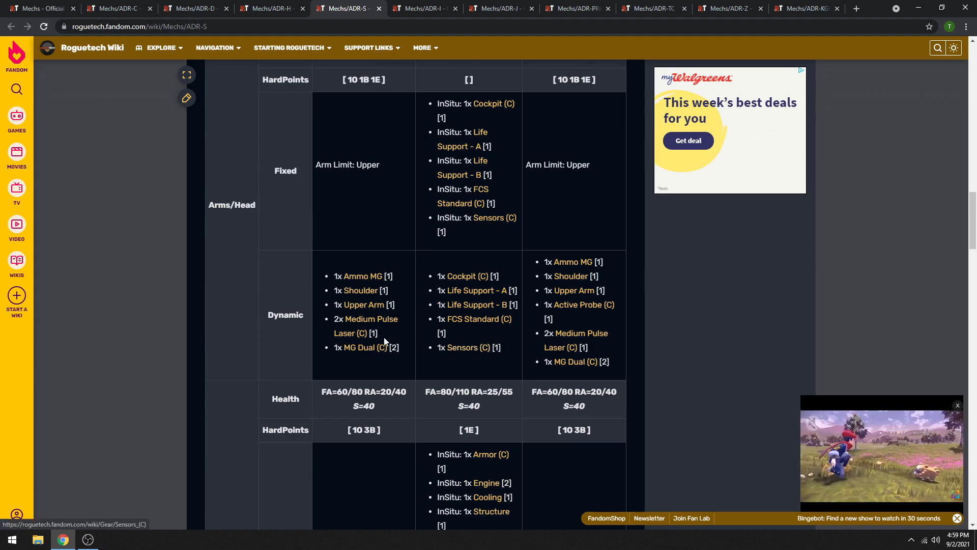
left_click(271, 8)
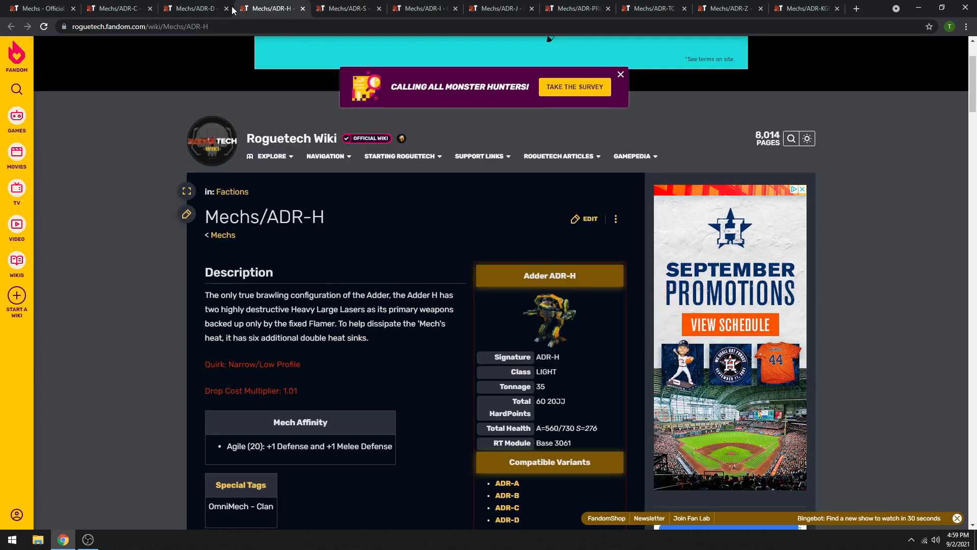
left_click(118, 8)
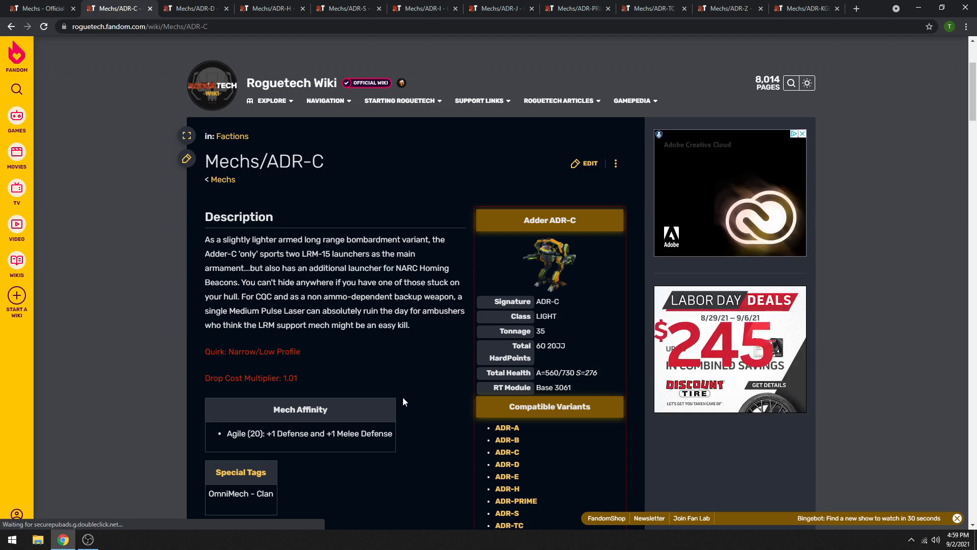
scroll("down", 3)
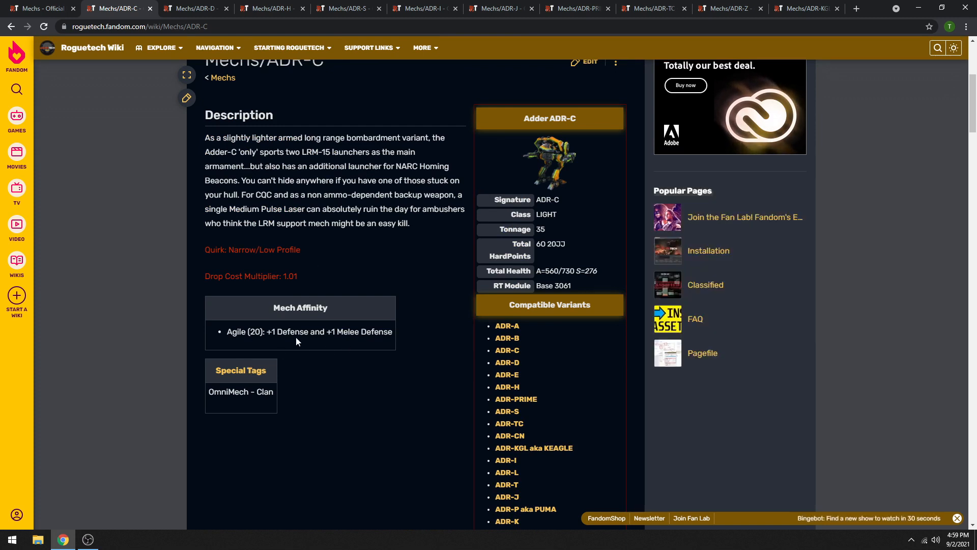
mouse_move(304, 345)
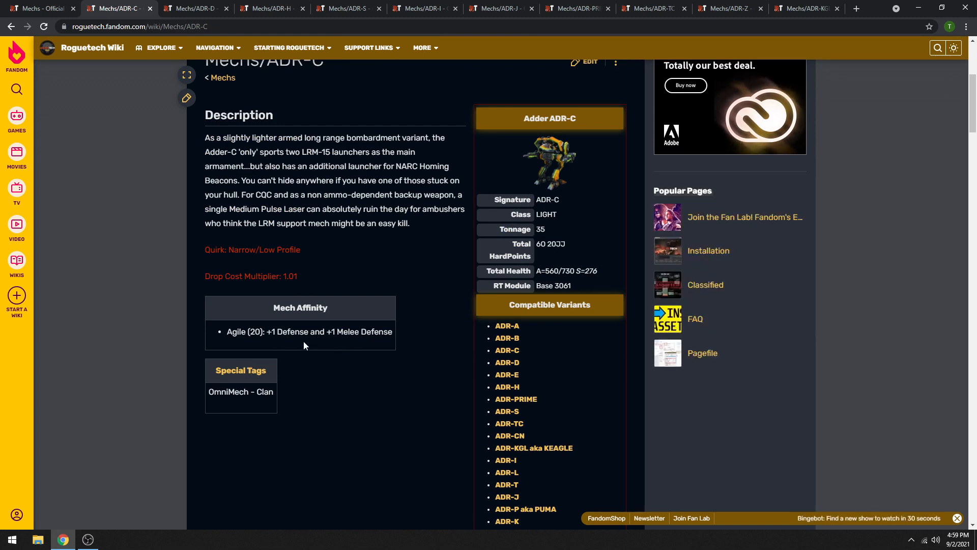
mouse_move(298, 269)
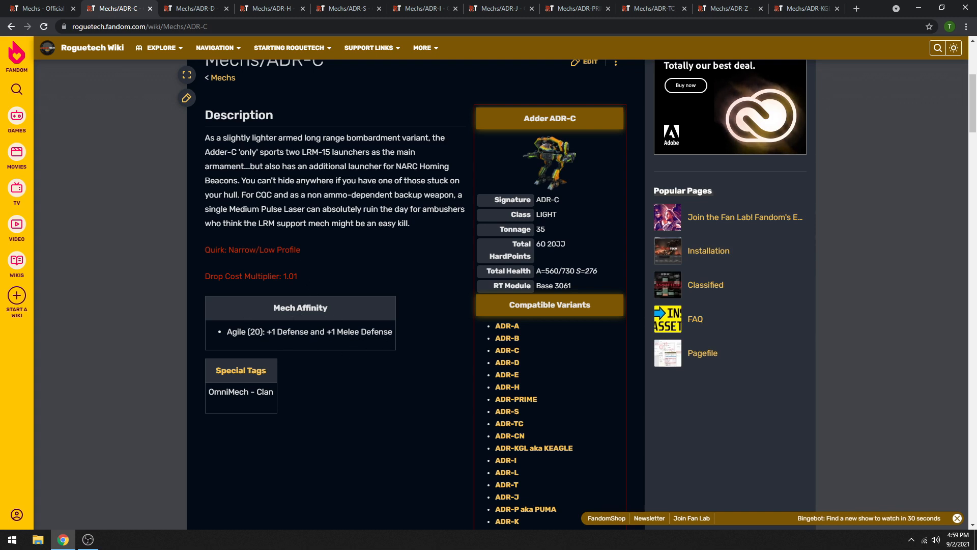
mouse_move(382, 246)
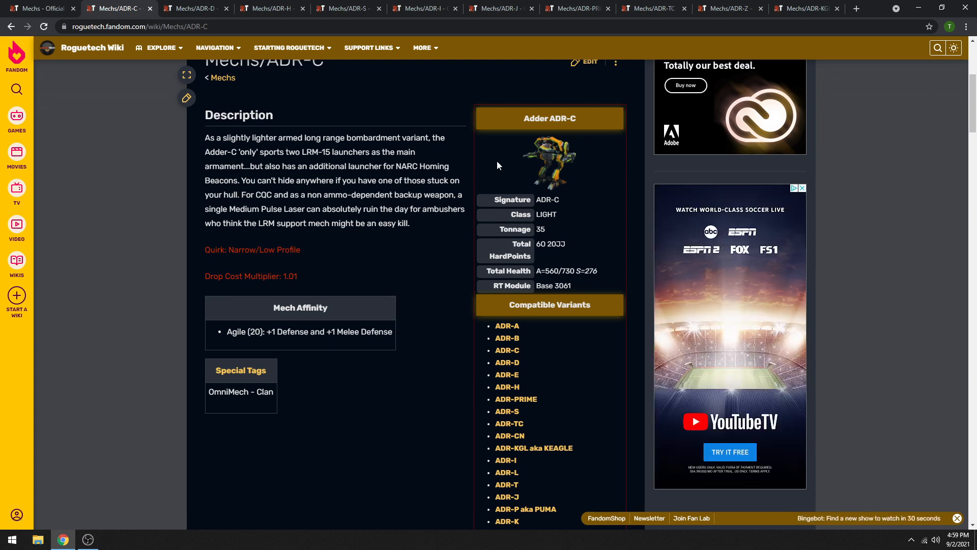
mouse_move(372, 393)
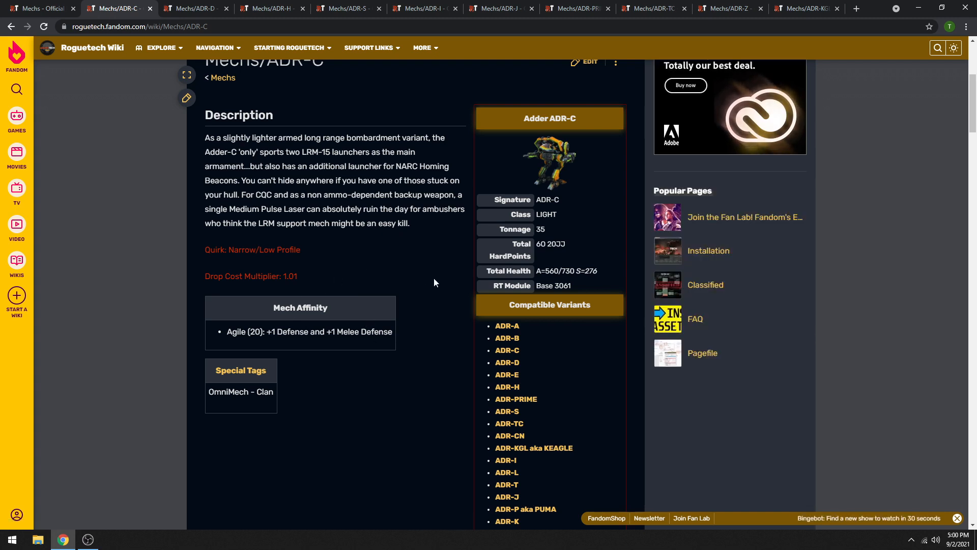
mouse_move(423, 278)
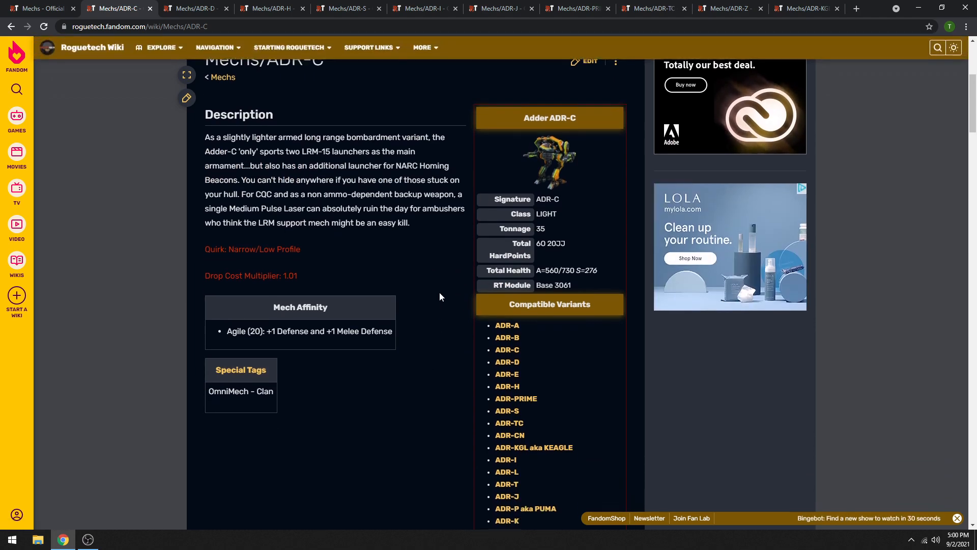
scroll("down", 3)
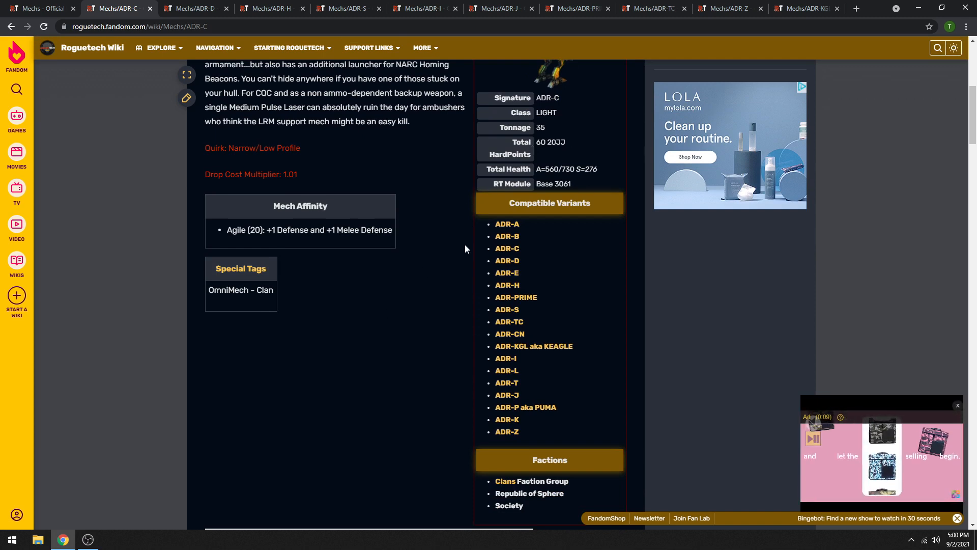
mouse_move(343, 282)
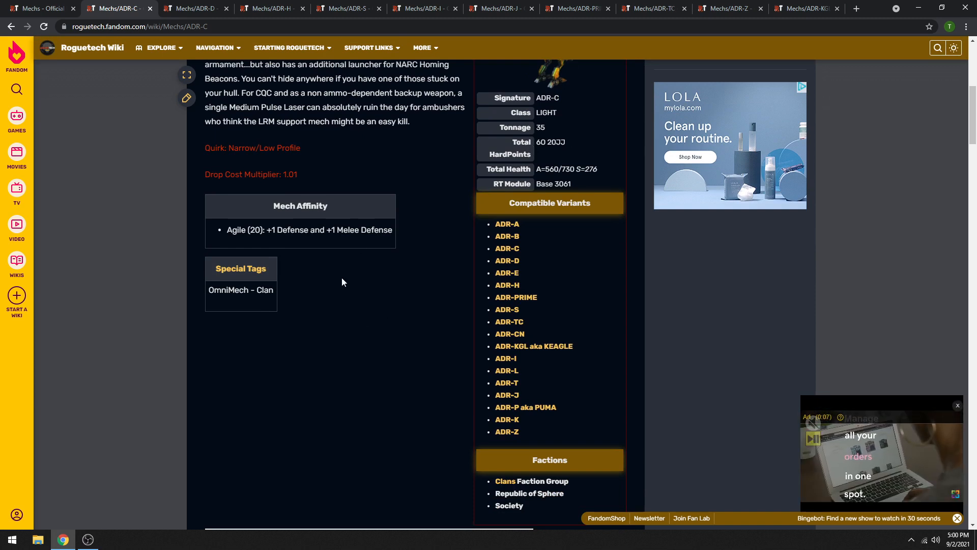
scroll("down", 3)
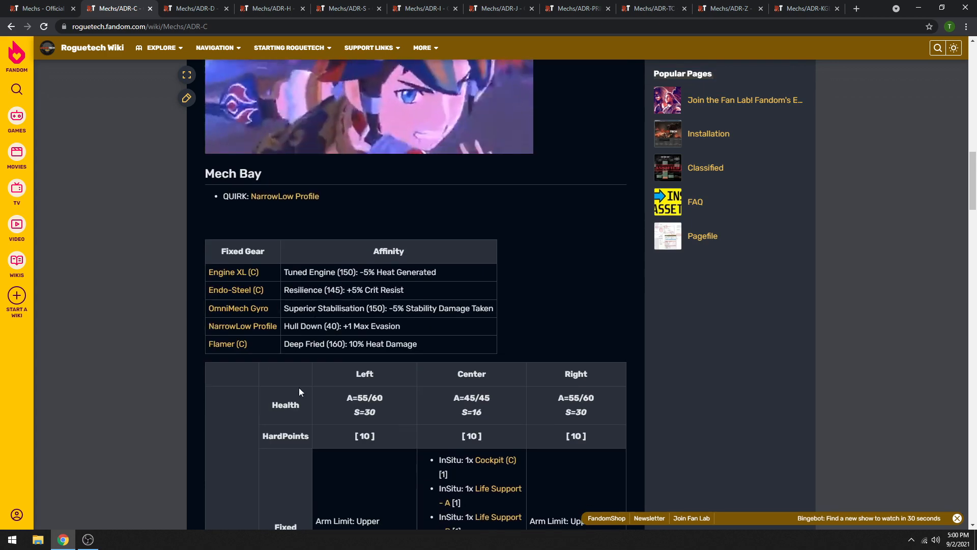
double_click(293, 325)
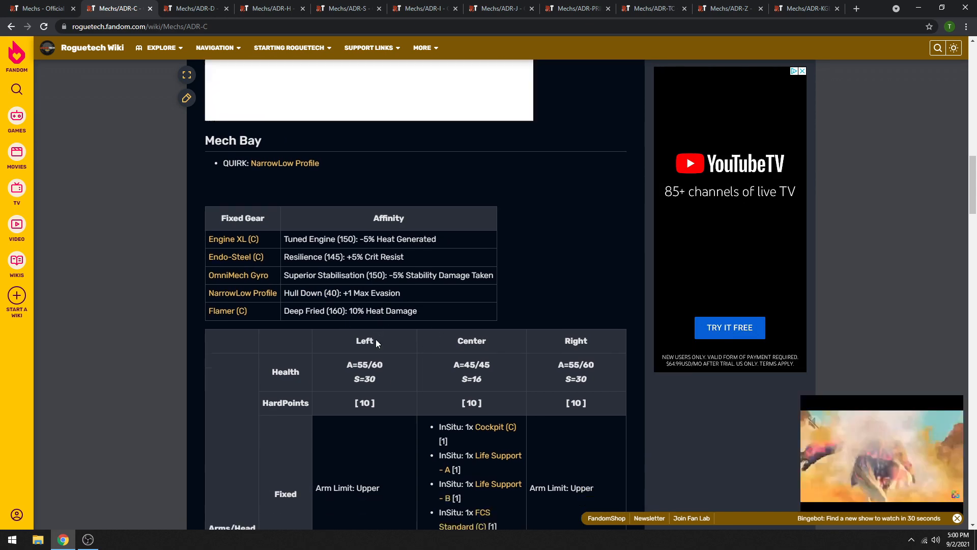
scroll("down", 3)
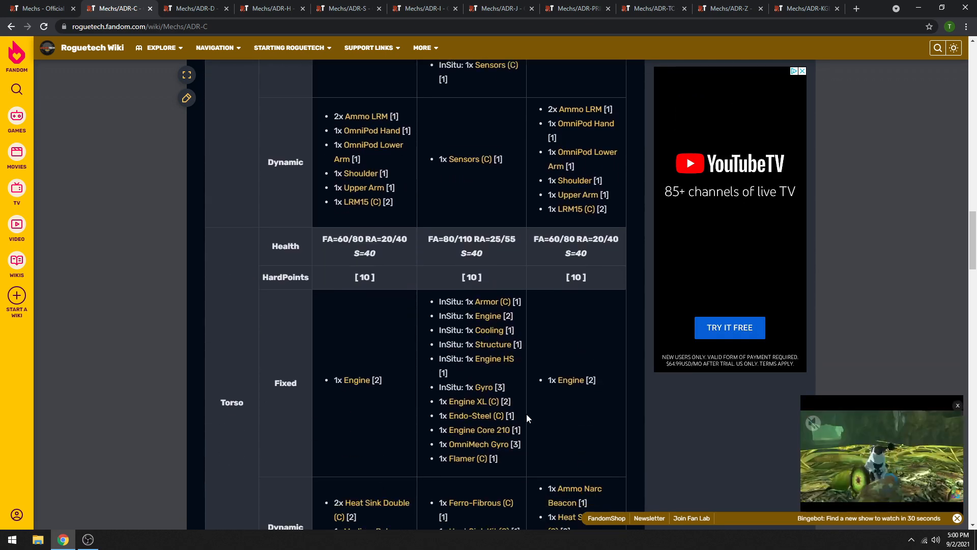
scroll("down", 3)
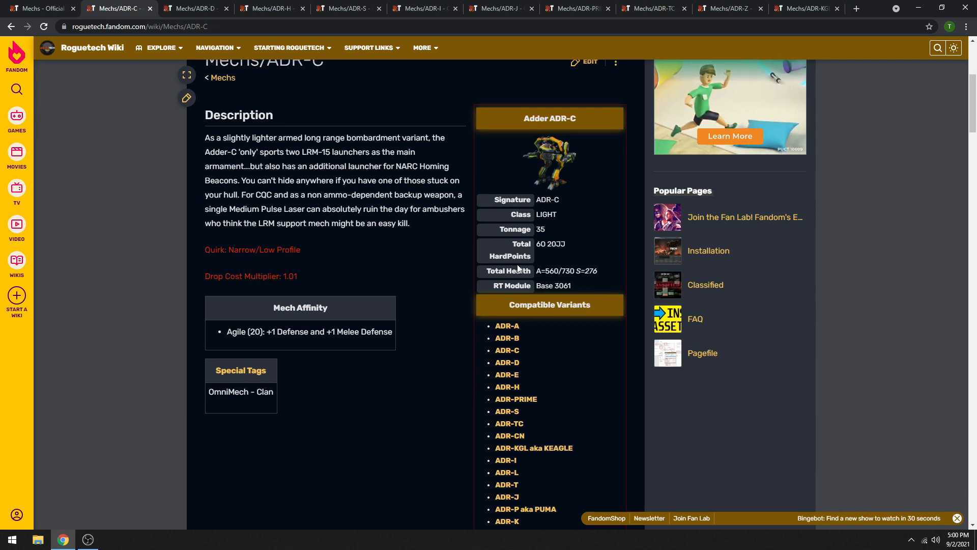
scroll("down", 3)
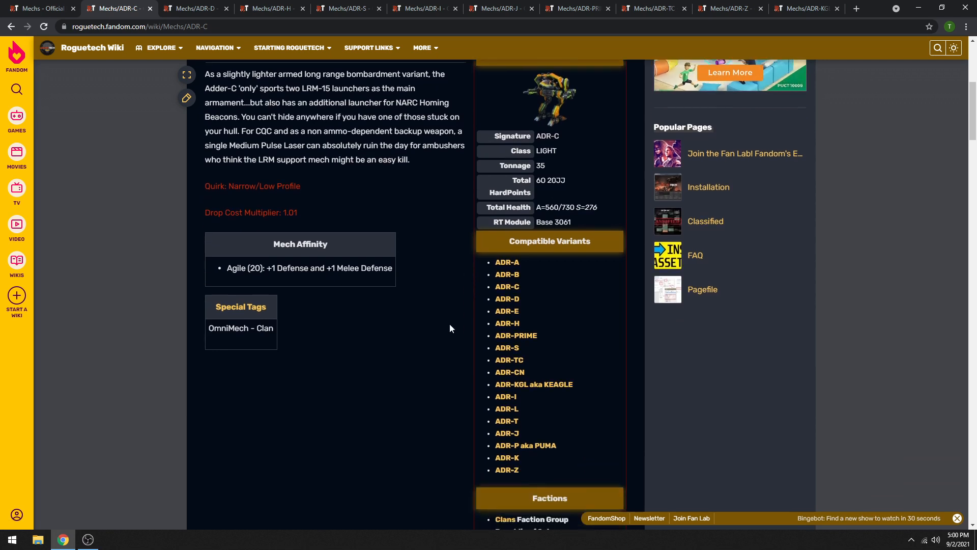
scroll("down", 3)
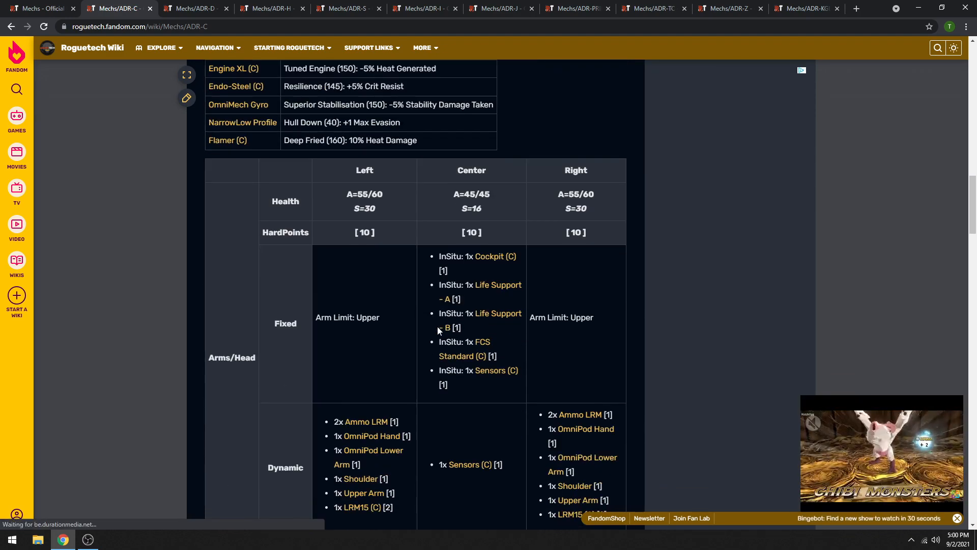
scroll("down", 3)
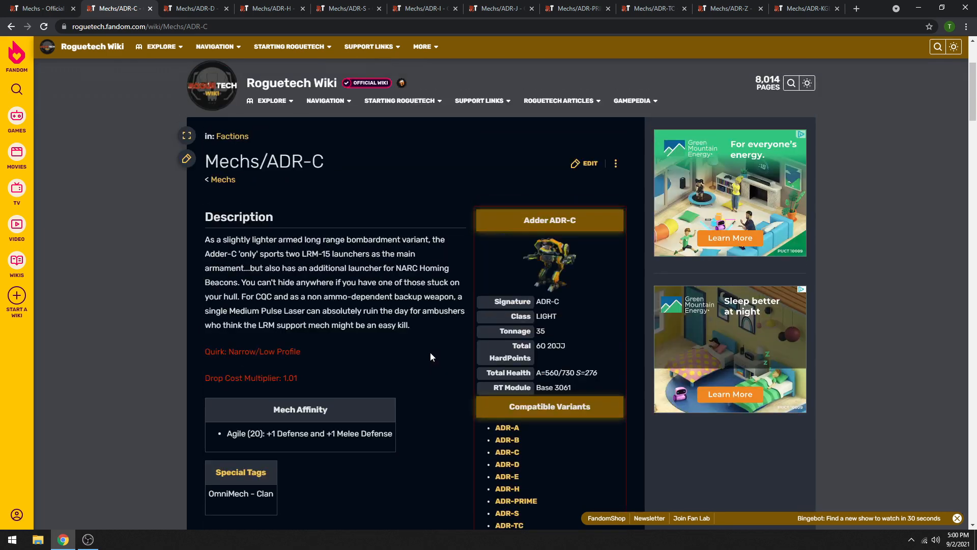
scroll("down", 3)
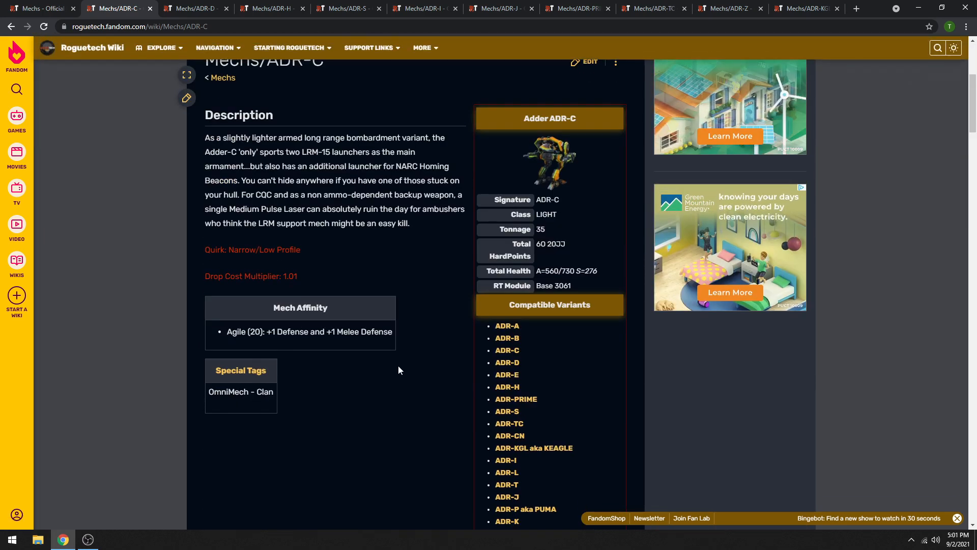
scroll("down", 3)
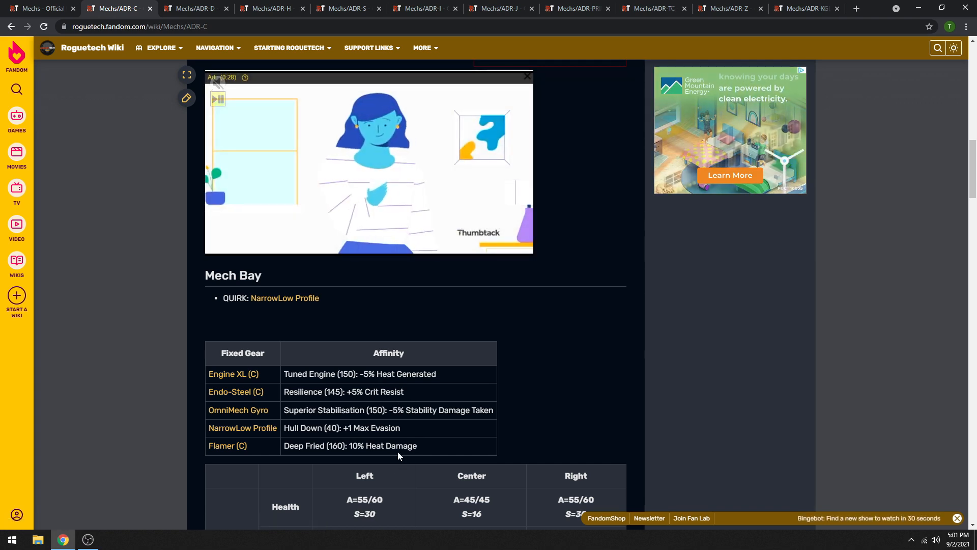
mouse_move(374, 461)
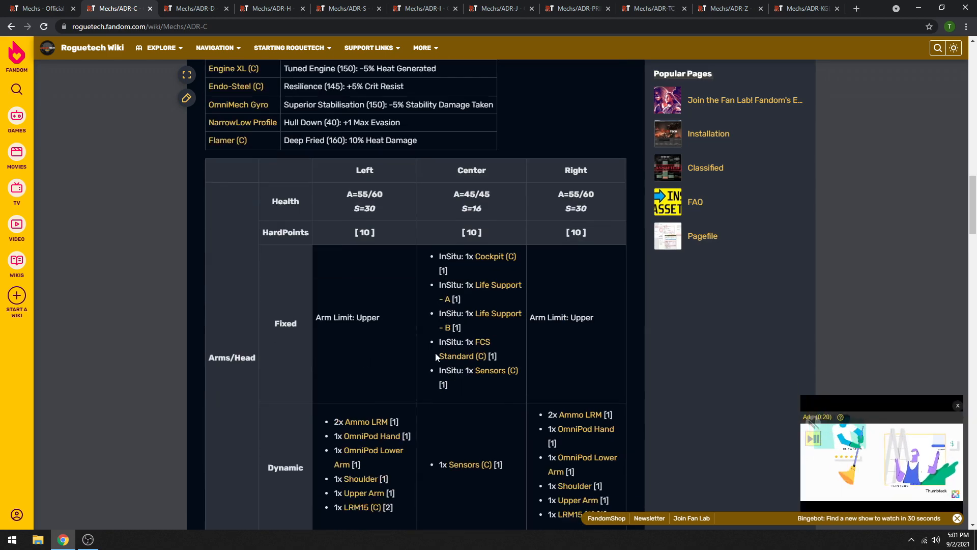
Step: Scroll the ADR-C loadout through the Arms/Head and Torso sections, fixed and dynamic equipment
scroll("down", 3)
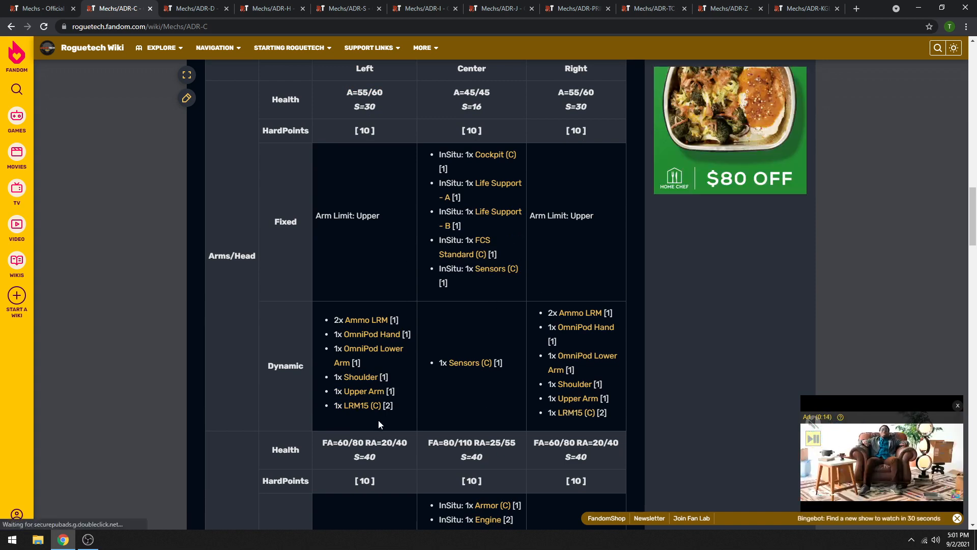
scroll("down", 3)
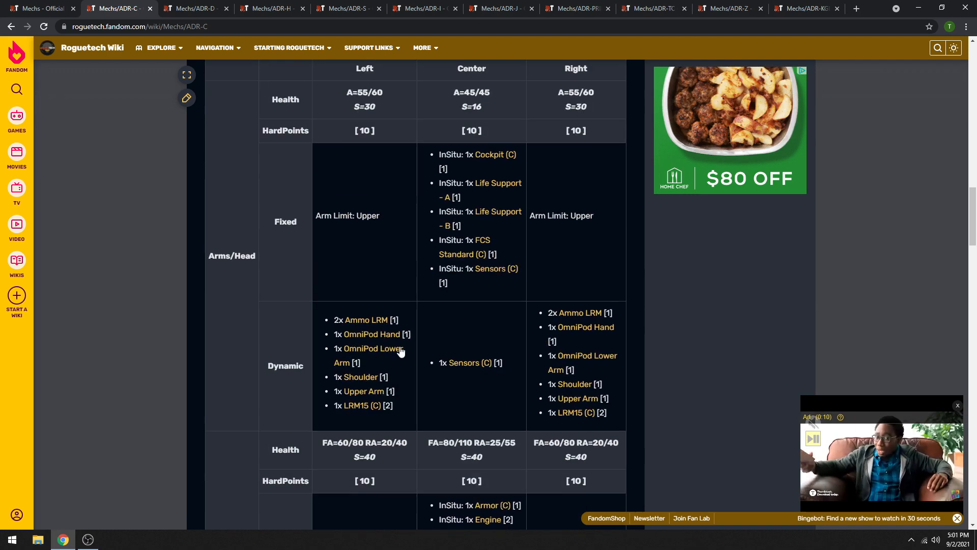
mouse_move(357, 407)
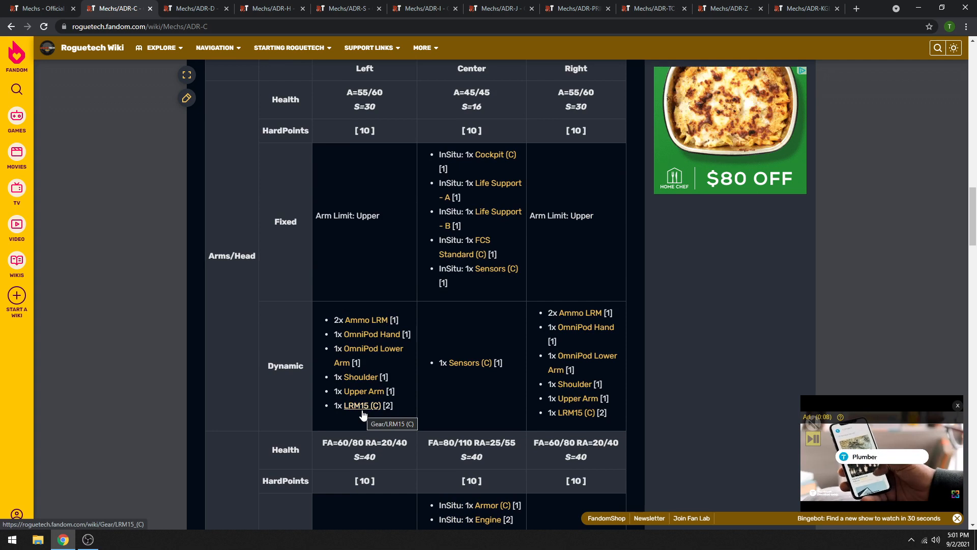
mouse_move(410, 449)
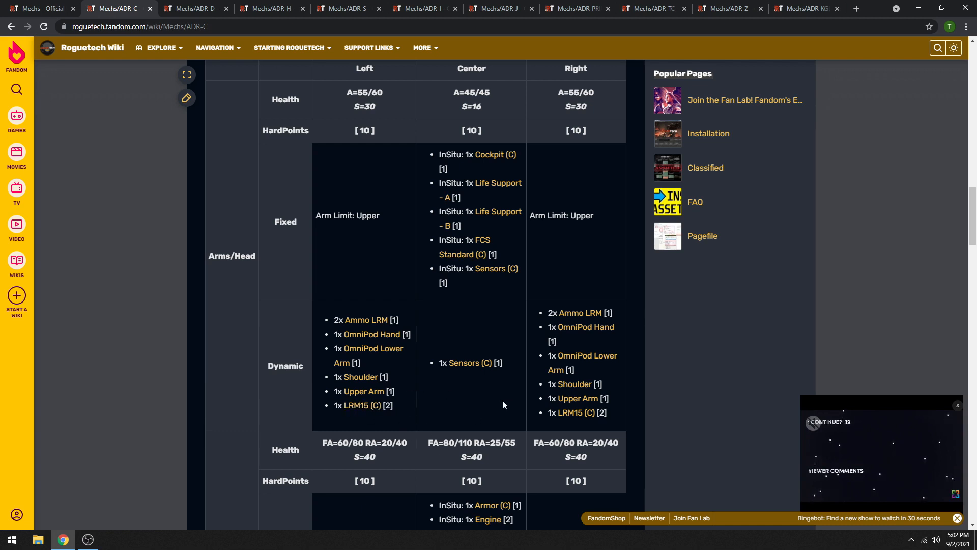
scroll("down", 3)
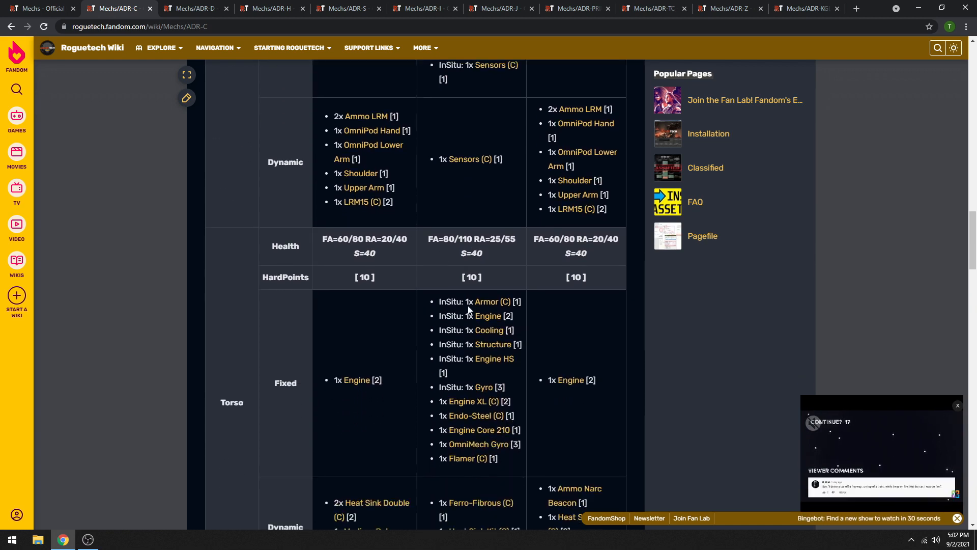
scroll("down", 3)
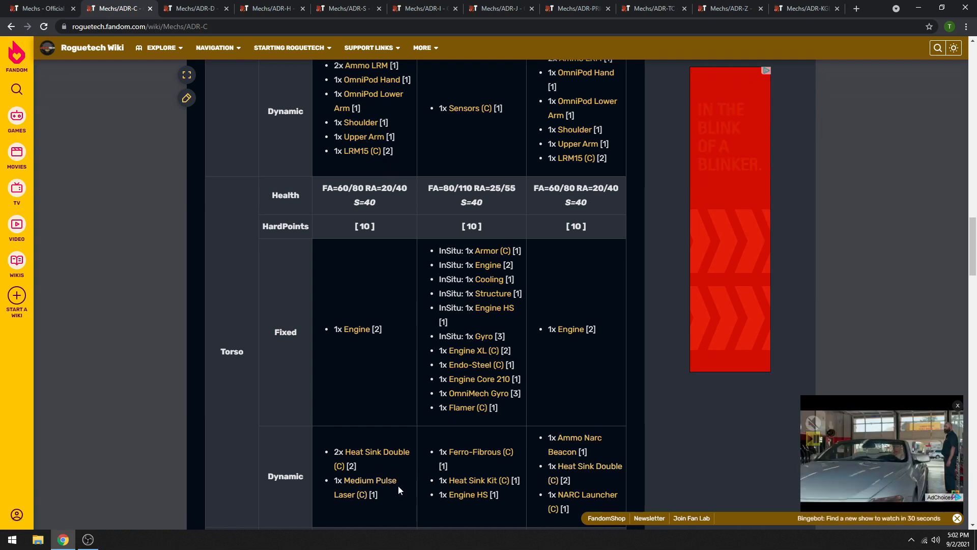
mouse_move(584, 497)
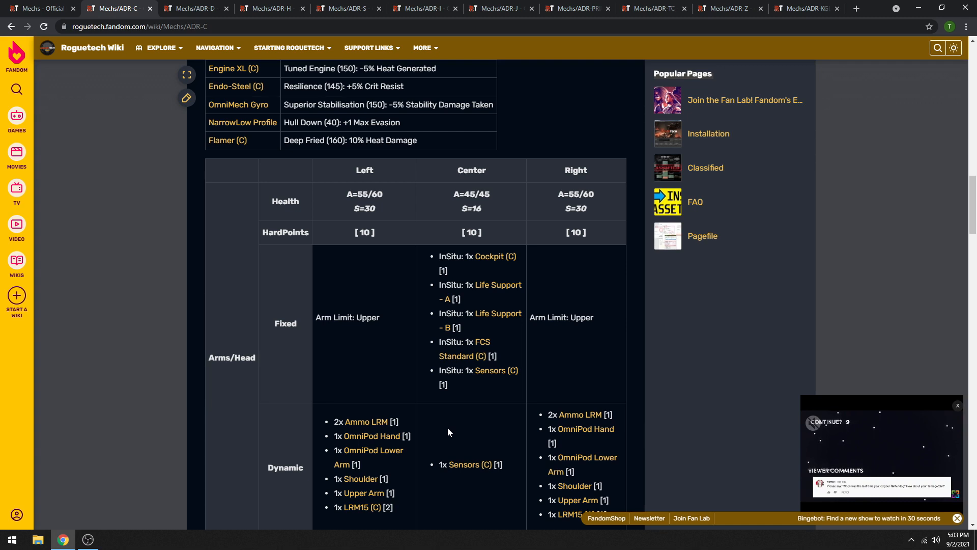
scroll("down", 3)
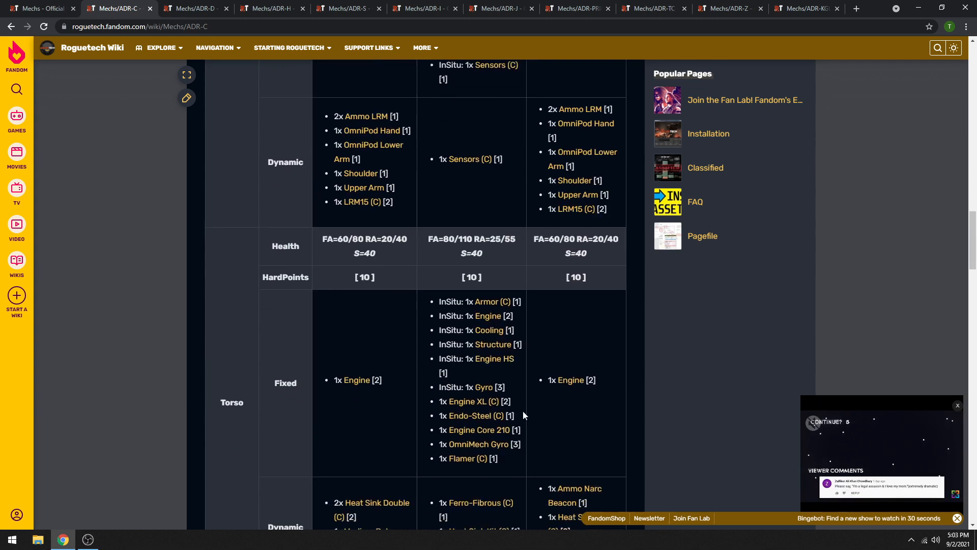
scroll("down", 3)
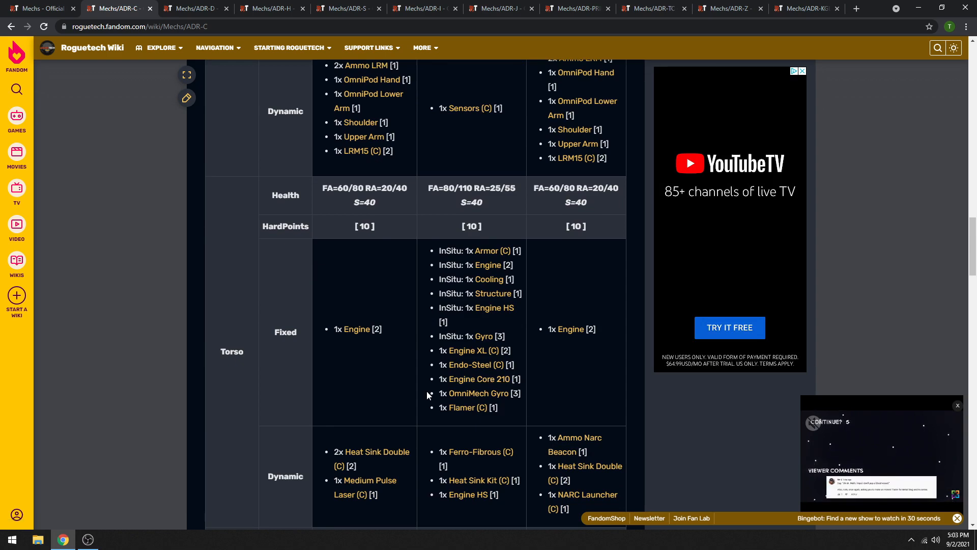
left_click(163, 48)
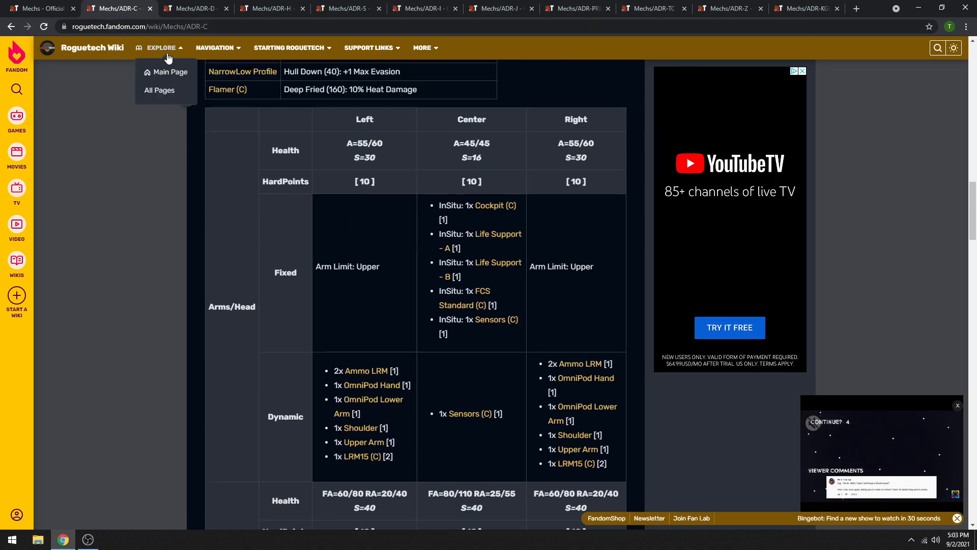
Step: Switch to the ADR-D page and scroll its arms/head, torso and leg loadout with the ER Large Laser and Ultra AC5
left_click(194, 8)
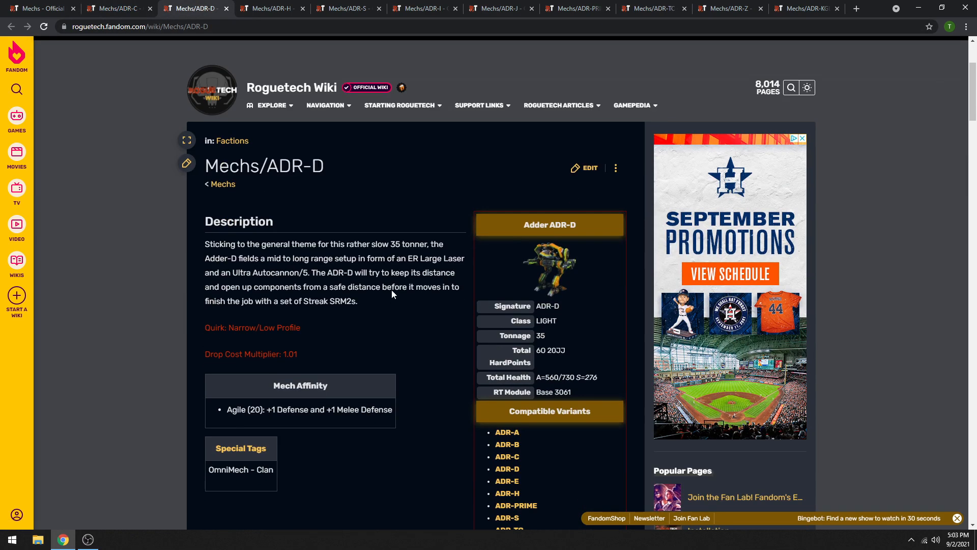
scroll("down", 3)
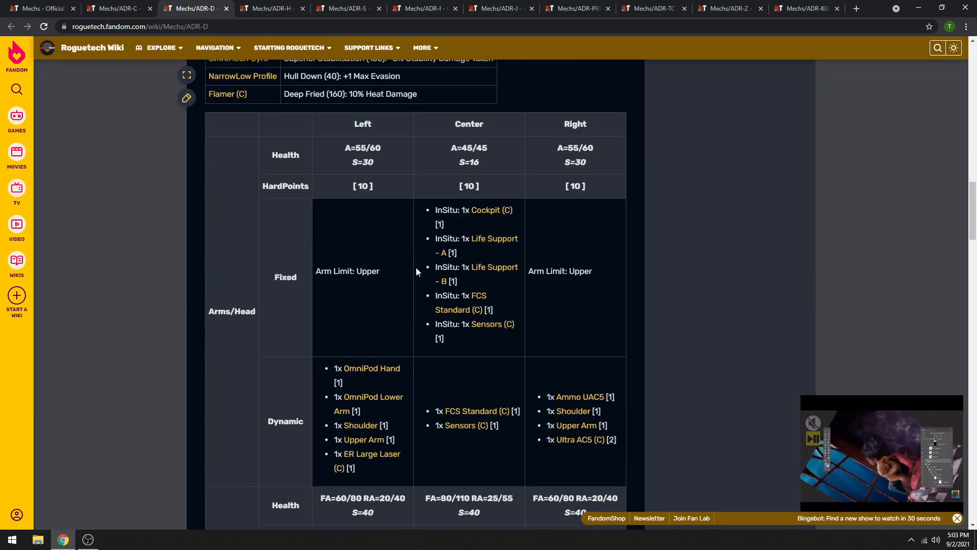
scroll("down", 3)
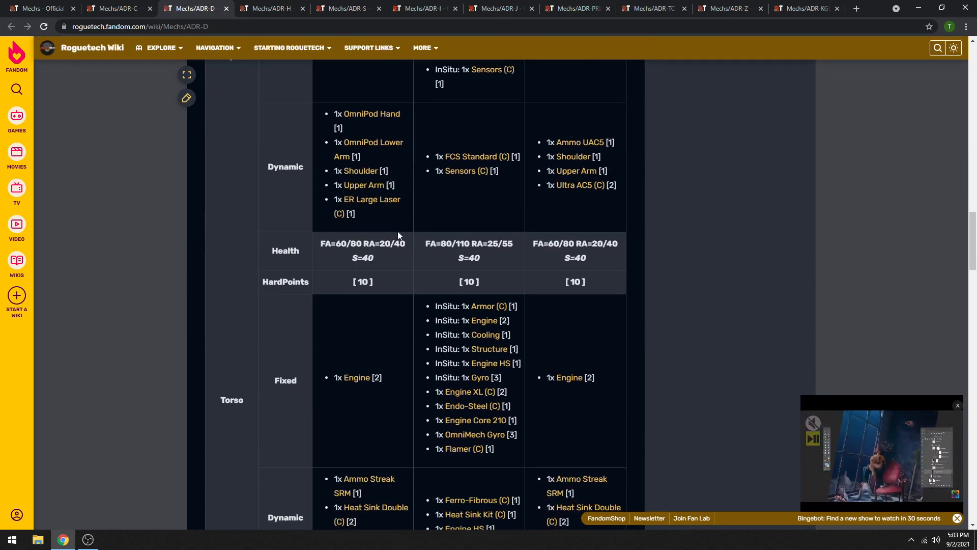
scroll("down", 3)
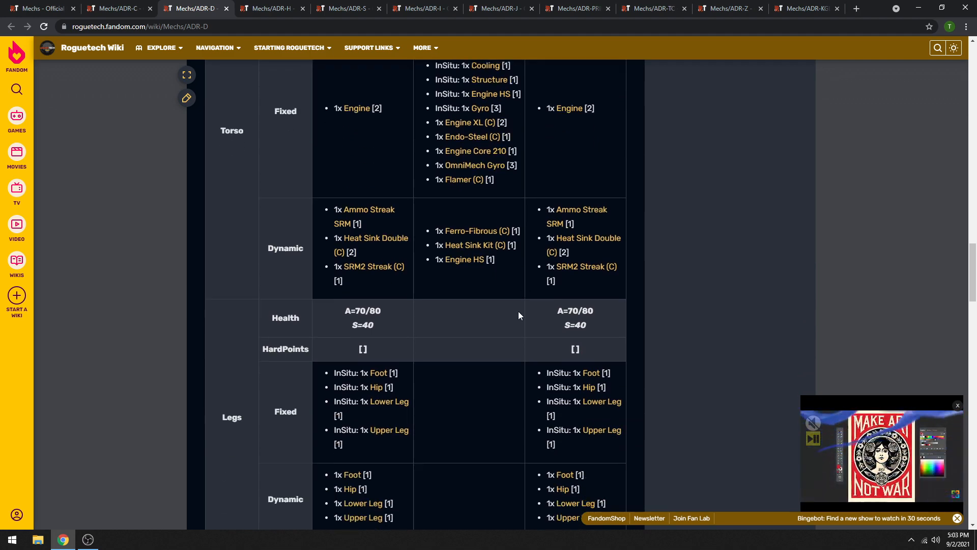
scroll("down", 3)
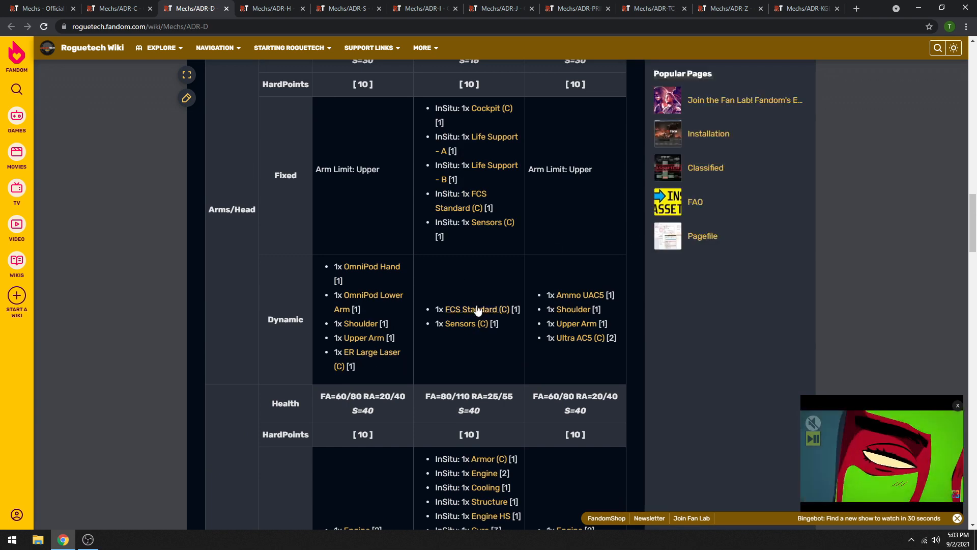
mouse_move(580, 337)
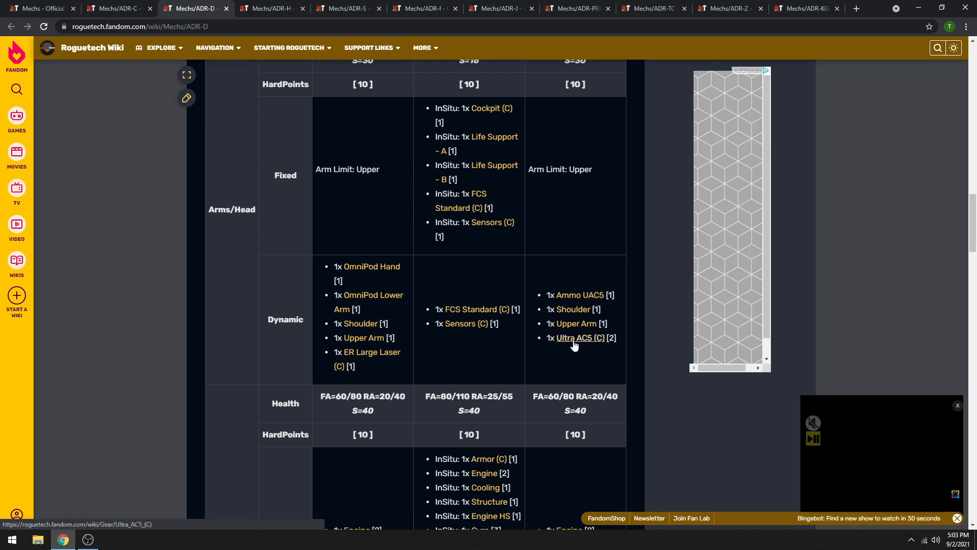
mouse_move(577, 337)
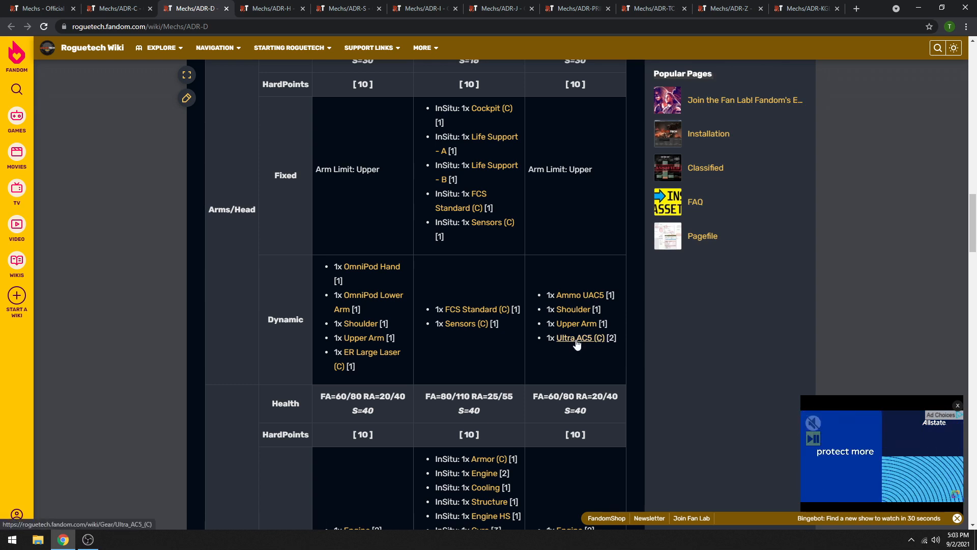
mouse_move(578, 338)
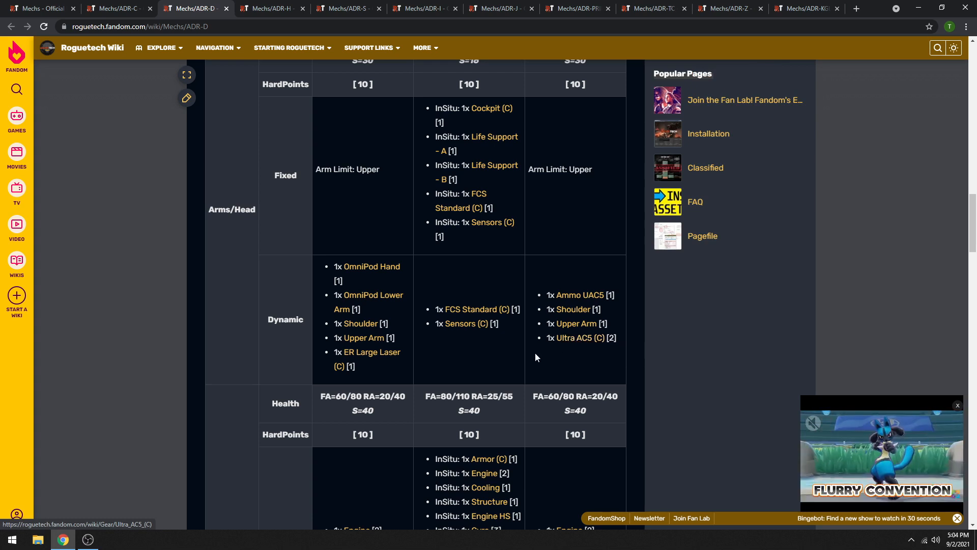
mouse_move(587, 348)
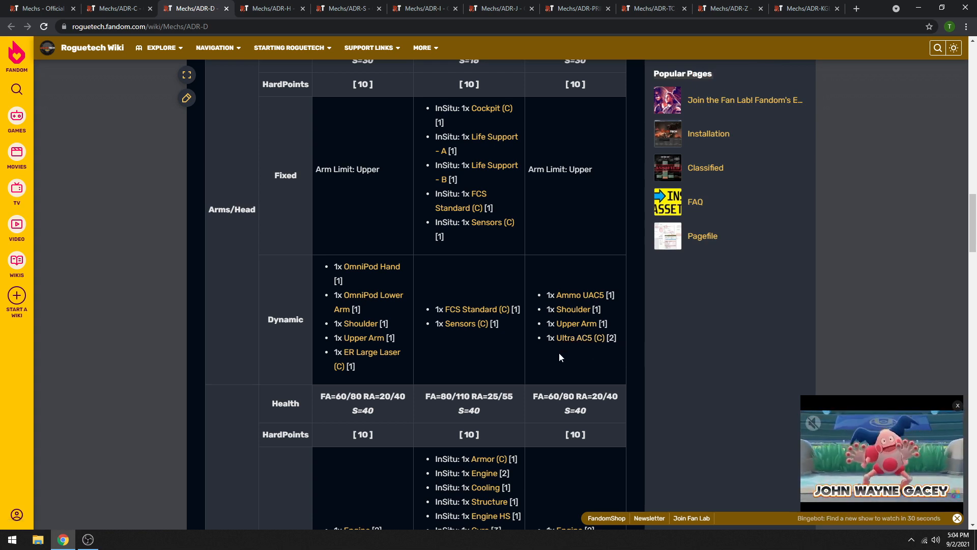
mouse_move(578, 337)
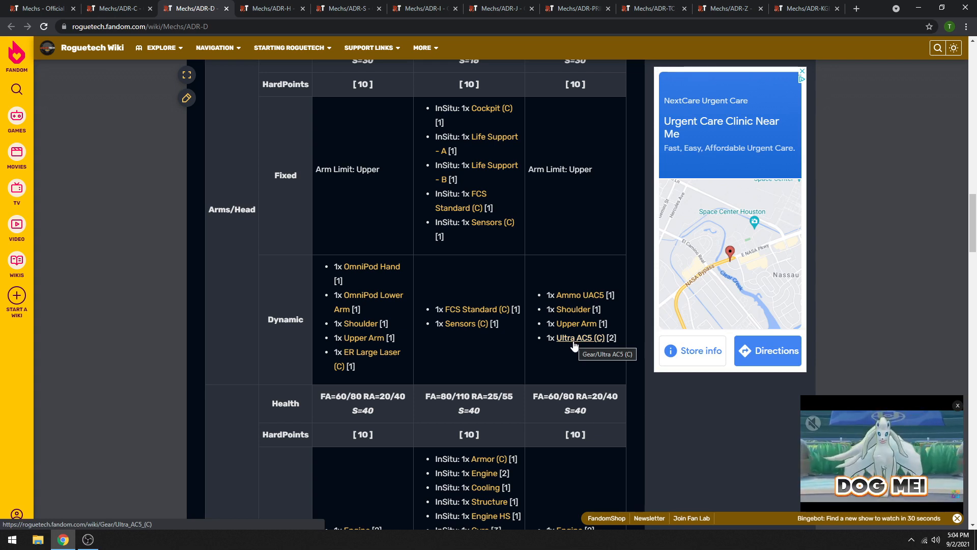
mouse_move(567, 351)
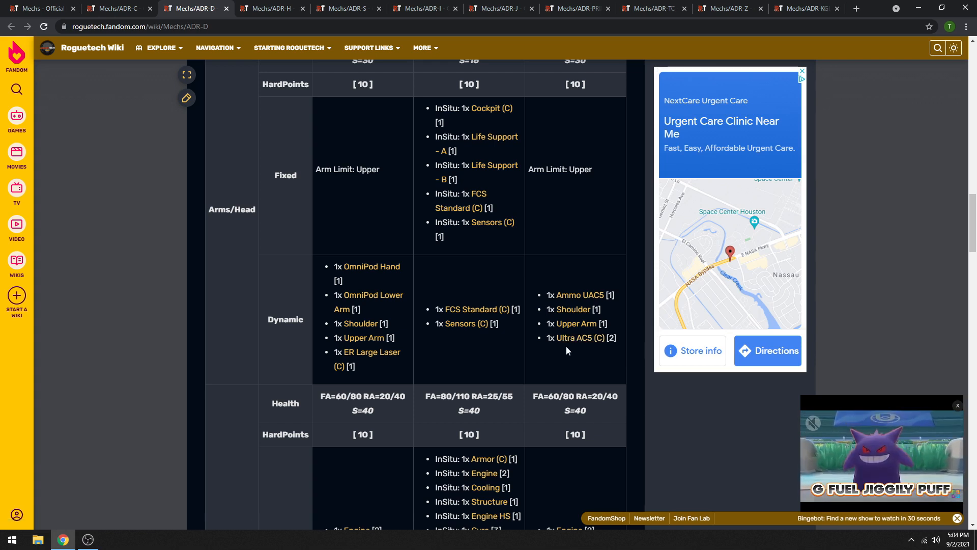
mouse_move(368, 356)
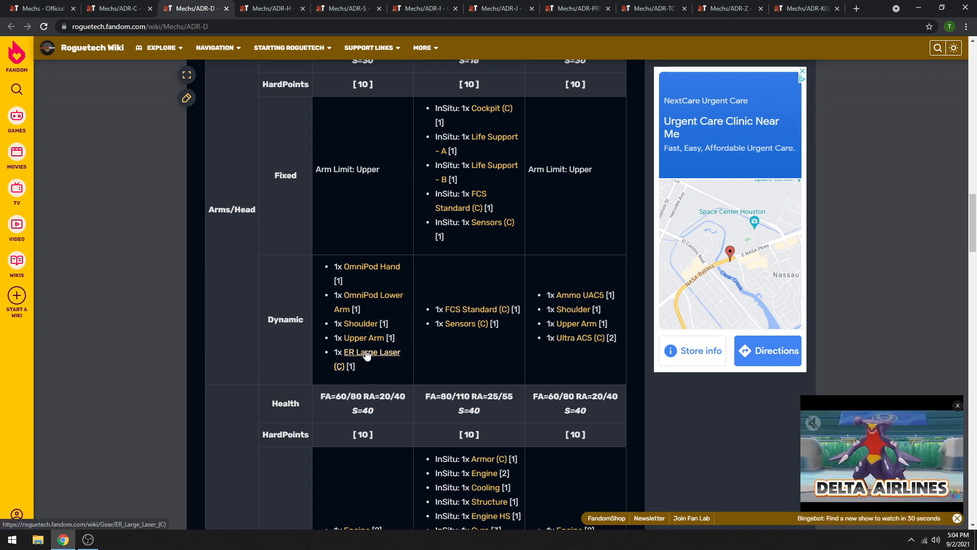
mouse_move(371, 351)
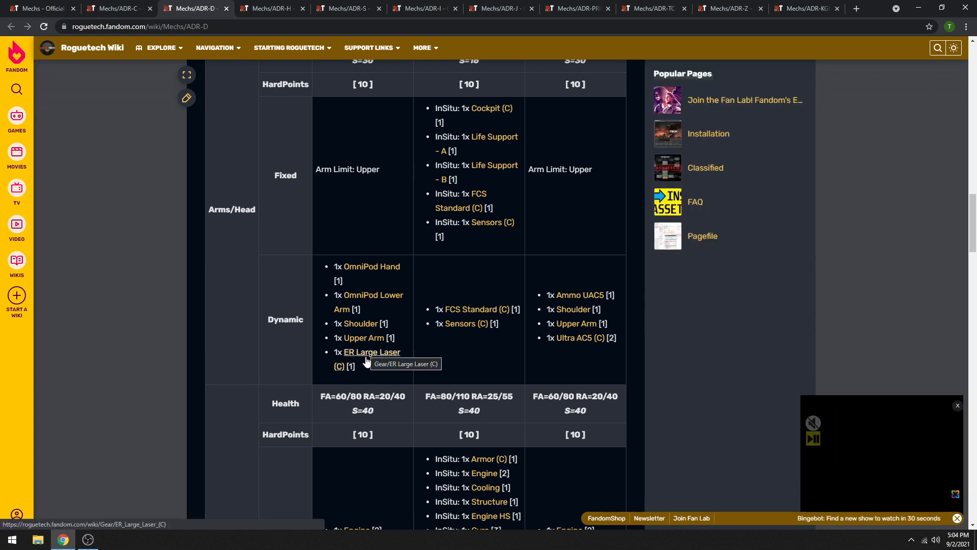
mouse_move(394, 387)
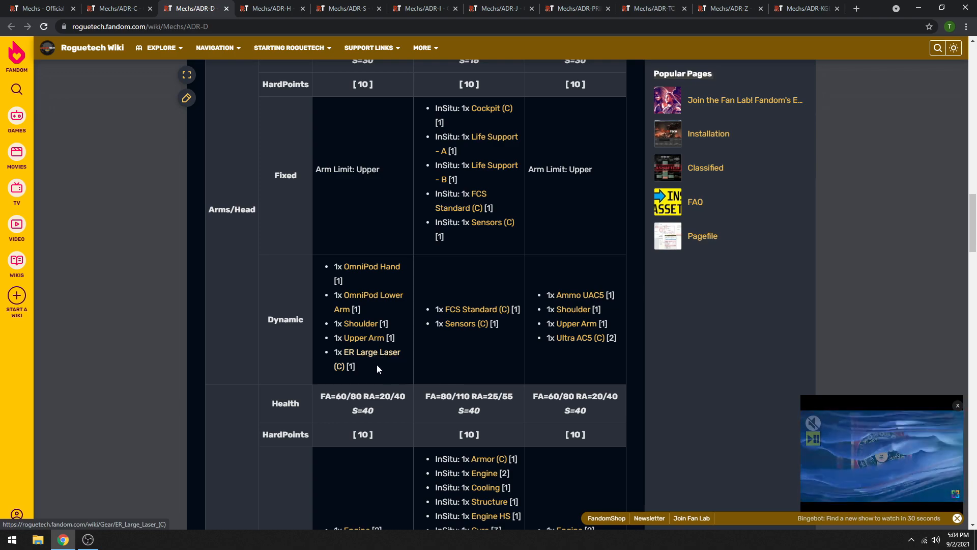
Step: Scroll back over the ADR-D table, then view the ADR-H page's description, affinity and compatible variants
scroll("down", 3)
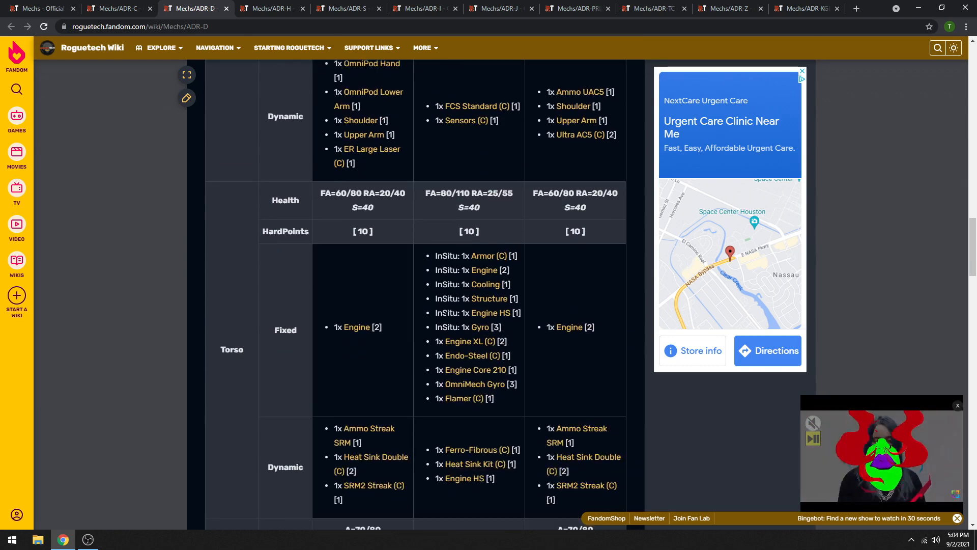
scroll("down", 3)
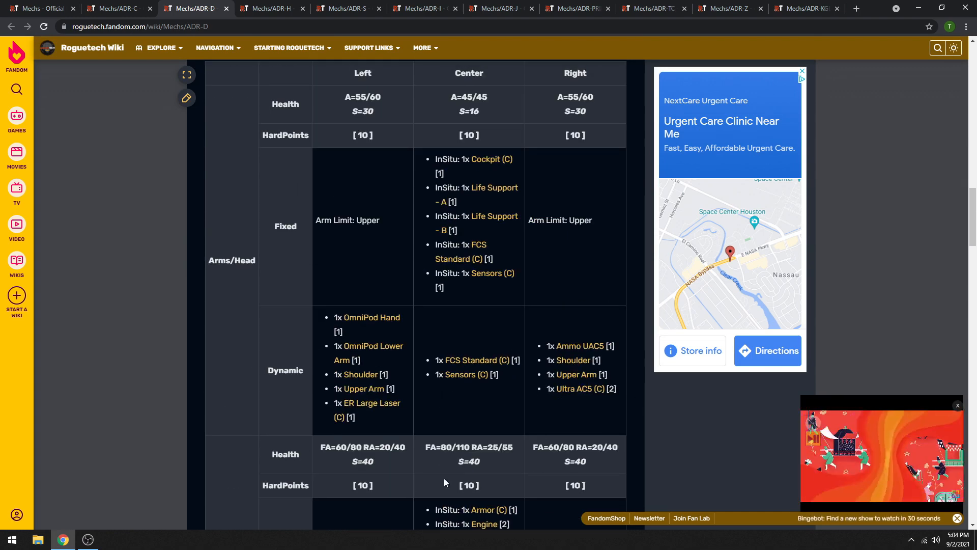
scroll("up", 3)
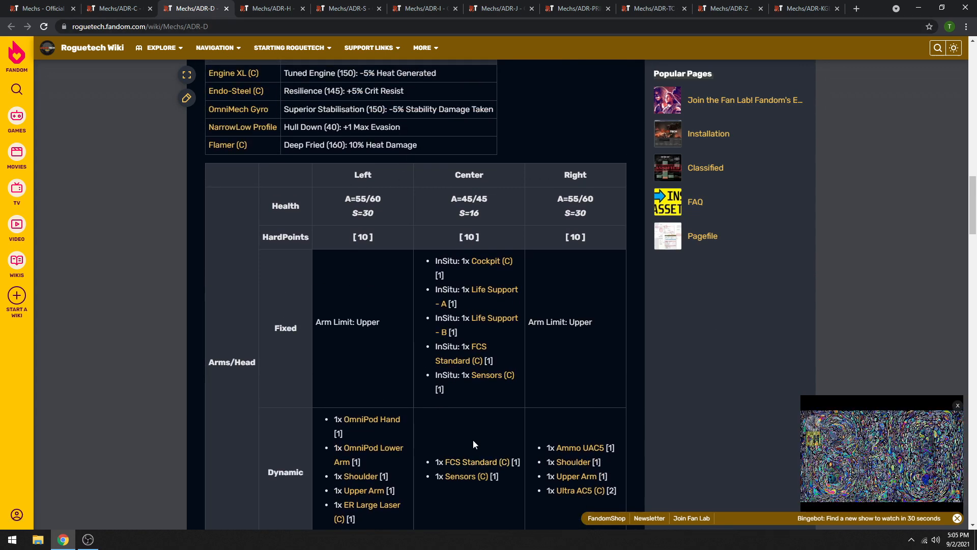
scroll("down", 3)
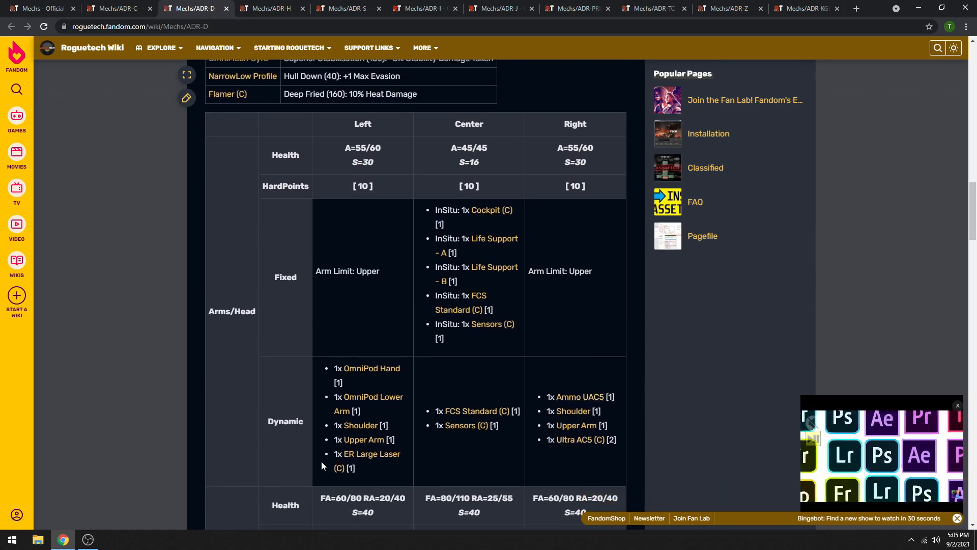
scroll("down", 3)
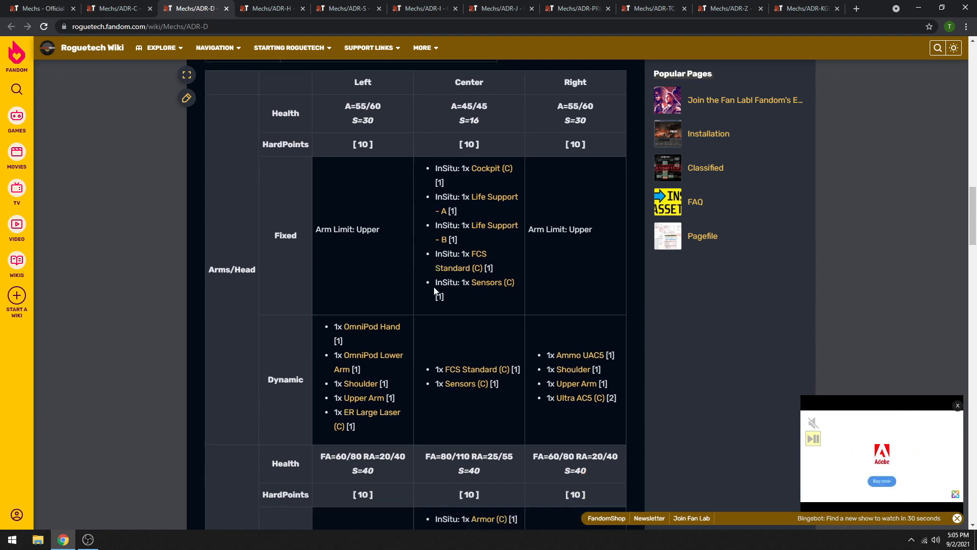
scroll("down", 3)
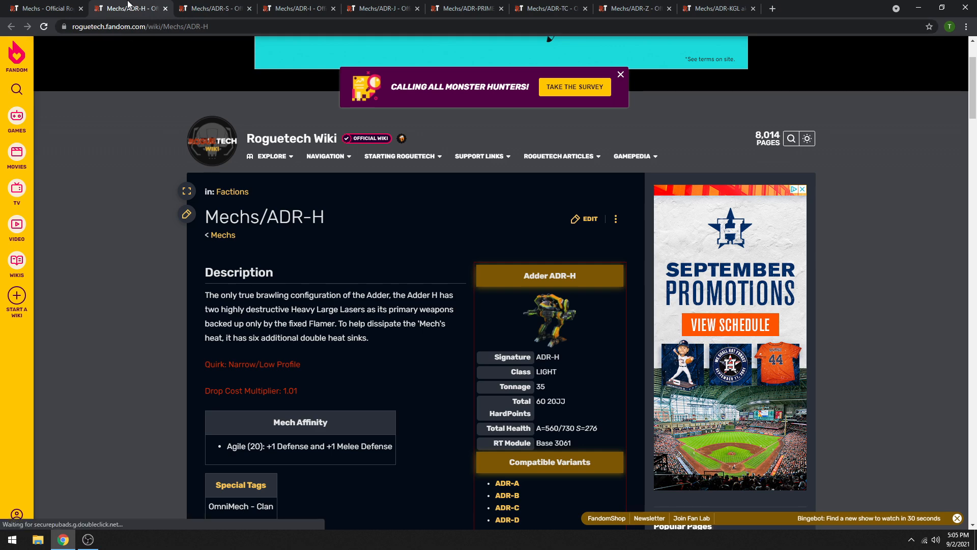
Step: Scroll down the ADR-H page through its Arms/Head loadout table
scroll("down", 3)
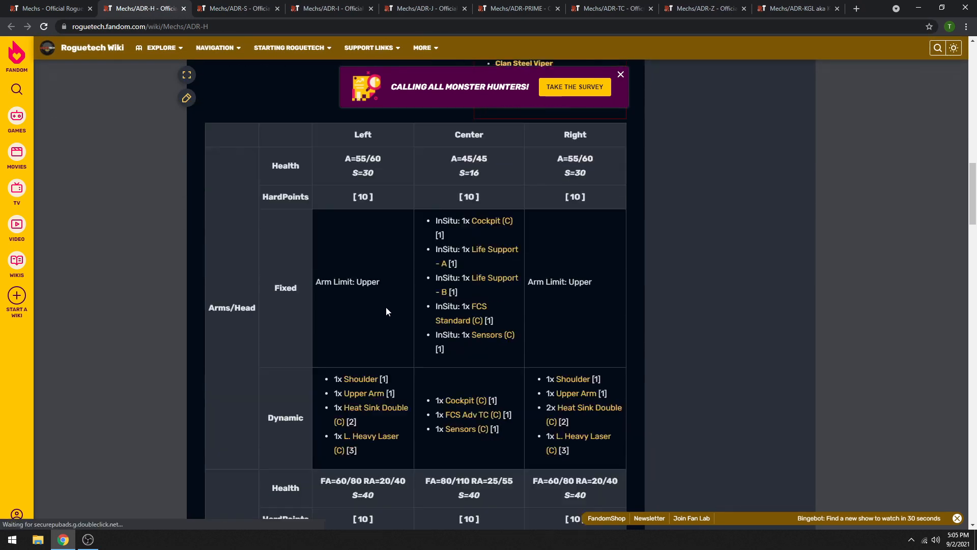
scroll("down", 3)
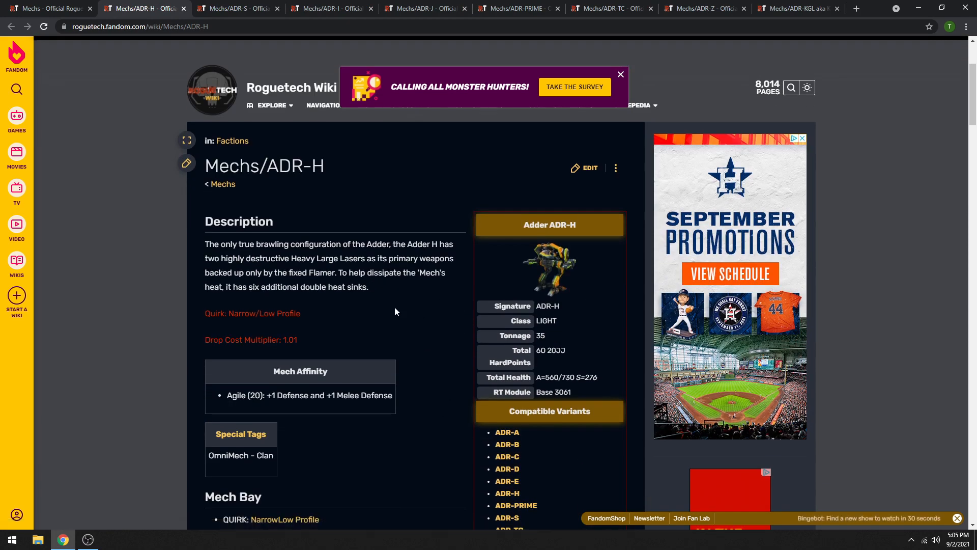
scroll("down", 3)
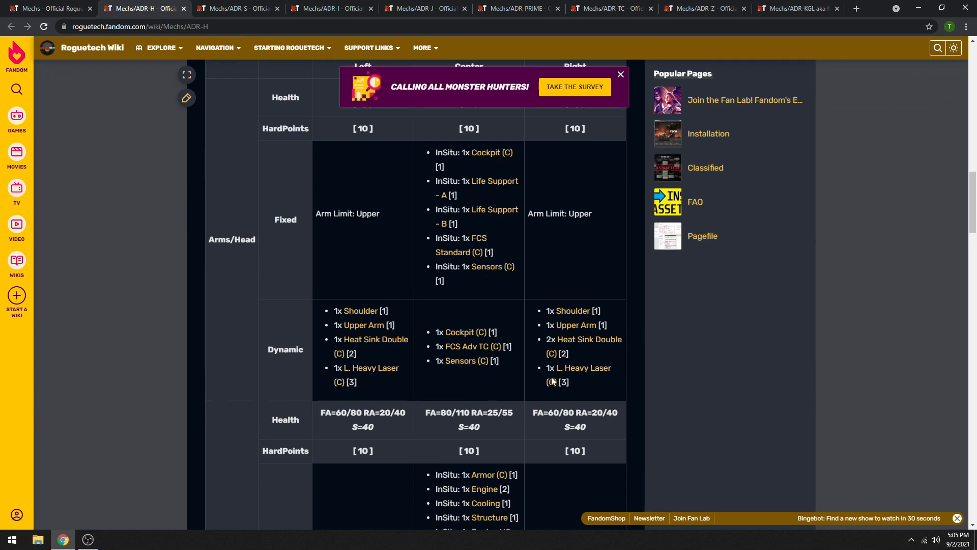
scroll("down", 3)
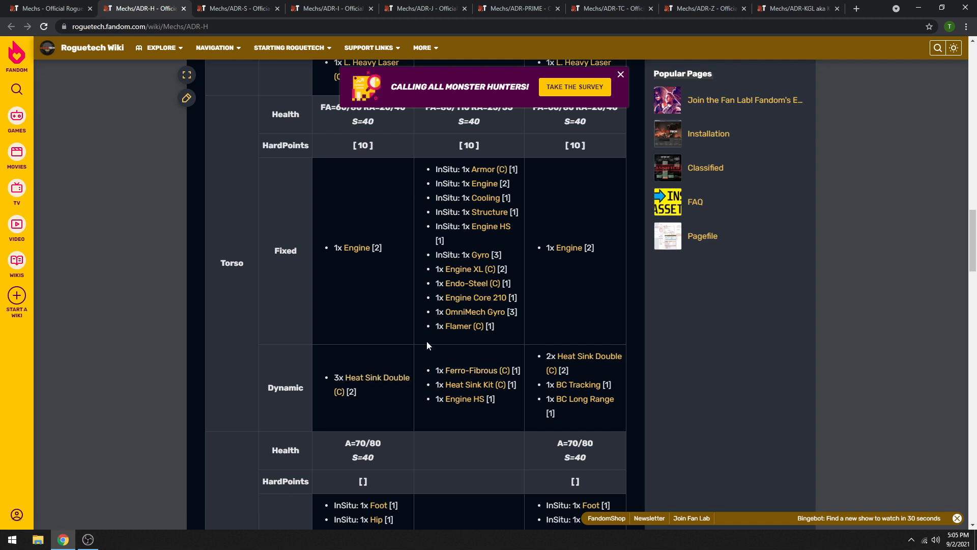
mouse_move(474, 384)
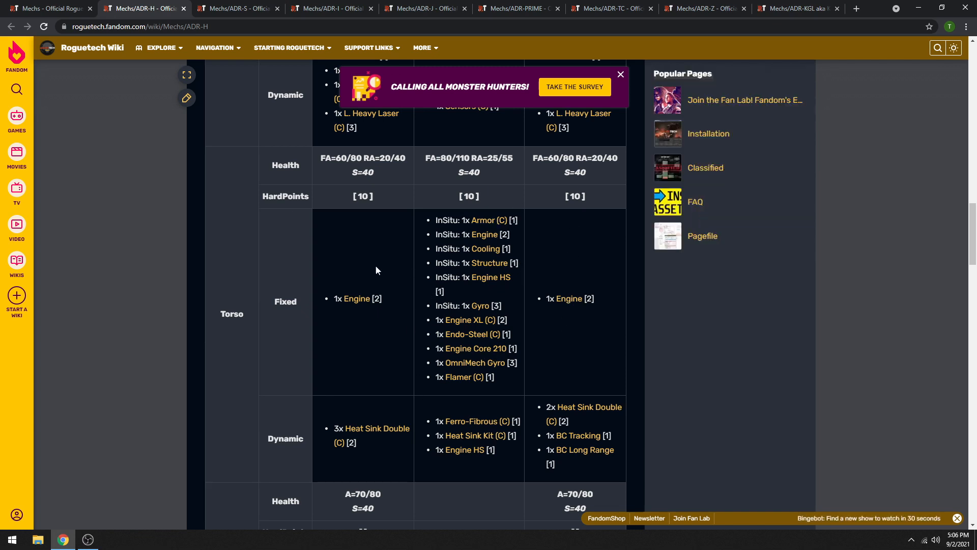
mouse_move(417, 330)
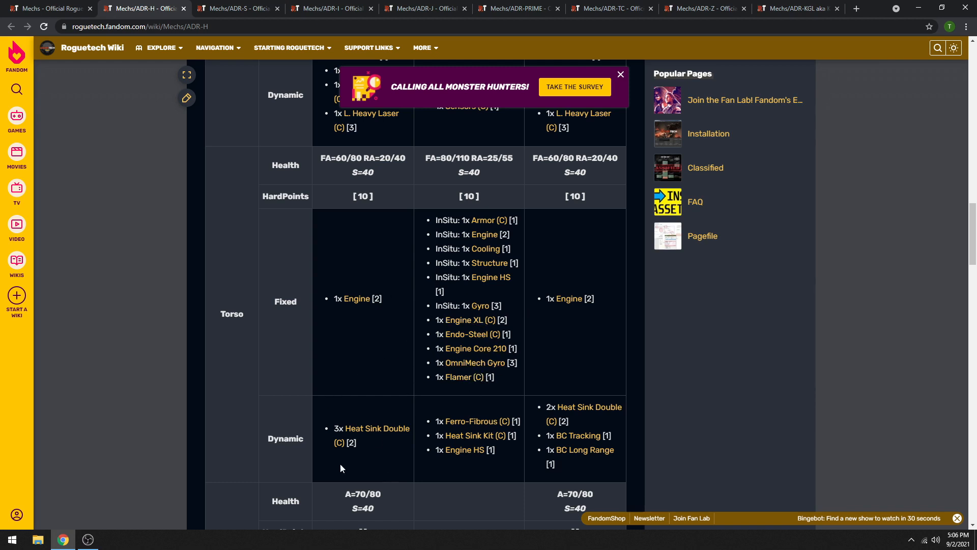
mouse_move(493, 390)
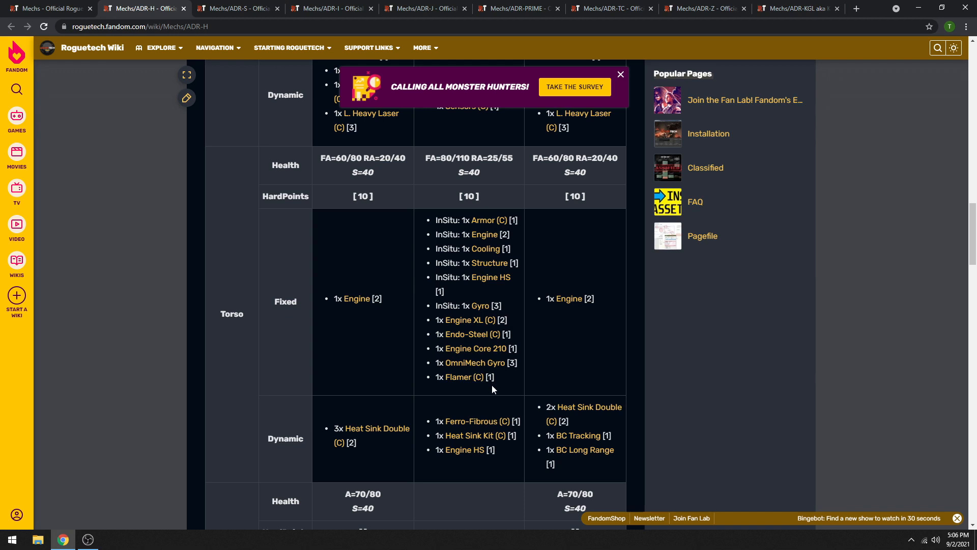
Step: Continue through the ADR-H Torso and Legs loadout tables
scroll("up", 3)
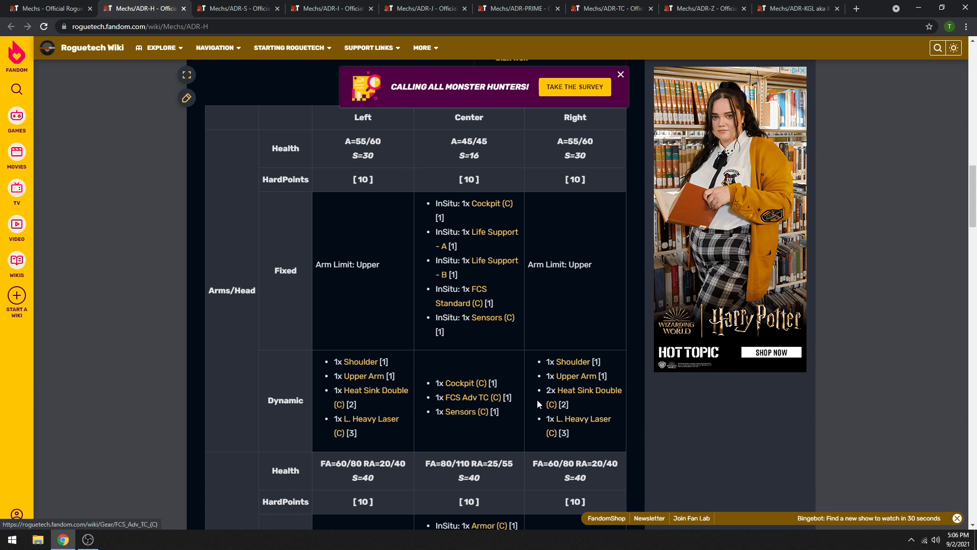
scroll("down", 3)
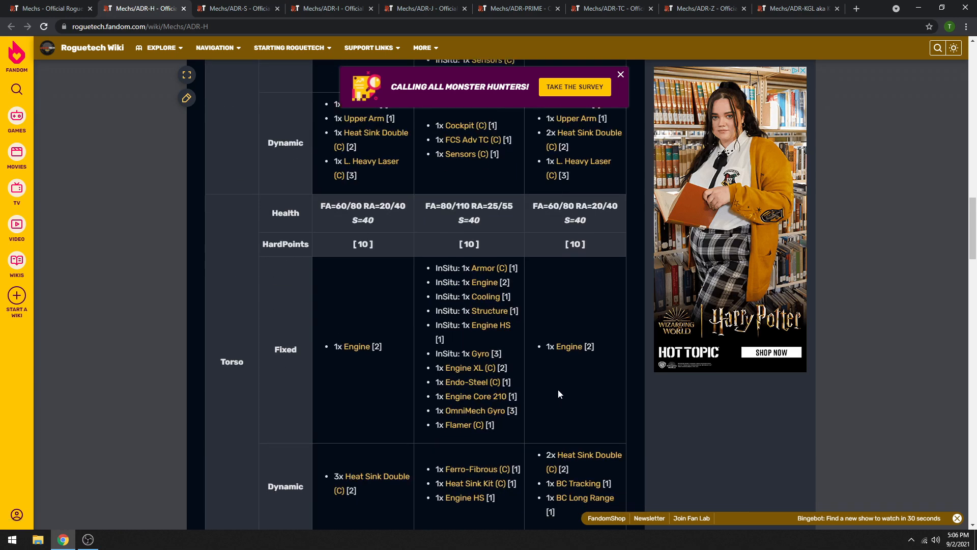
scroll("down", 3)
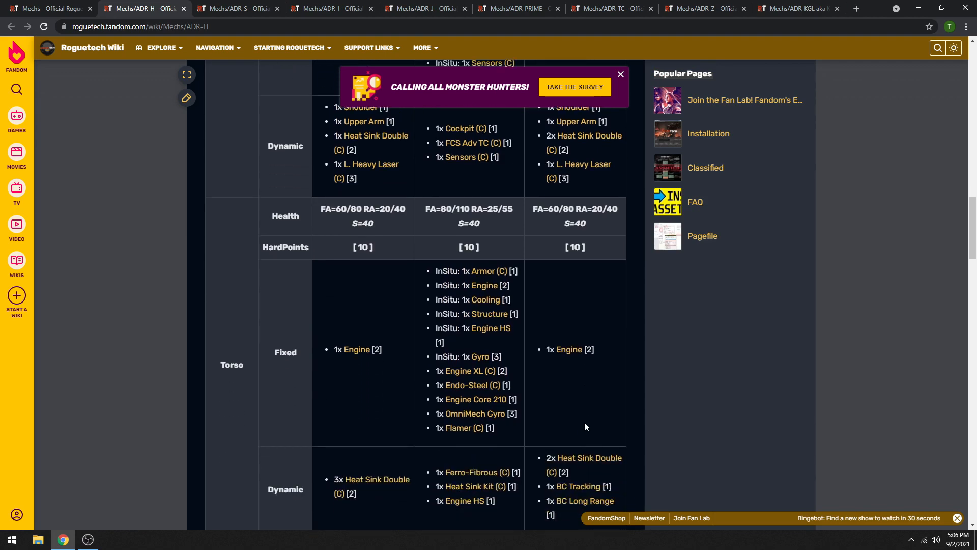
scroll("down", 3)
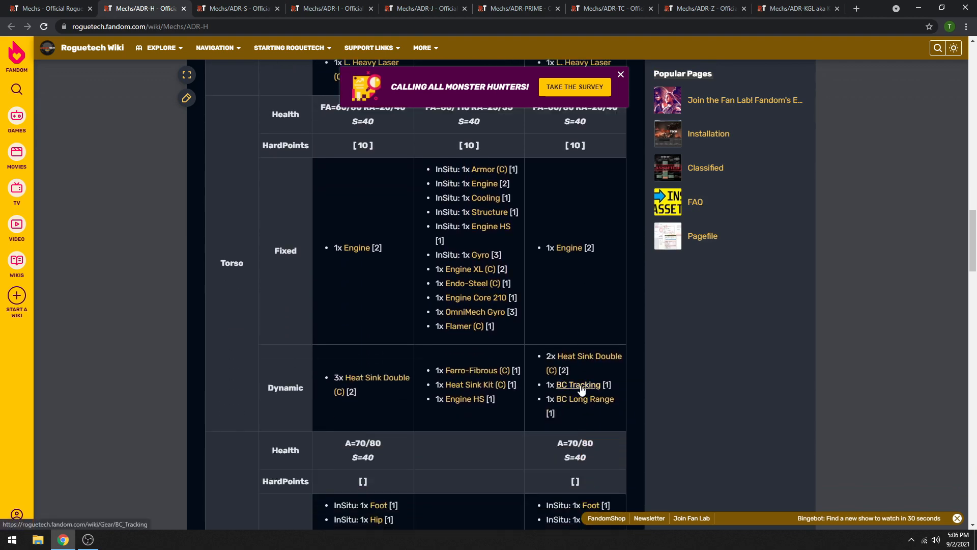
scroll("down", 3)
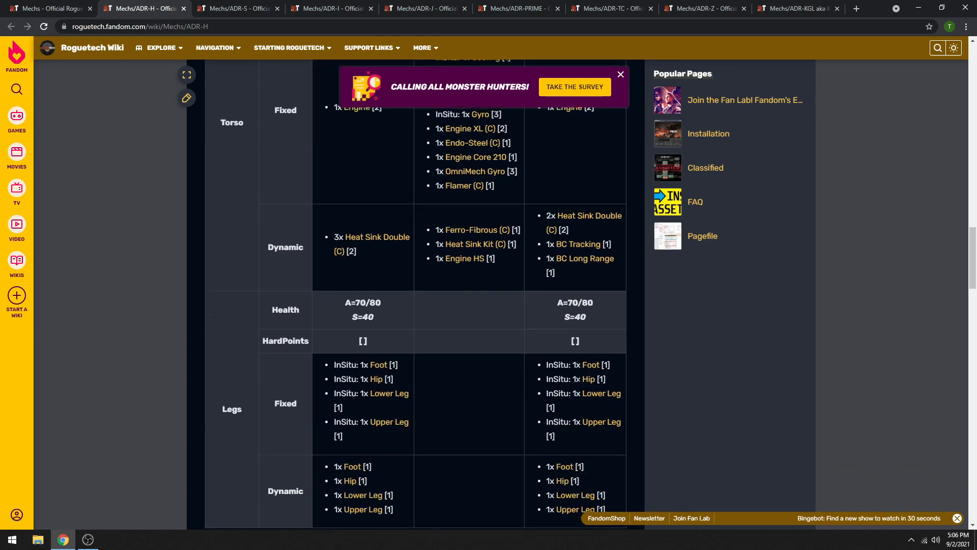
scroll("down", 3)
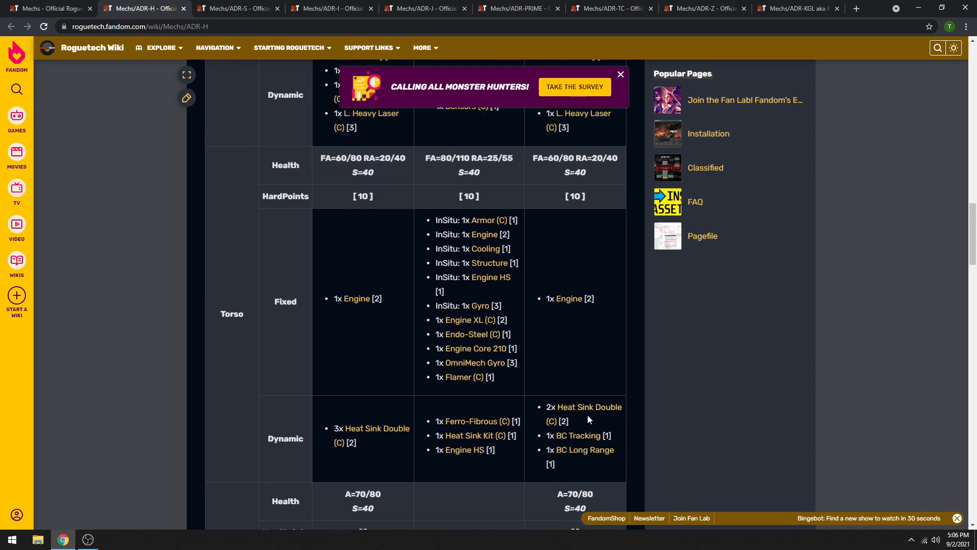
mouse_move(585, 407)
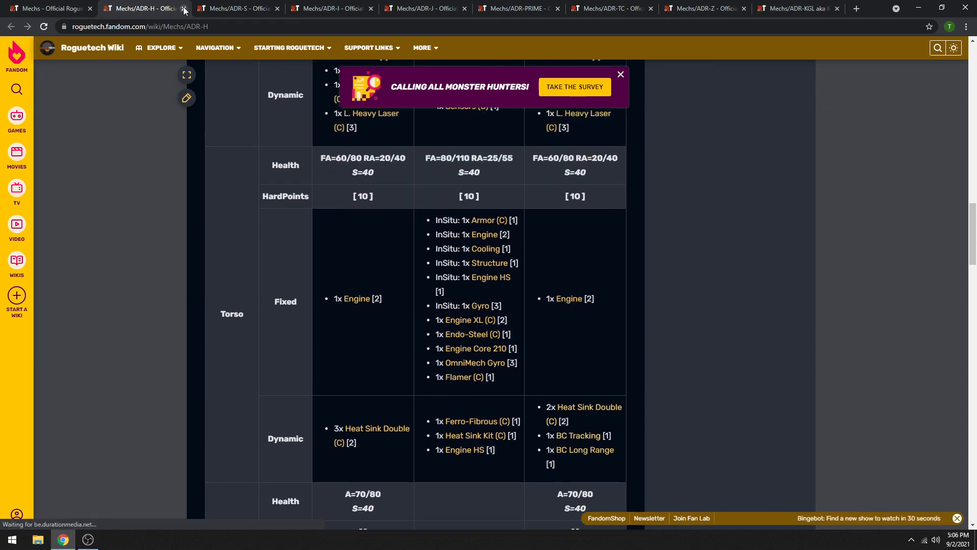
Step: Close the ADR-H page, scroll the ADR-S arms/head and torso loadout, and bring up link options for MG Dual (C)
left_click(184, 8)
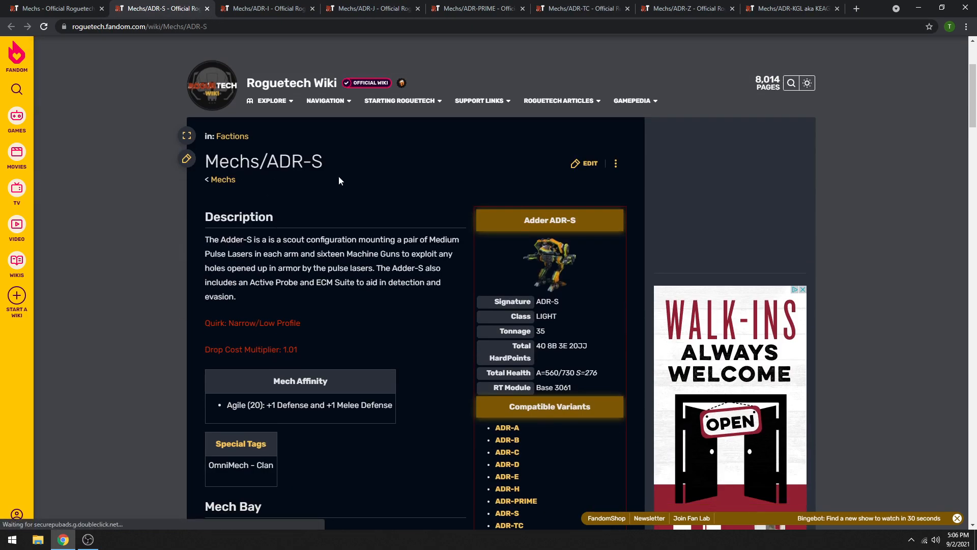
scroll("down", 3)
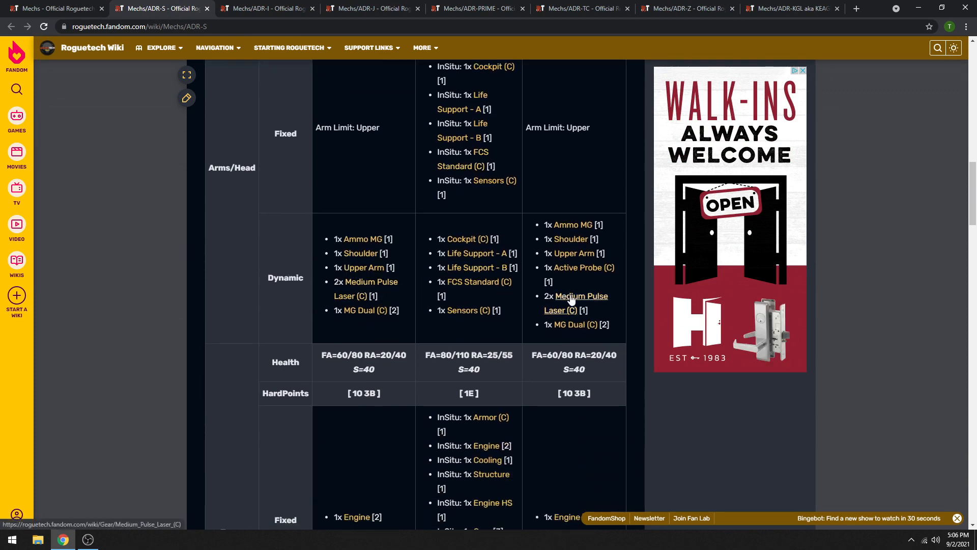
scroll("down", 3)
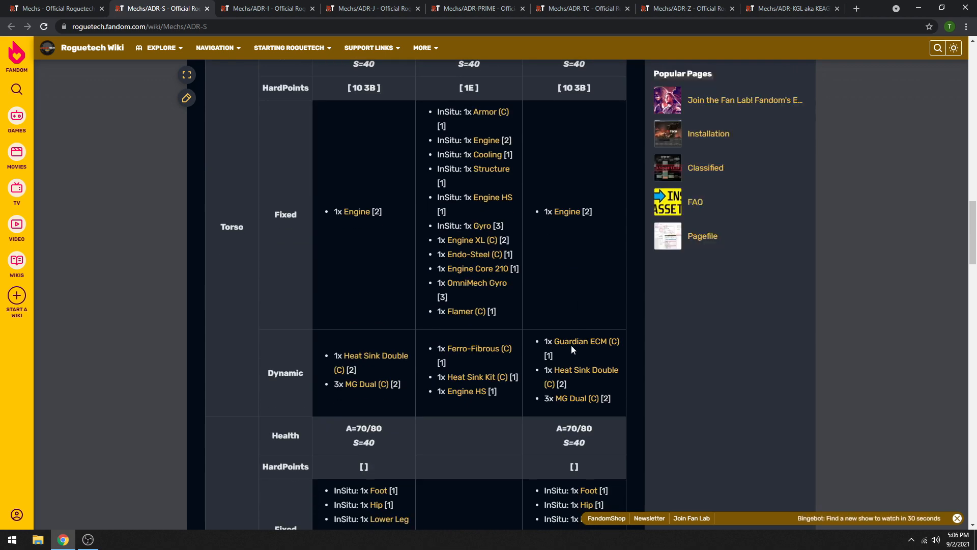
scroll("down", 3)
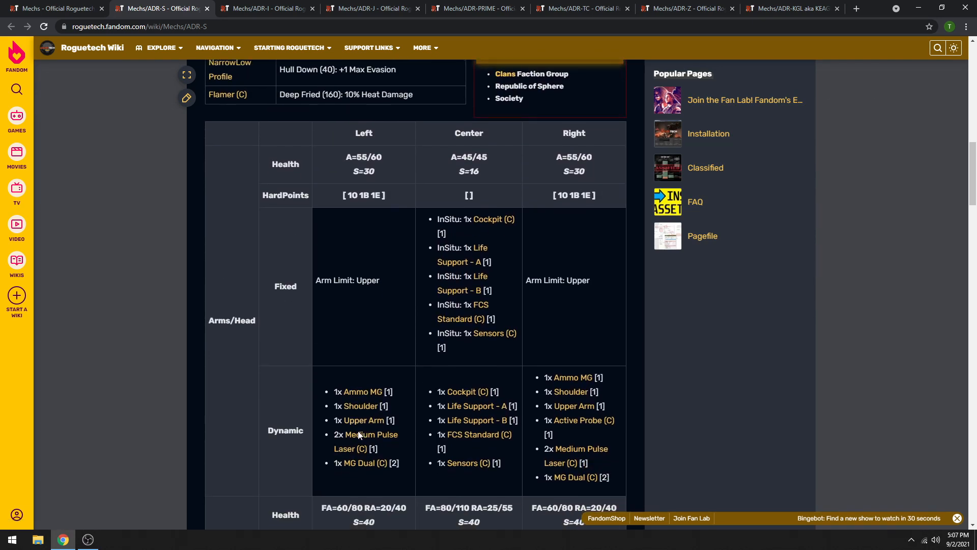
mouse_move(365, 435)
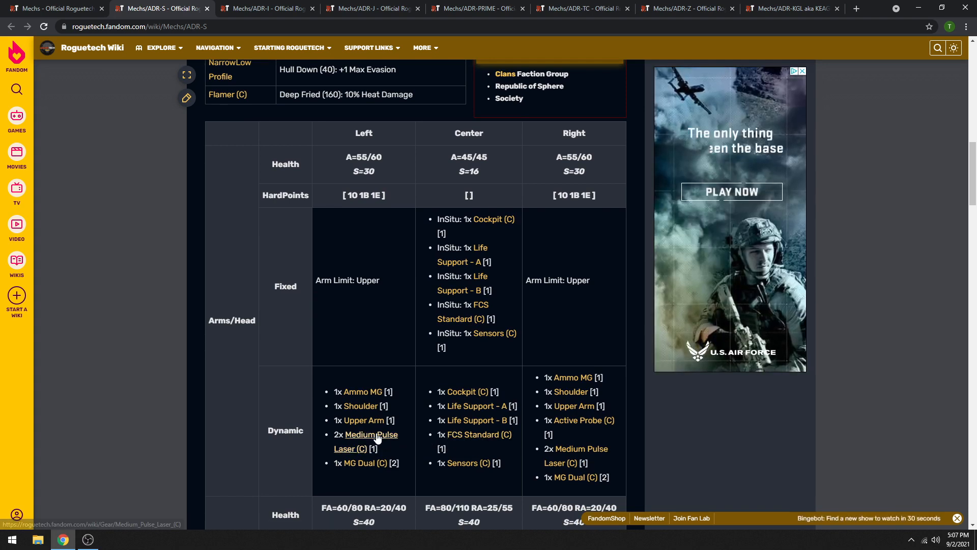
mouse_move(370, 435)
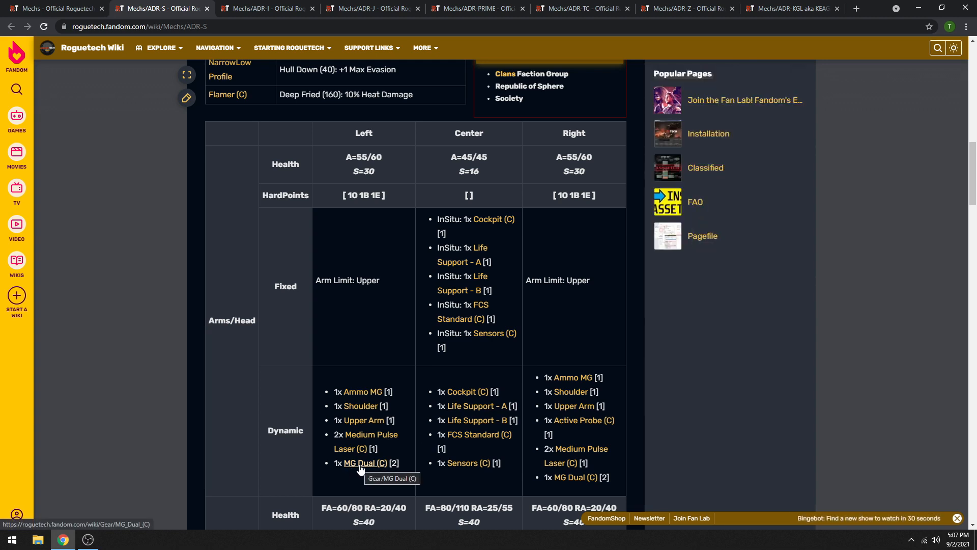
right_click(365, 462)
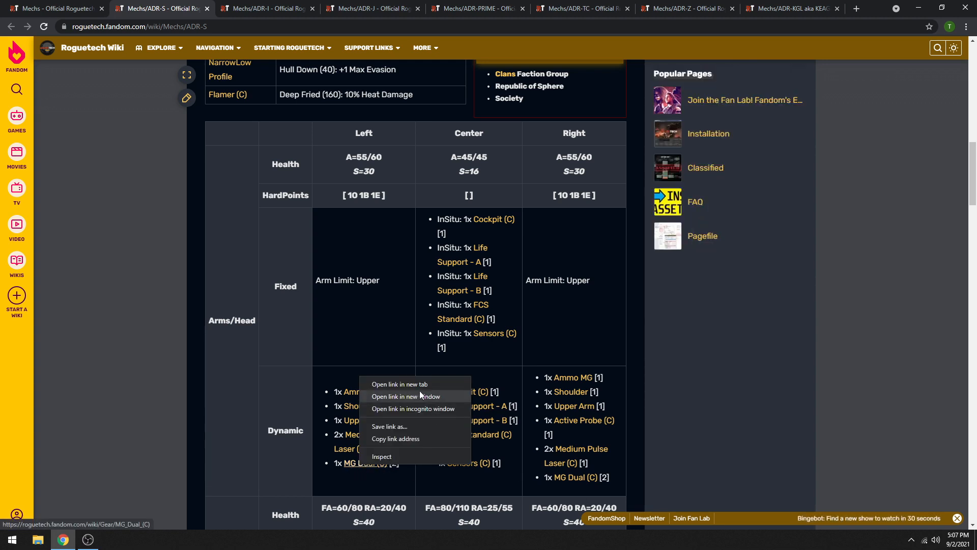
Step: Open the MG Dual (C) gear page in a new tab and scroll its description, attributes and weapon stats
left_click(399, 384)
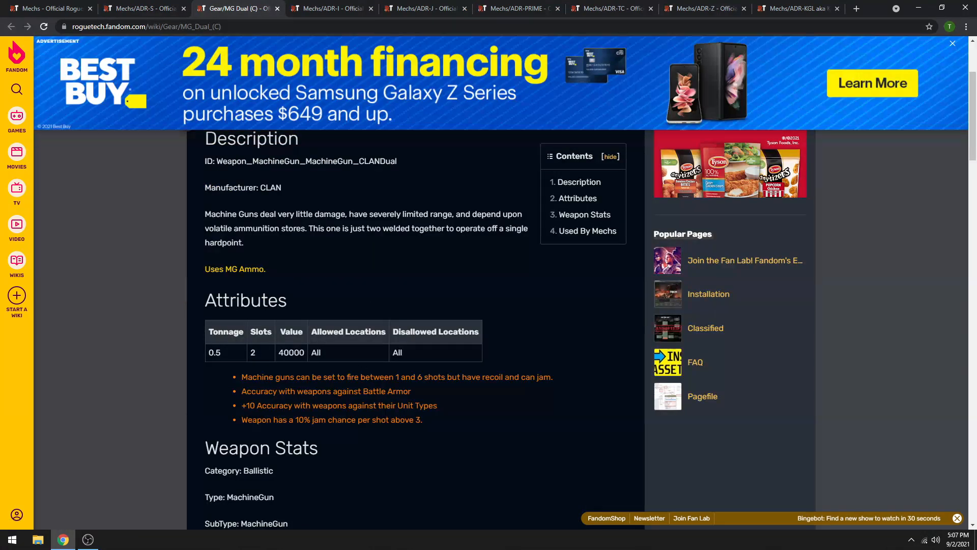
scroll("down", 3)
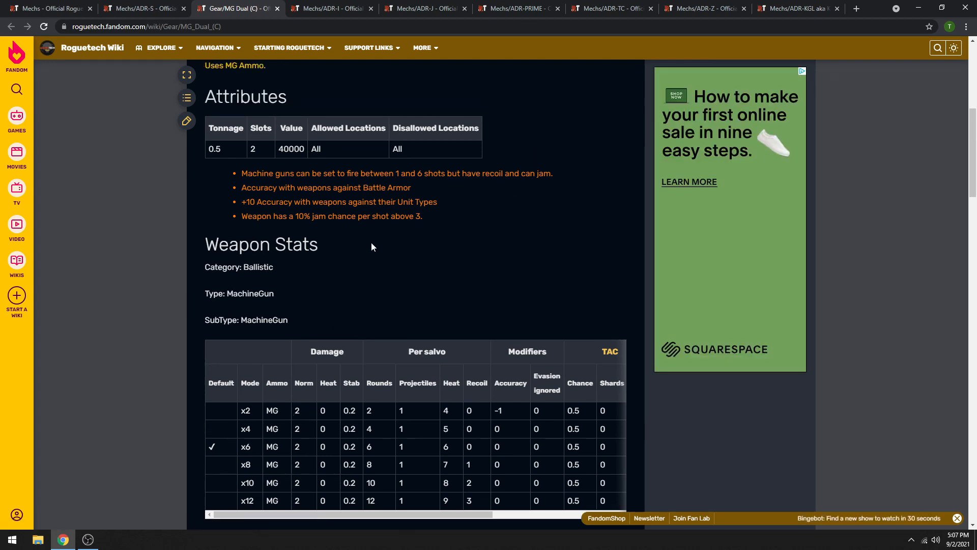
scroll("down", 3)
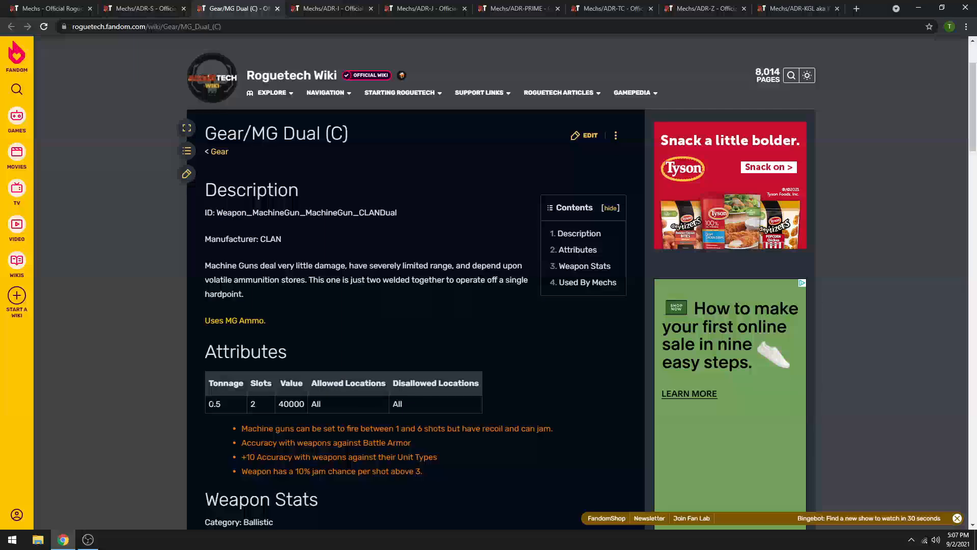
scroll("down", 3)
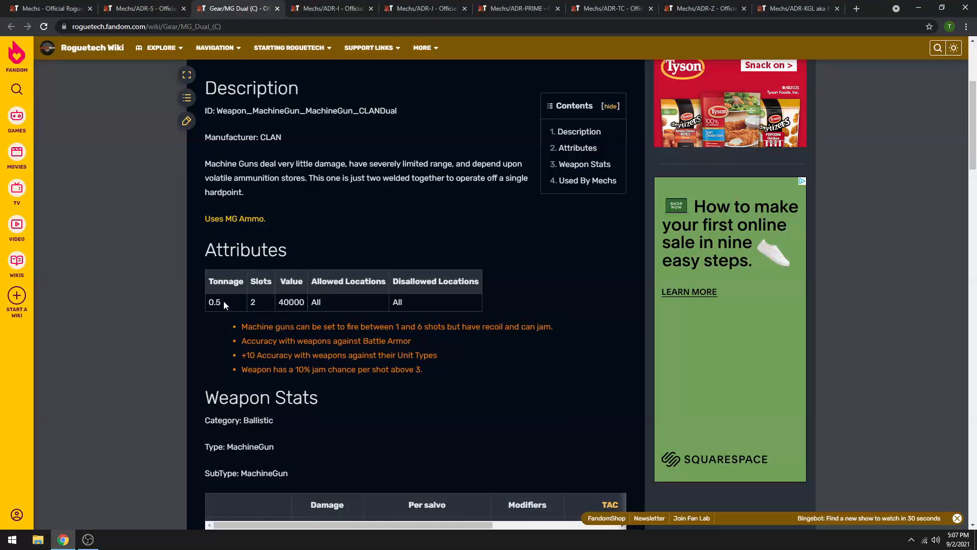
scroll("down", 3)
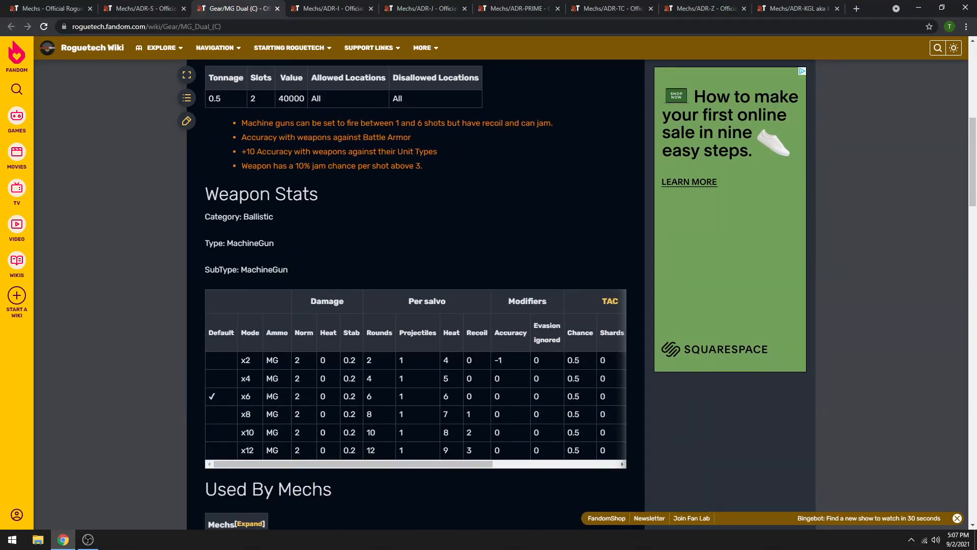
mouse_move(259, 454)
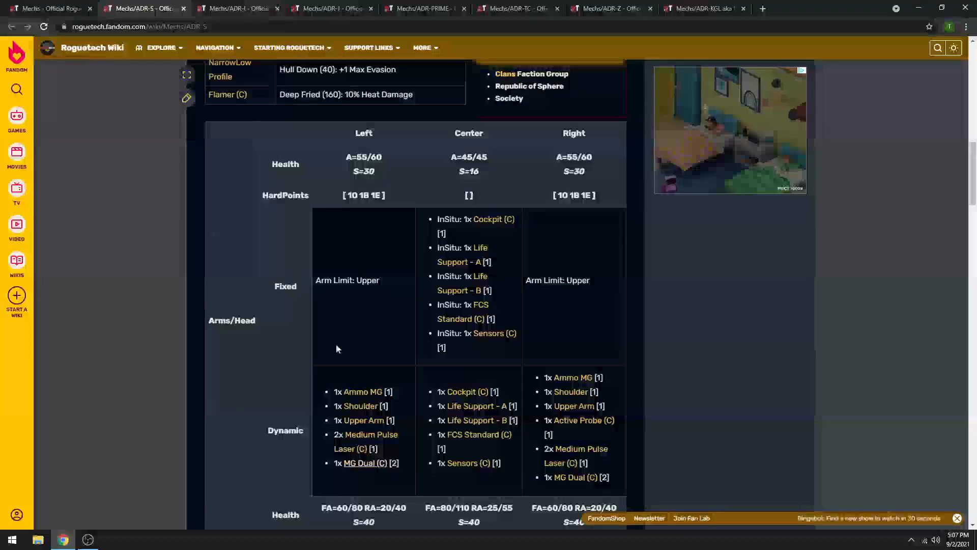
Step: Scroll the ADR-S loadout once more before its tab closes, leaving the ADR-I page showing
scroll("down", 3)
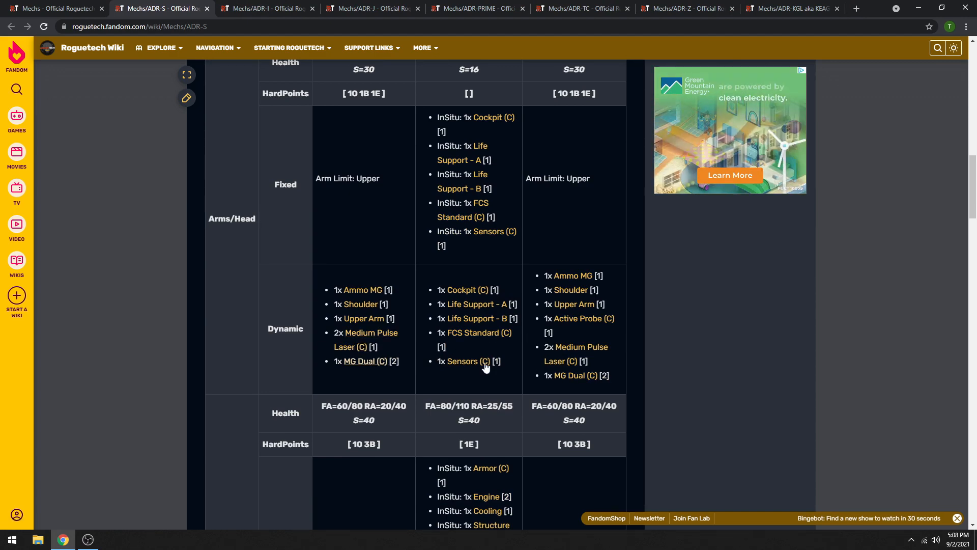
scroll("down", 3)
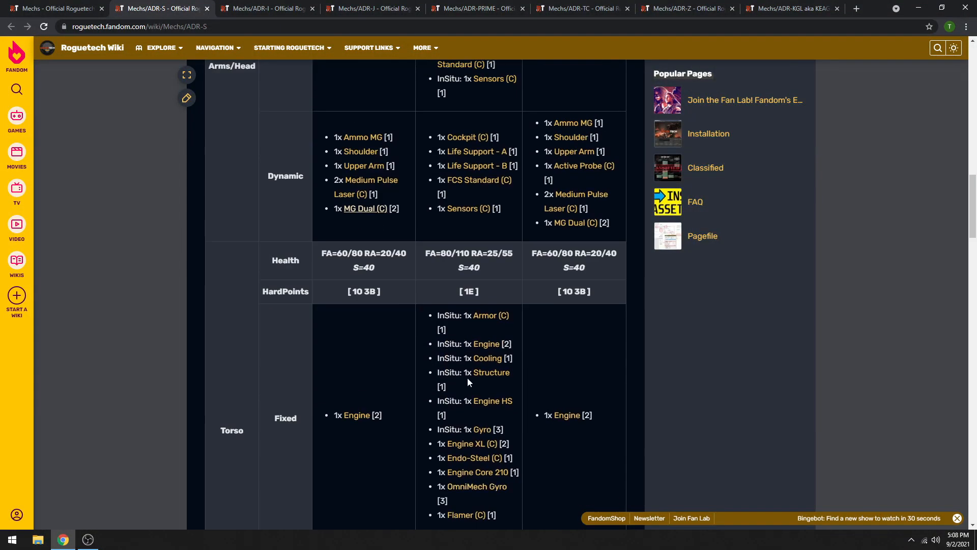
scroll("up", 3)
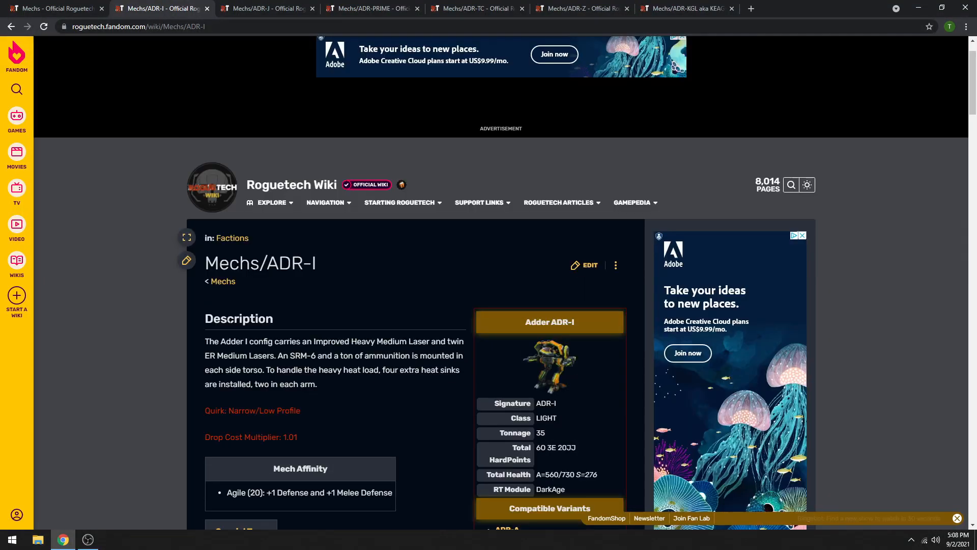
Step: Scroll through the ADR-I loadout table to review its arm and torso equipment
scroll("down", 3)
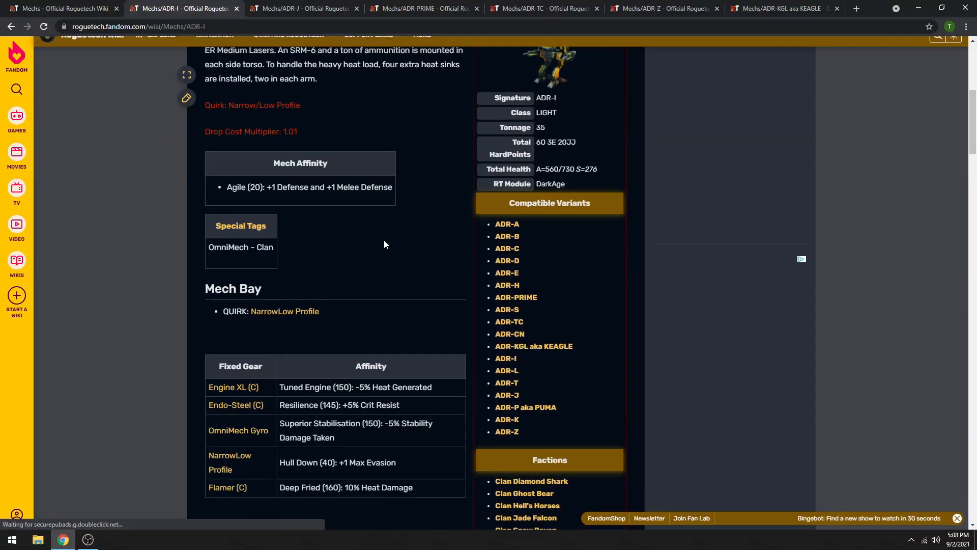
scroll("down", 3)
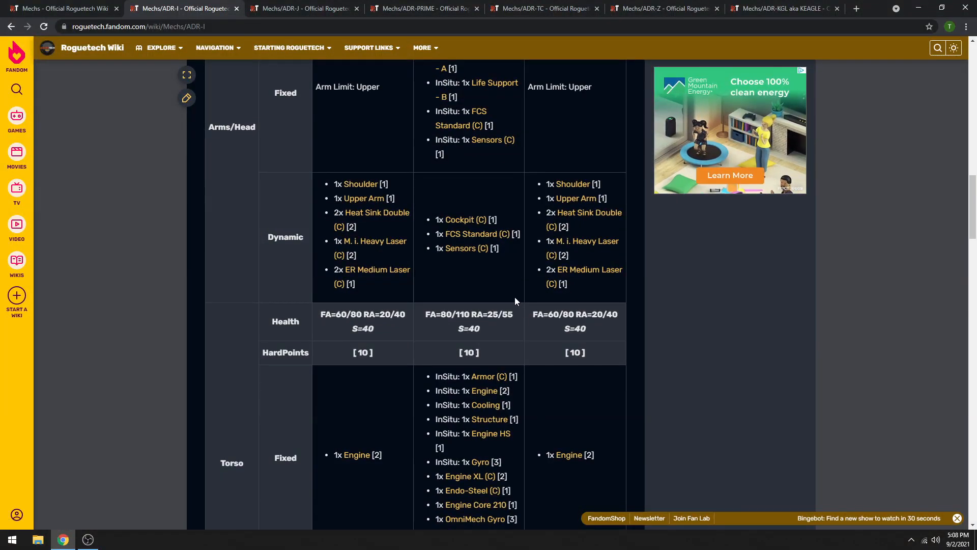
mouse_move(549, 223)
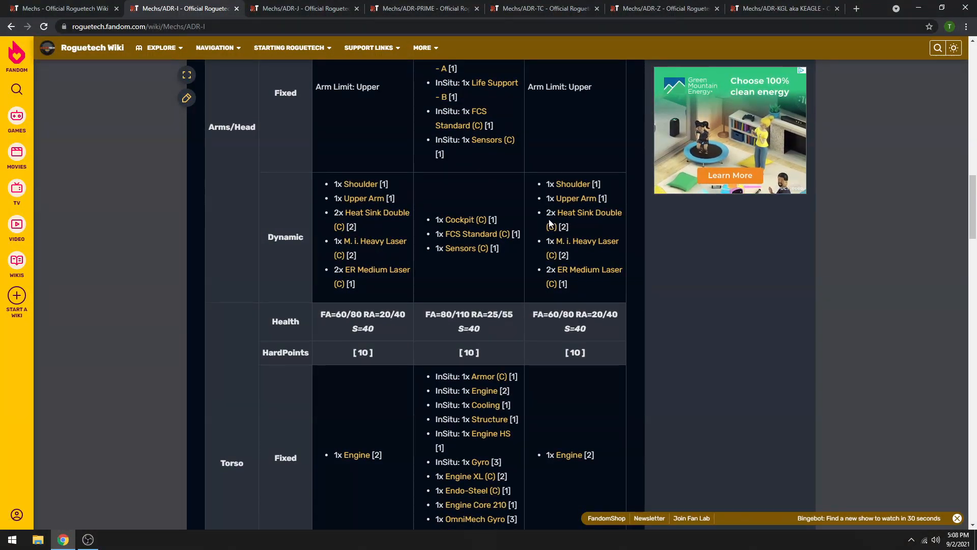
scroll("down", 3)
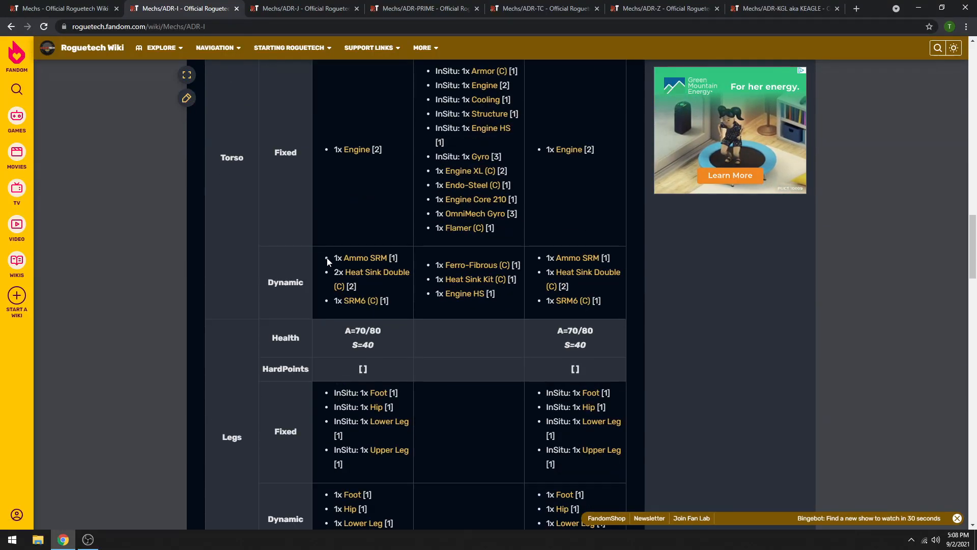
mouse_move(585, 271)
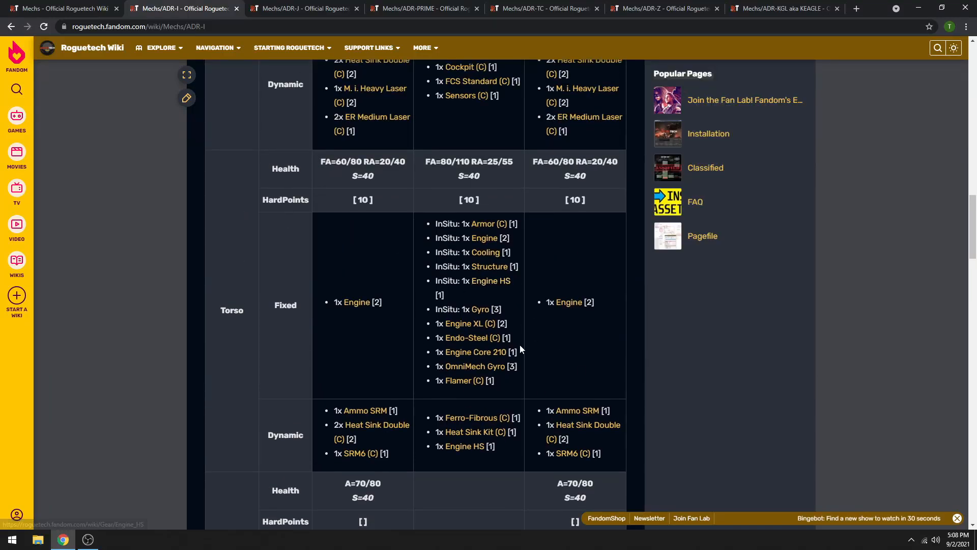
scroll("up", 3)
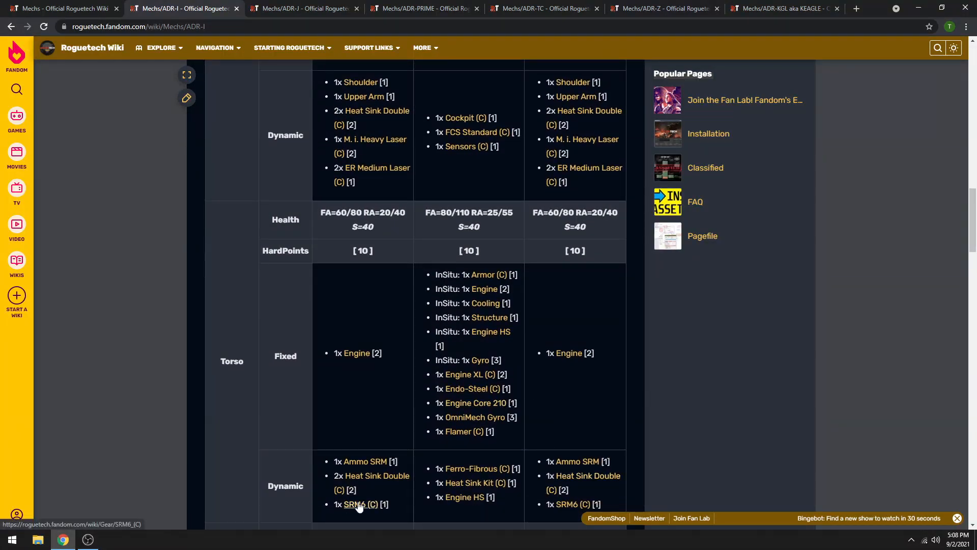
mouse_move(466, 388)
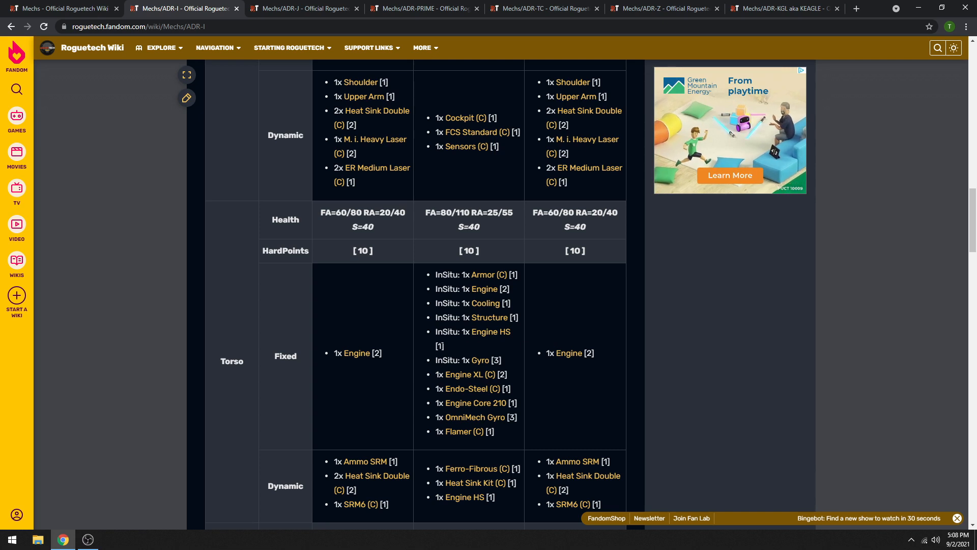
mouse_move(567, 338)
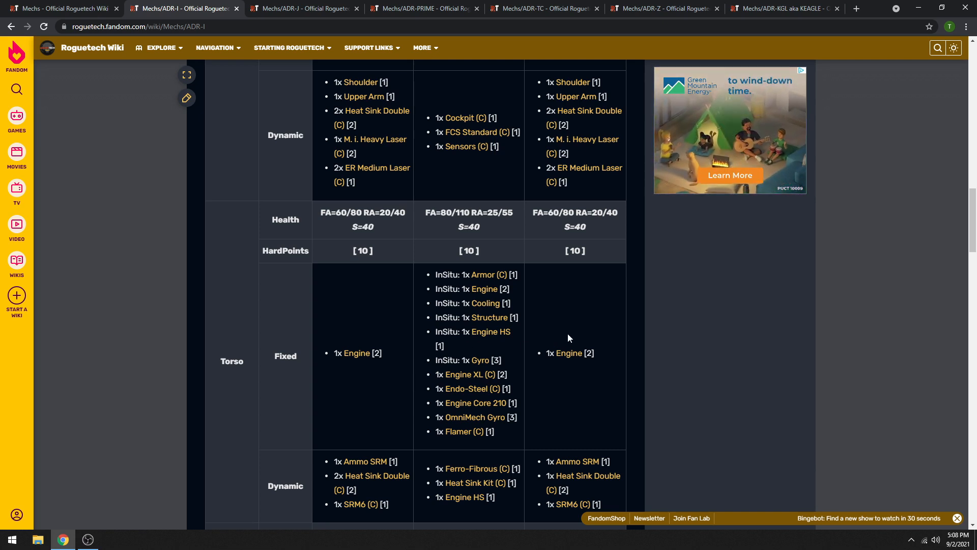
mouse_move(489, 427)
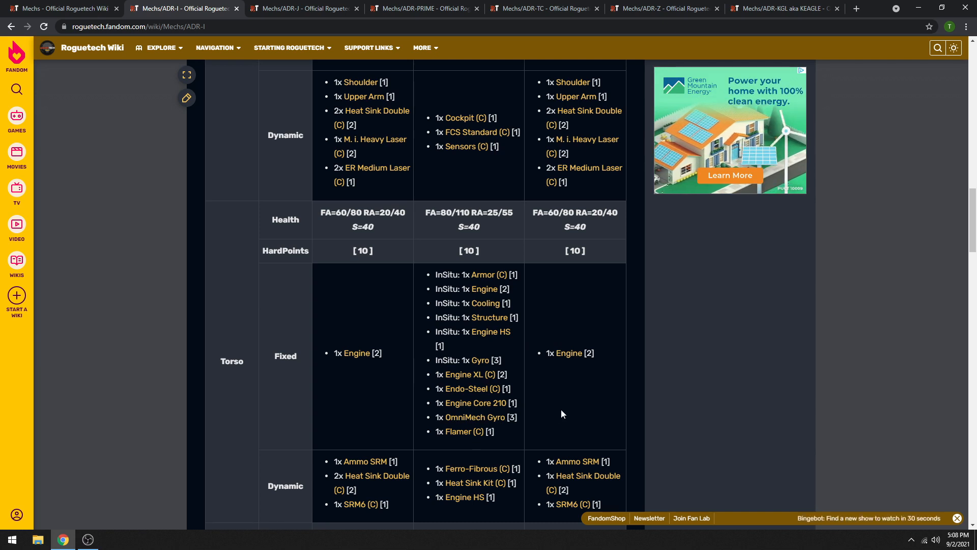
mouse_move(566, 424)
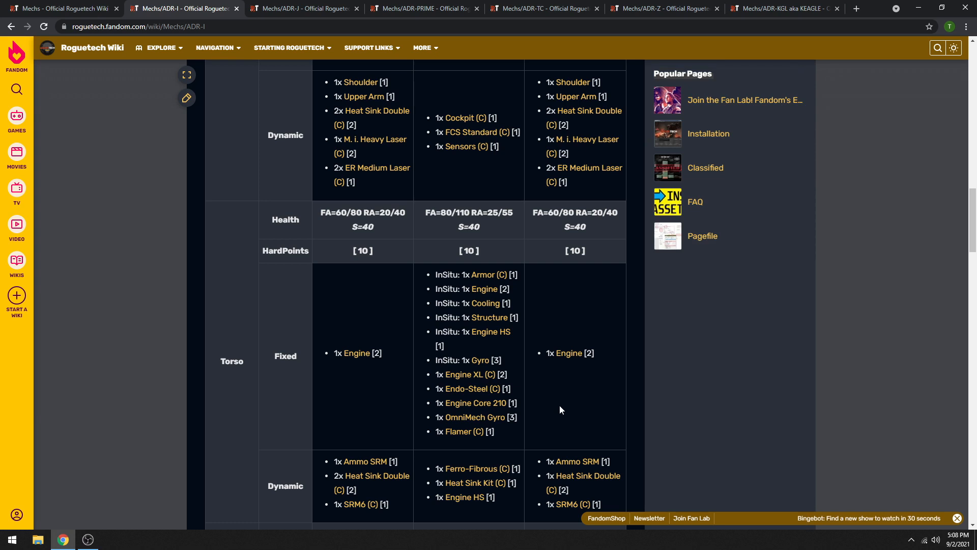
mouse_move(566, 506)
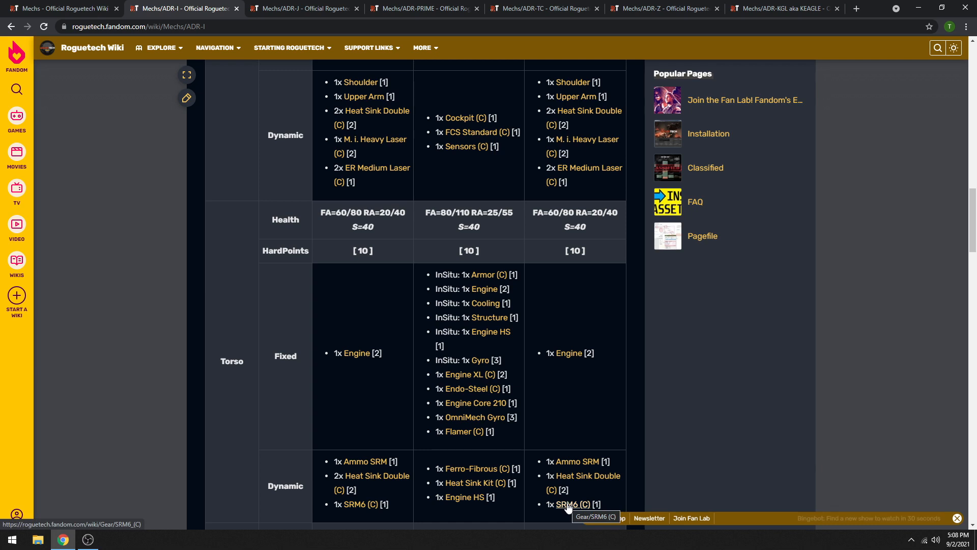
mouse_move(357, 504)
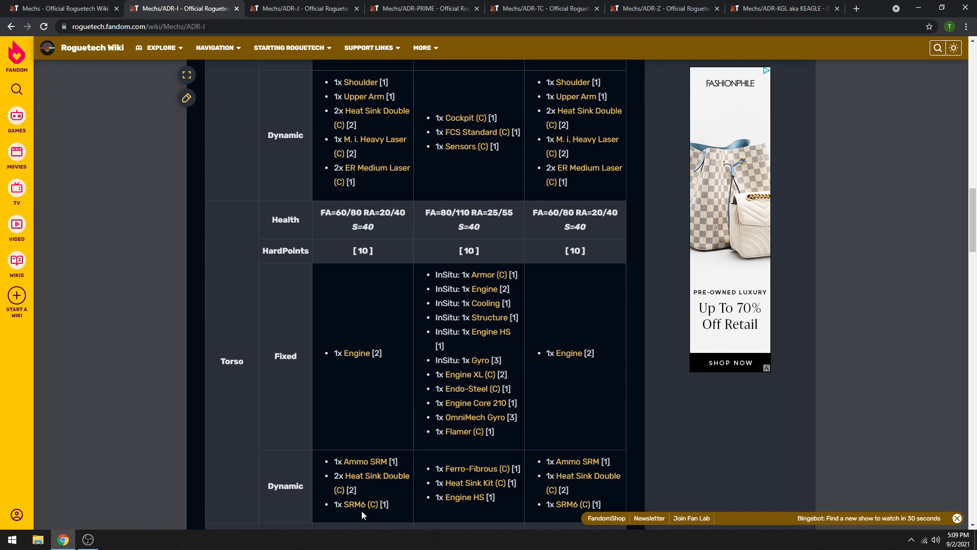
scroll("down", 3)
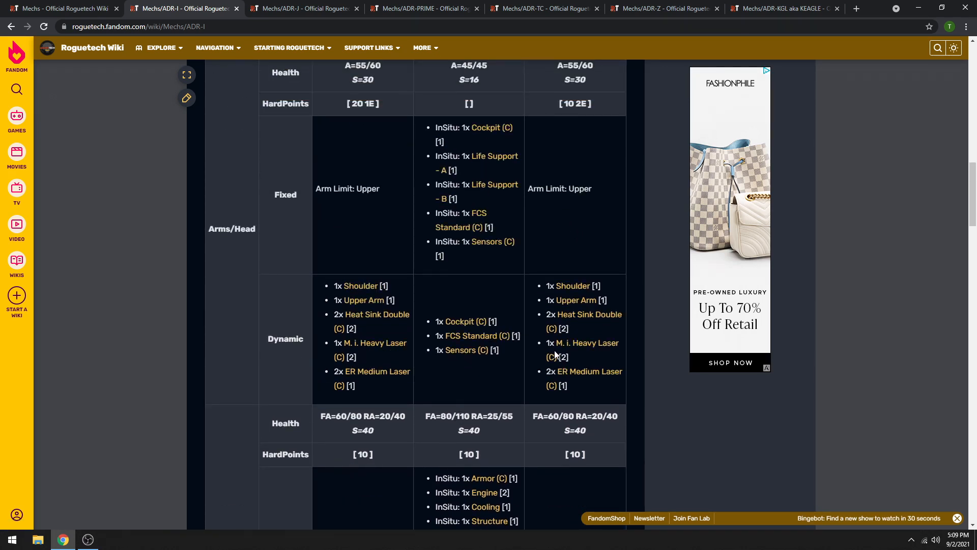
mouse_move(371, 343)
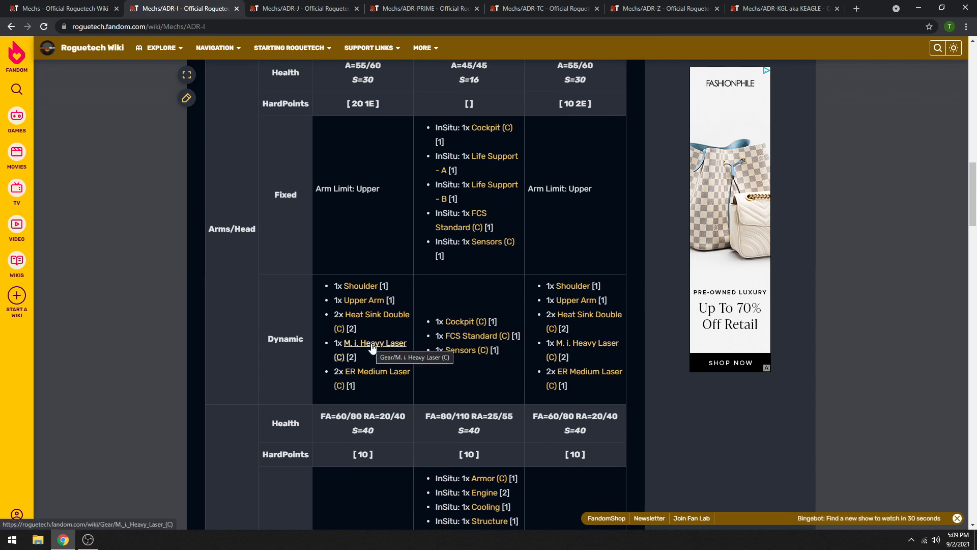
mouse_move(625, 353)
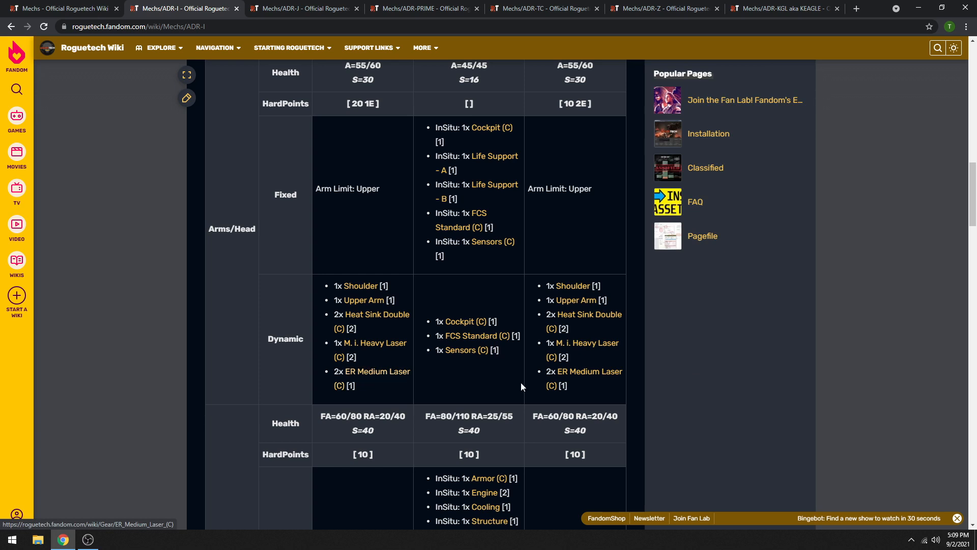
mouse_move(586, 370)
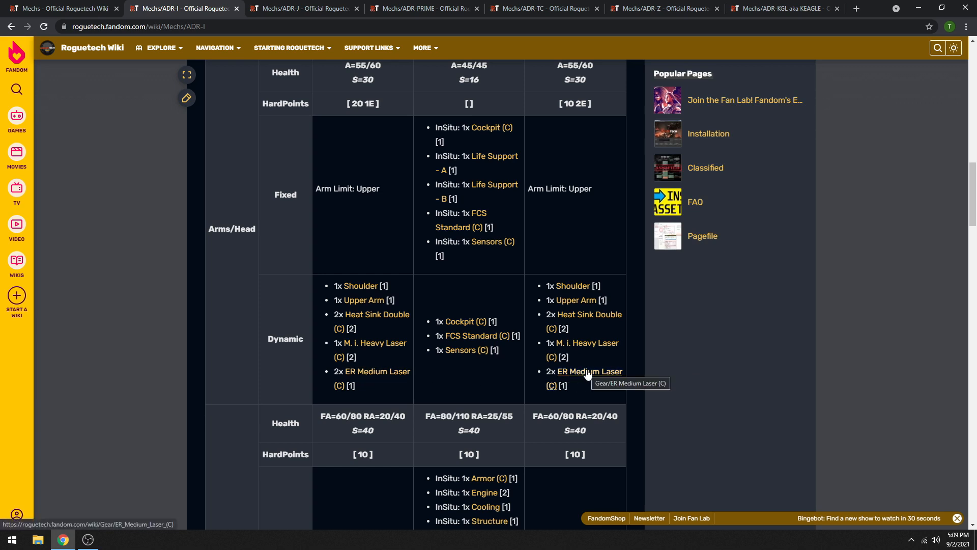
mouse_move(364, 374)
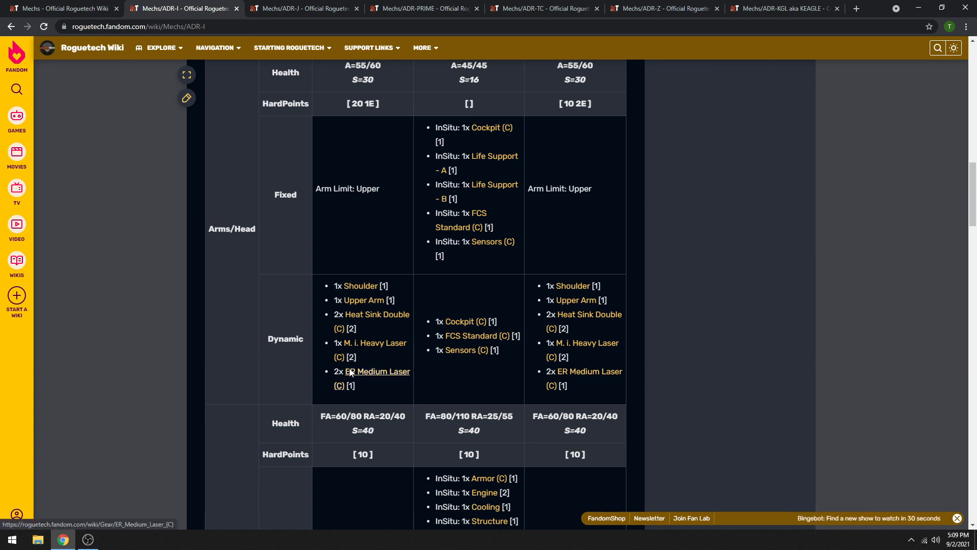
mouse_move(438, 395)
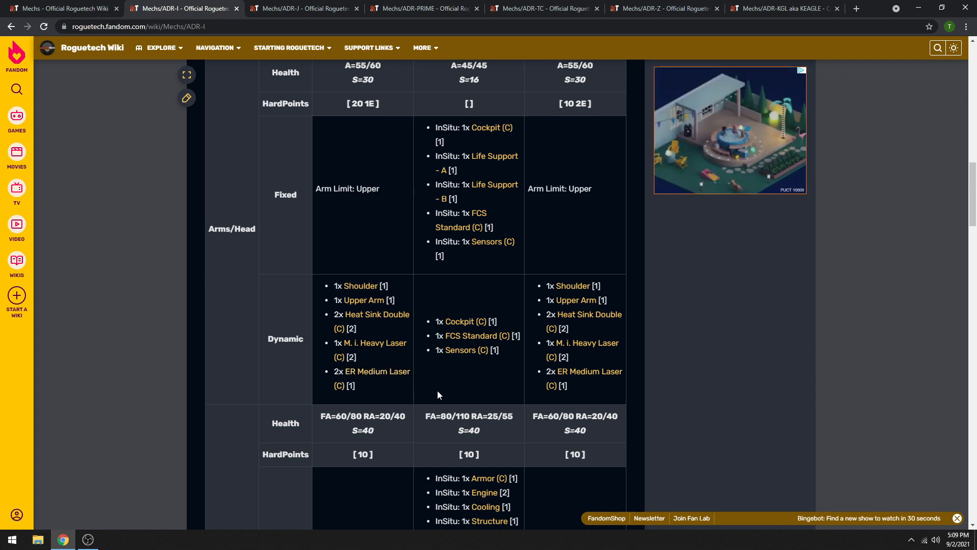
scroll("up", 3)
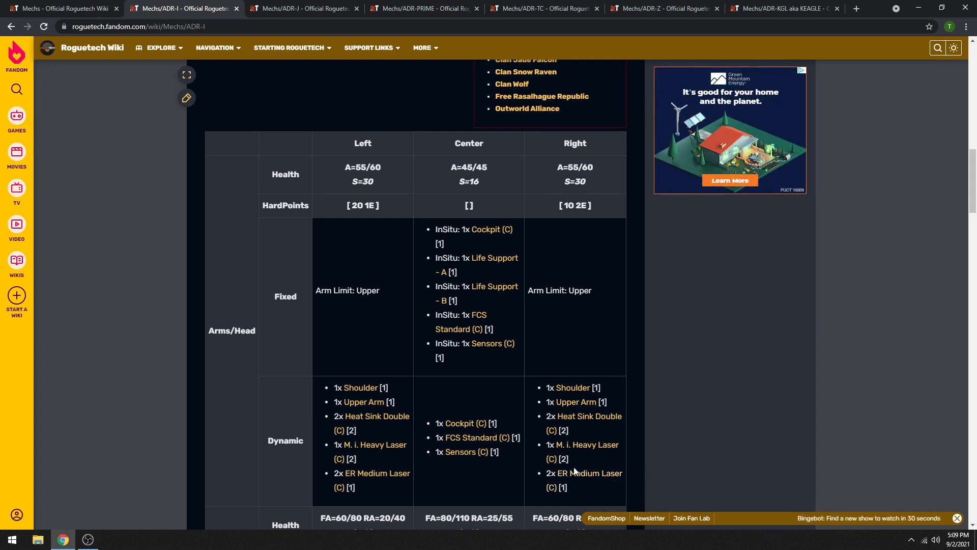
mouse_move(584, 473)
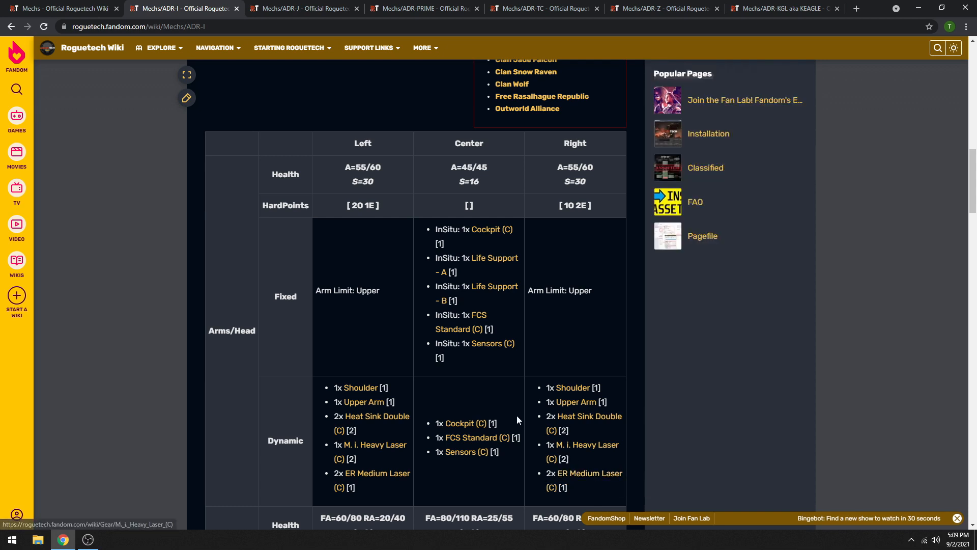
mouse_move(585, 445)
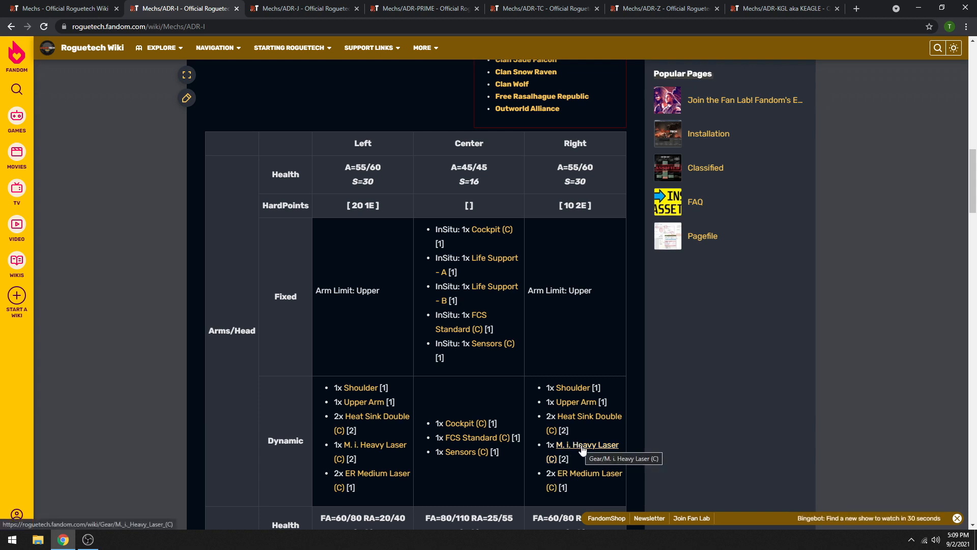
mouse_move(576, 448)
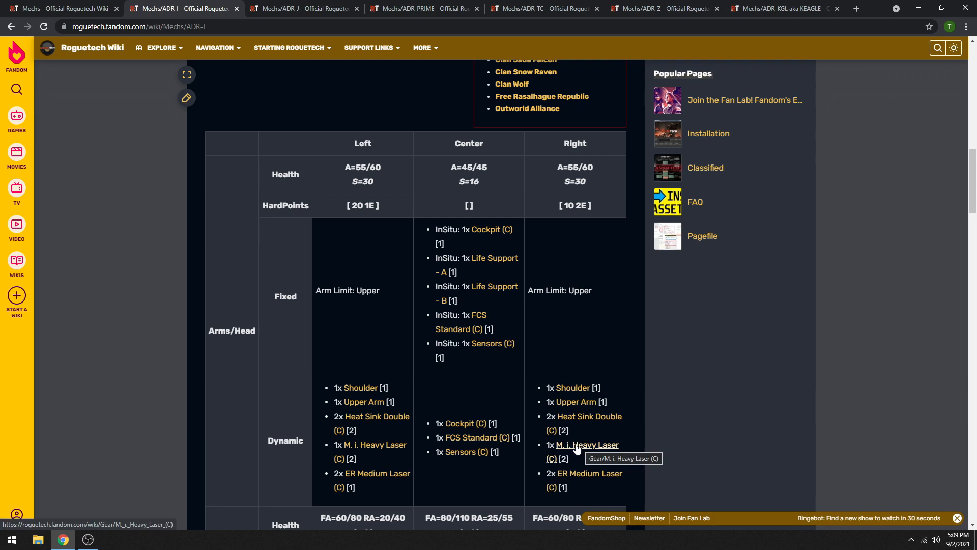
Step: Open the right-arm ER Medium Laser (C) gear page in a new tab
right_click(587, 474)
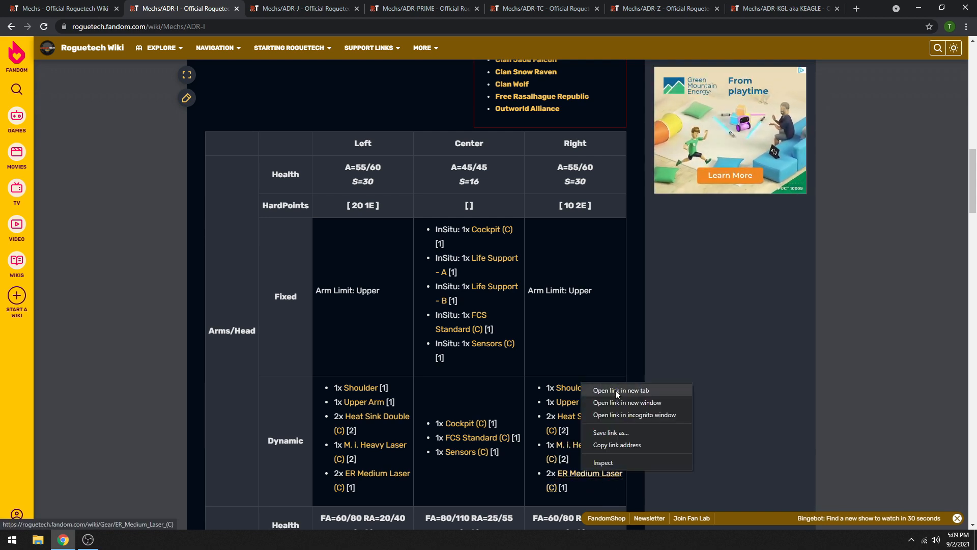
left_click(620, 390)
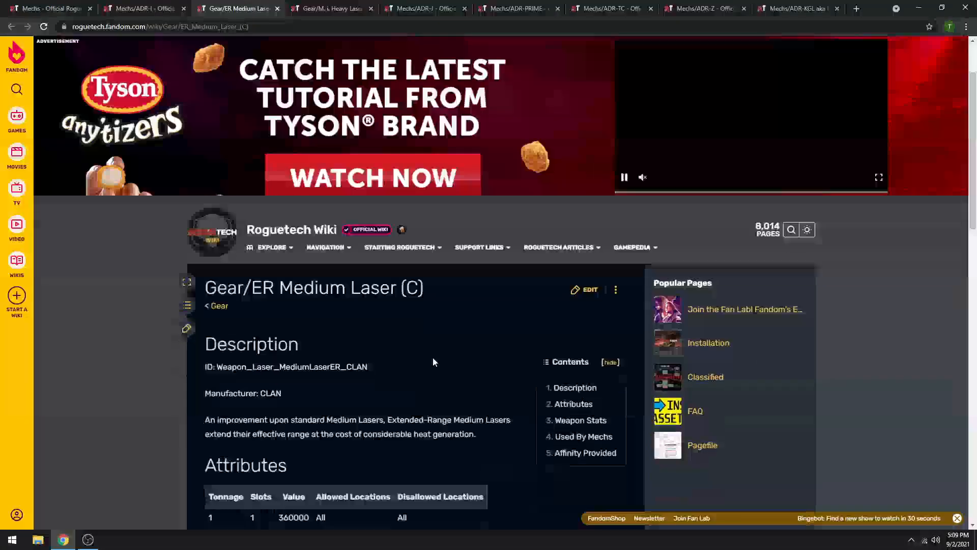
Step: Compare the Weapon Stats of the ER Medium Laser and M. i. Heavy Laser gear pages
scroll("down", 3)
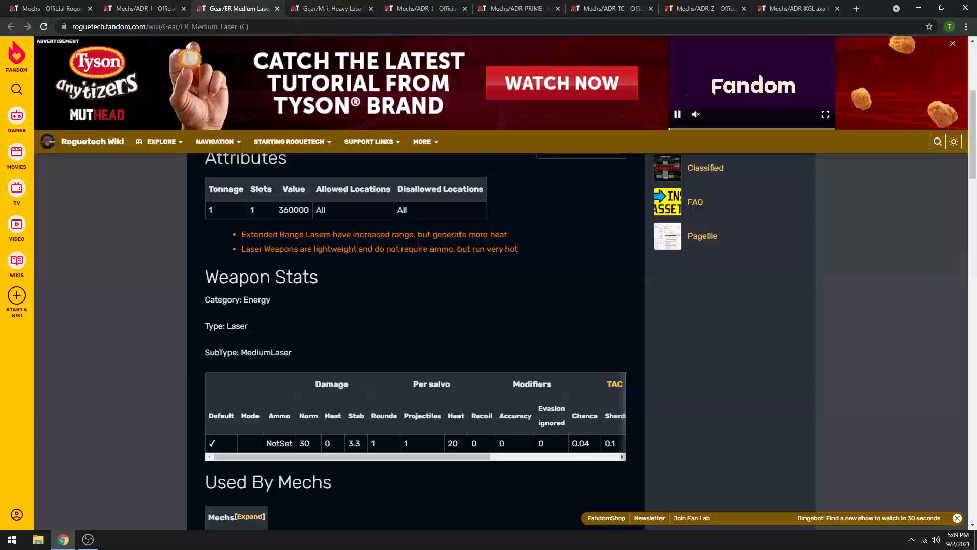
scroll("down", 3)
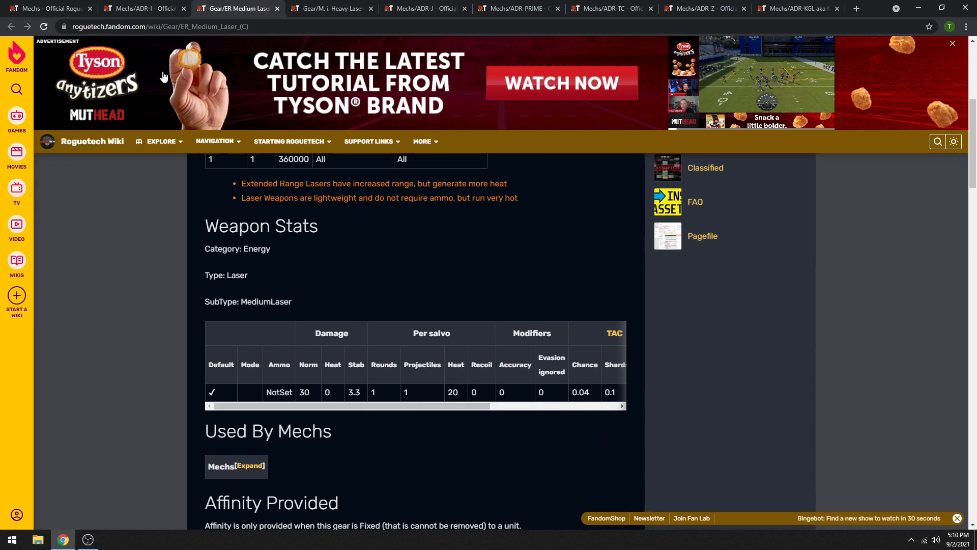
left_click(329, 9)
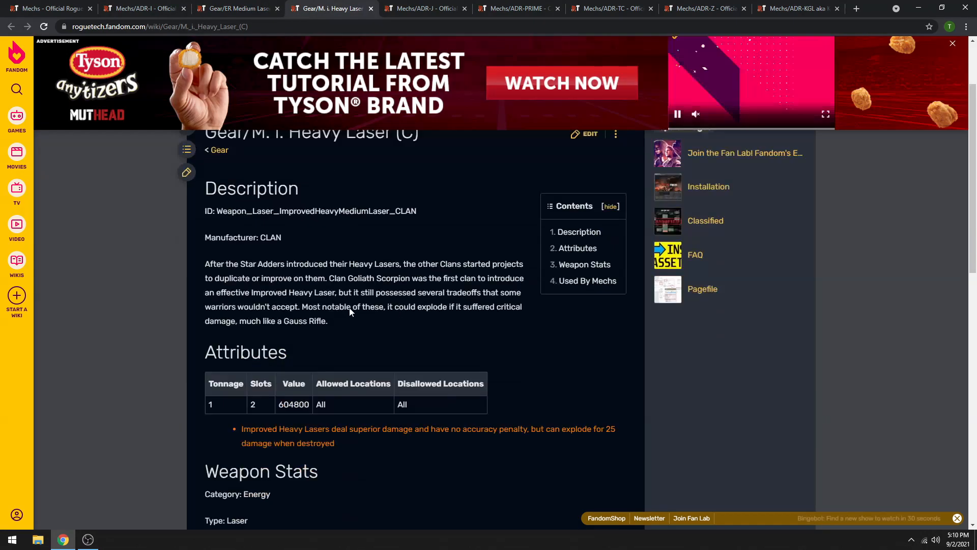
scroll("down", 3)
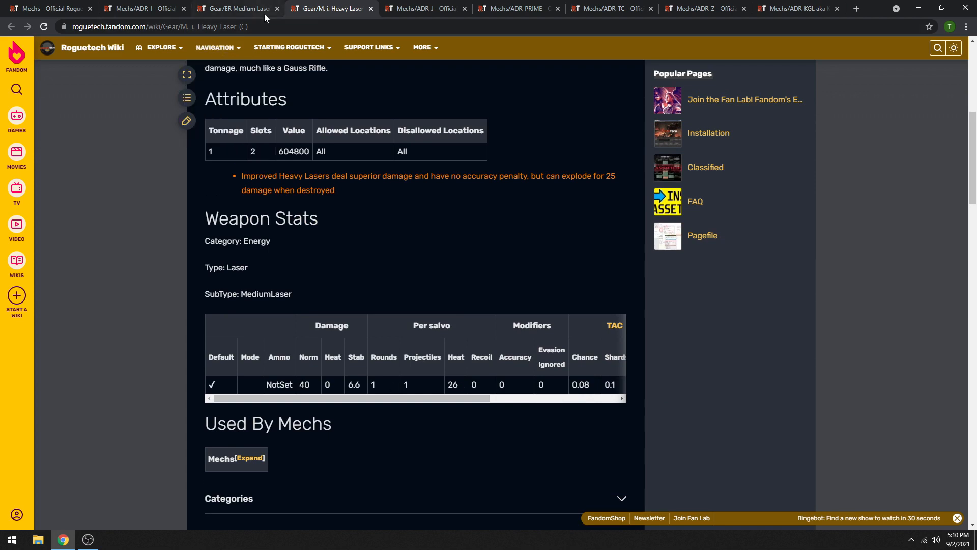
left_click(237, 9)
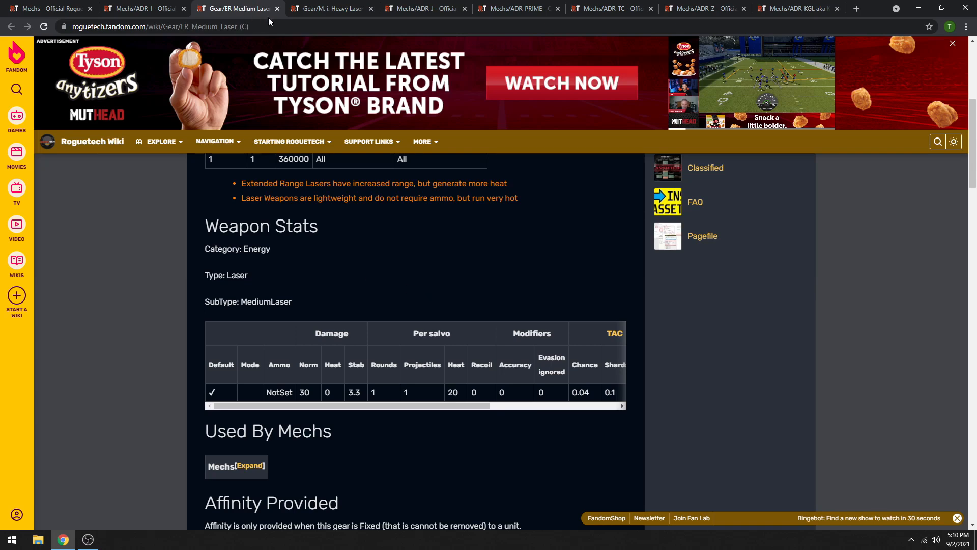
left_click(331, 8)
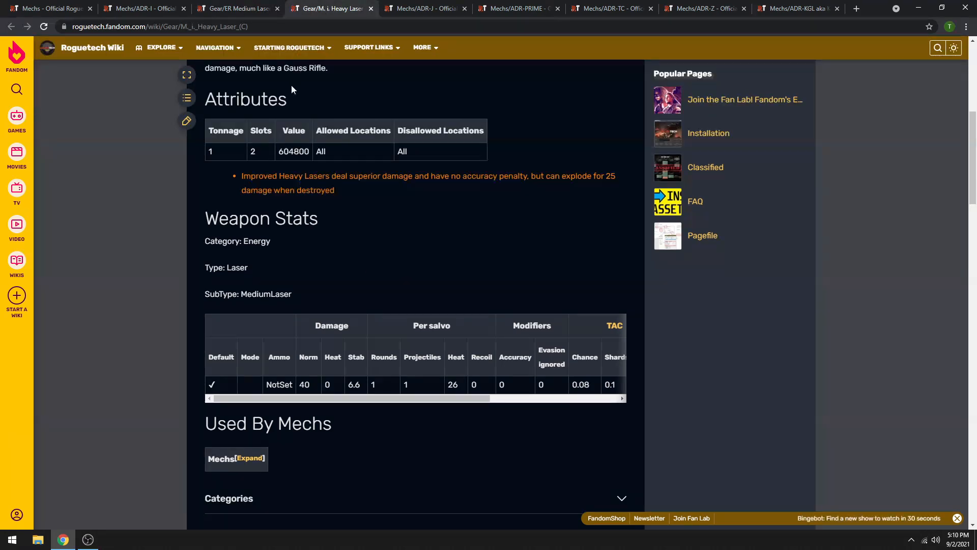
left_click(237, 9)
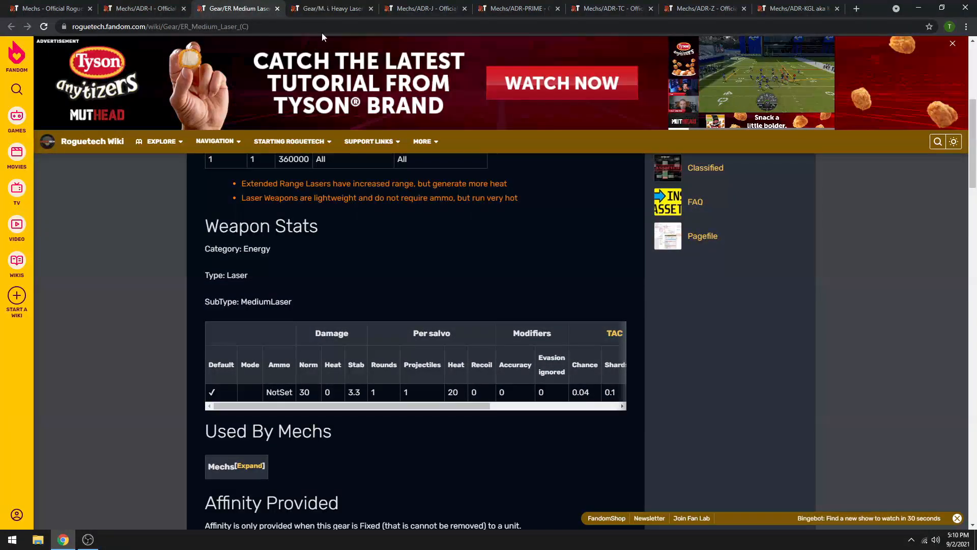
Step: Close both laser gear pages to return to the ADR-I loadout table
left_click(329, 8)
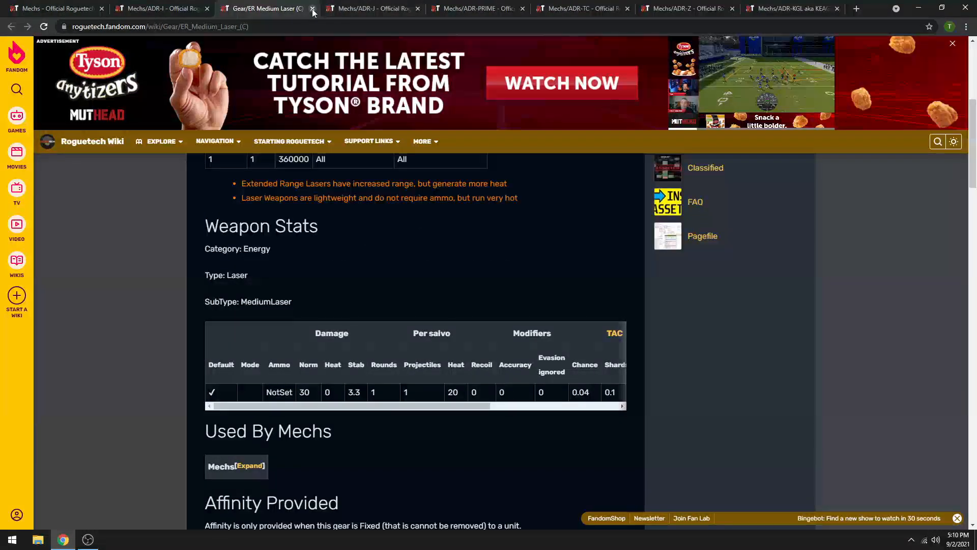
left_click(313, 8)
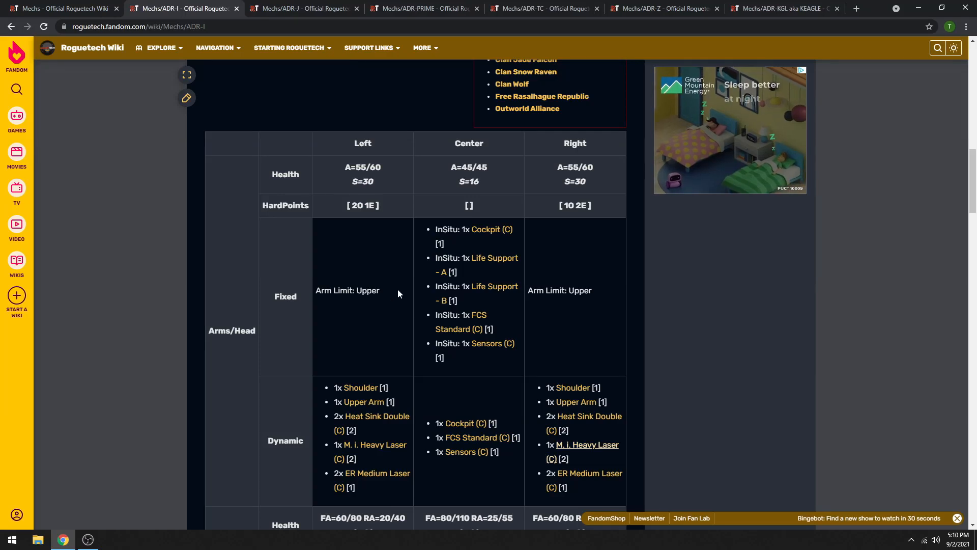
mouse_move(304, 9)
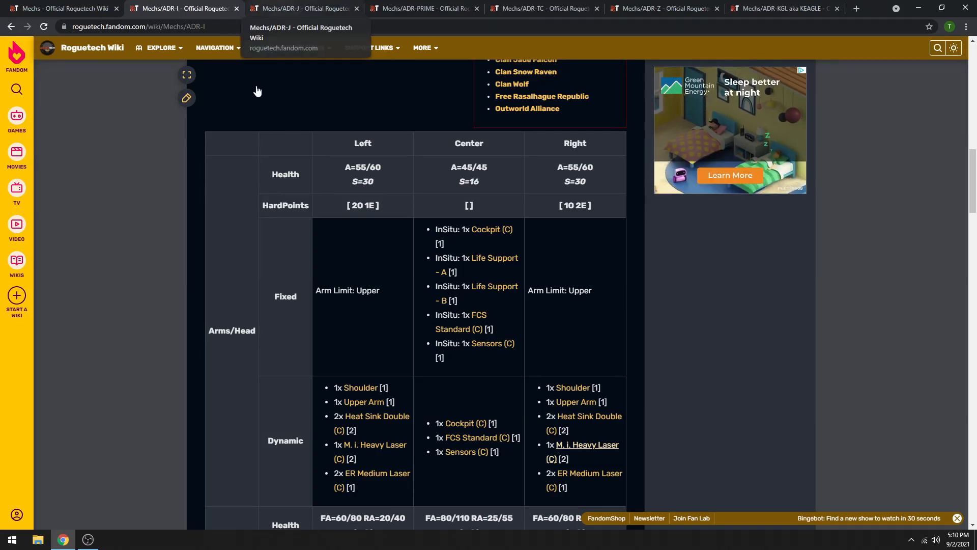
Step: Scroll the ADR-I page down to its torso loadout table
scroll("down", 3)
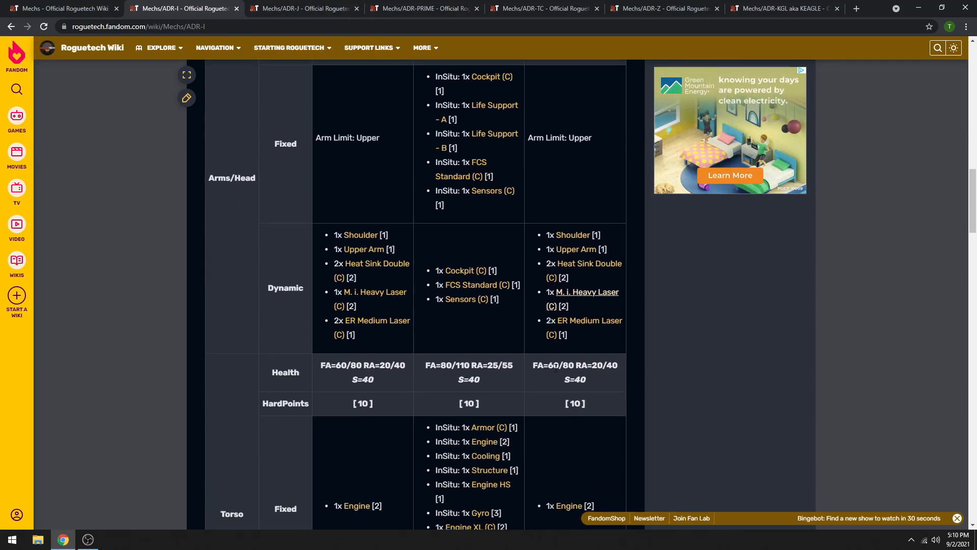
mouse_move(550, 285)
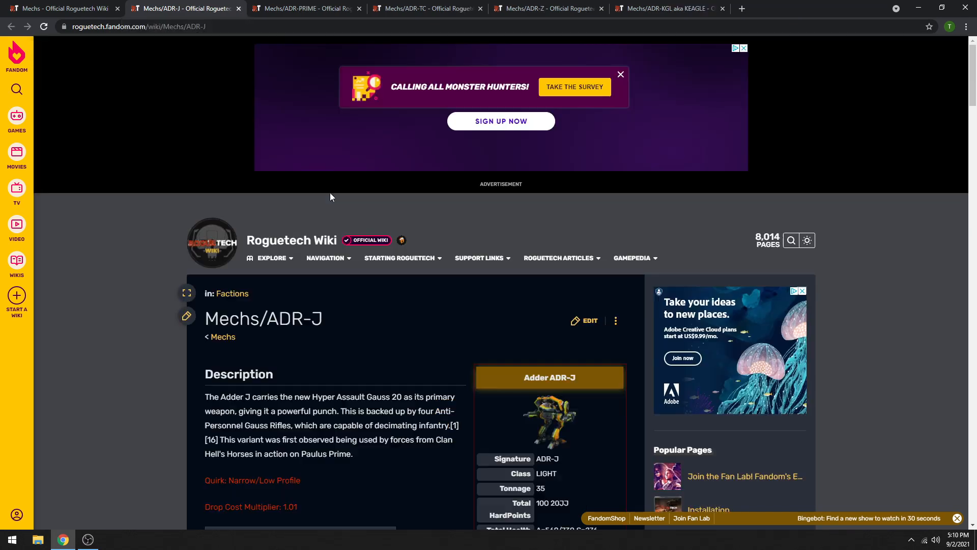
Step: Scroll through the ADR-J arms, torso and legs loadout table
scroll("down", 3)
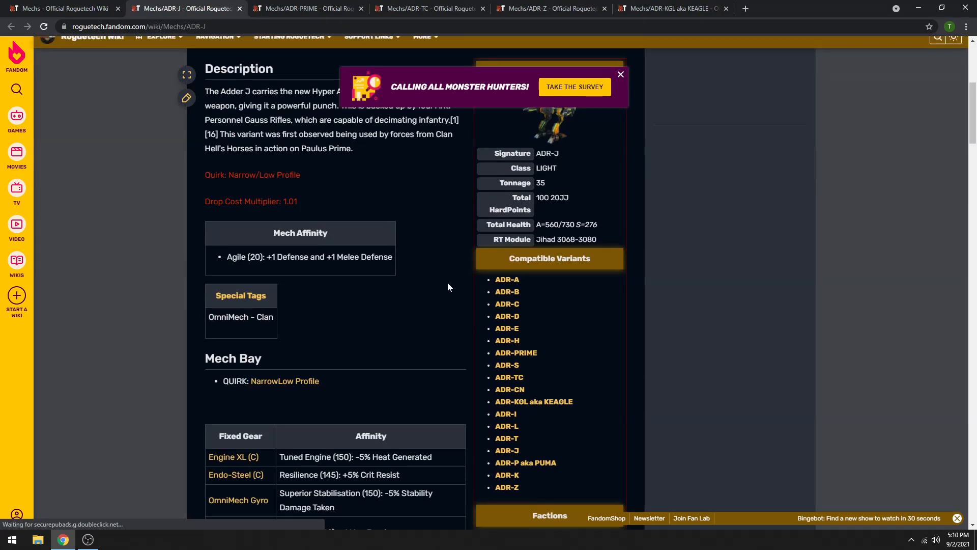
scroll("down", 3)
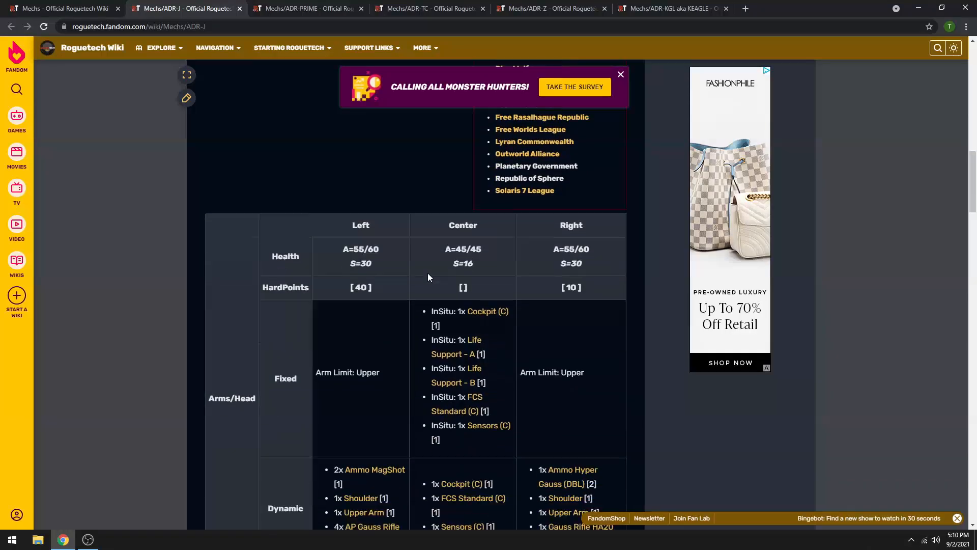
scroll("down", 3)
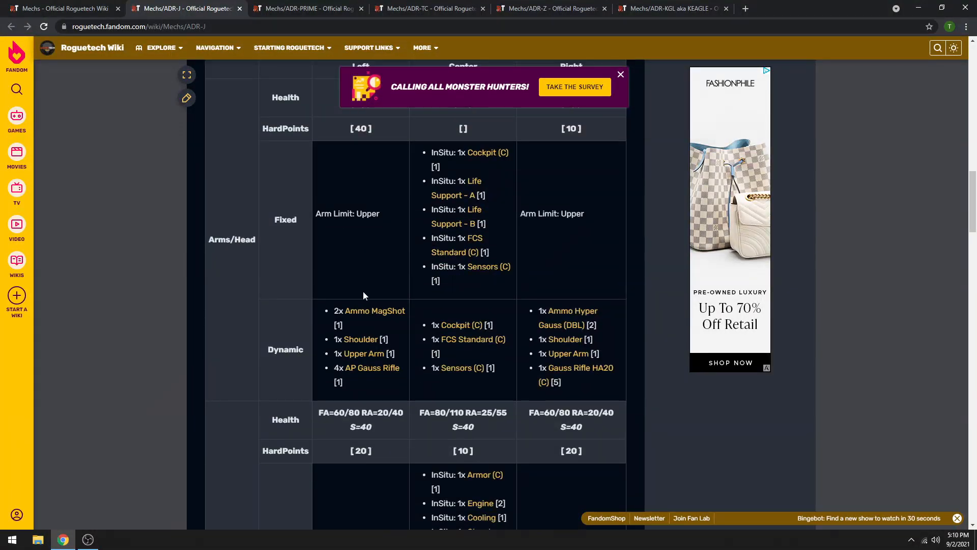
mouse_move(450, 463)
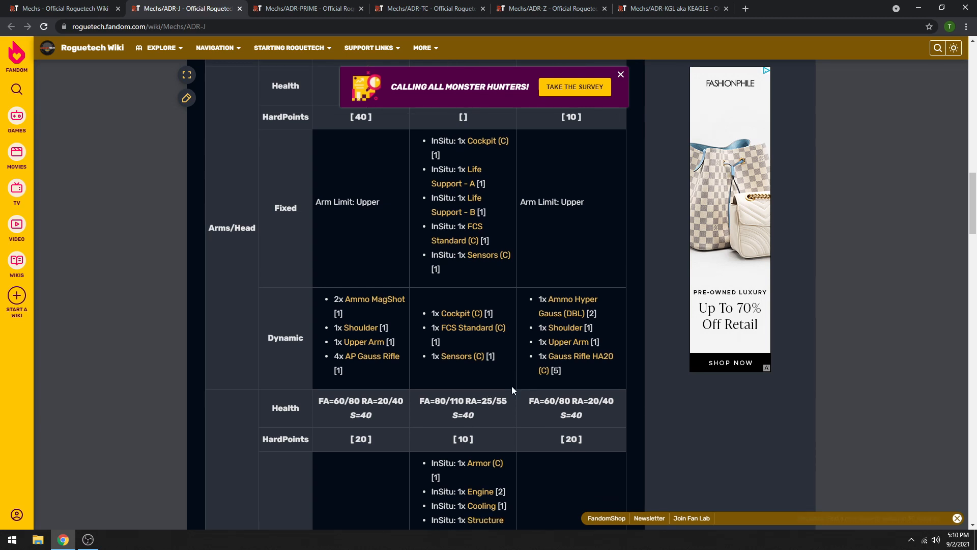
scroll("down", 3)
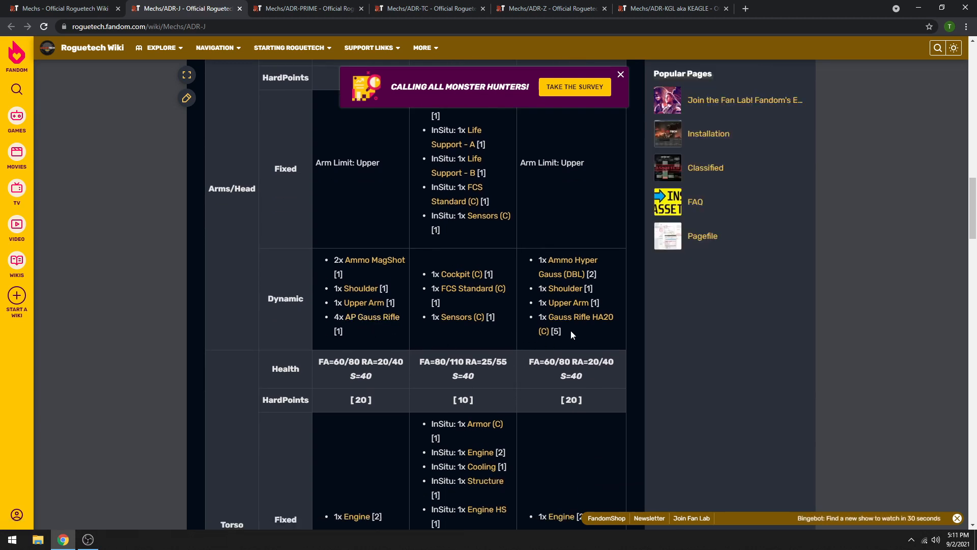
mouse_move(577, 317)
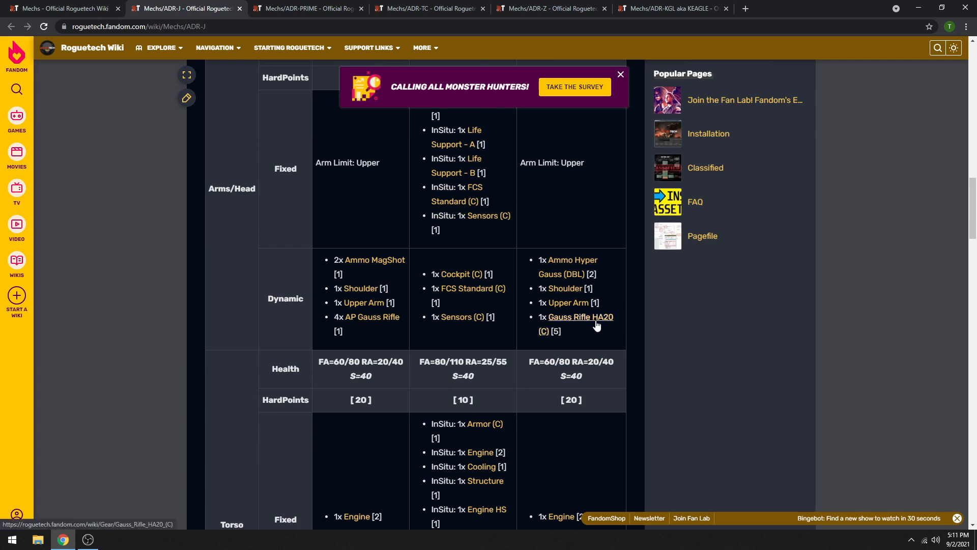
scroll("down", 3)
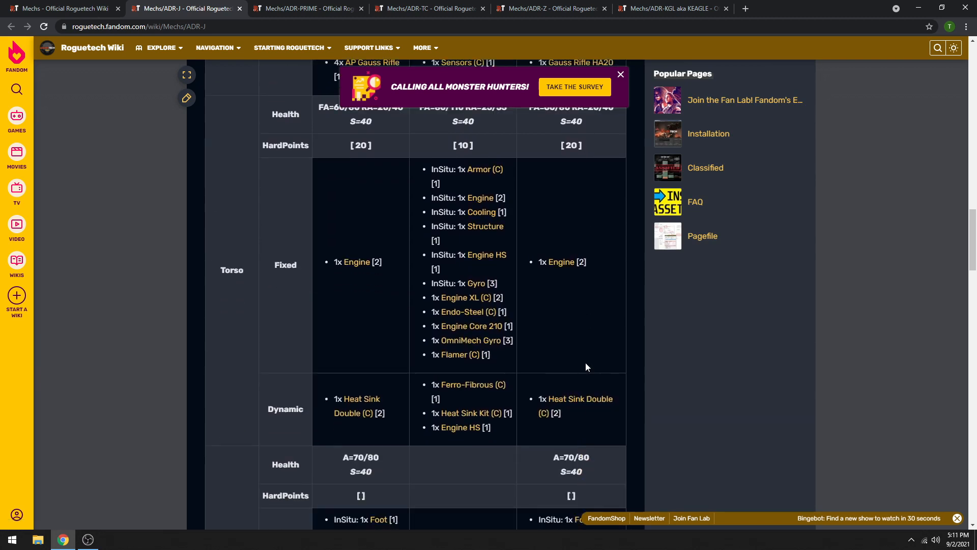
scroll("up", 3)
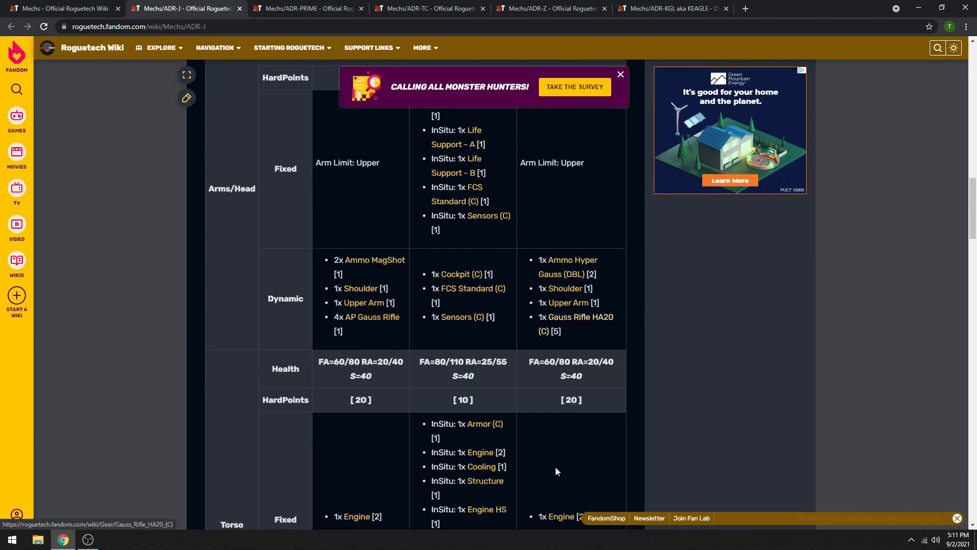
scroll("up", 3)
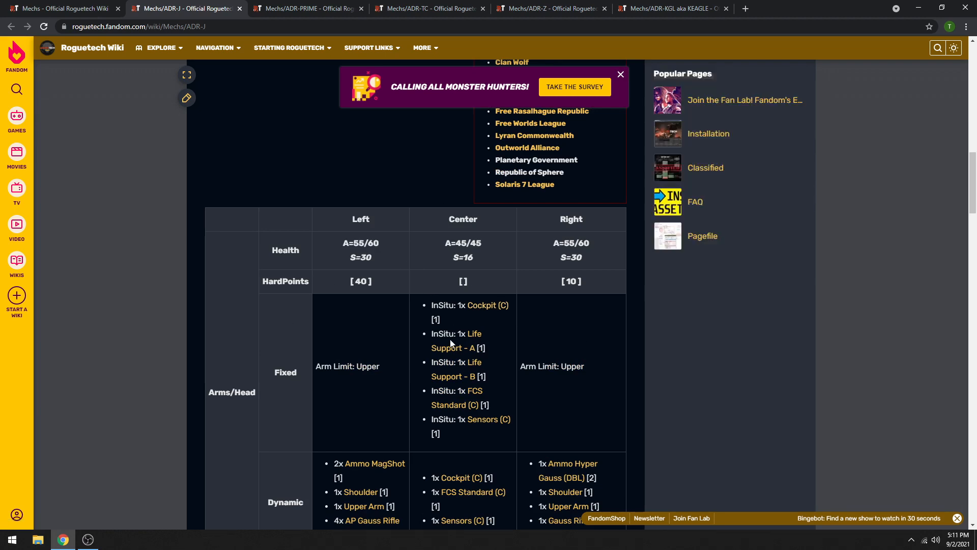
scroll("down", 3)
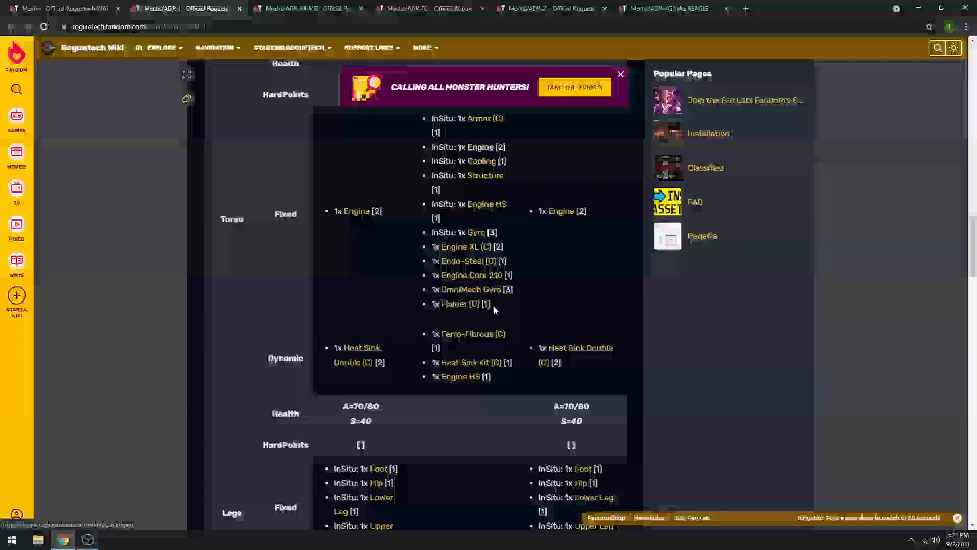
scroll("down", 3)
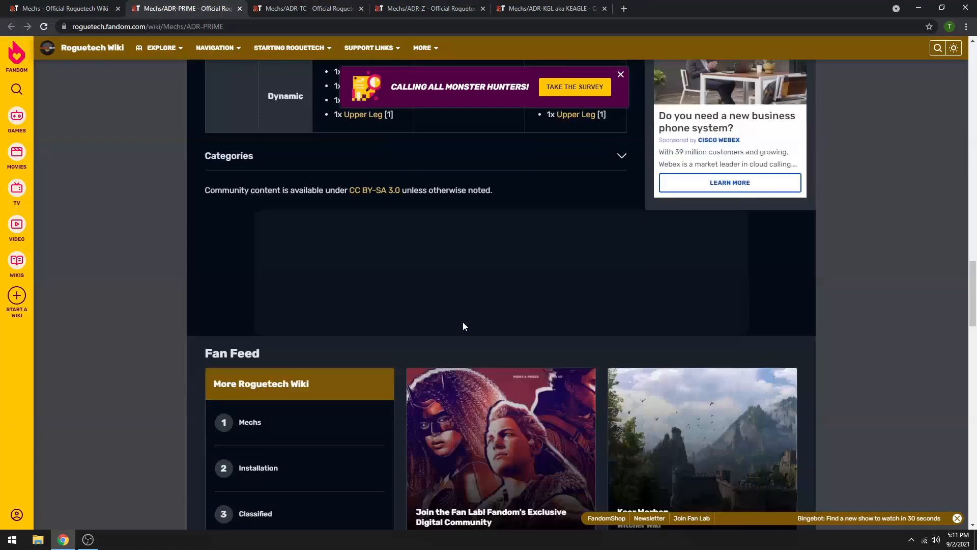
Step: Scroll the ADR-PRIME page between its Arms/Head and torso loadout tables
scroll("up", 3)
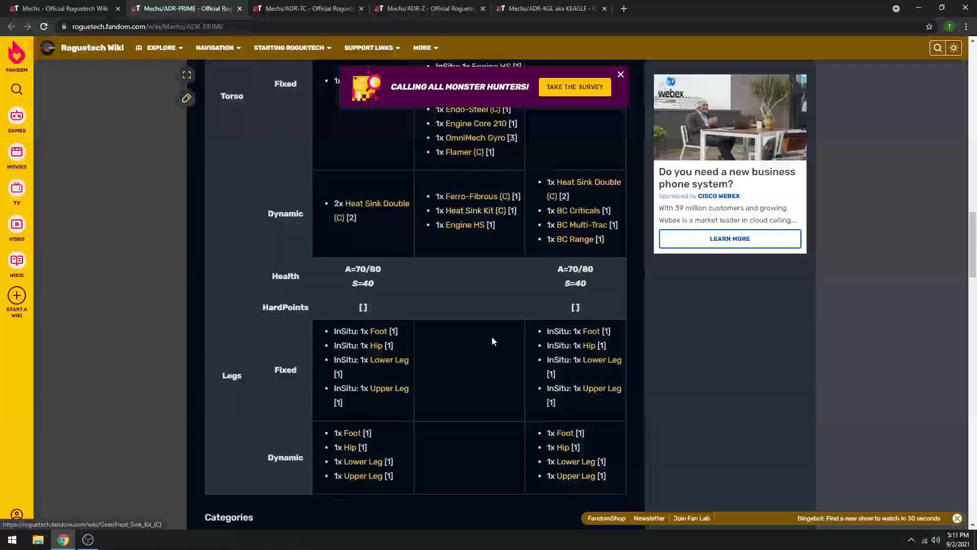
scroll("down", 3)
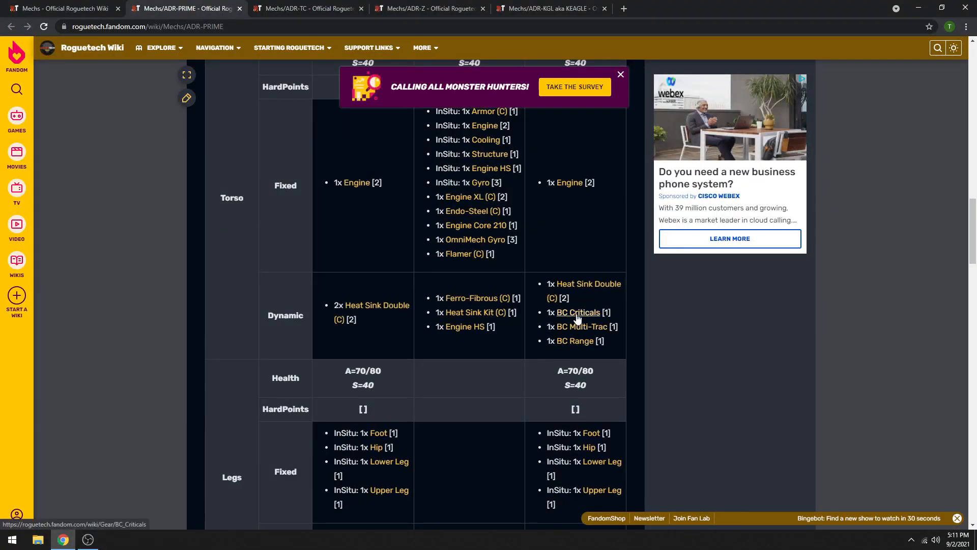
mouse_move(574, 341)
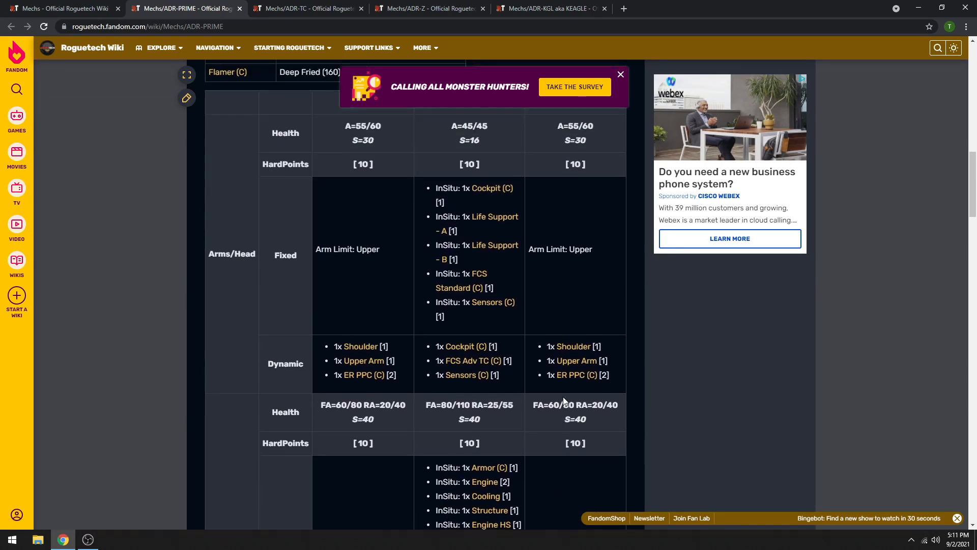
mouse_move(574, 375)
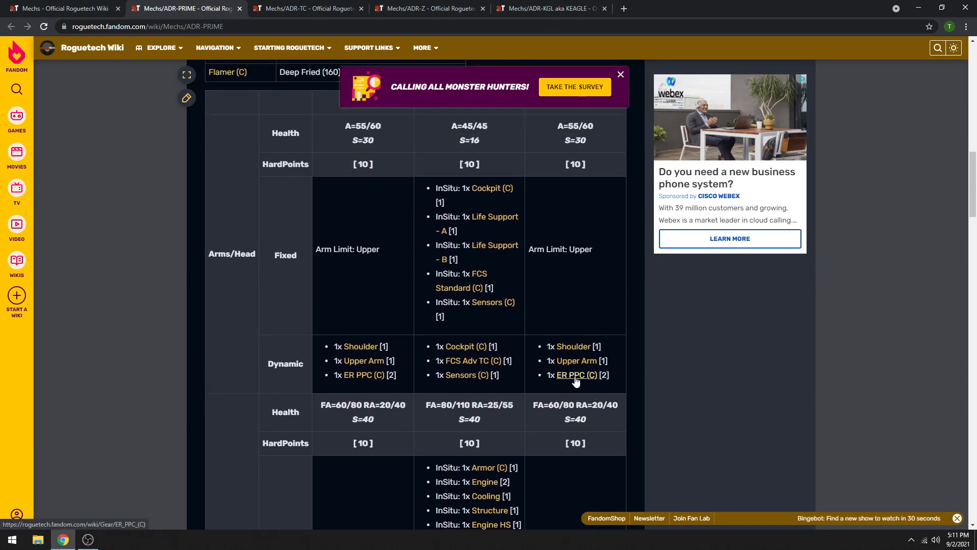
mouse_move(574, 375)
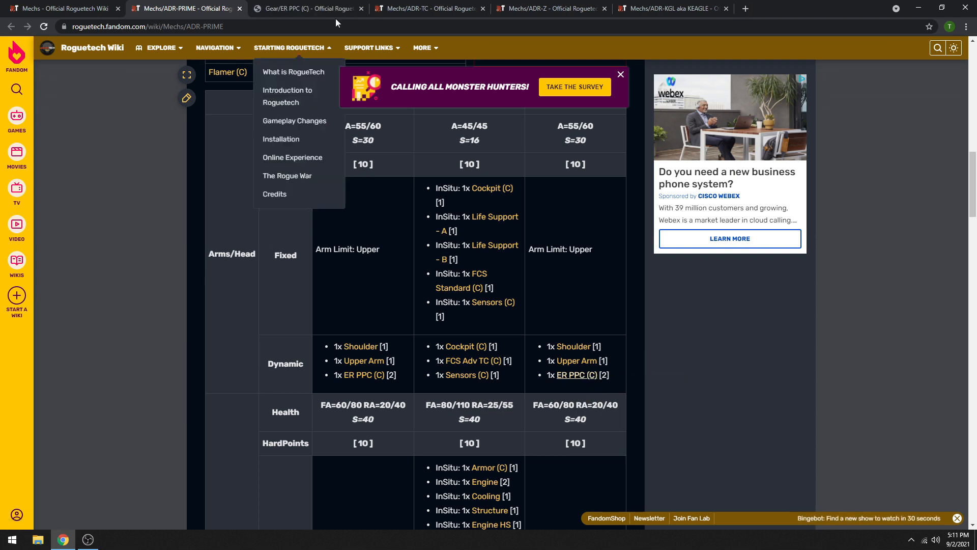
Step: View the ER PPC (C) gear page's Attributes and Weapon Stats sections
left_click(306, 9)
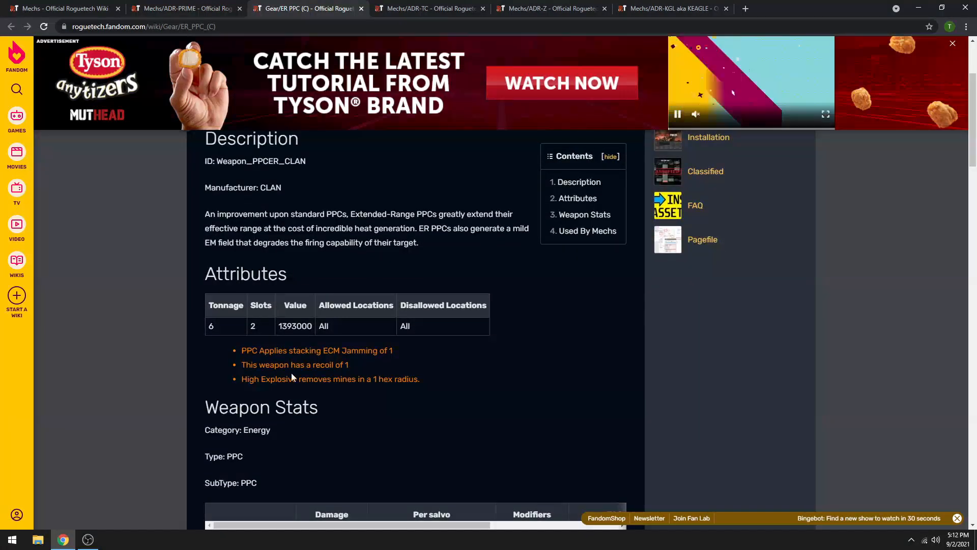
scroll("down", 3)
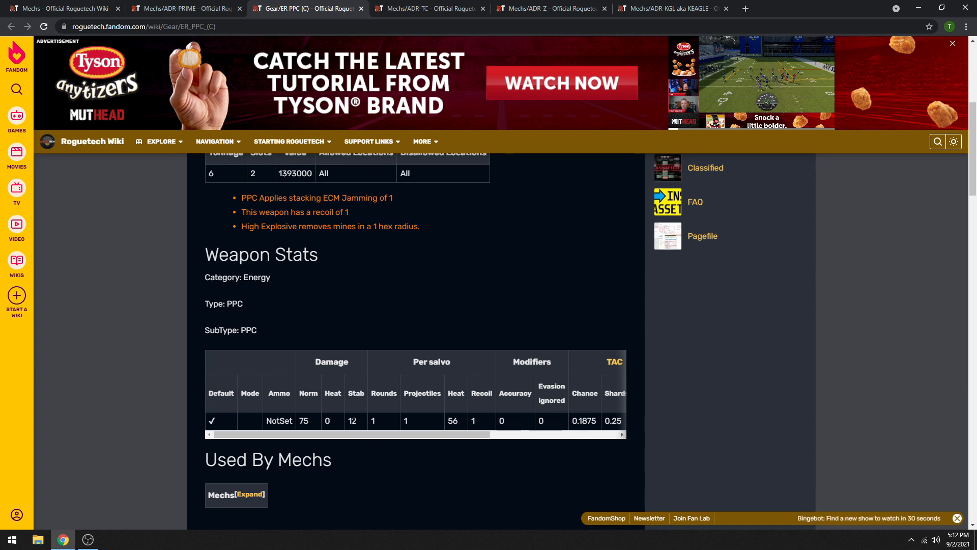
mouse_move(443, 451)
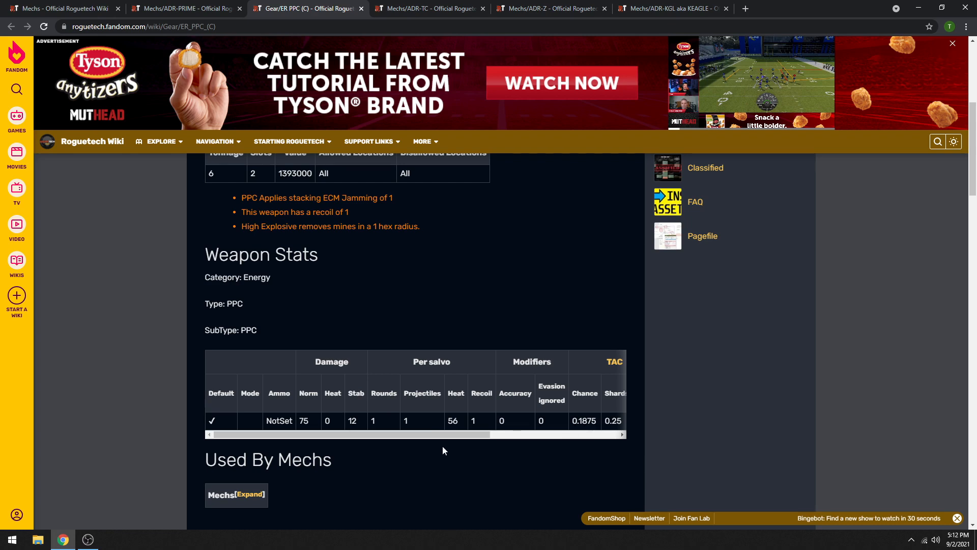
mouse_move(388, 237)
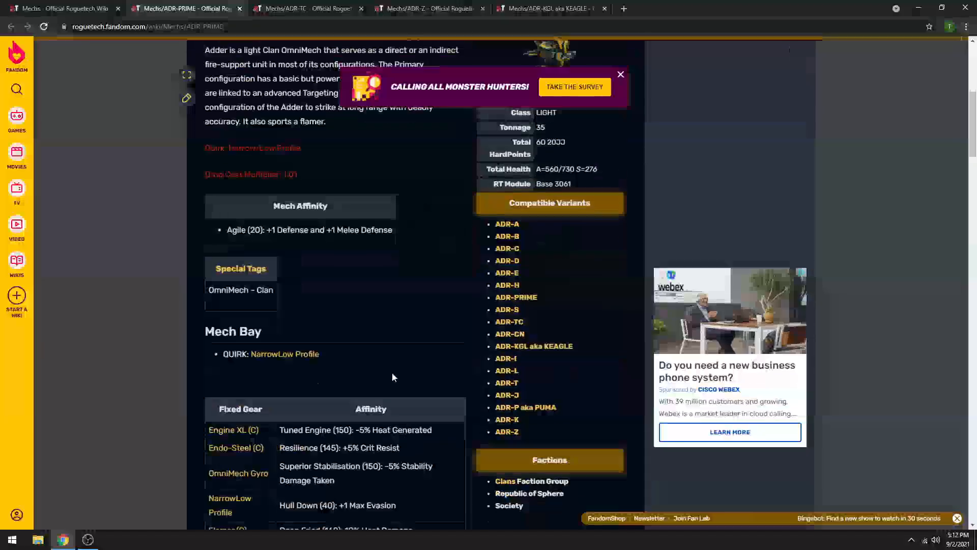
Step: Scroll through the ADR-PRIME Arms/Head and Torso loadout tables
scroll("down", 3)
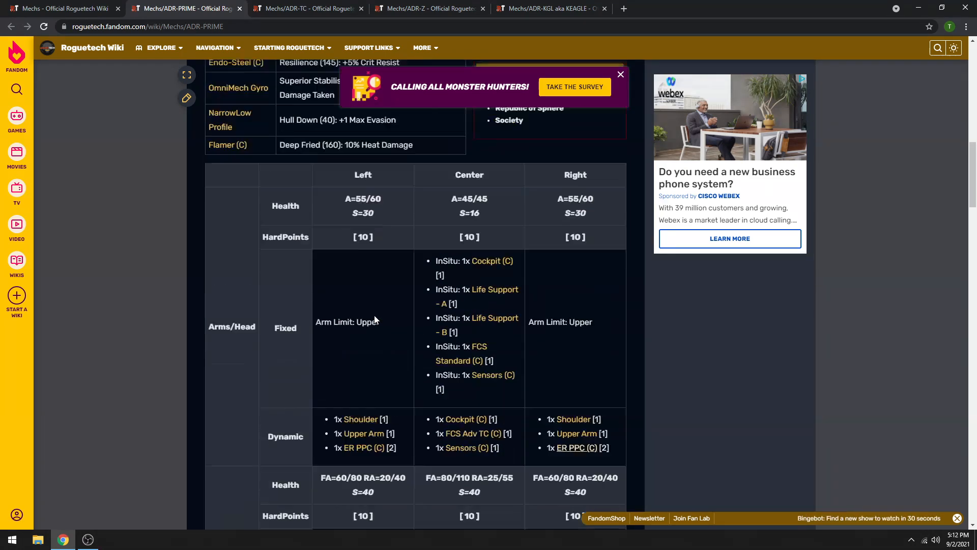
scroll("down", 3)
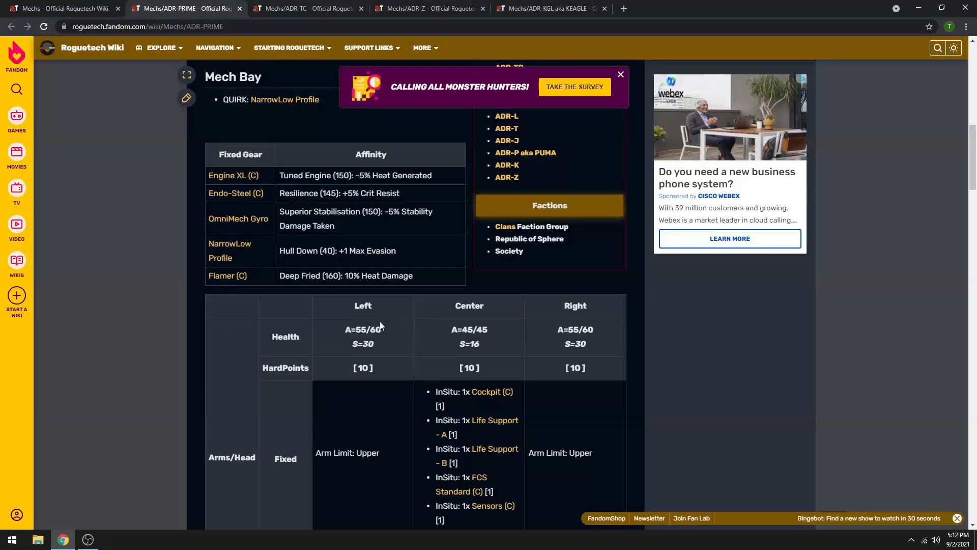
scroll("down", 3)
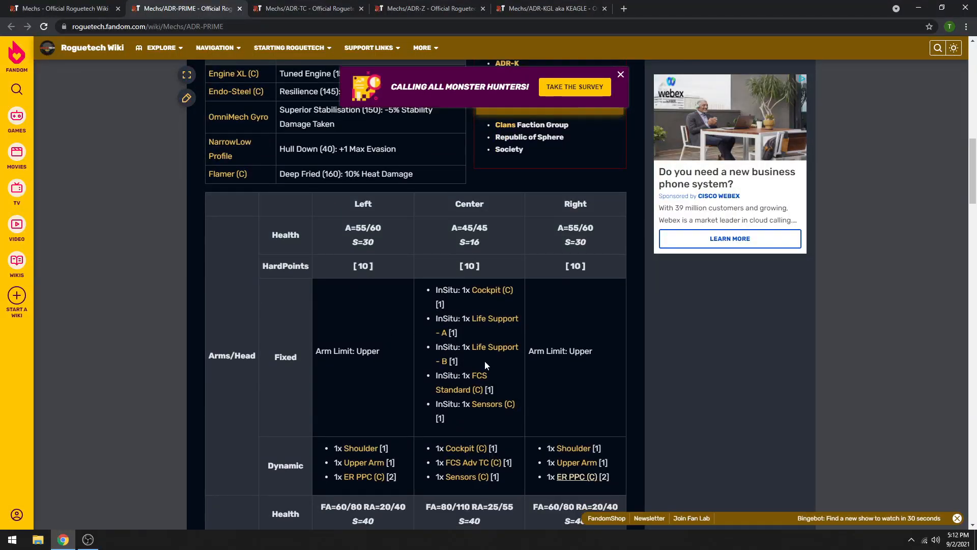
mouse_move(398, 288)
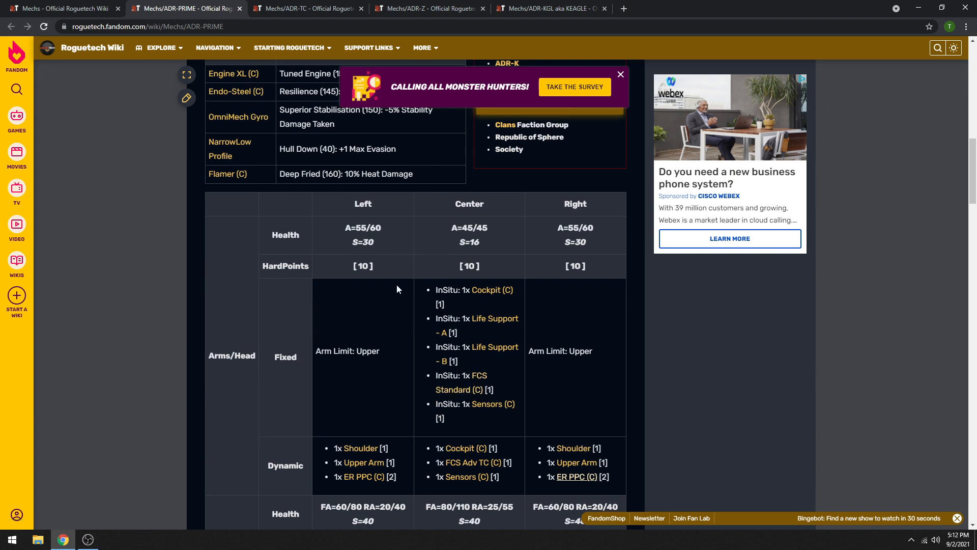
mouse_move(310, 427)
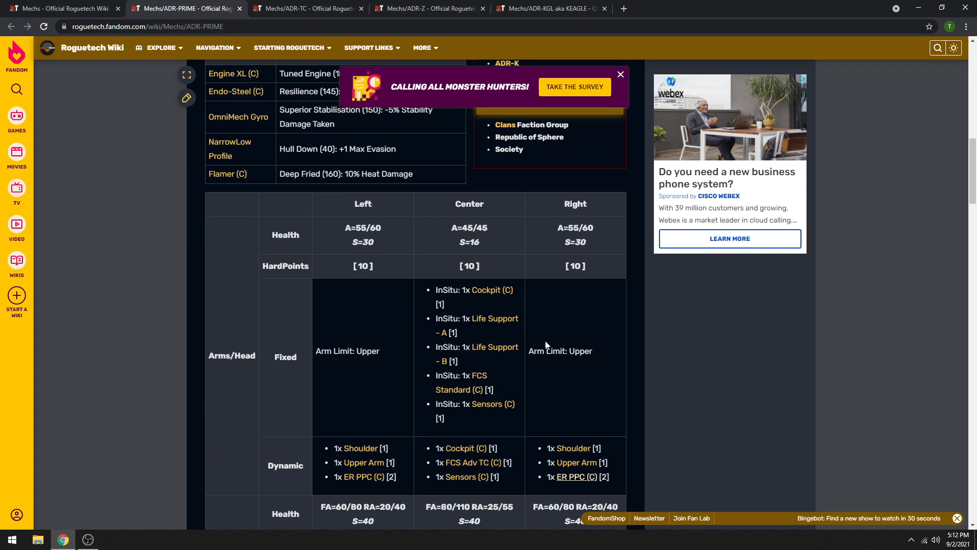
mouse_move(396, 312)
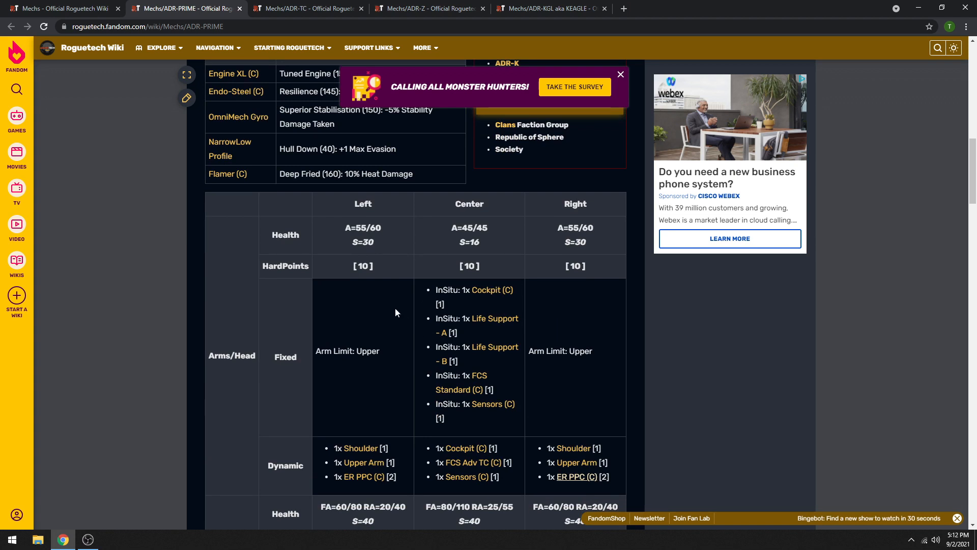
mouse_move(406, 346)
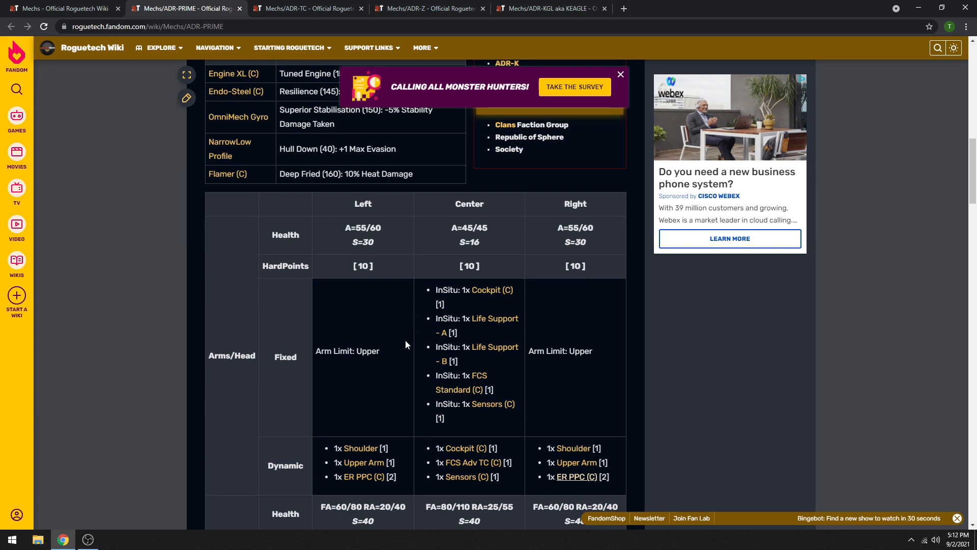
mouse_move(598, 366)
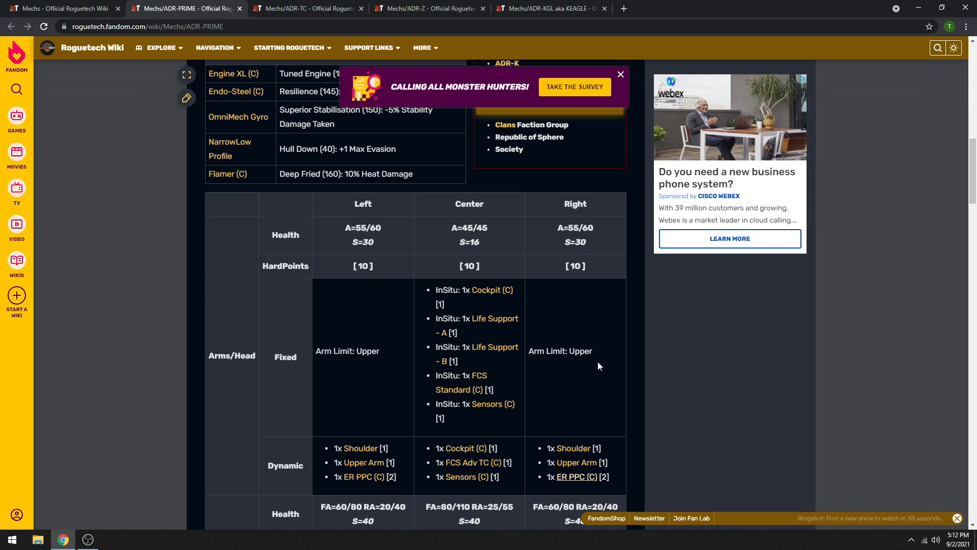
scroll("down", 3)
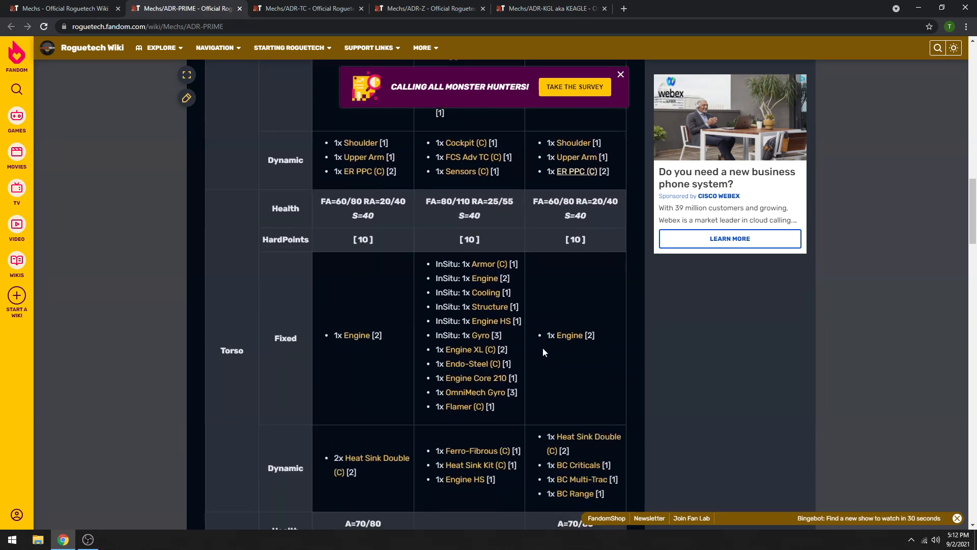
scroll("up", 3)
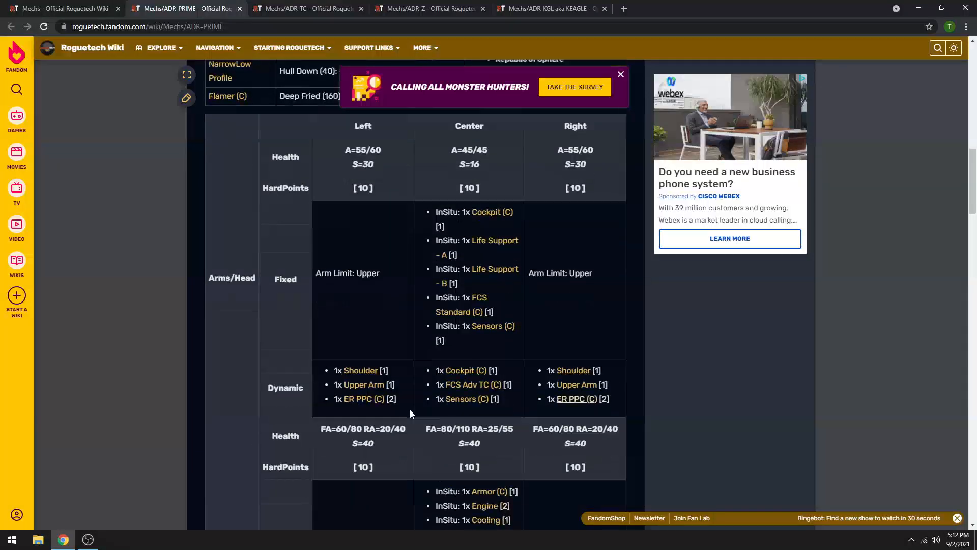
scroll("down", 3)
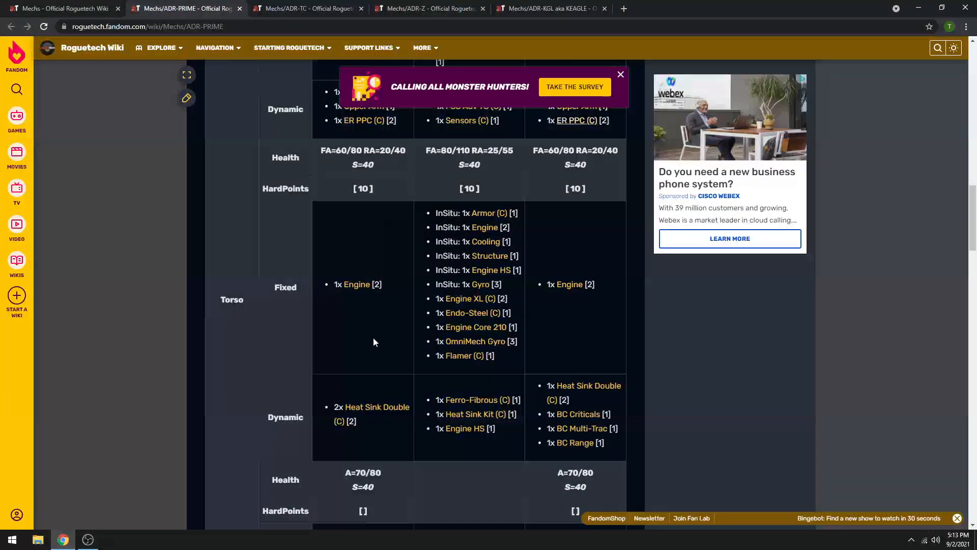
scroll("down", 3)
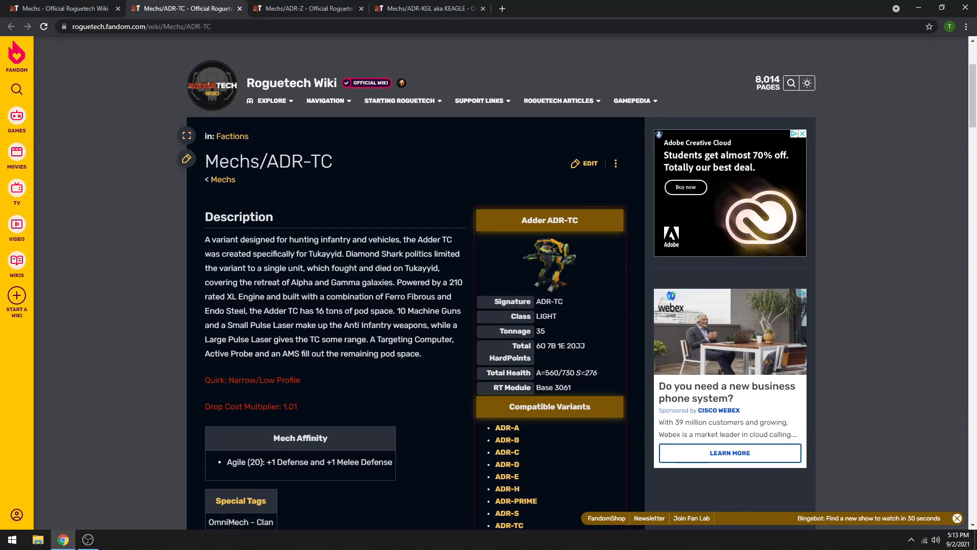
mouse_move(393, 255)
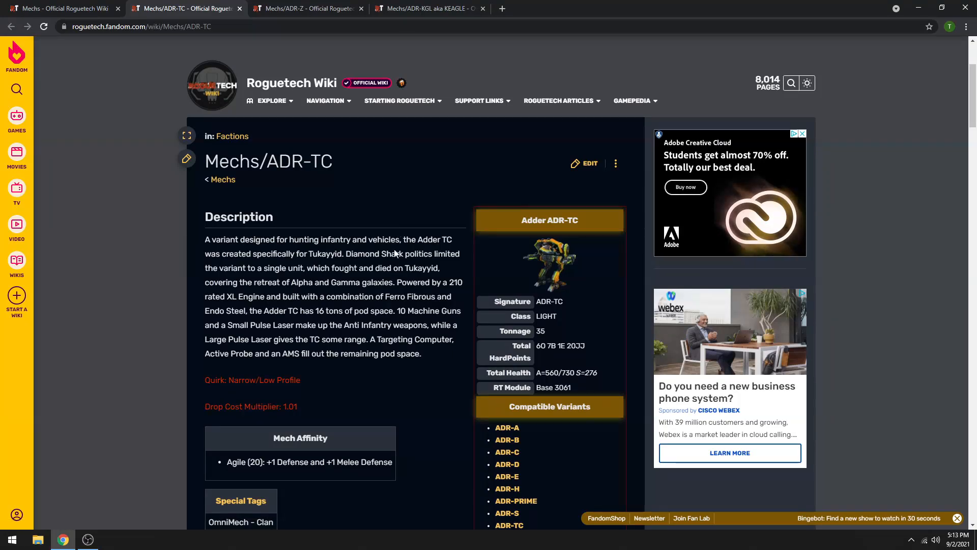
scroll("down", 3)
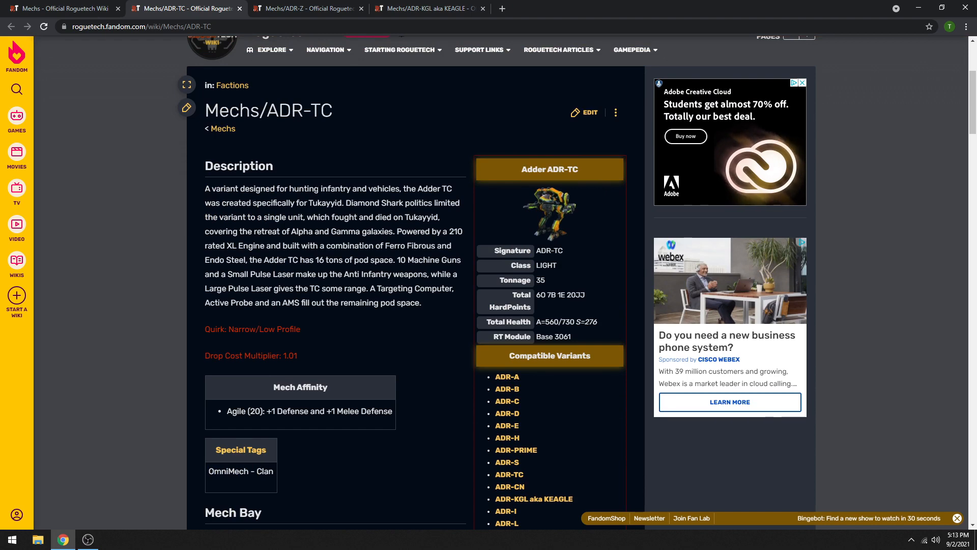
scroll("down", 3)
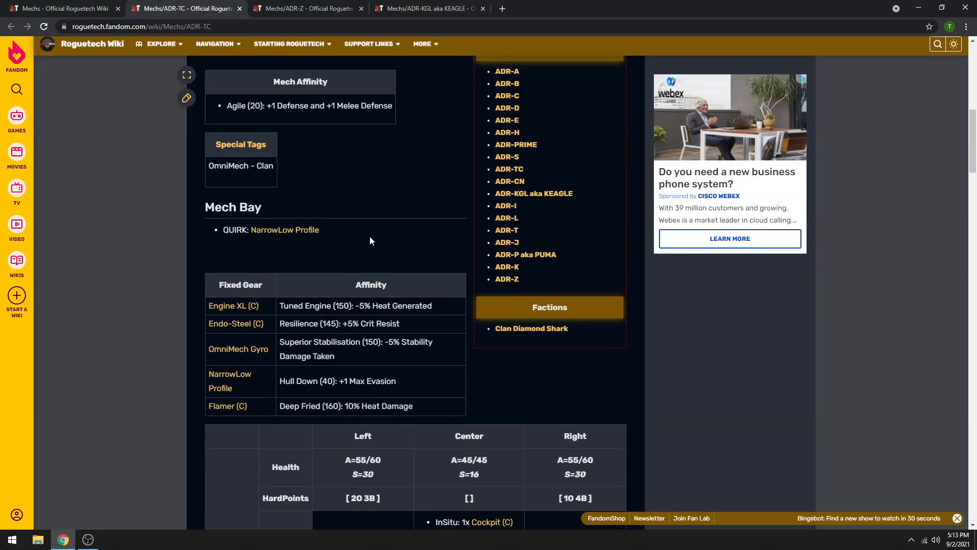
scroll("down", 3)
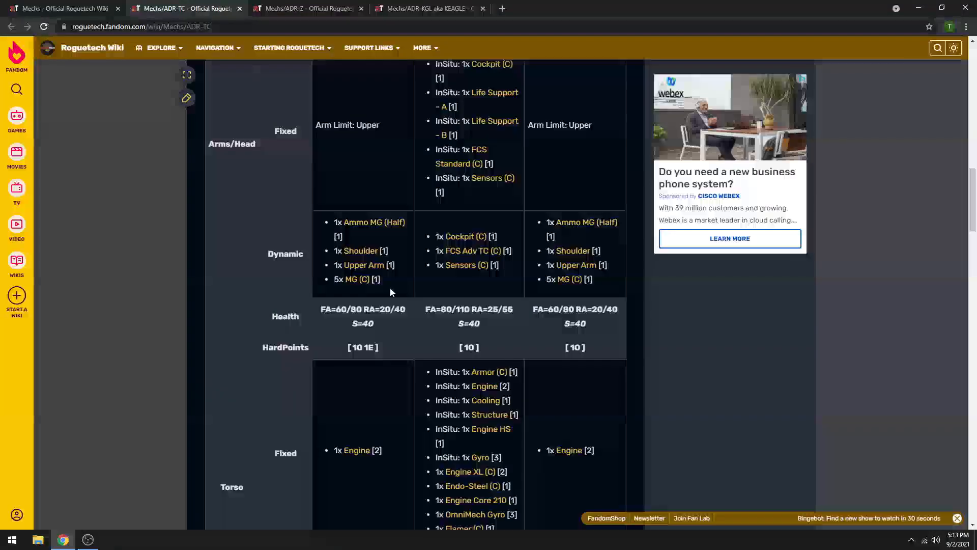
scroll("down", 3)
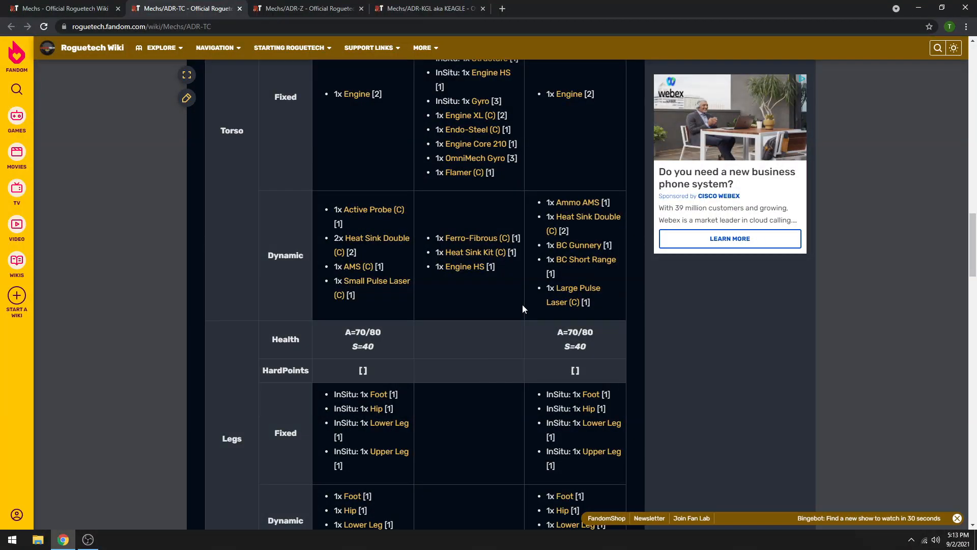
mouse_move(582, 260)
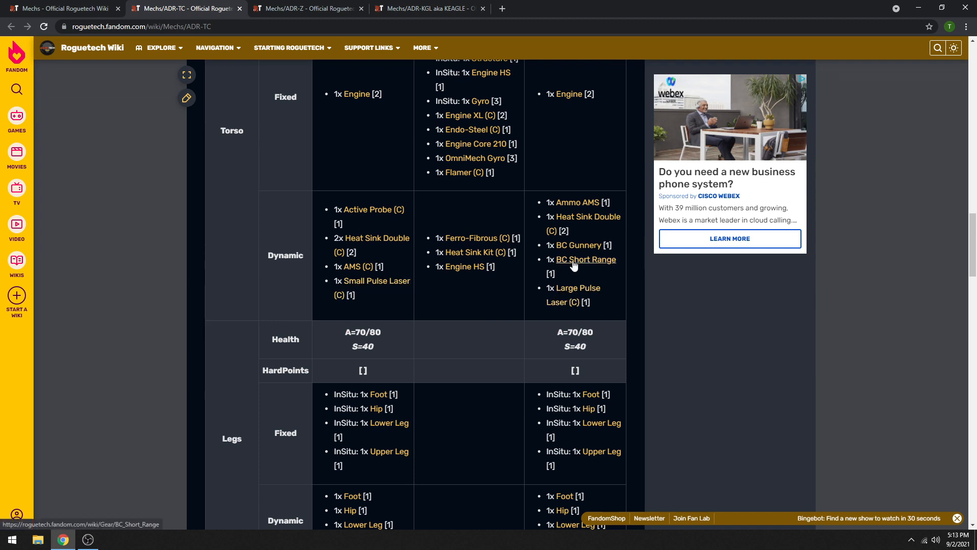
mouse_move(576, 245)
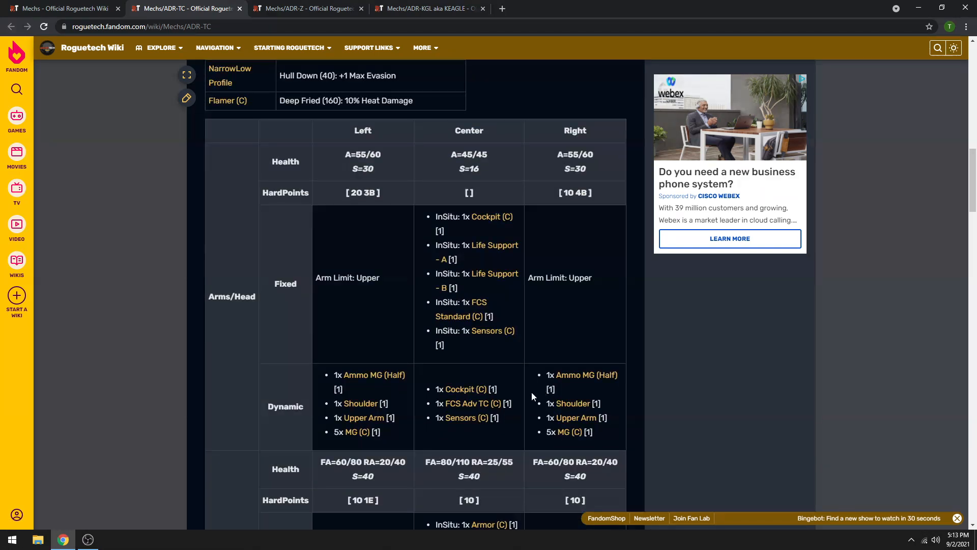
scroll("down", 3)
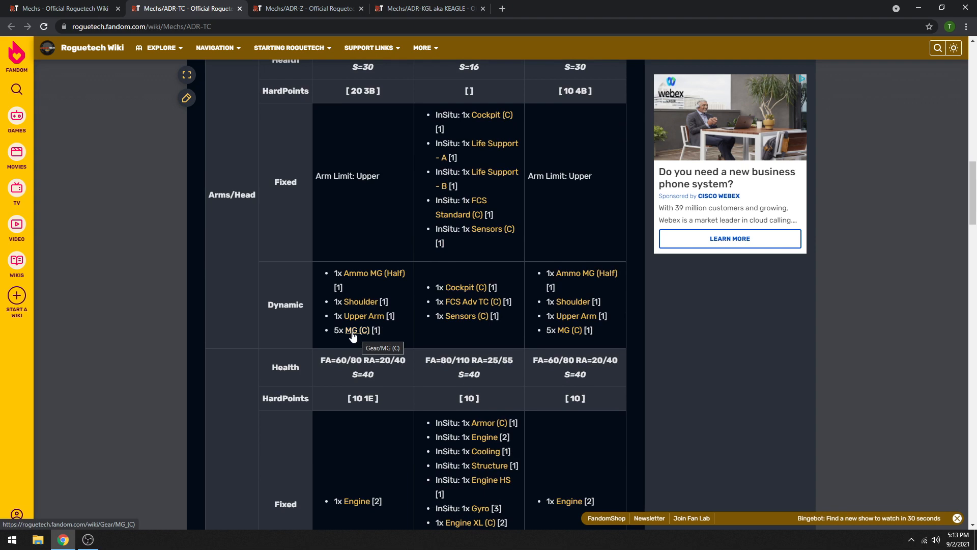
mouse_move(503, 337)
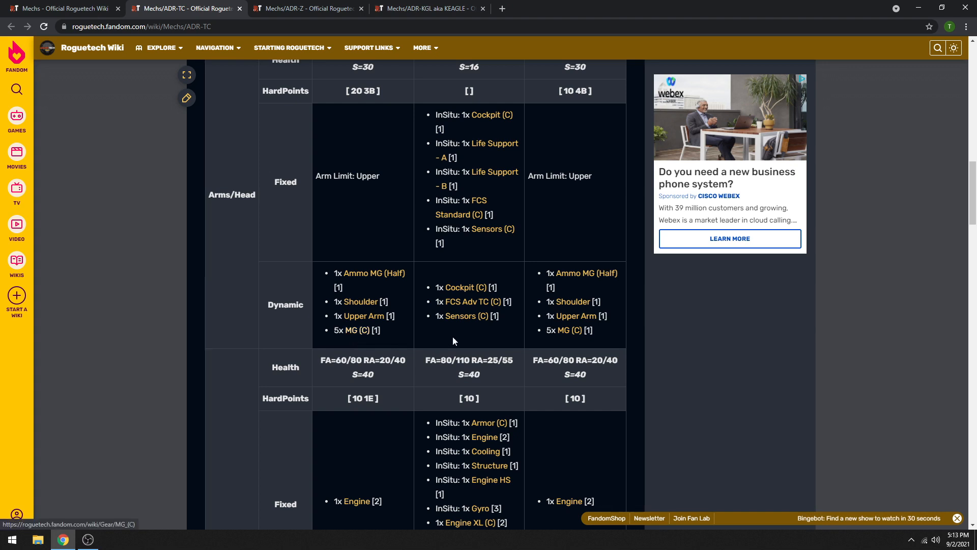
mouse_move(564, 330)
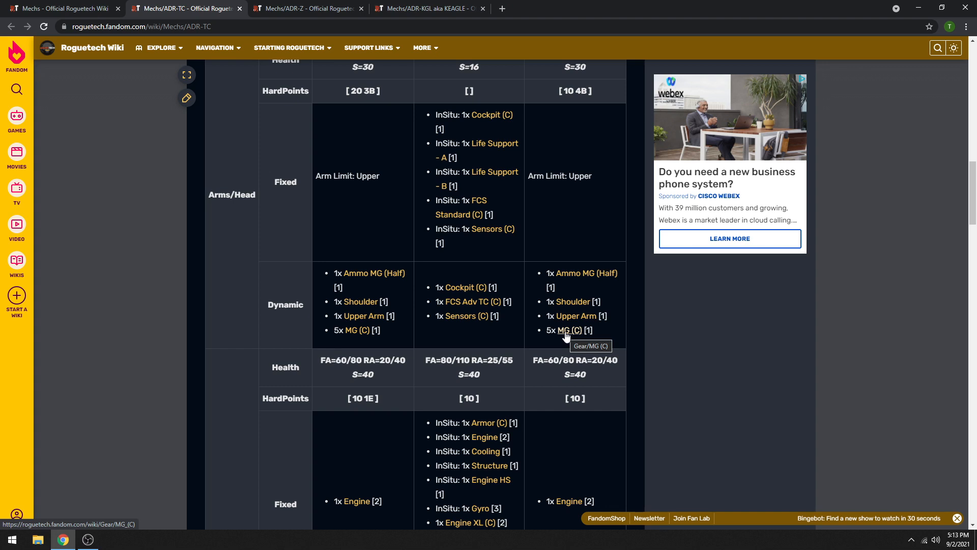
scroll("down", 3)
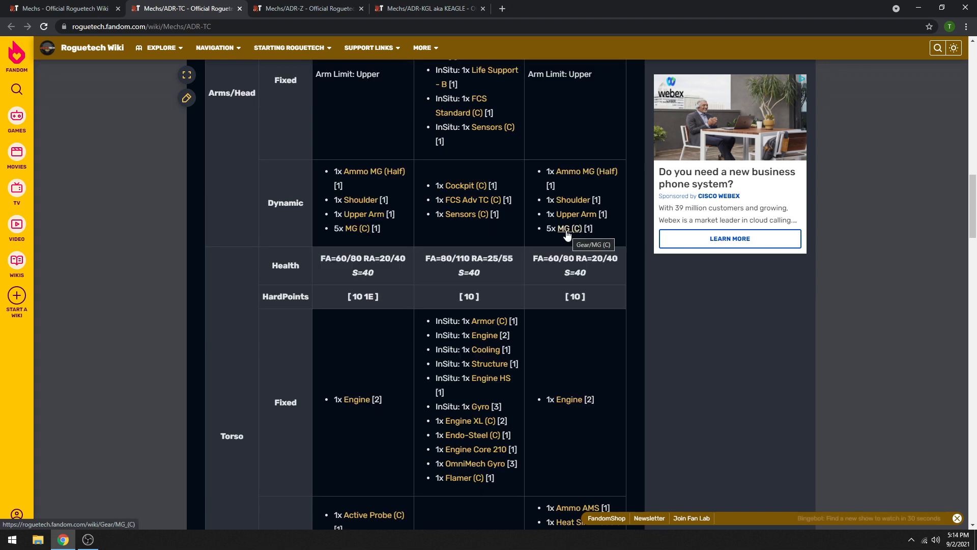
scroll("down", 3)
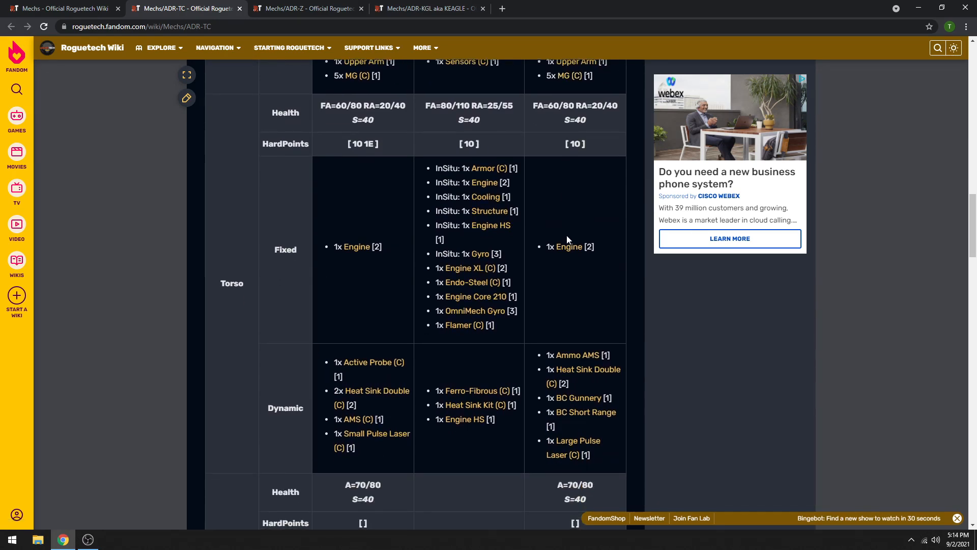
mouse_move(578, 417)
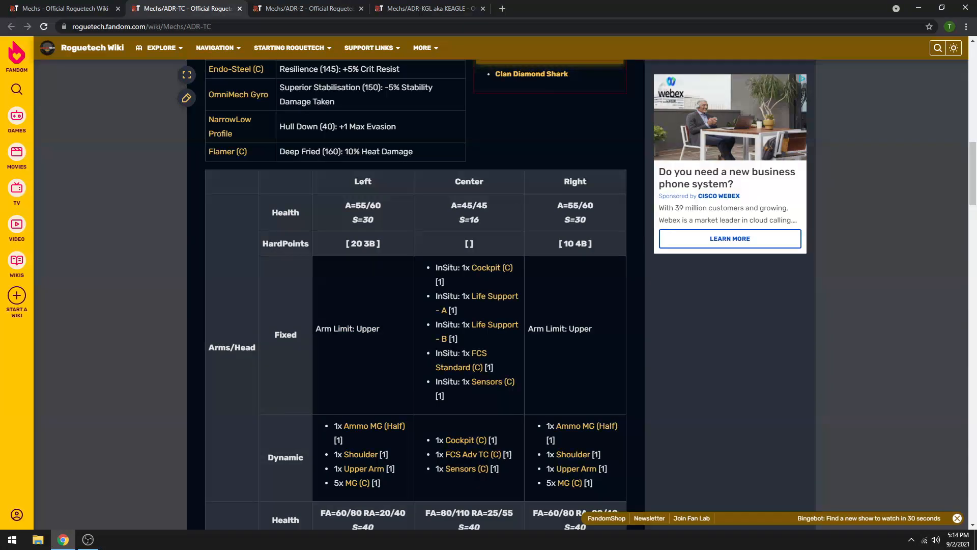
scroll("down", 3)
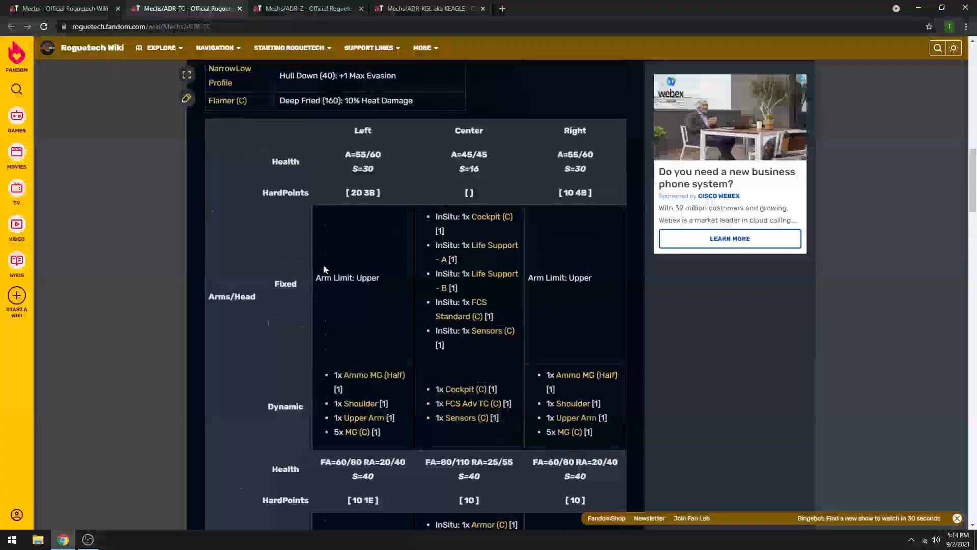
scroll("down", 3)
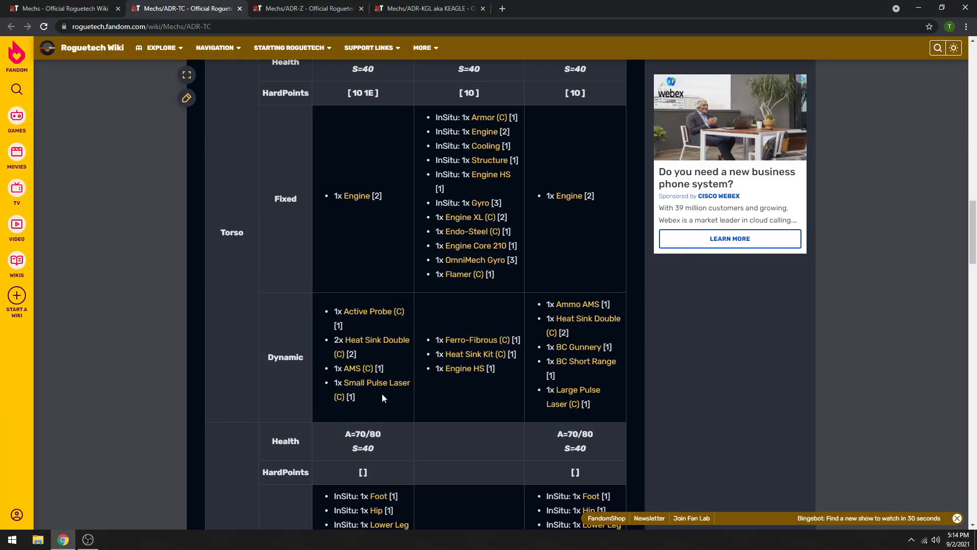
mouse_move(368, 312)
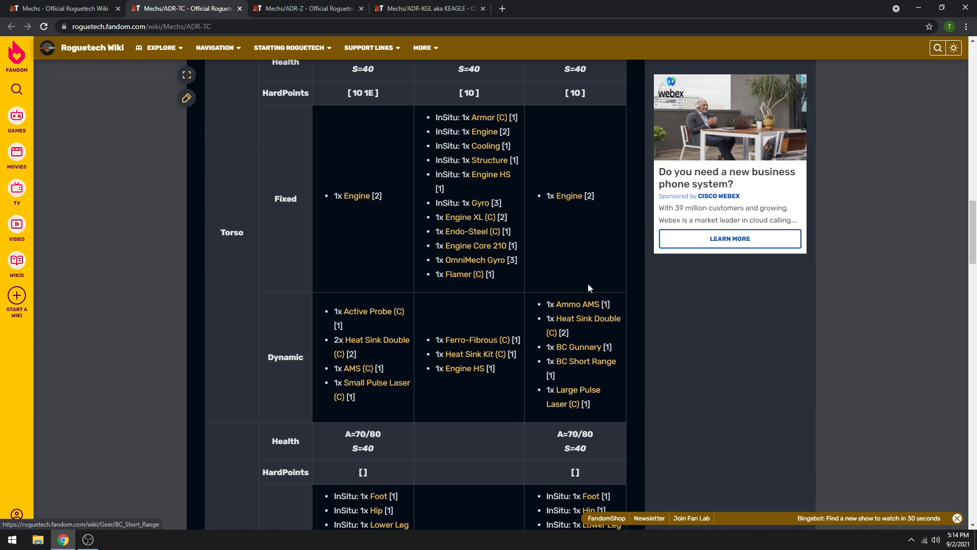
mouse_move(587, 318)
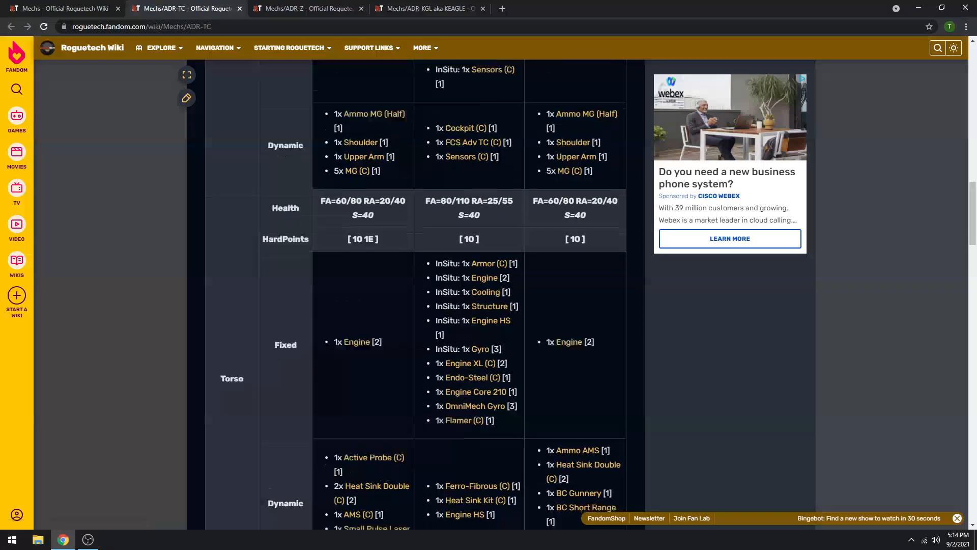
scroll("down", 3)
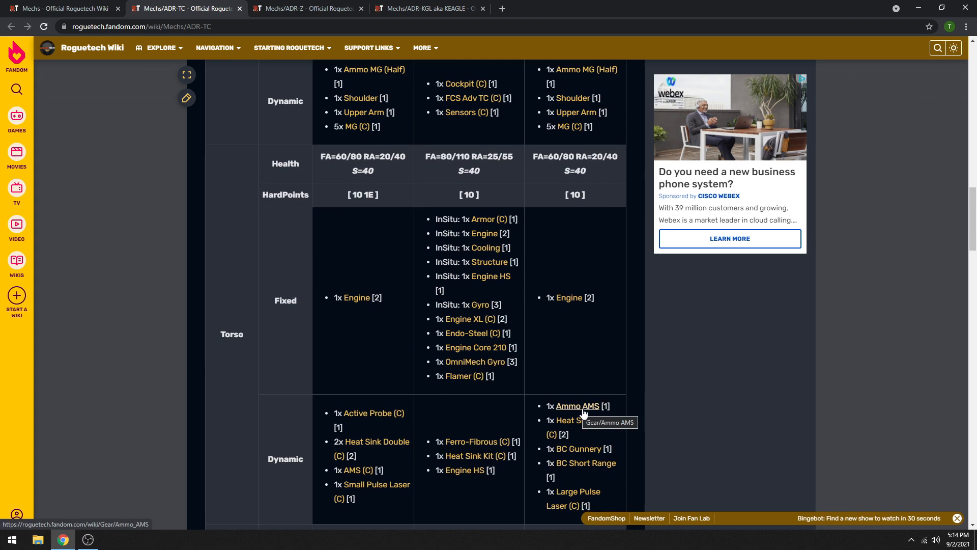
mouse_move(539, 339)
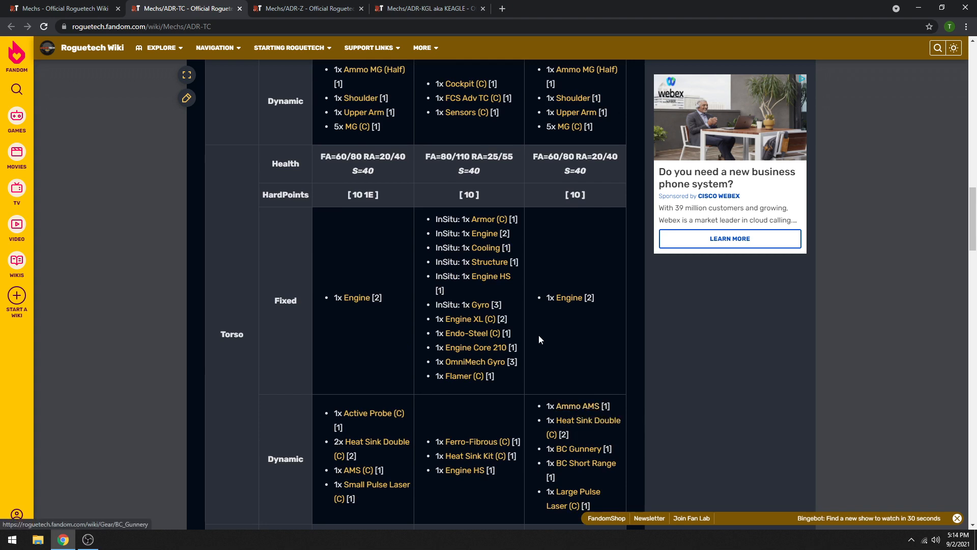
mouse_move(557, 343)
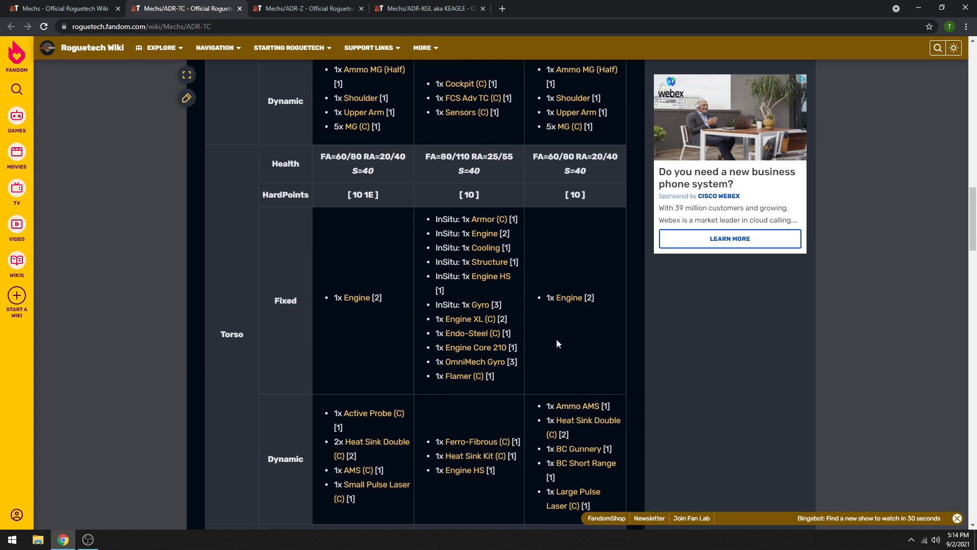
mouse_move(572, 368)
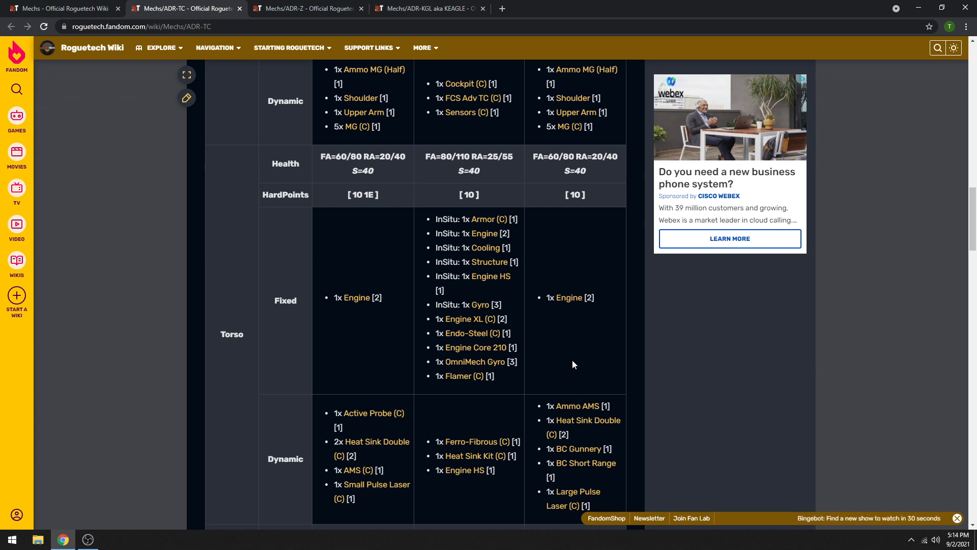
mouse_move(570, 324)
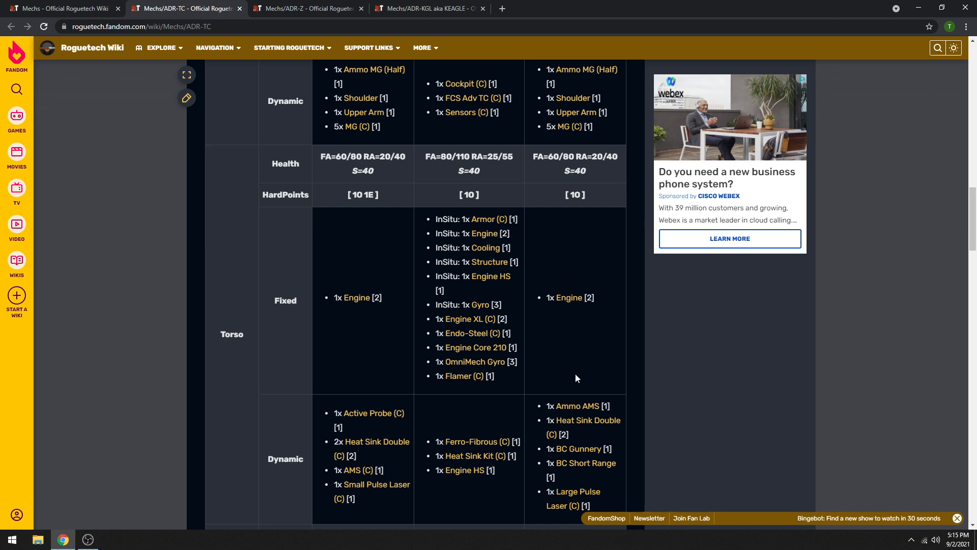
mouse_move(585, 268)
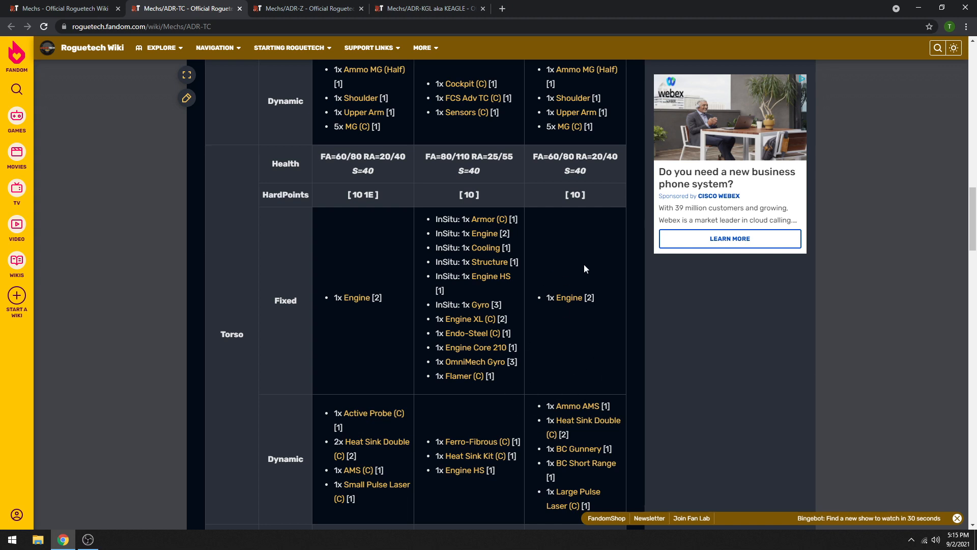
mouse_move(301, 104)
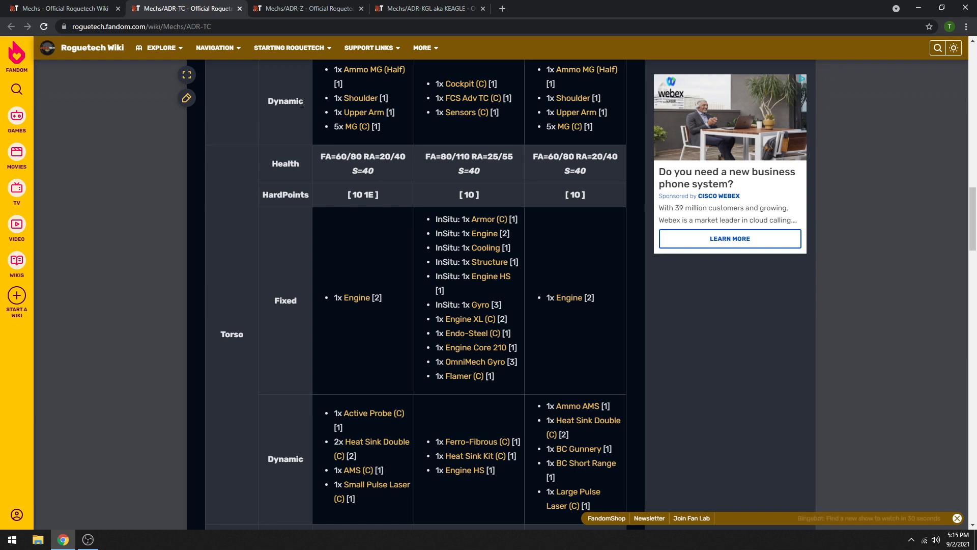
scroll("up", 3)
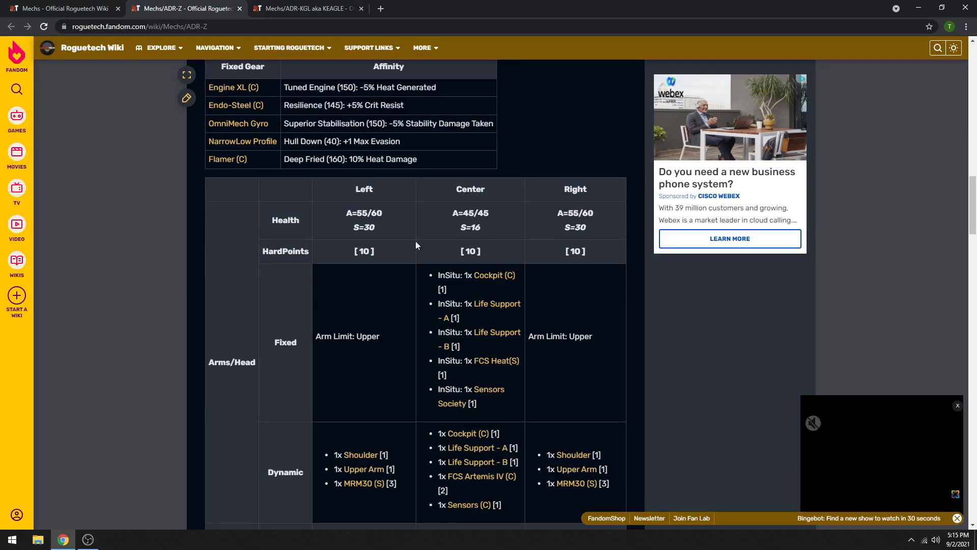
Step: Scroll the ADR-Z page to its Arms/Head and Torso loadout table and read the equipment
scroll("down", 3)
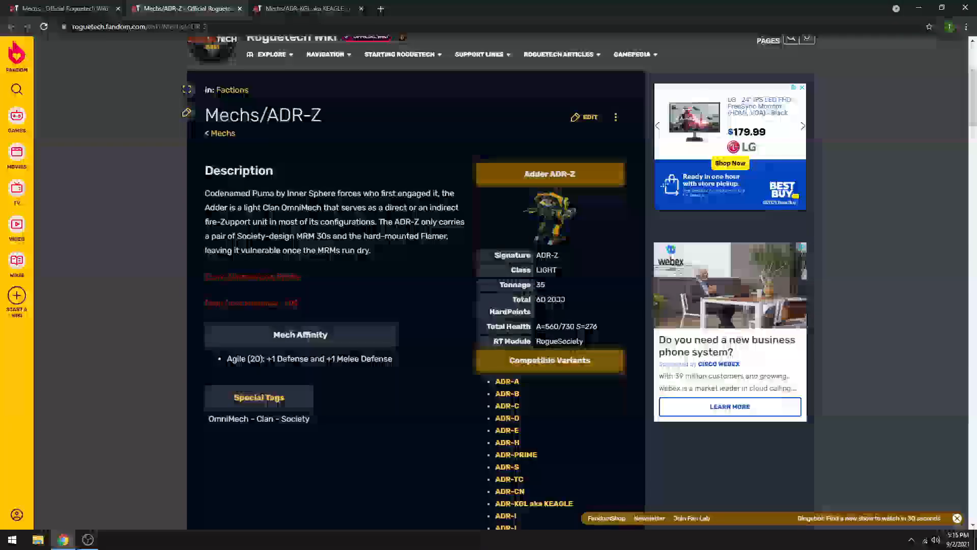
scroll("down", 3)
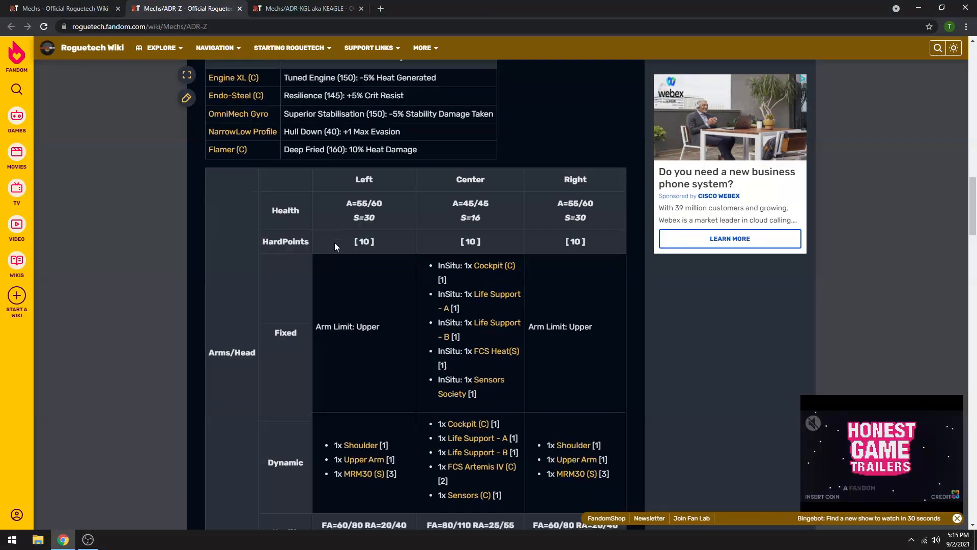
scroll("down", 3)
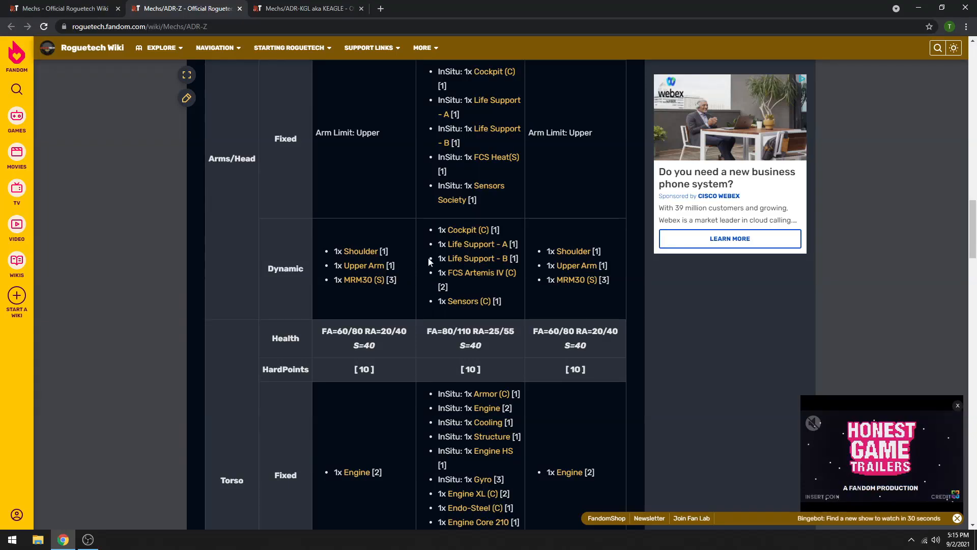
scroll("up", 3)
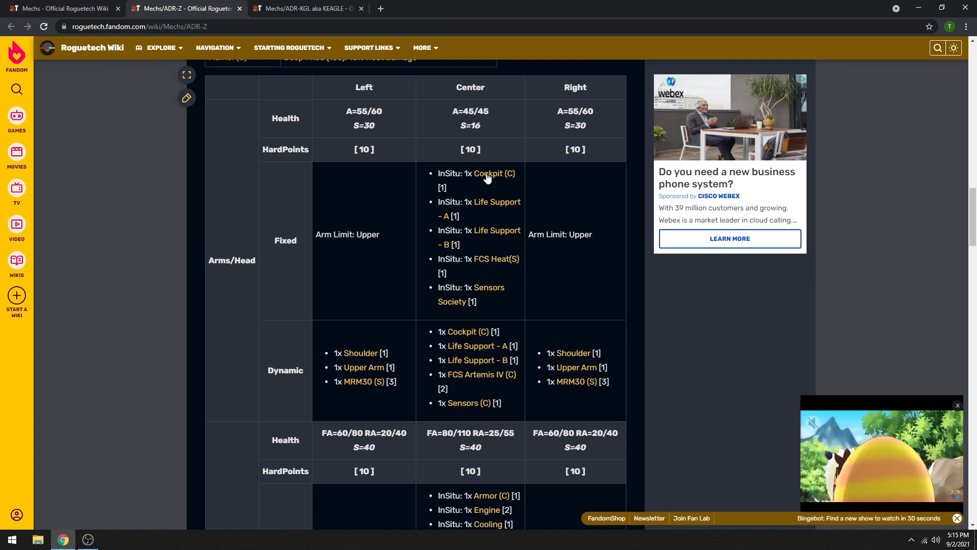
mouse_move(514, 278)
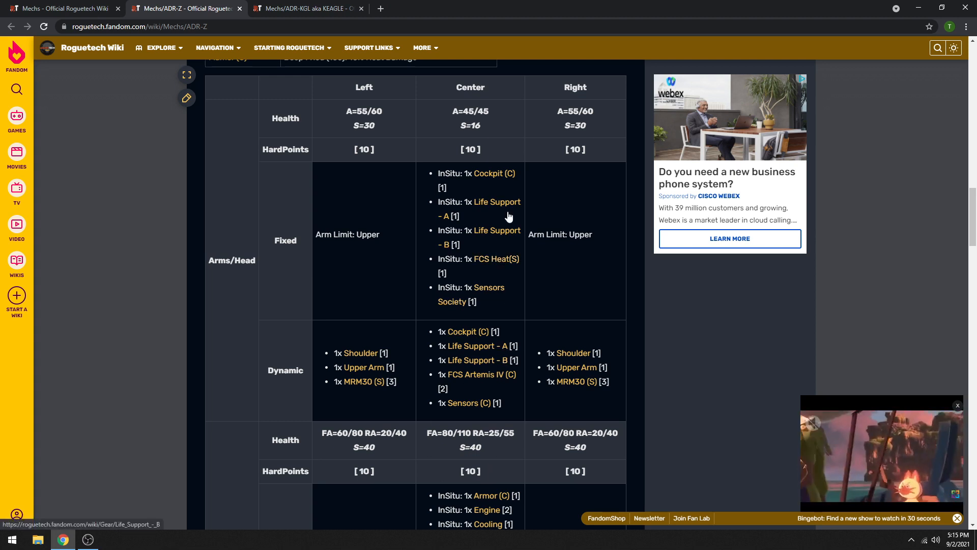
mouse_move(493, 259)
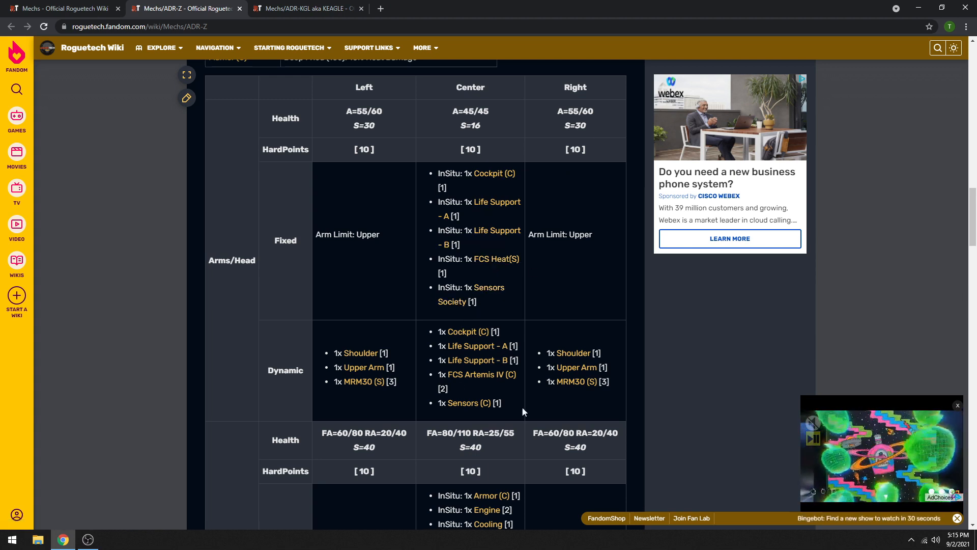
mouse_move(465, 330)
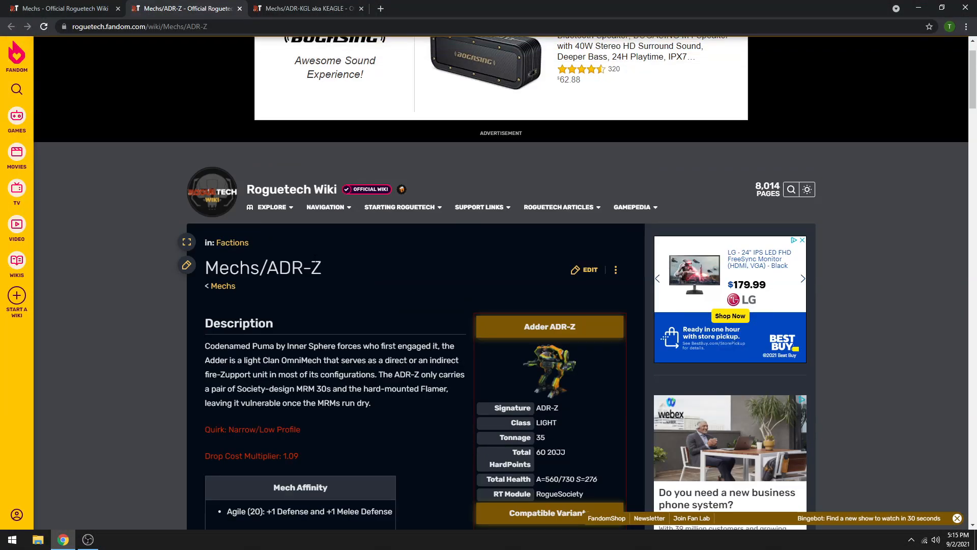
scroll("down", 3)
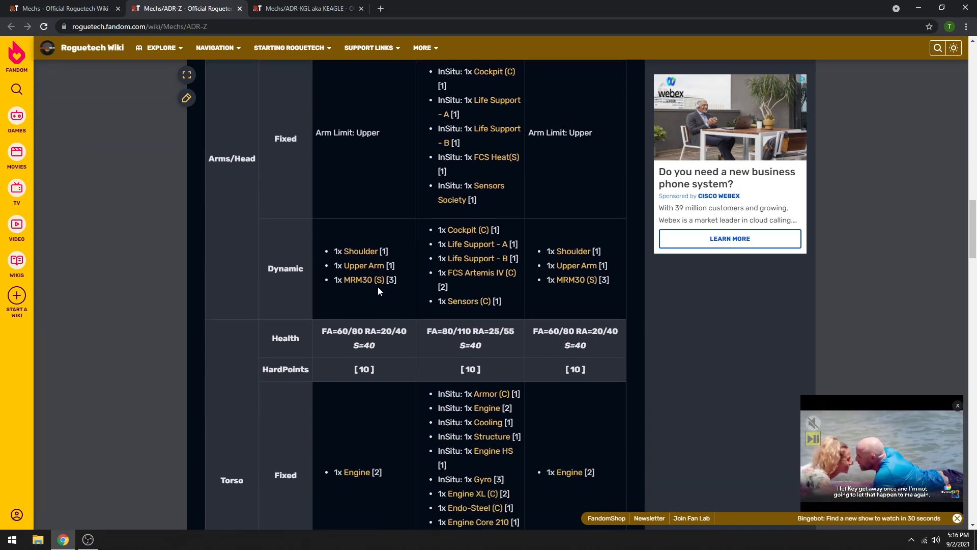
mouse_move(362, 279)
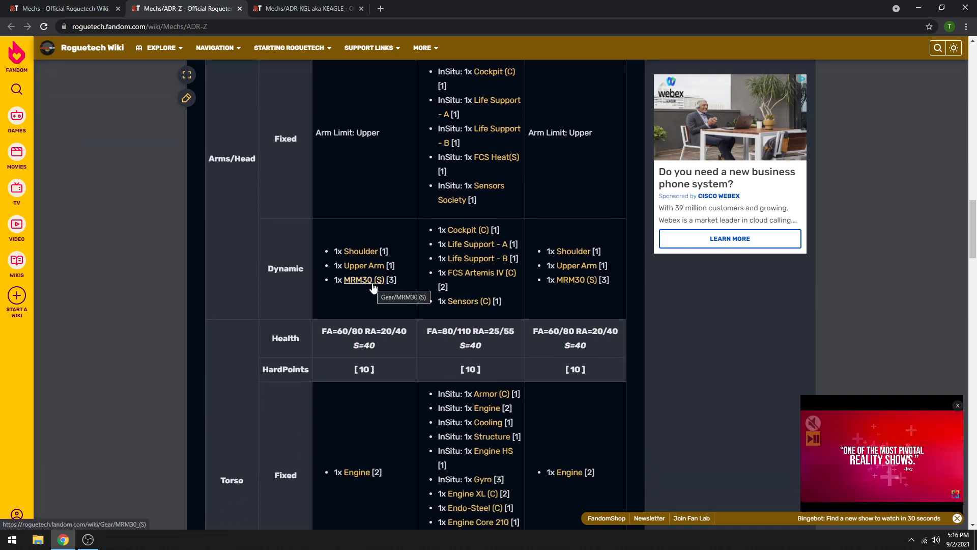
Step: Open the MRM30 (S) gear page in a new tab and scroll to its Attributes and Weapon Stats
right_click(359, 279)
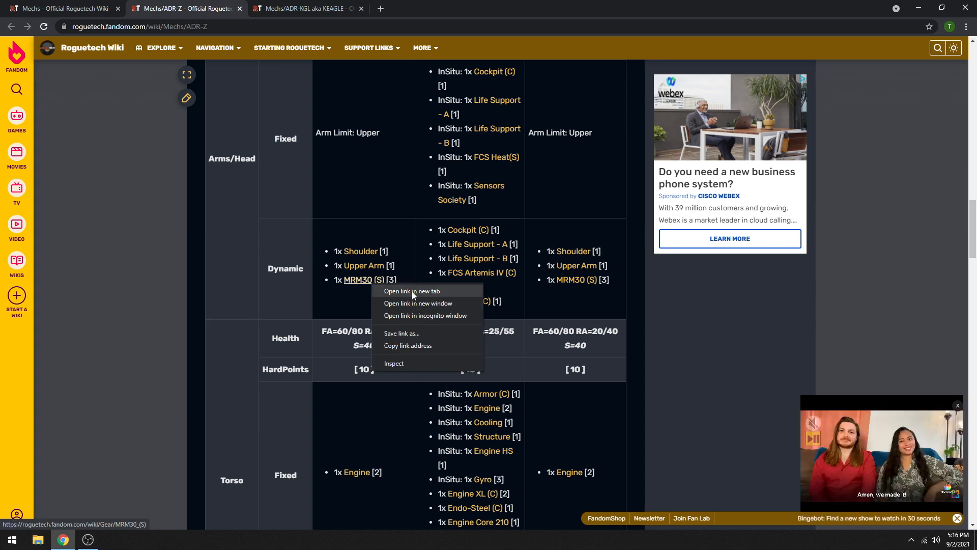
left_click(411, 291)
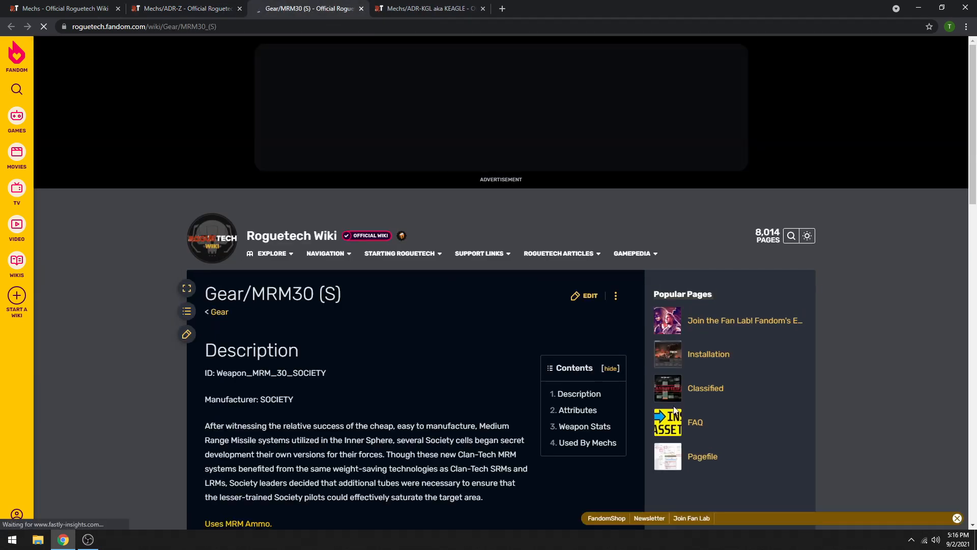
scroll("down", 3)
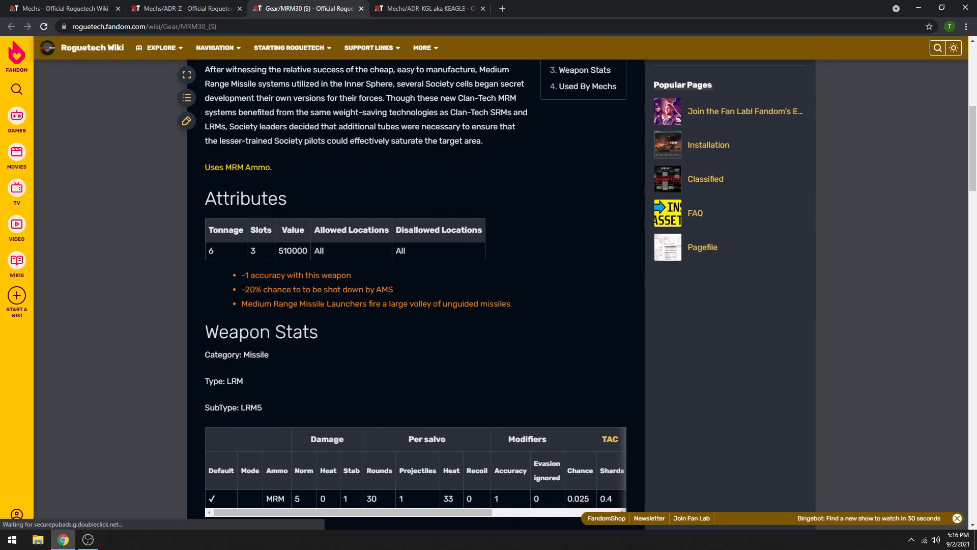
scroll("down", 3)
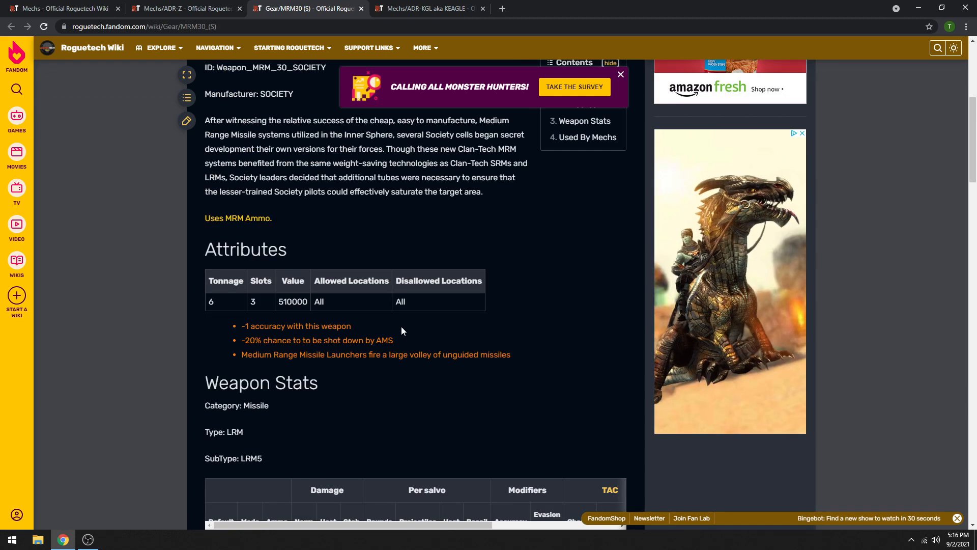
scroll("down", 3)
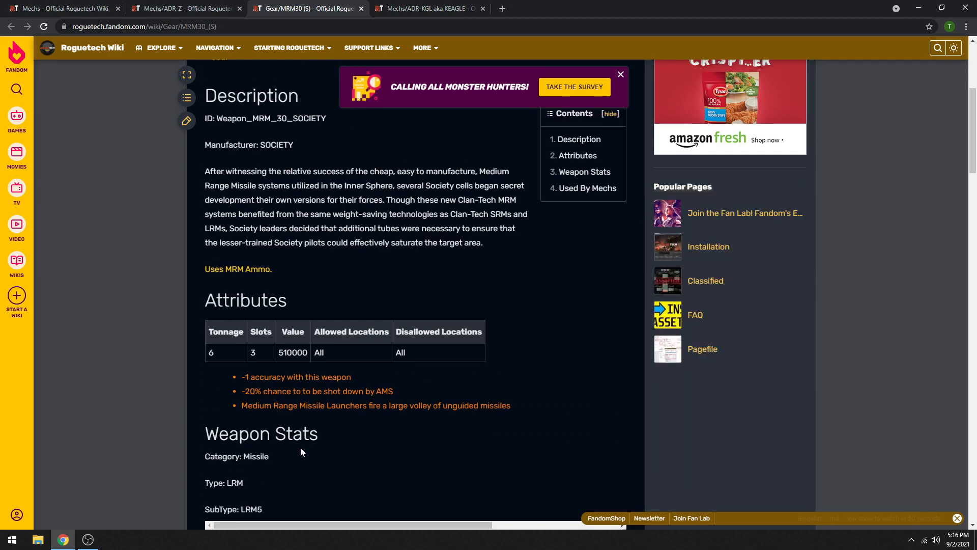
scroll("down", 3)
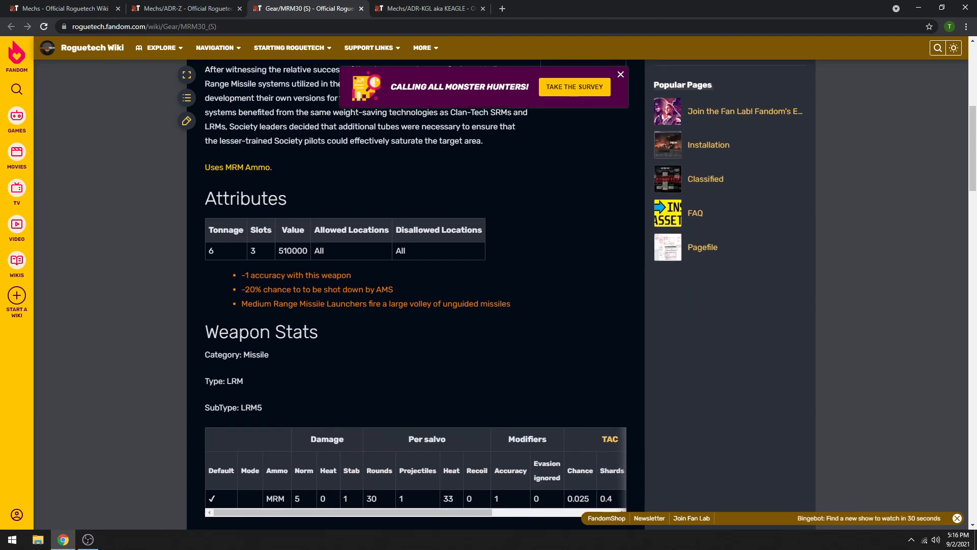
mouse_move(329, 335)
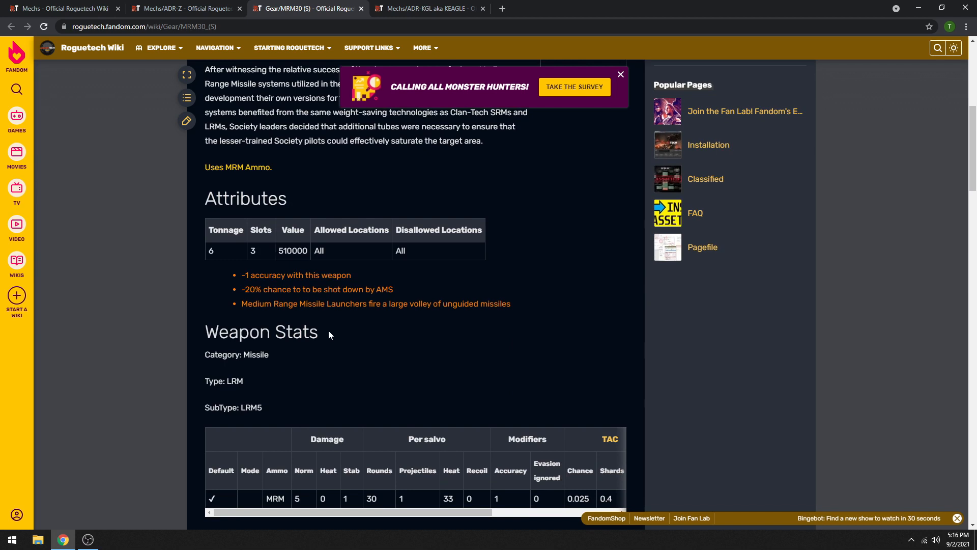
mouse_move(443, 506)
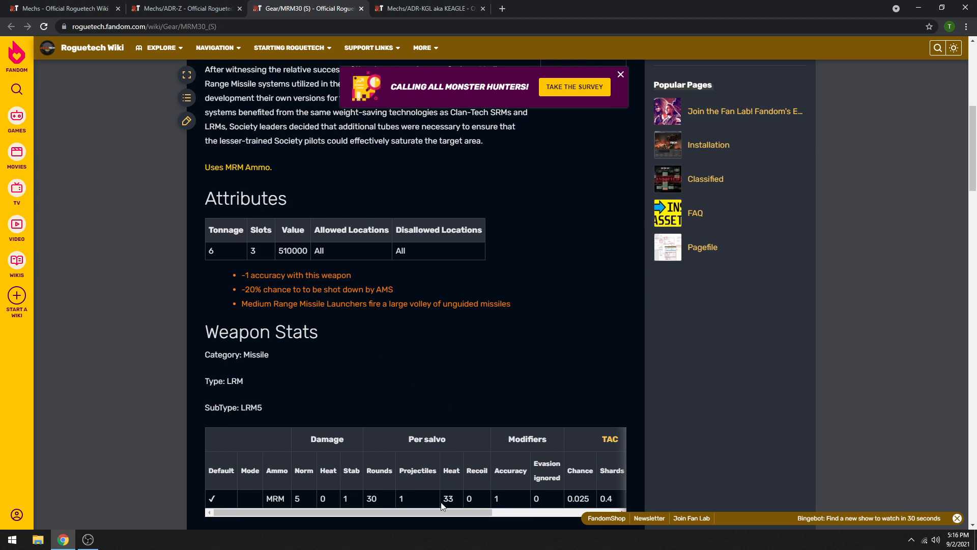
mouse_move(324, 20)
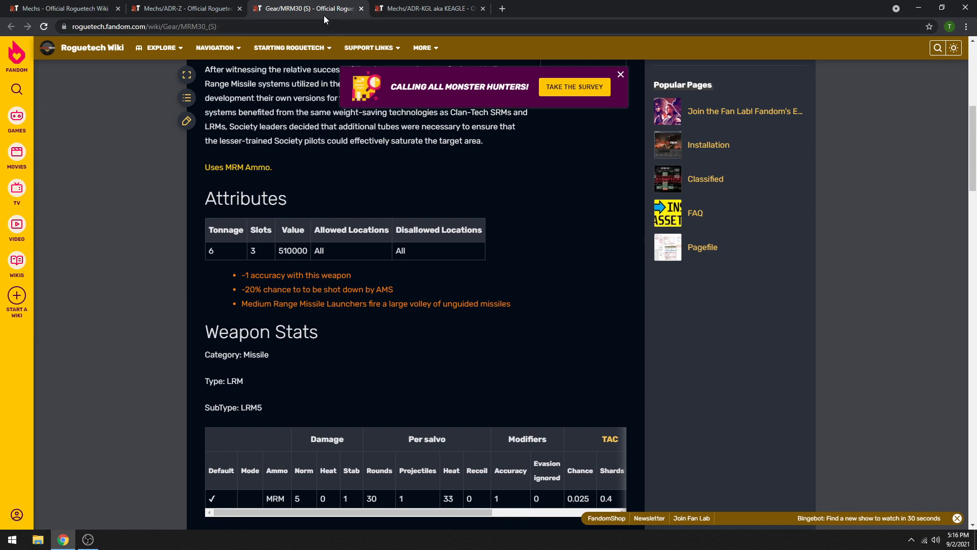
Step: Close the MRM30 (S) gear page and scroll the ADR-Z Arms/Head and Torso tables
left_click(369, 48)
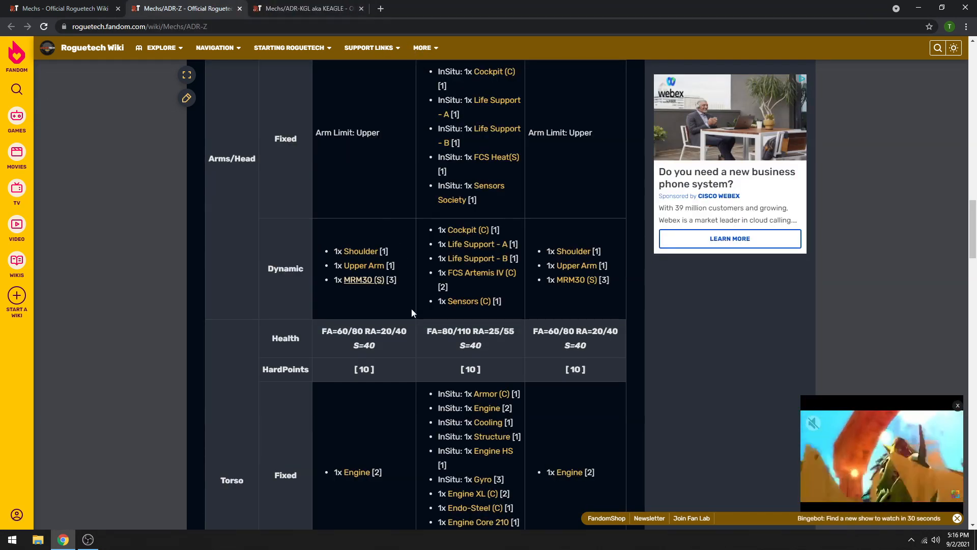
scroll("down", 3)
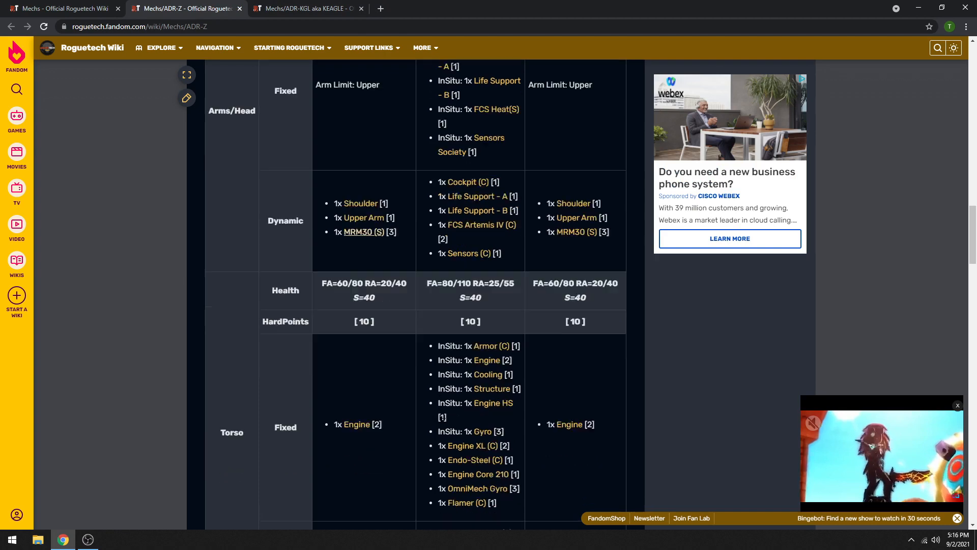
scroll("down", 3)
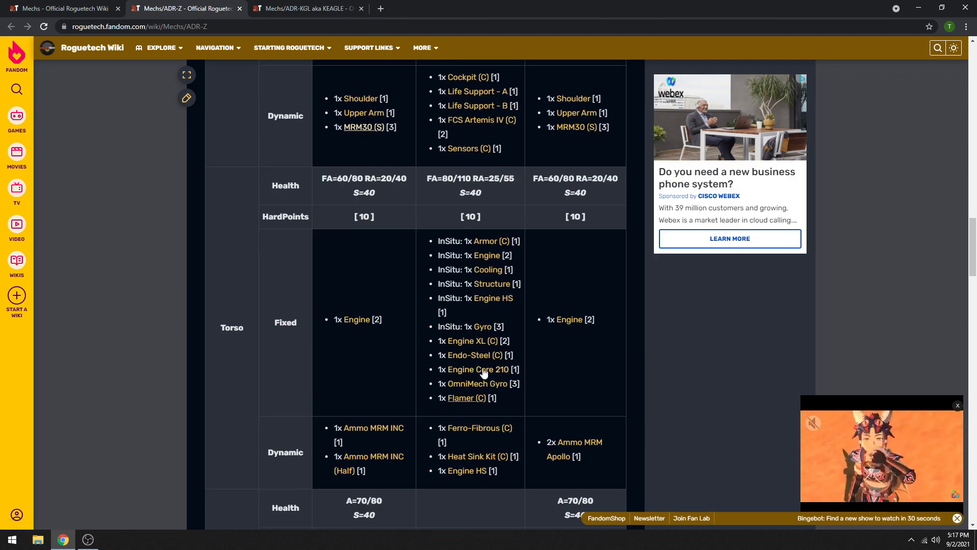
scroll("down", 3)
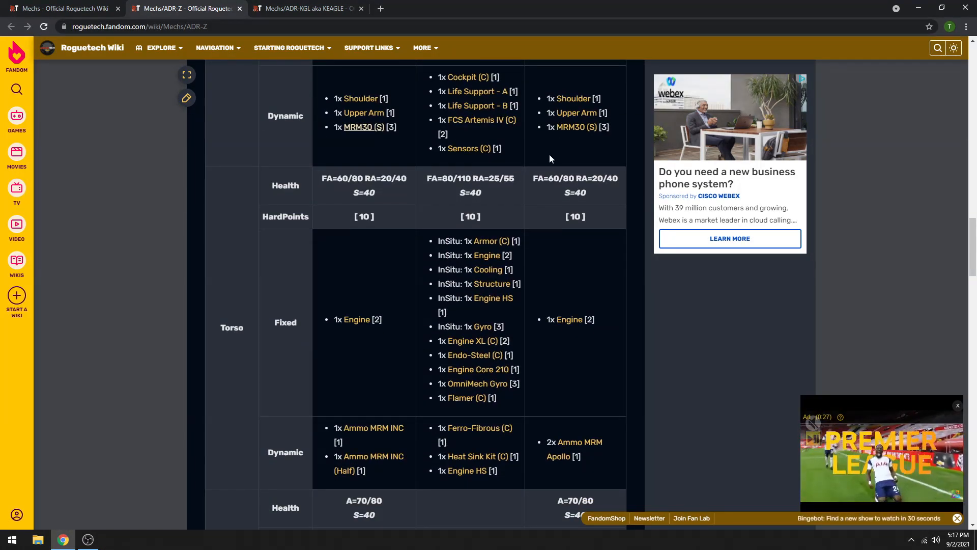
mouse_move(570, 127)
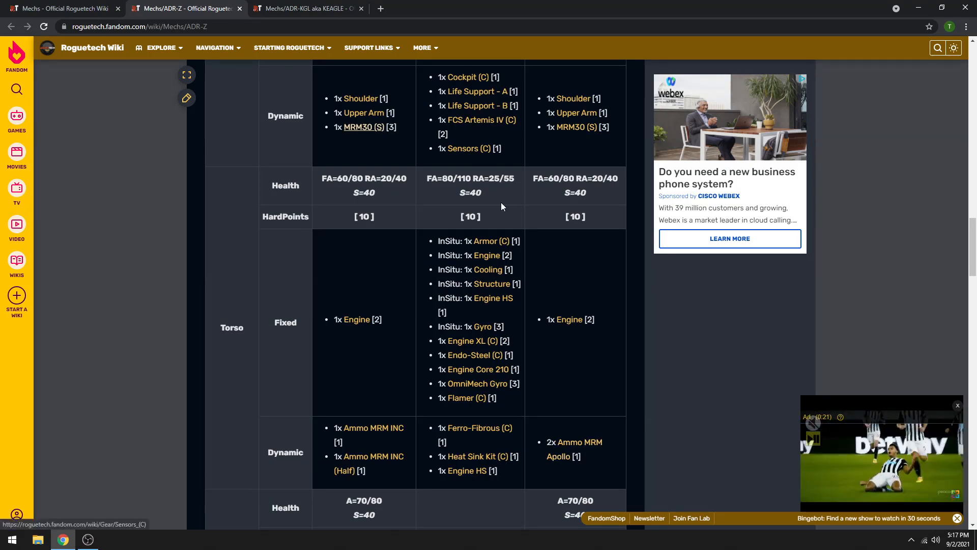
mouse_move(573, 449)
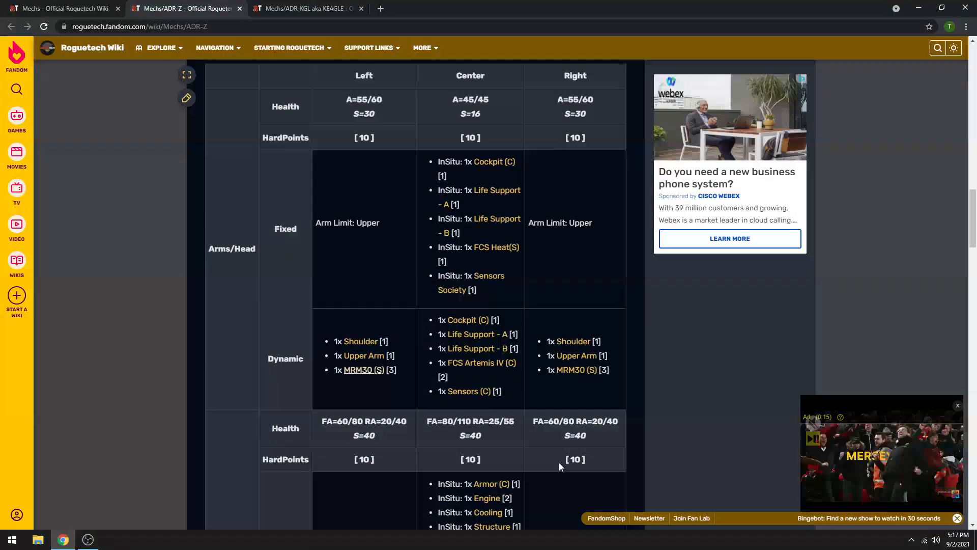
scroll("down", 3)
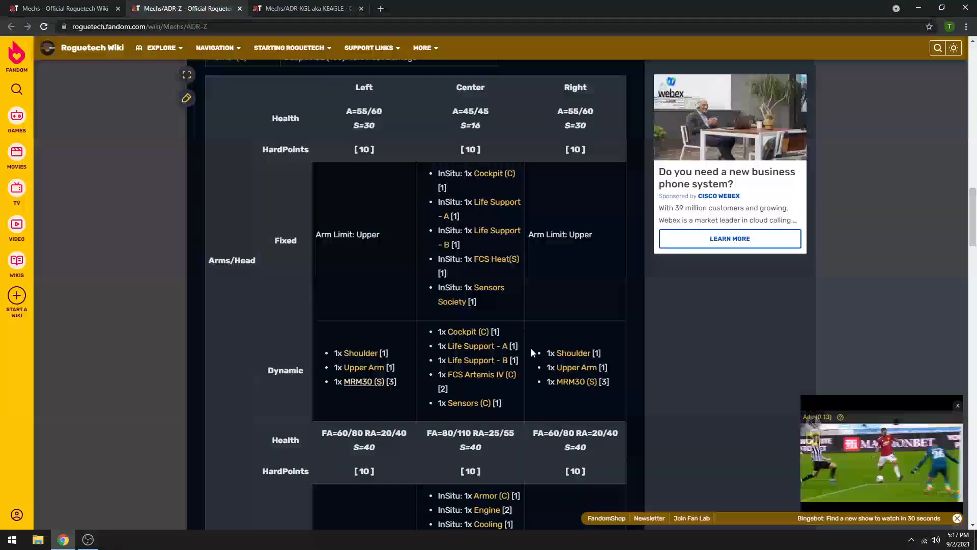
scroll("down", 3)
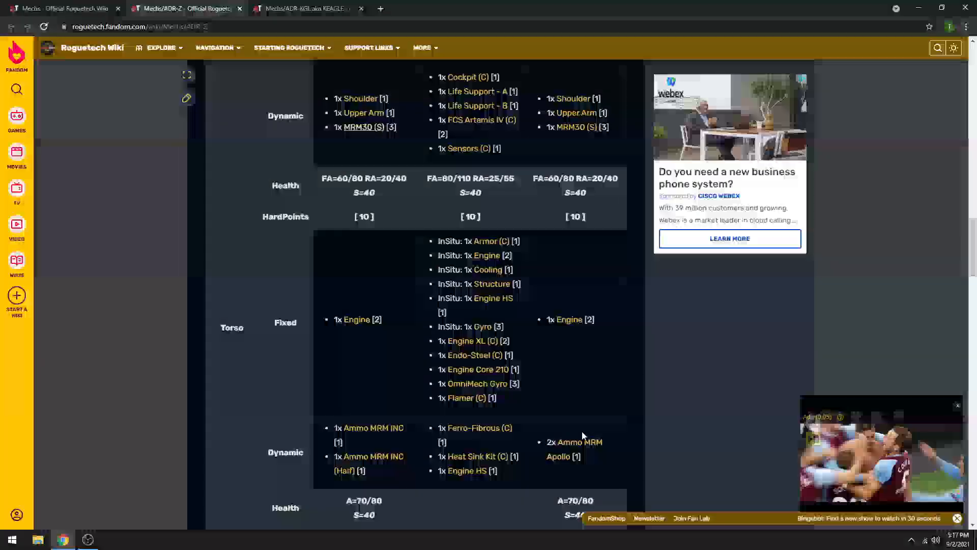
Step: Continue down the ADR-Z loadout table to the legs equipment
scroll("down", 3)
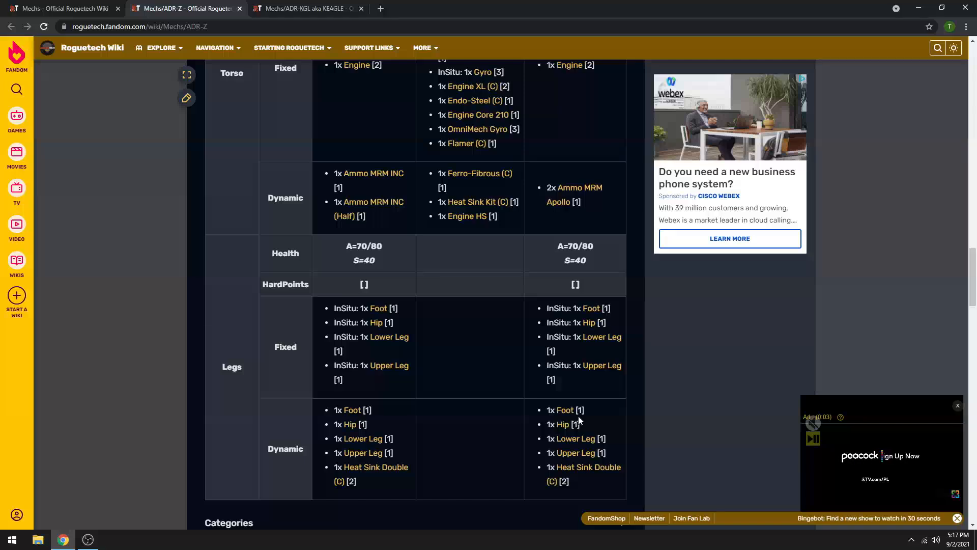
scroll("up", 3)
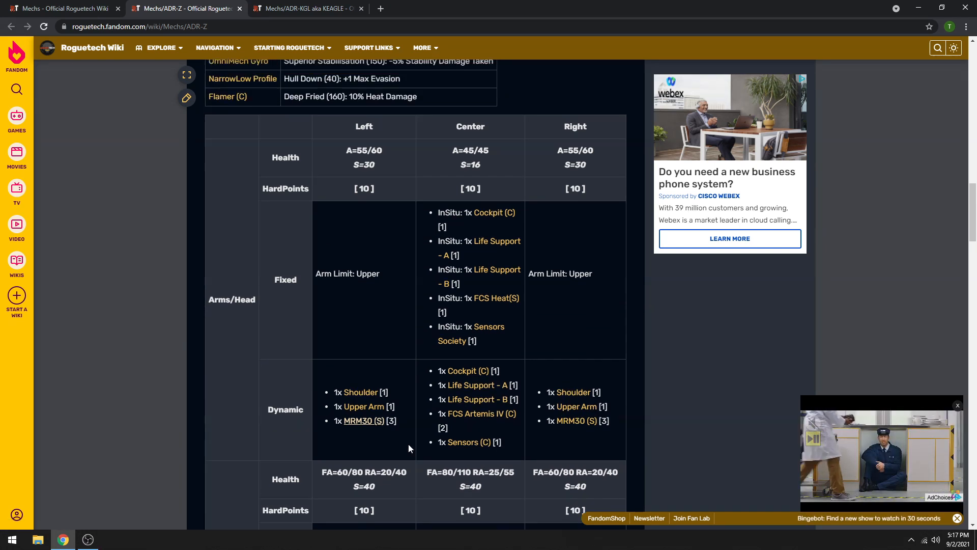
scroll("down", 3)
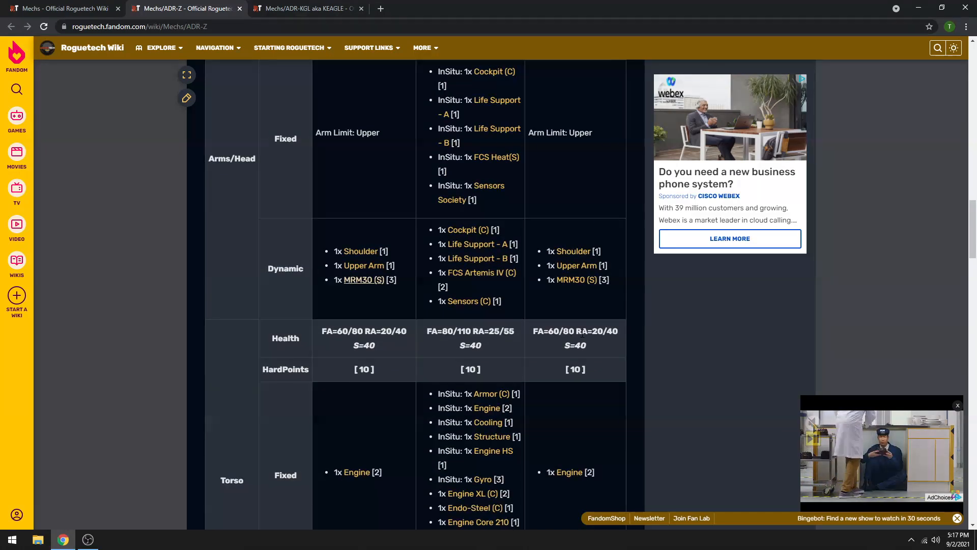
scroll("down", 3)
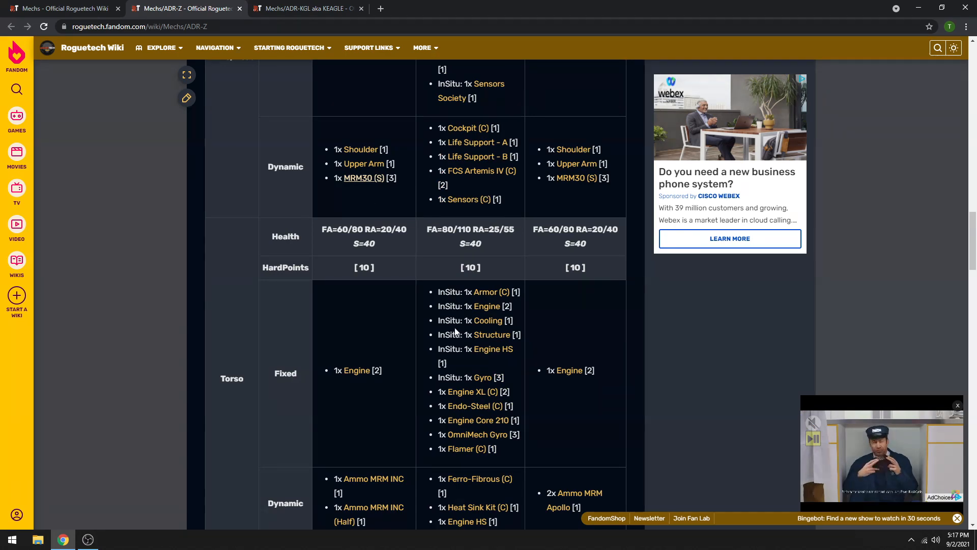
scroll("down", 3)
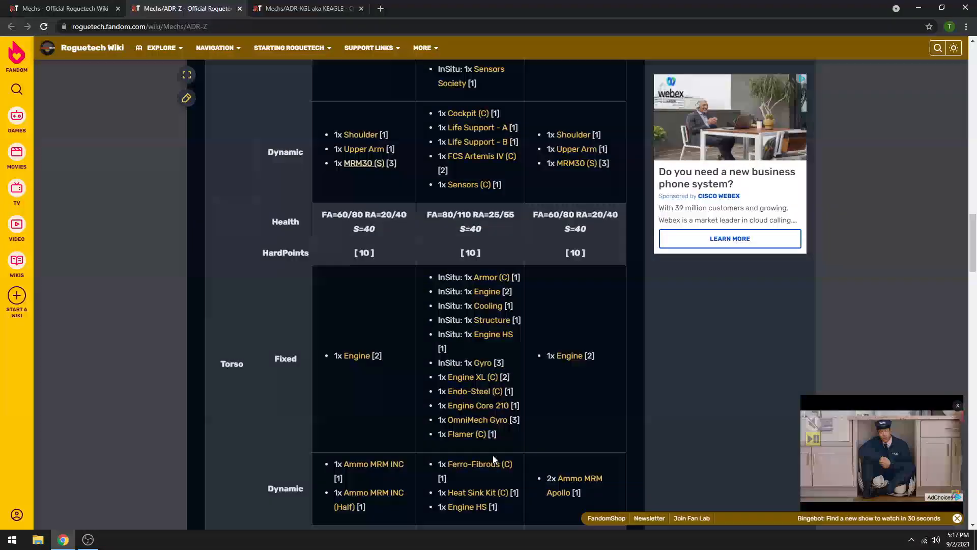
scroll("up", 3)
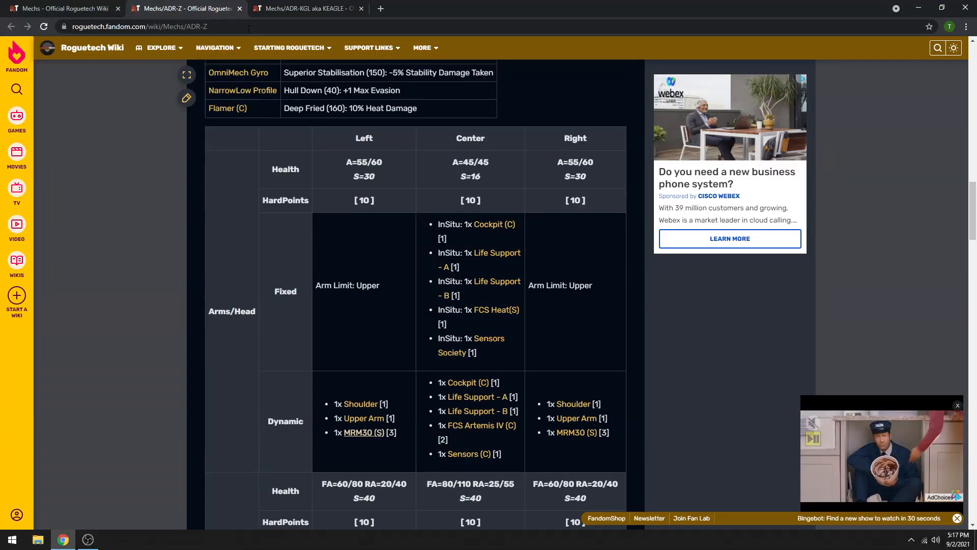
left_click(306, 9)
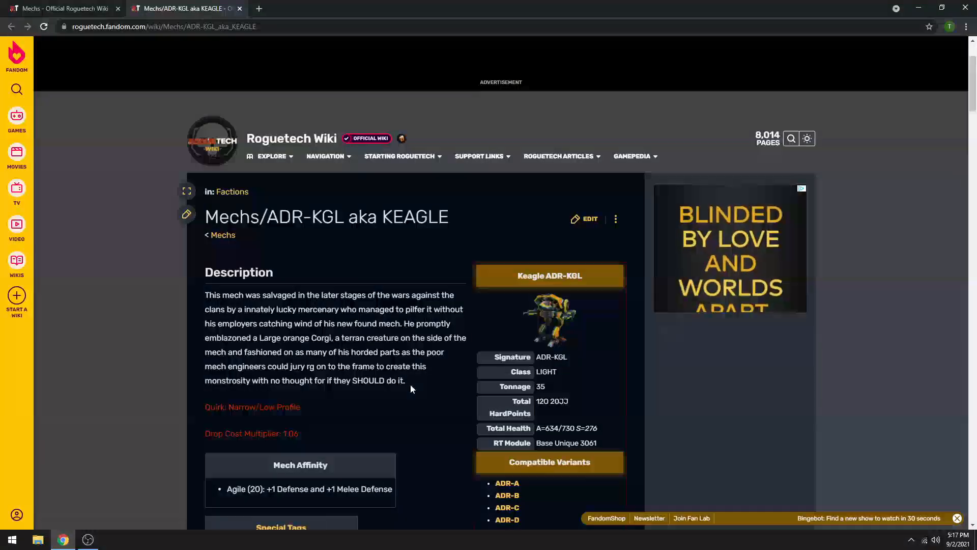
scroll("down", 3)
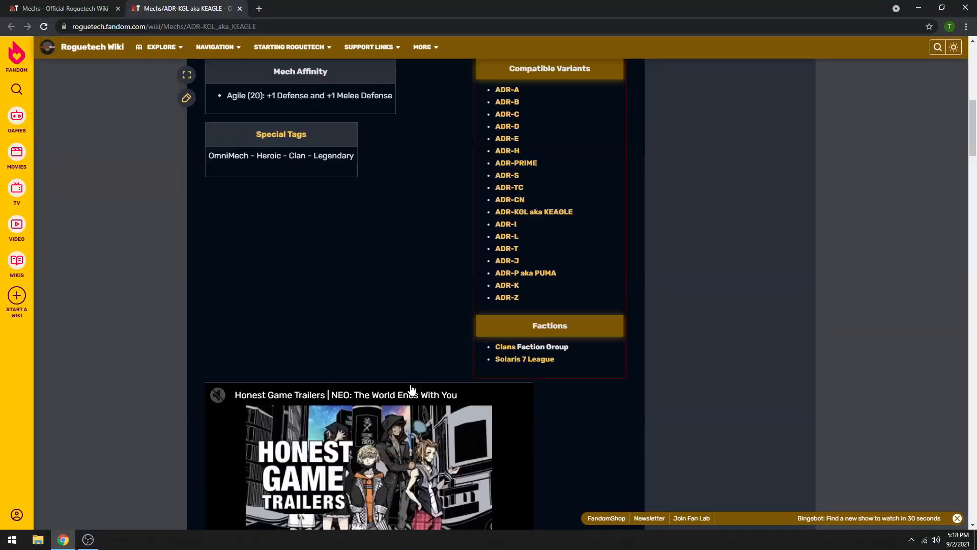
scroll("down", 3)
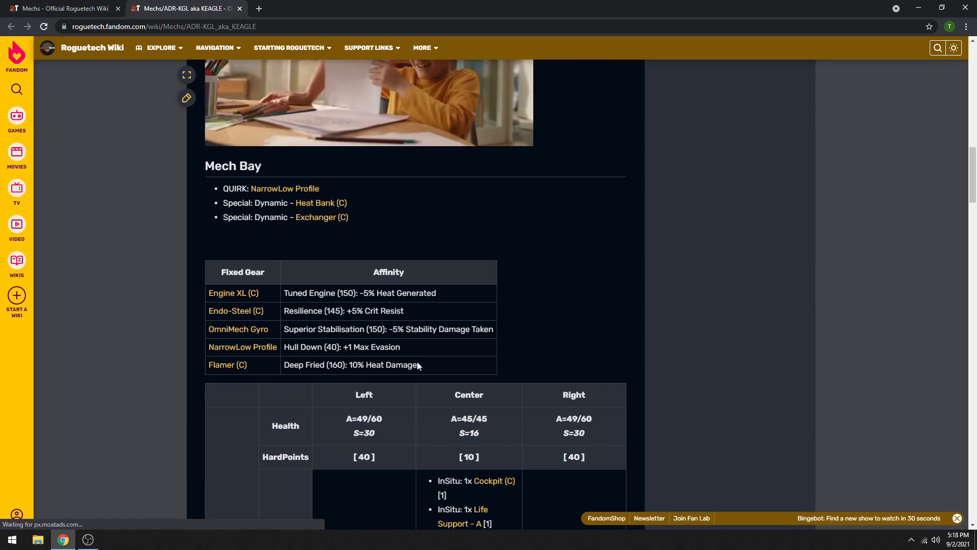
mouse_move(319, 220)
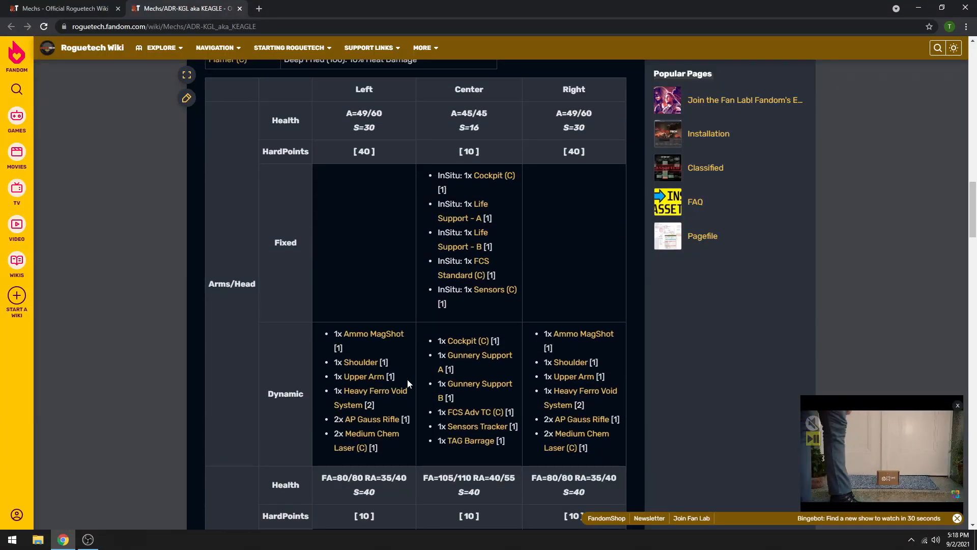
mouse_move(583, 398)
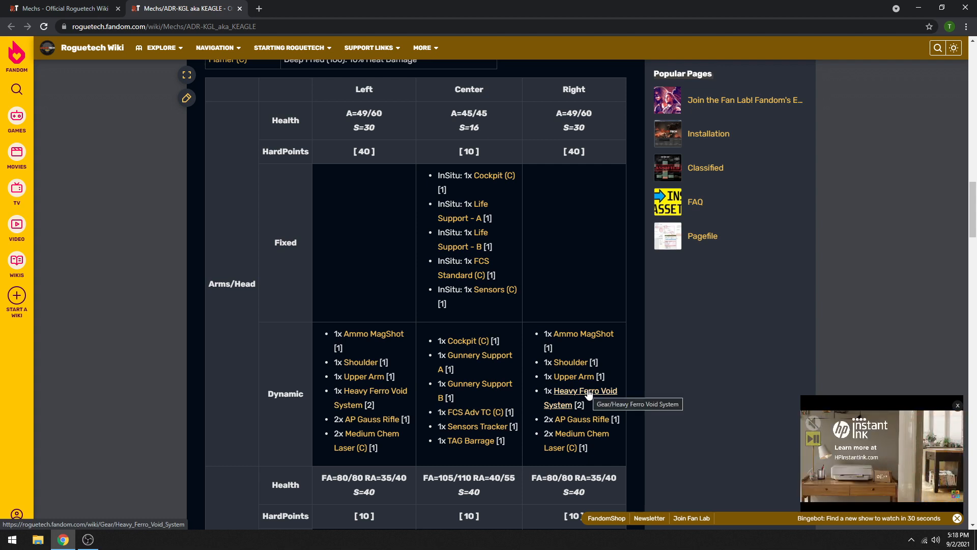
mouse_move(372, 418)
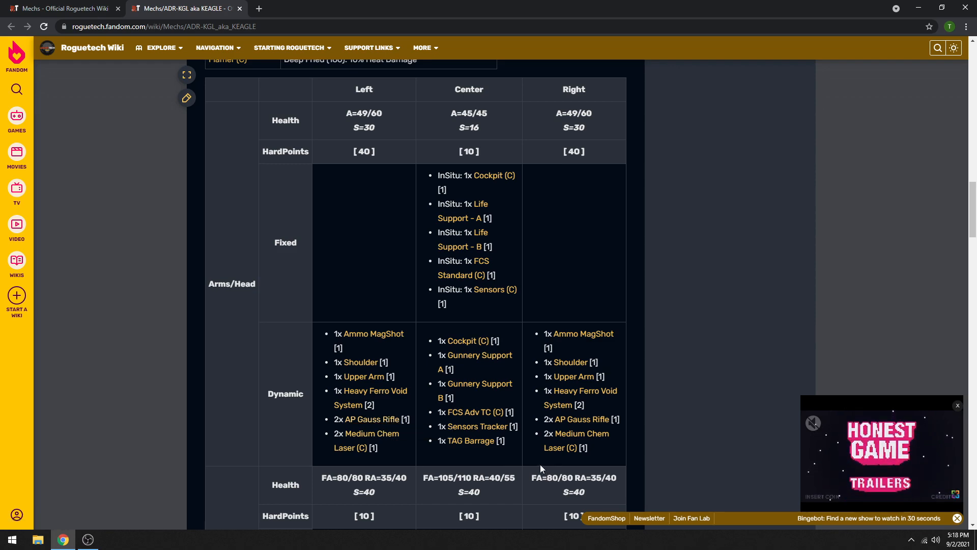
scroll("down", 3)
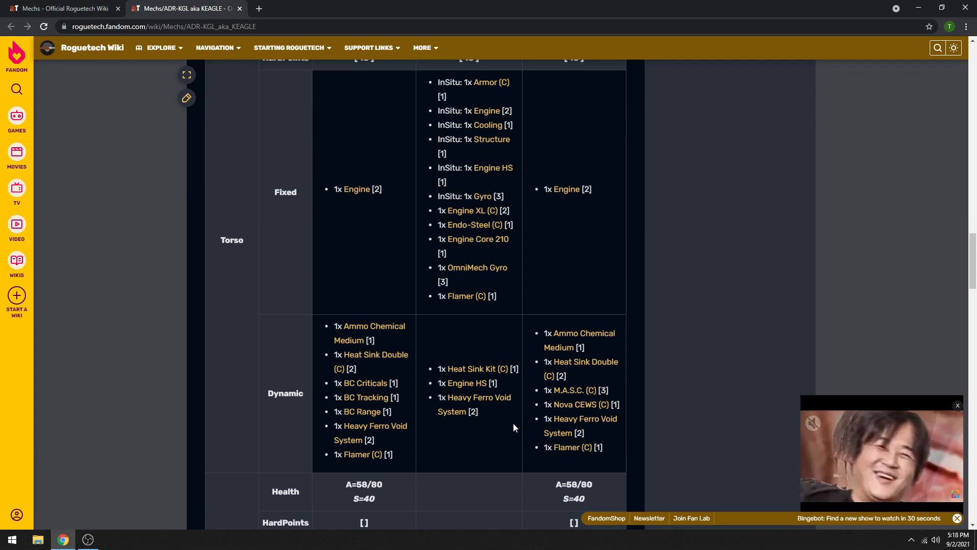
mouse_move(573, 390)
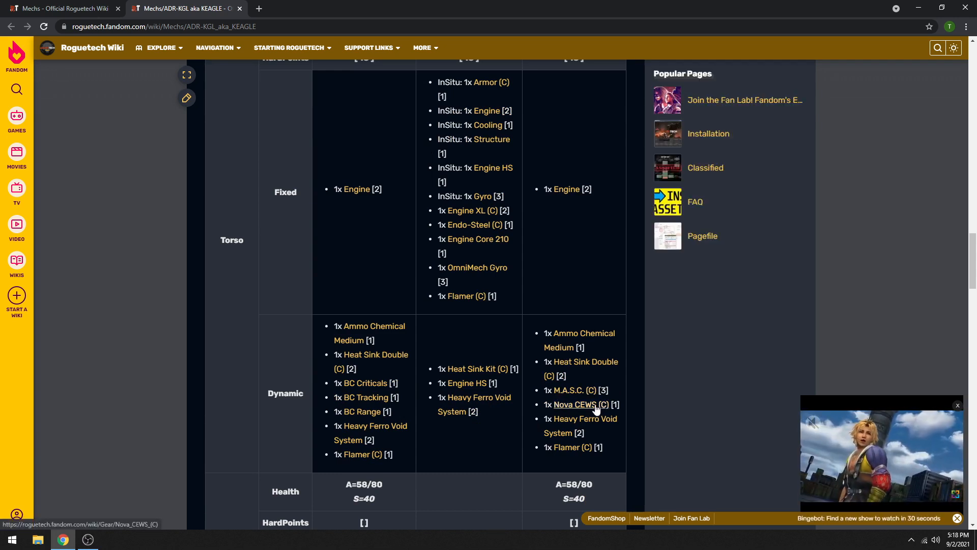
mouse_move(578, 408)
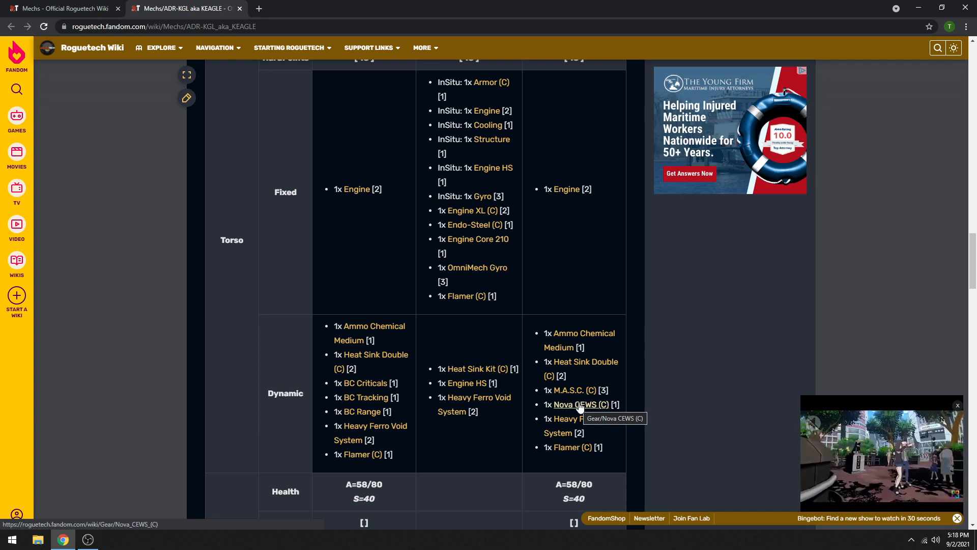
mouse_move(526, 405)
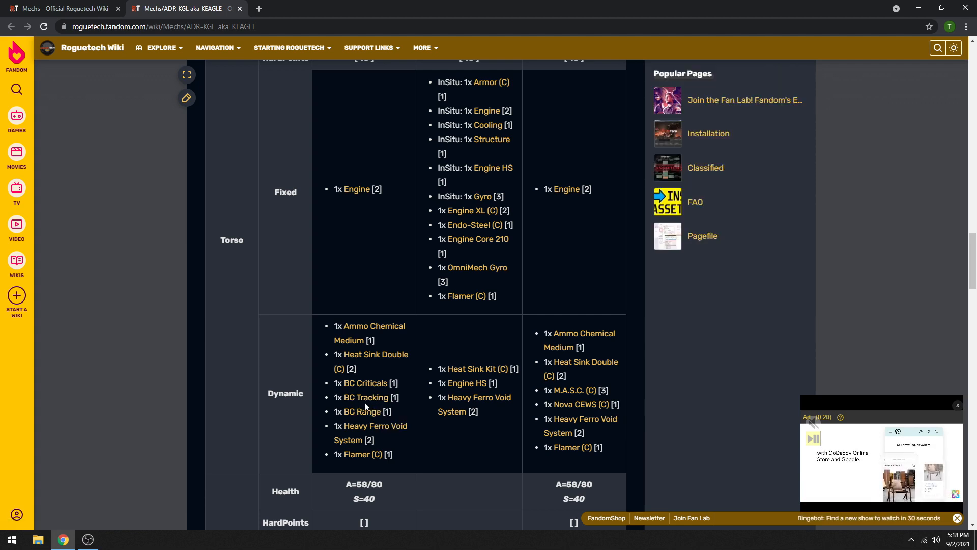
mouse_move(445, 449)
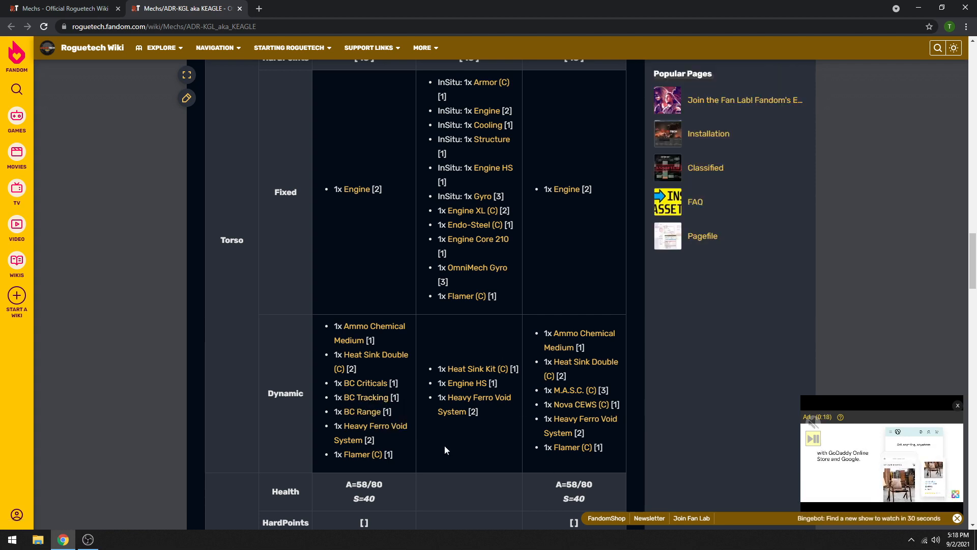
mouse_move(523, 356)
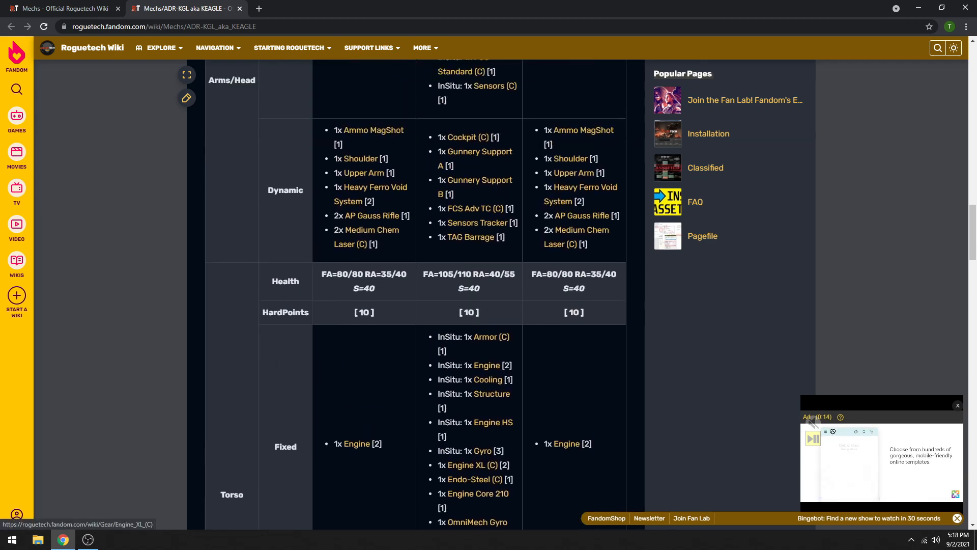
scroll("down", 3)
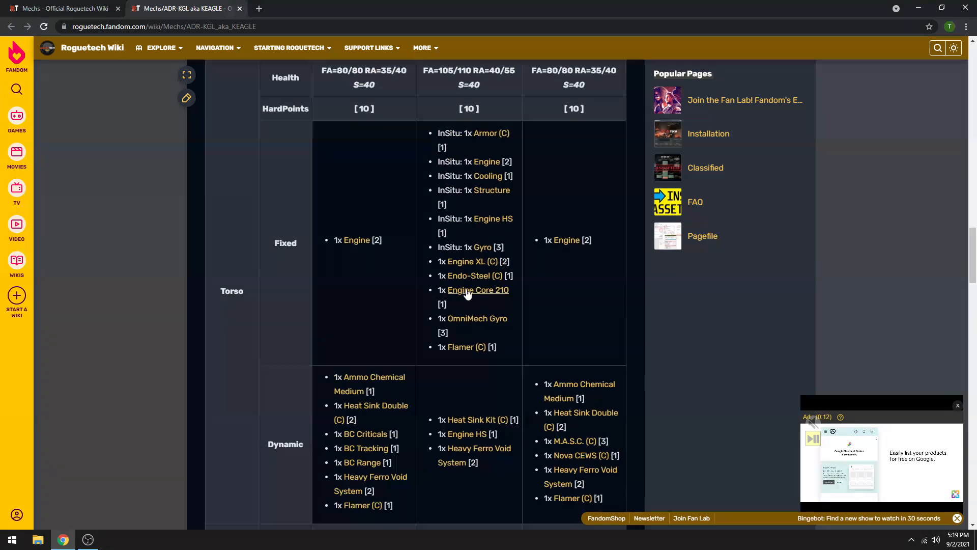
scroll("down", 3)
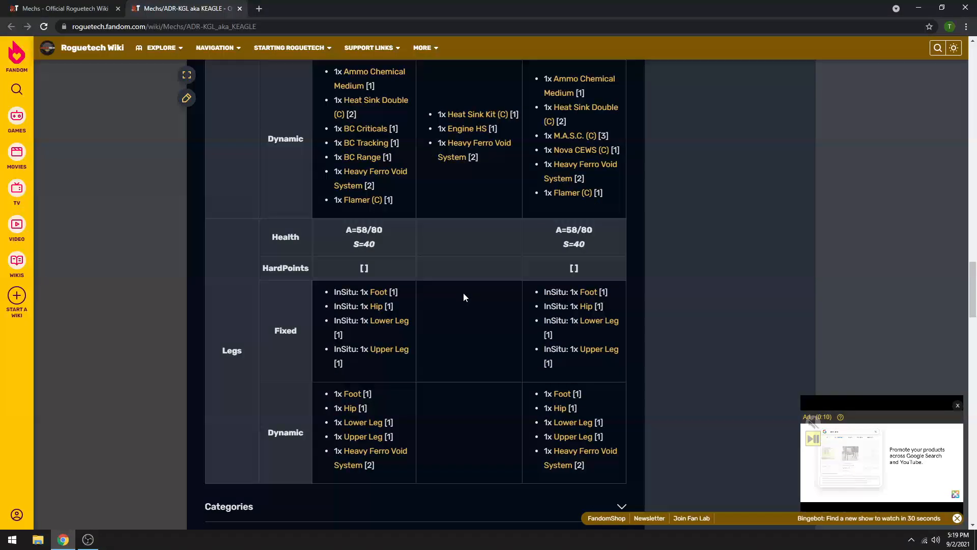
scroll("up", 3)
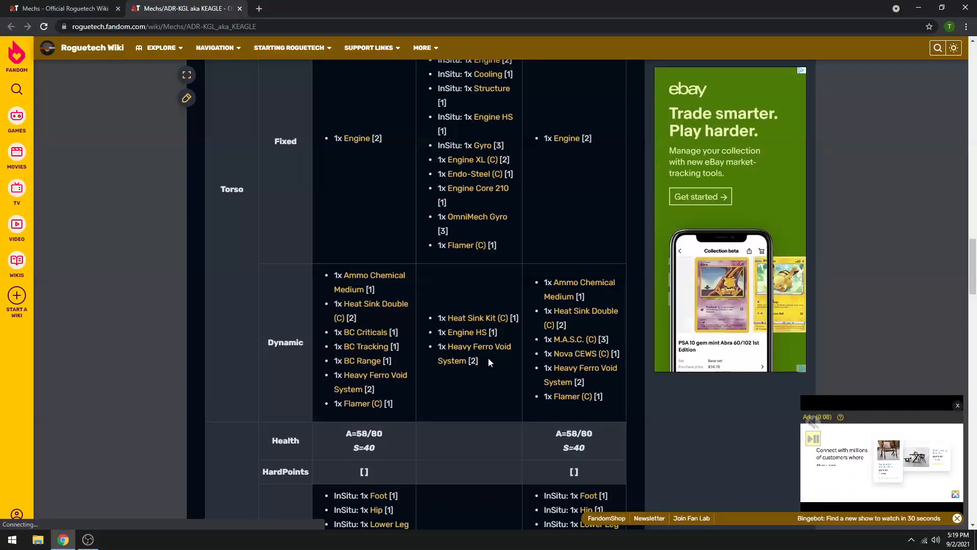
scroll("down", 3)
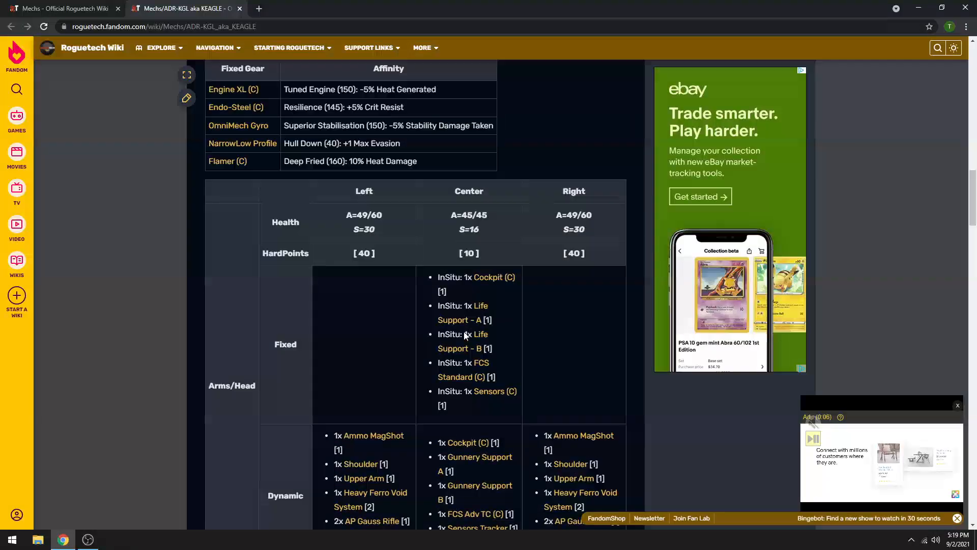
scroll("down", 3)
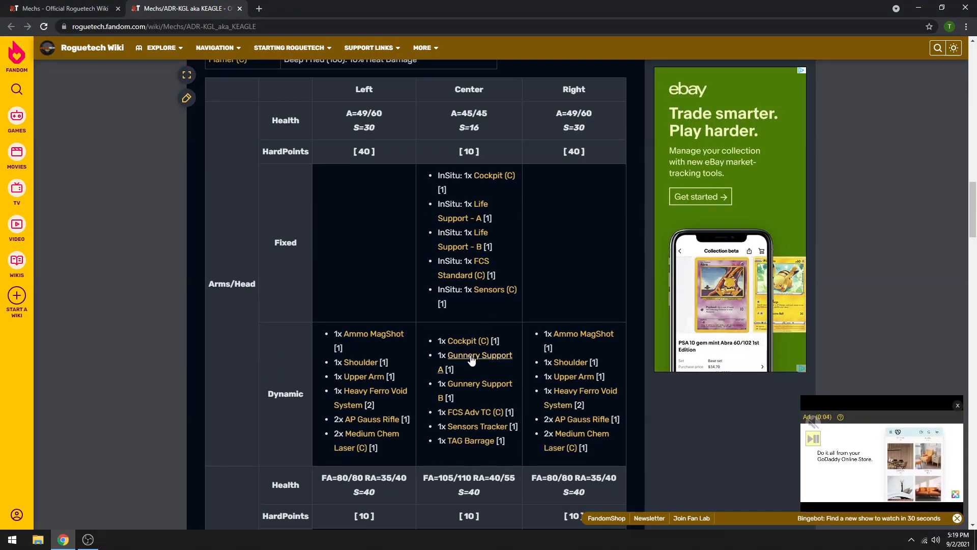
scroll("down", 3)
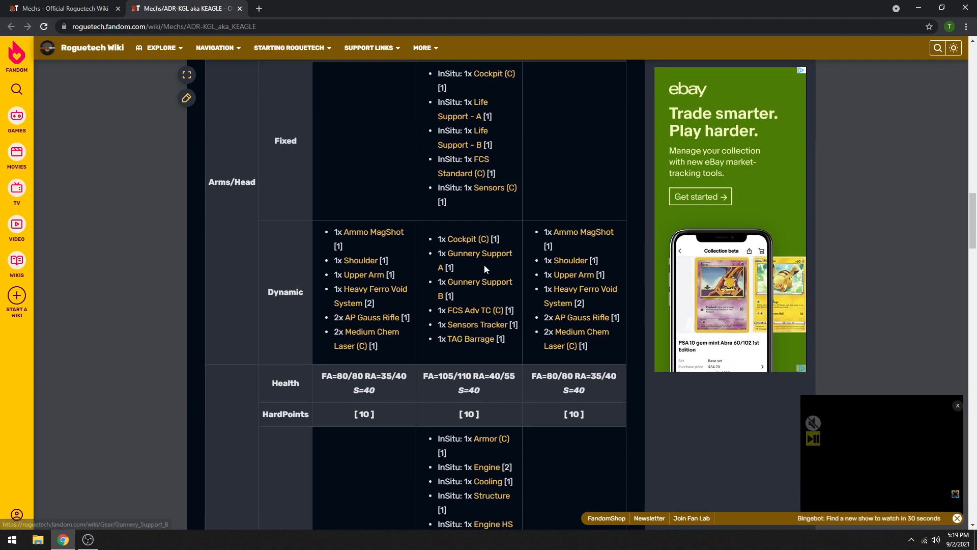
scroll("down", 3)
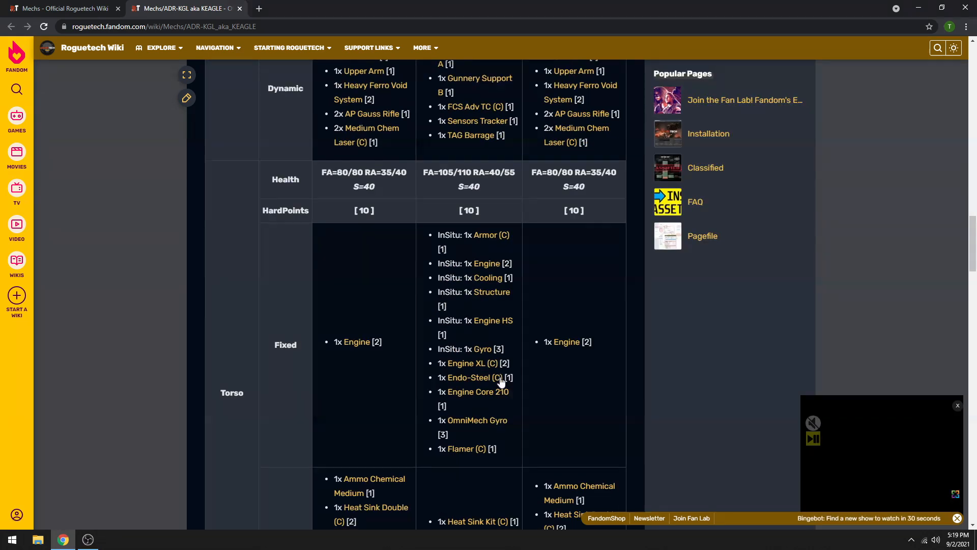
scroll("down", 3)
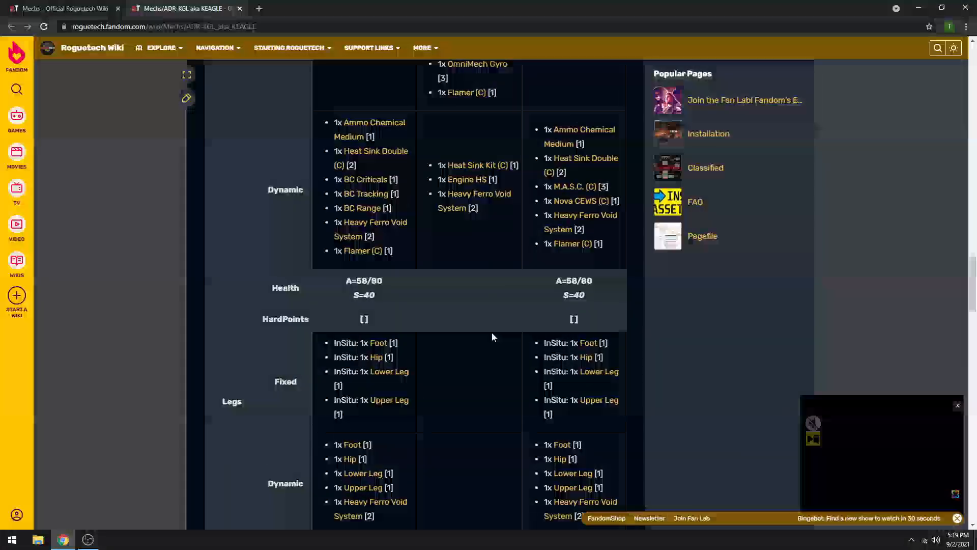
scroll("down", 3)
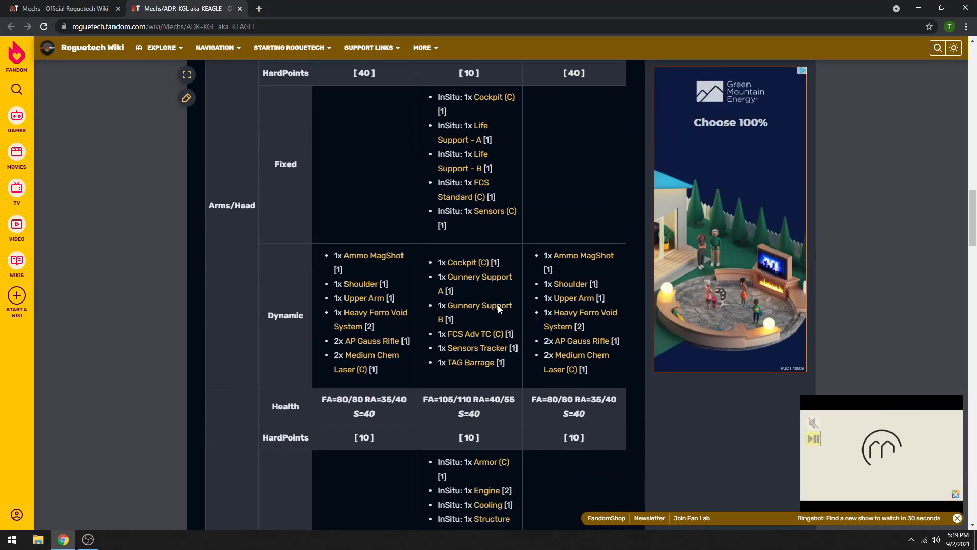
scroll("down", 3)
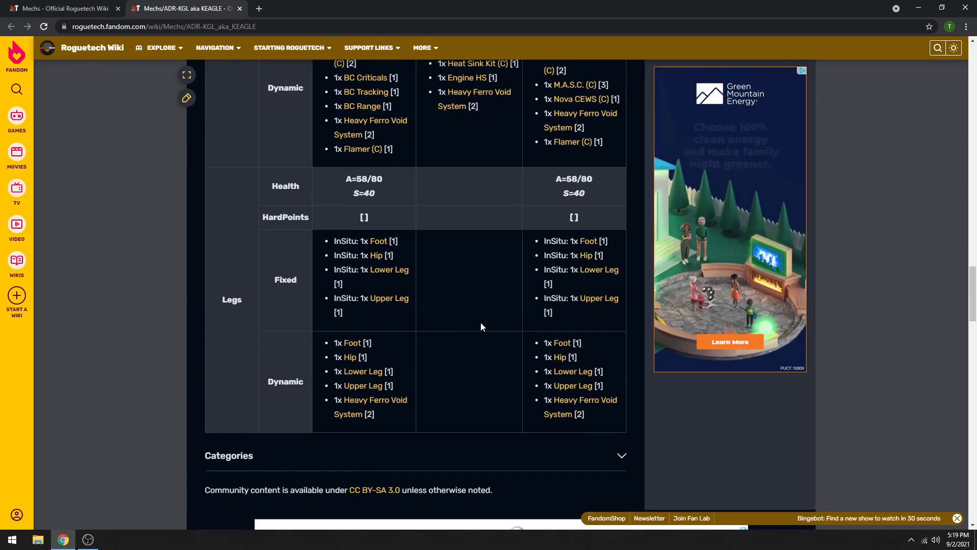
scroll("up", 3)
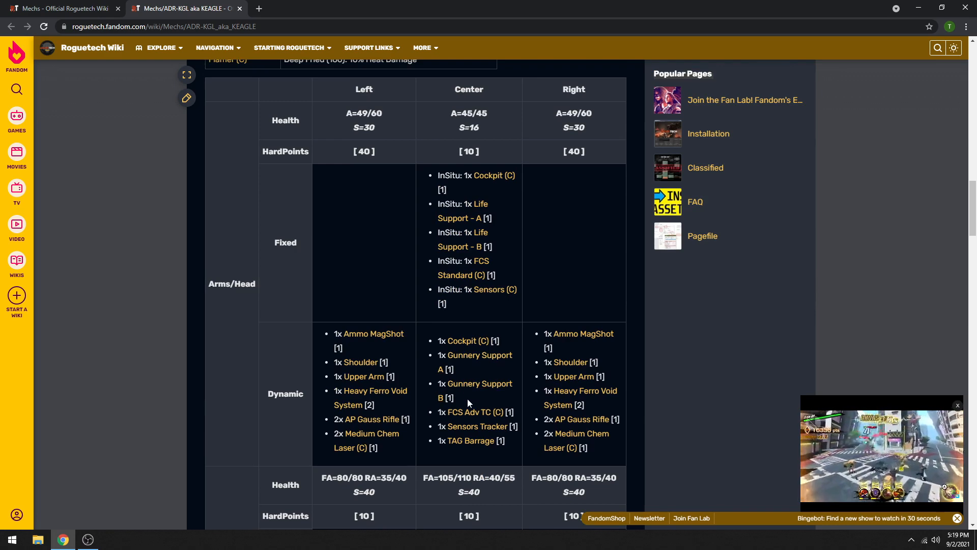
scroll("down", 3)
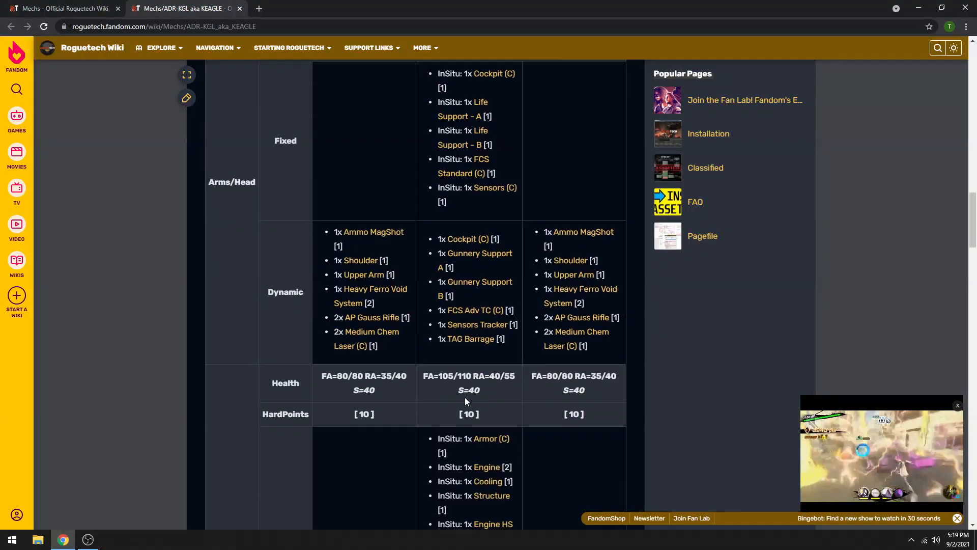
scroll("down", 3)
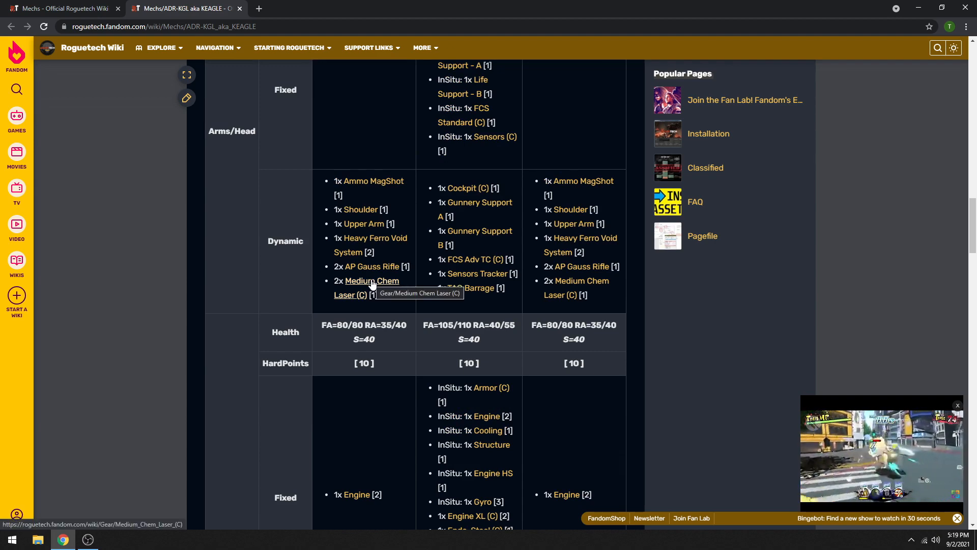
right_click(370, 281)
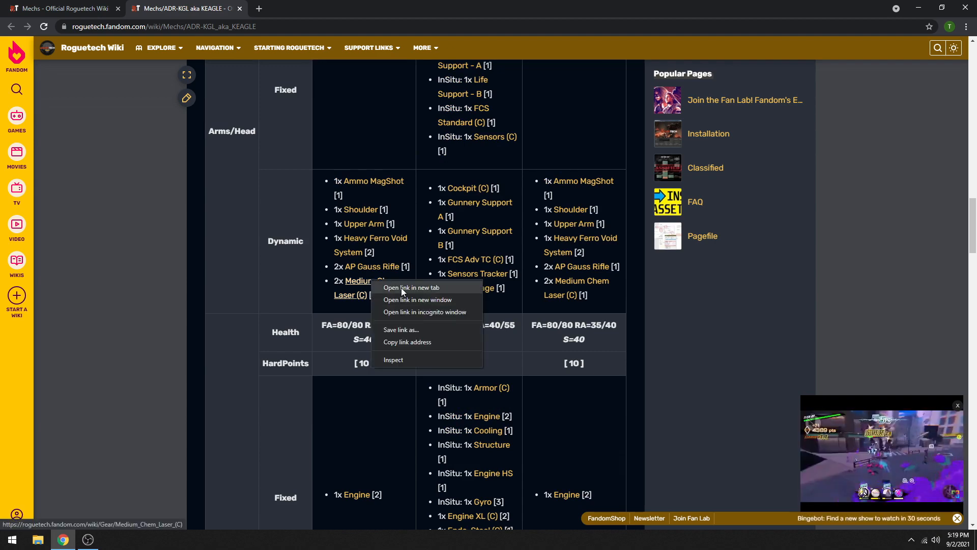
left_click(411, 287)
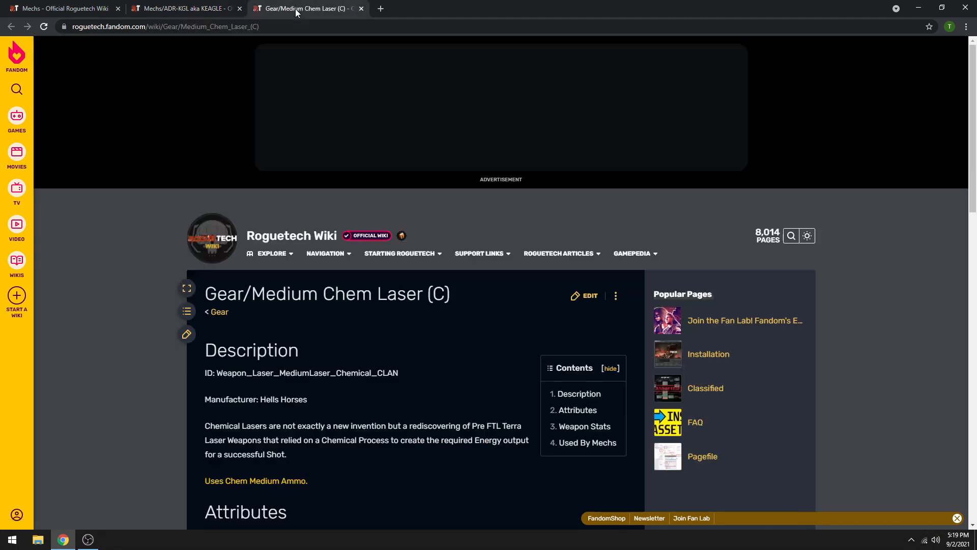
scroll("down", 3)
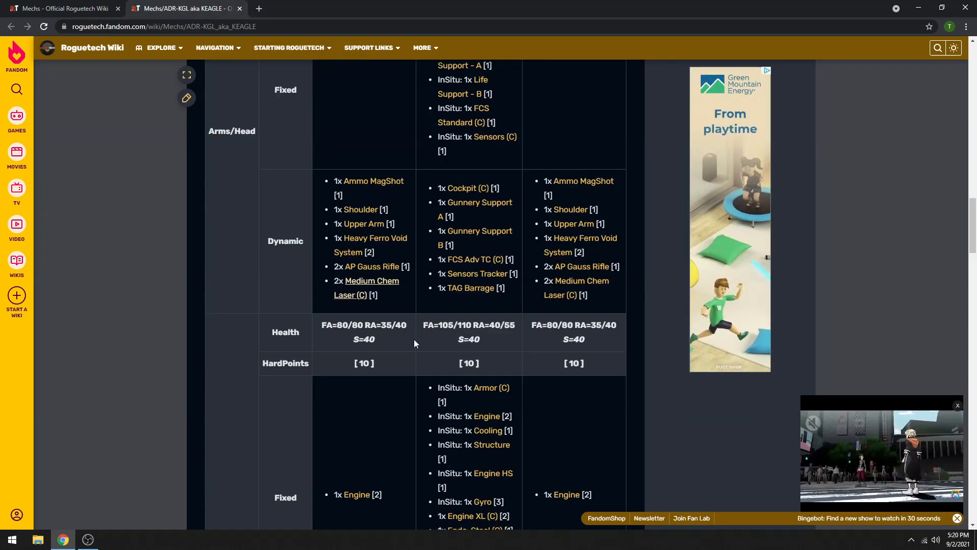
scroll("down", 3)
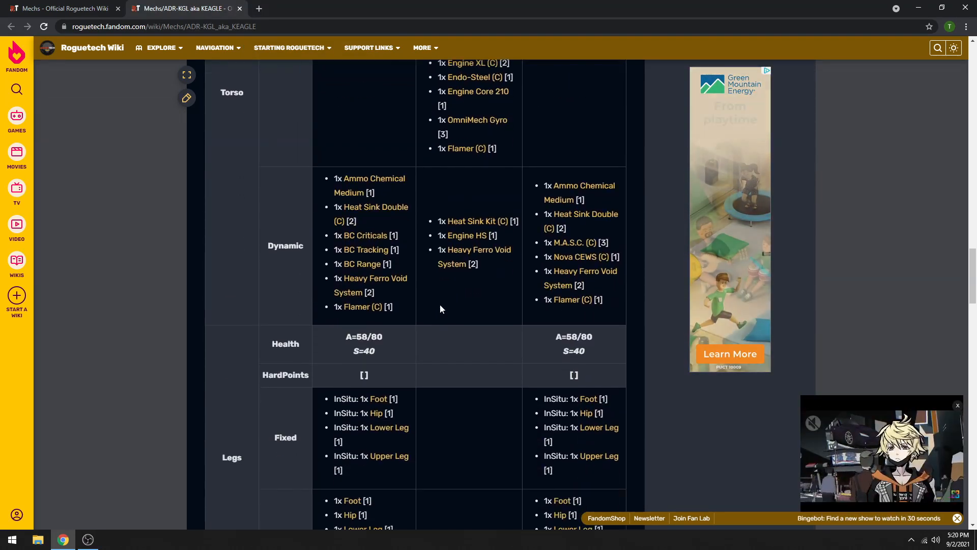
scroll("down", 3)
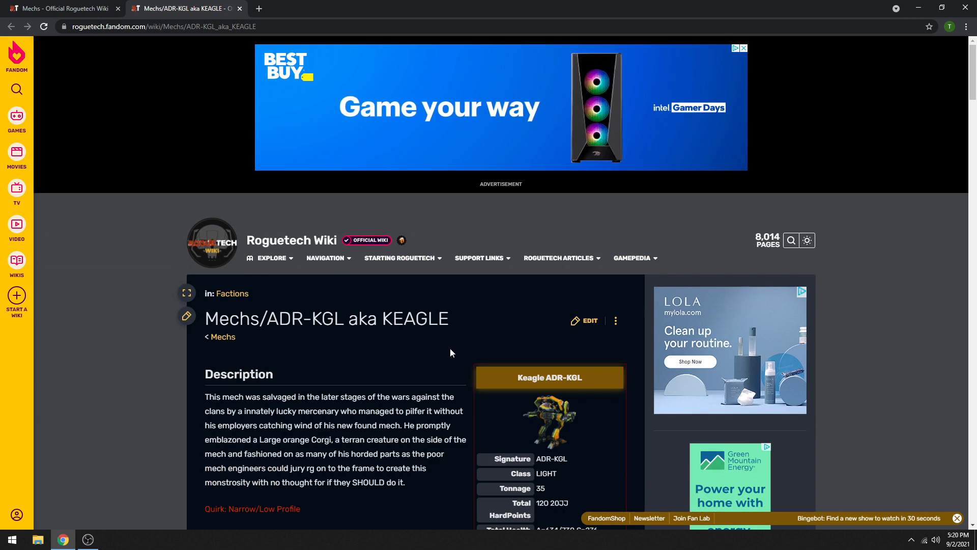
left_click(327, 258)
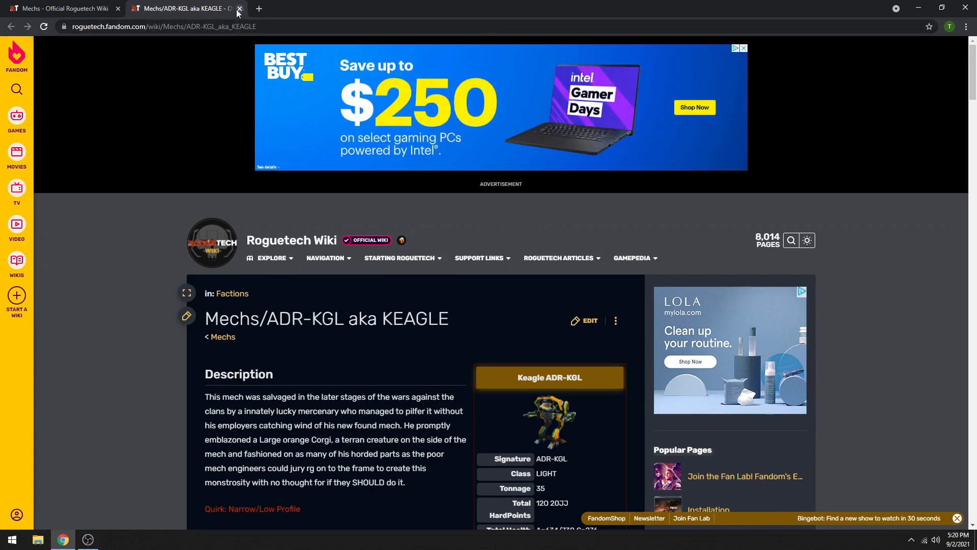
Step: Return from the KEAGLE page to the Mechs list and scroll the Adder rows ADR-D through ADR-T
left_click(240, 8)
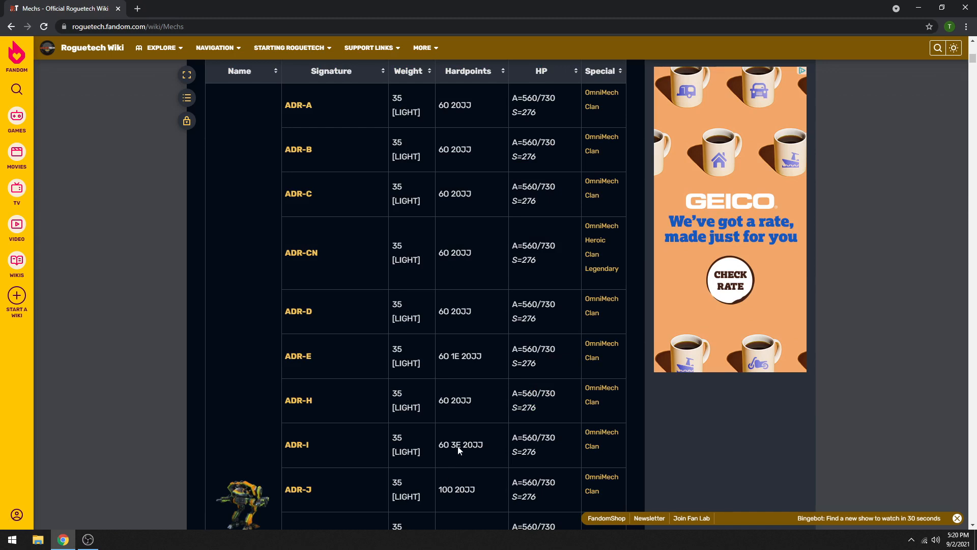
scroll("down", 3)
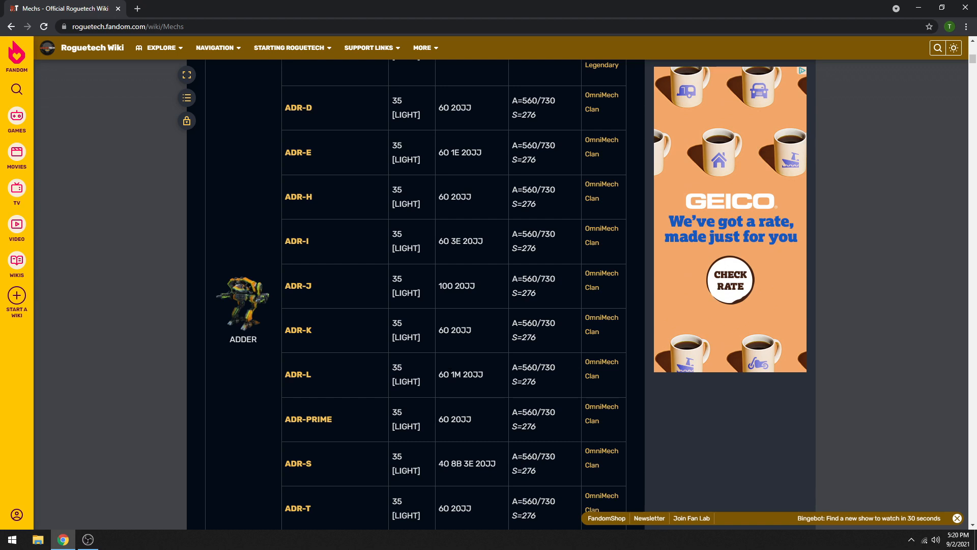
mouse_move(259, 345)
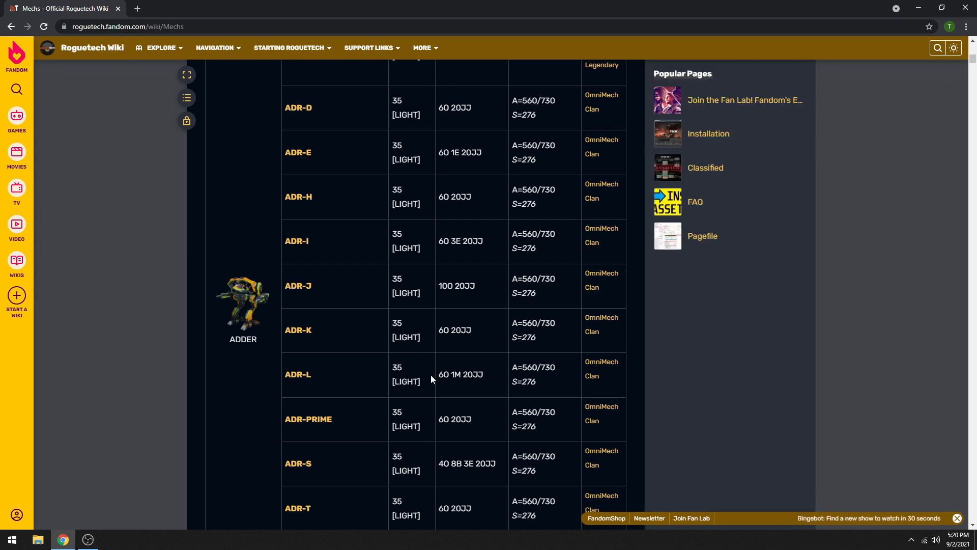
mouse_move(549, 360)
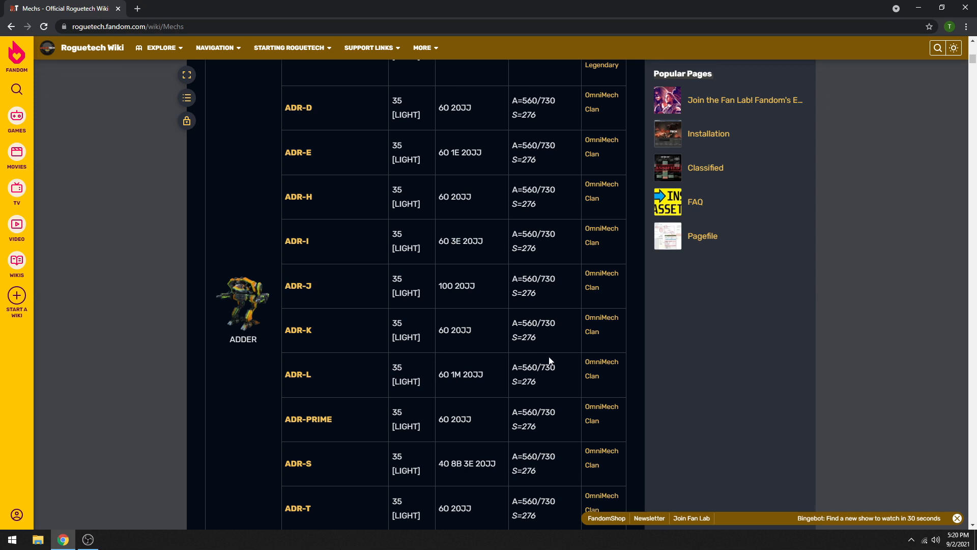
mouse_move(509, 345)
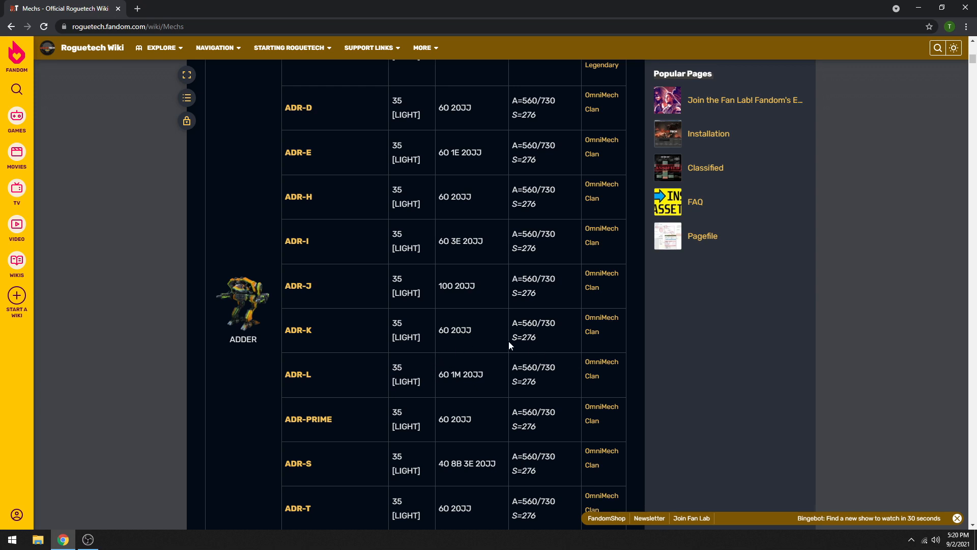